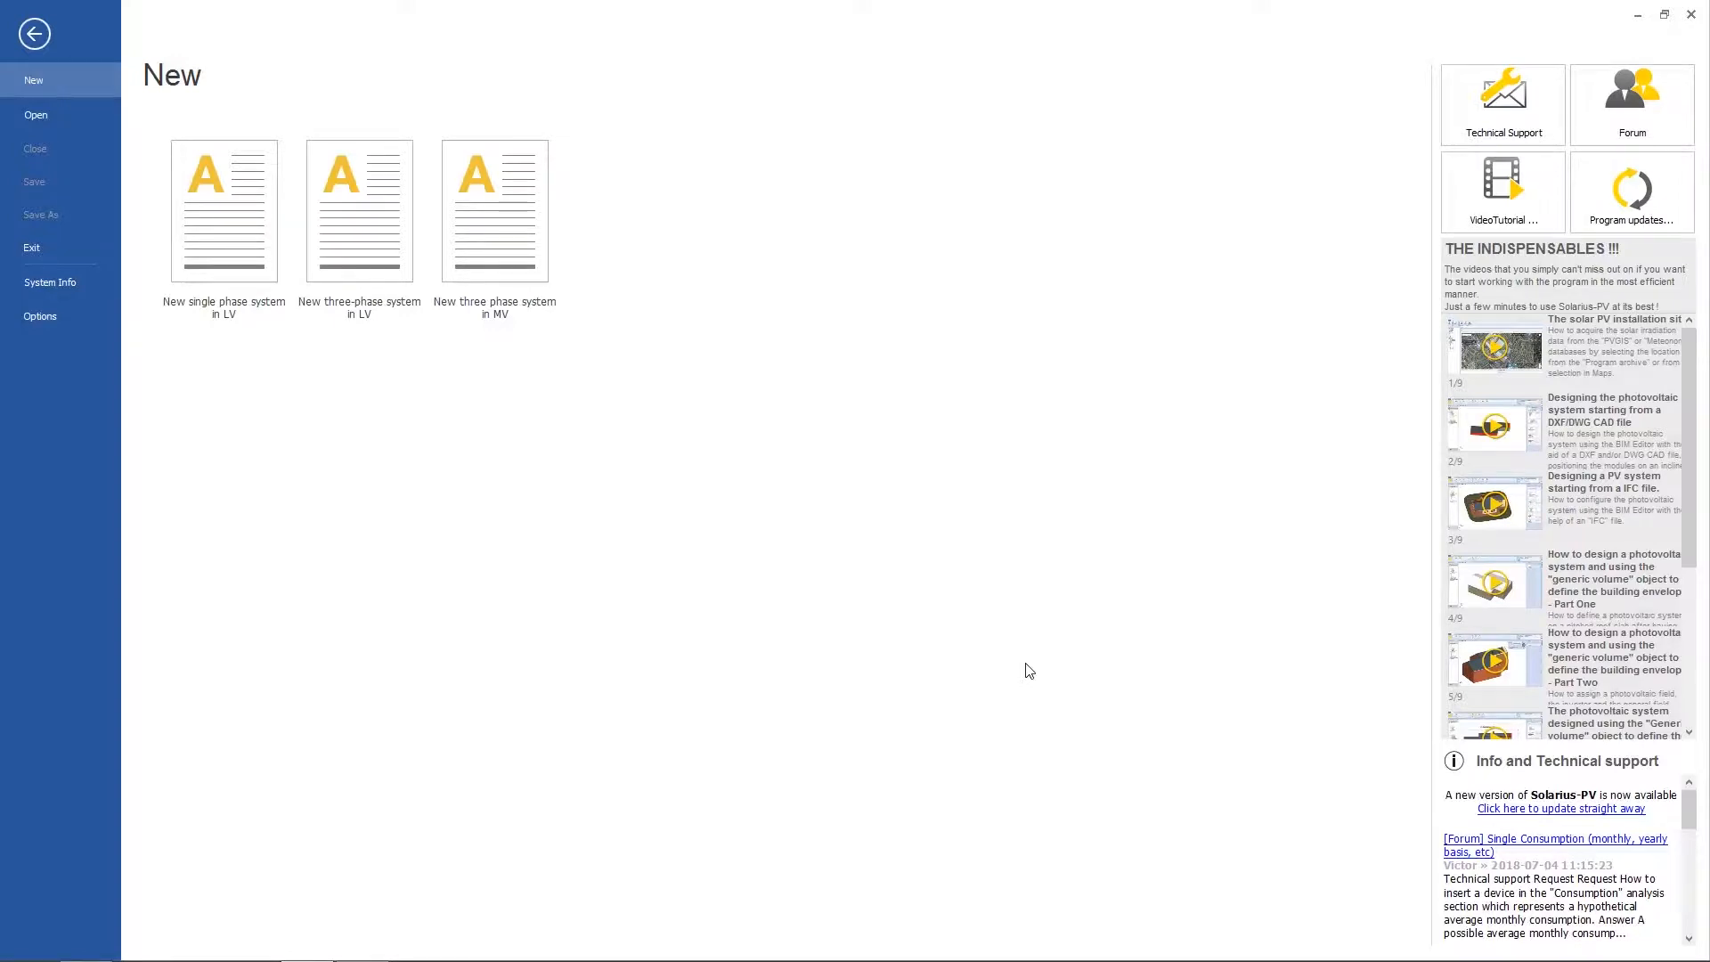
{"action": "mouse_move", "coordinate": [237, 279]}
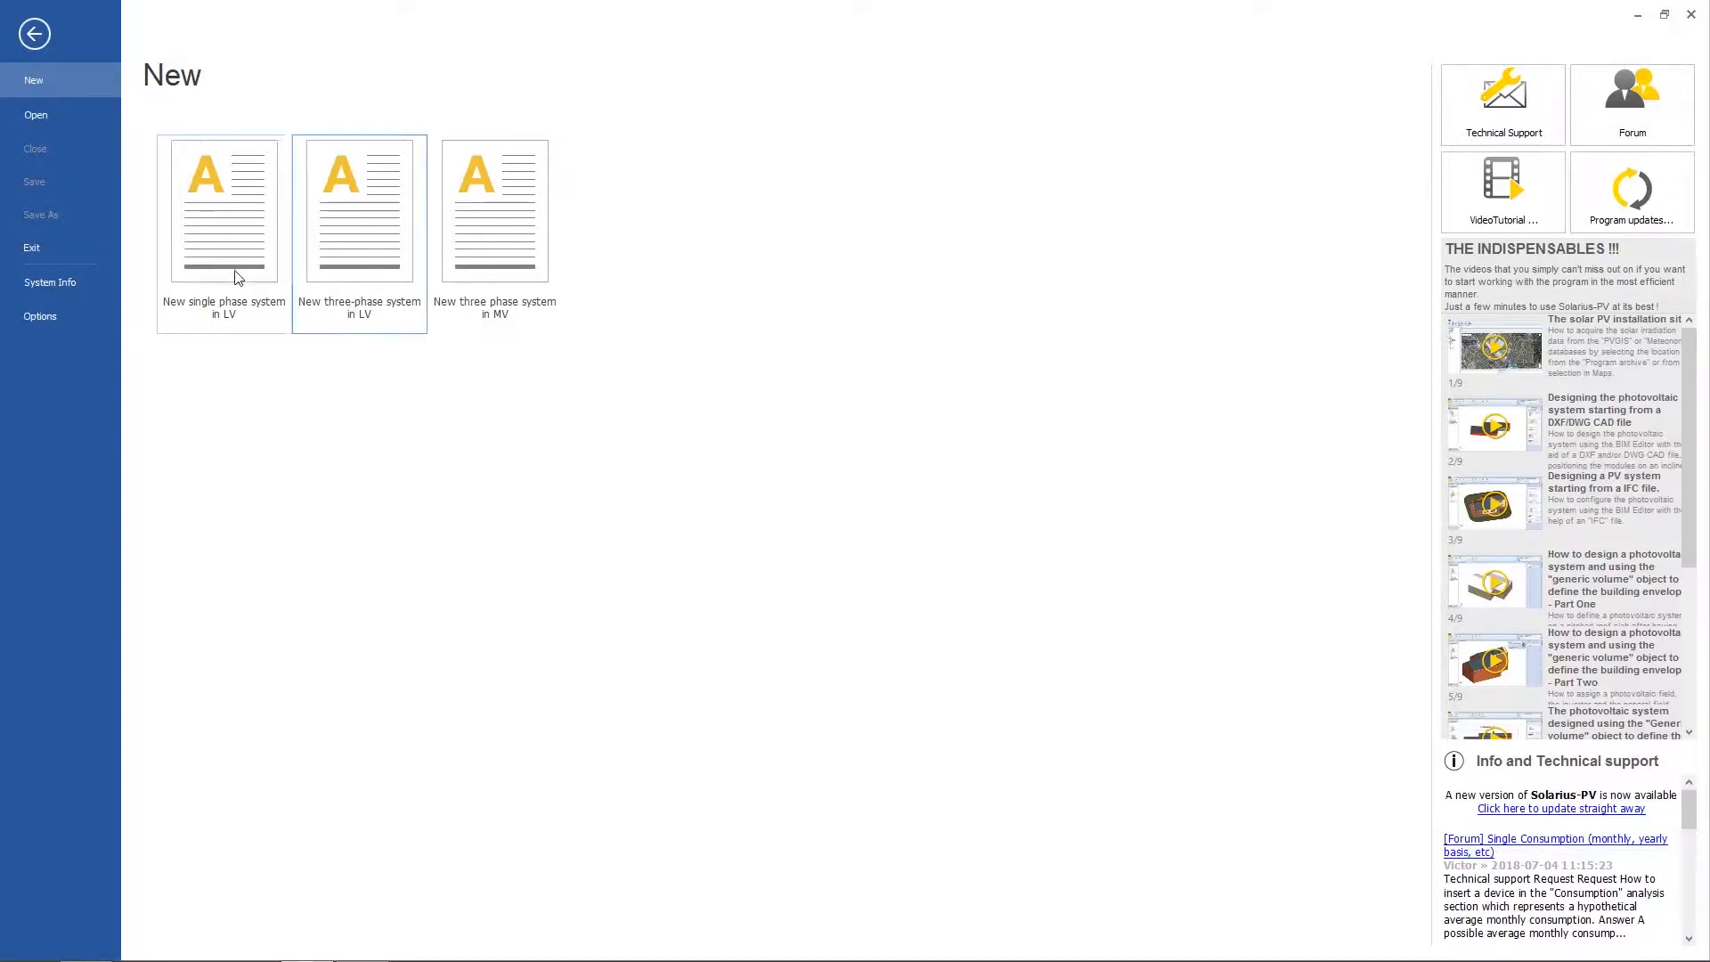
Select the 'New single phase system in LV' template on the New page.
{"action": "left_click", "coordinate": [224, 212]}
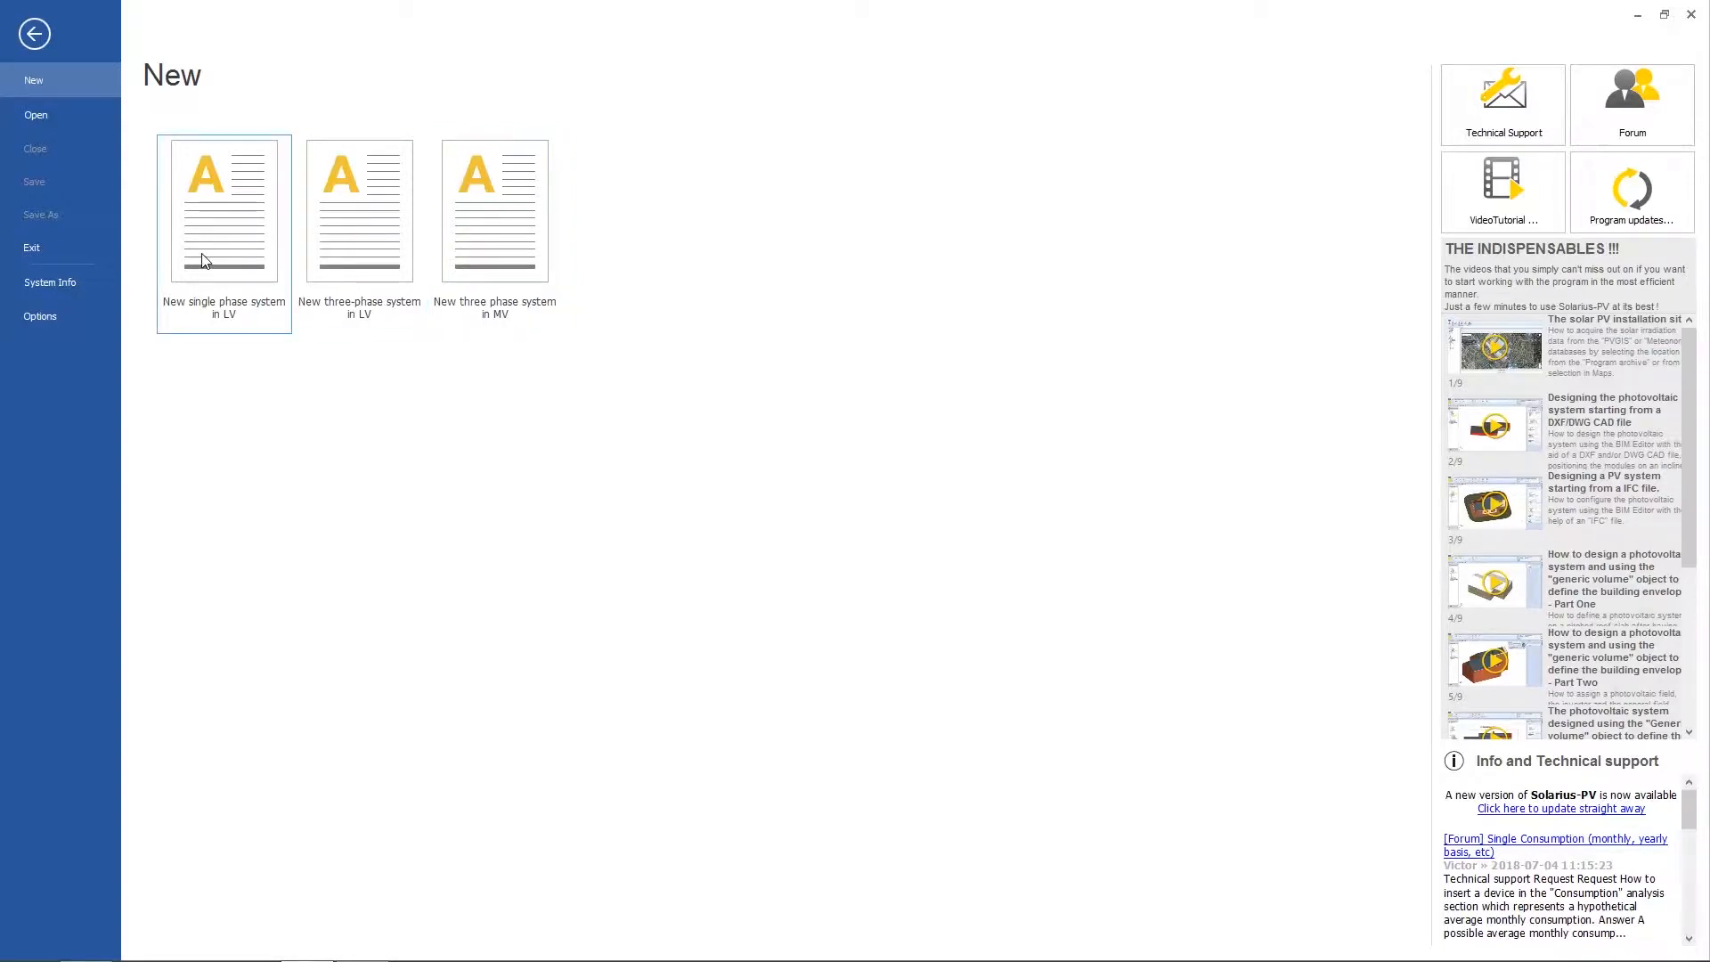
Create the single phase LV project and display its General data overview.
{"action": "left_click", "coordinate": [223, 209]}
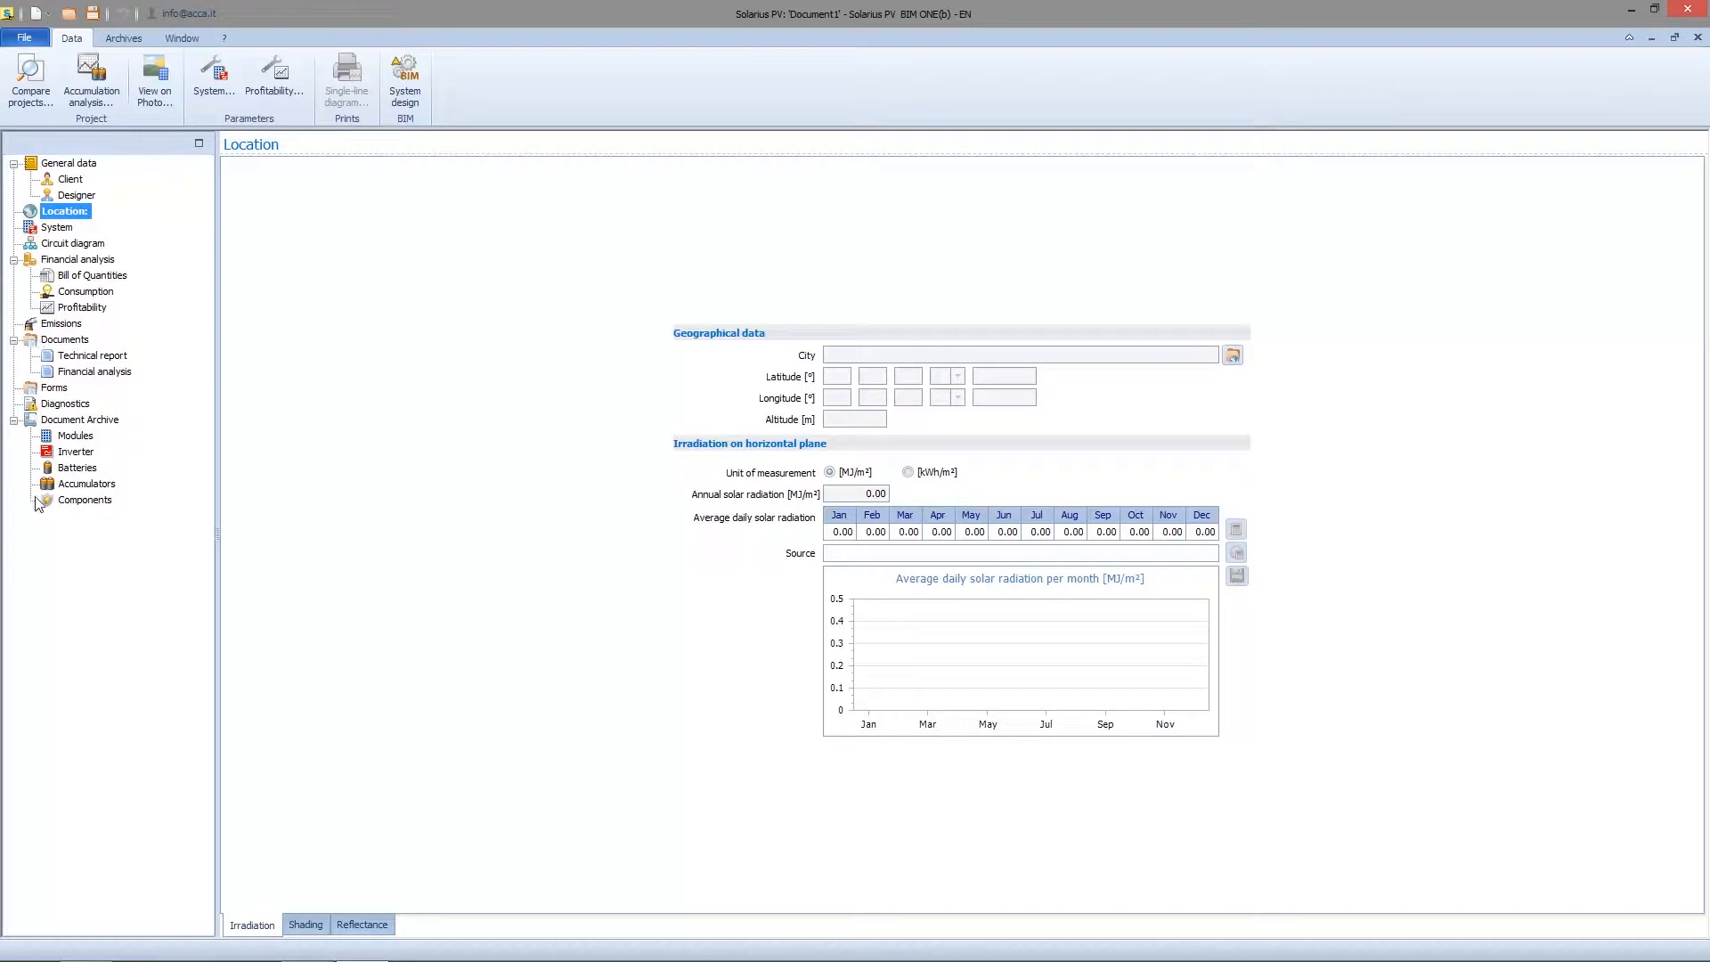
{"action": "mouse_move", "coordinate": [79, 643]}
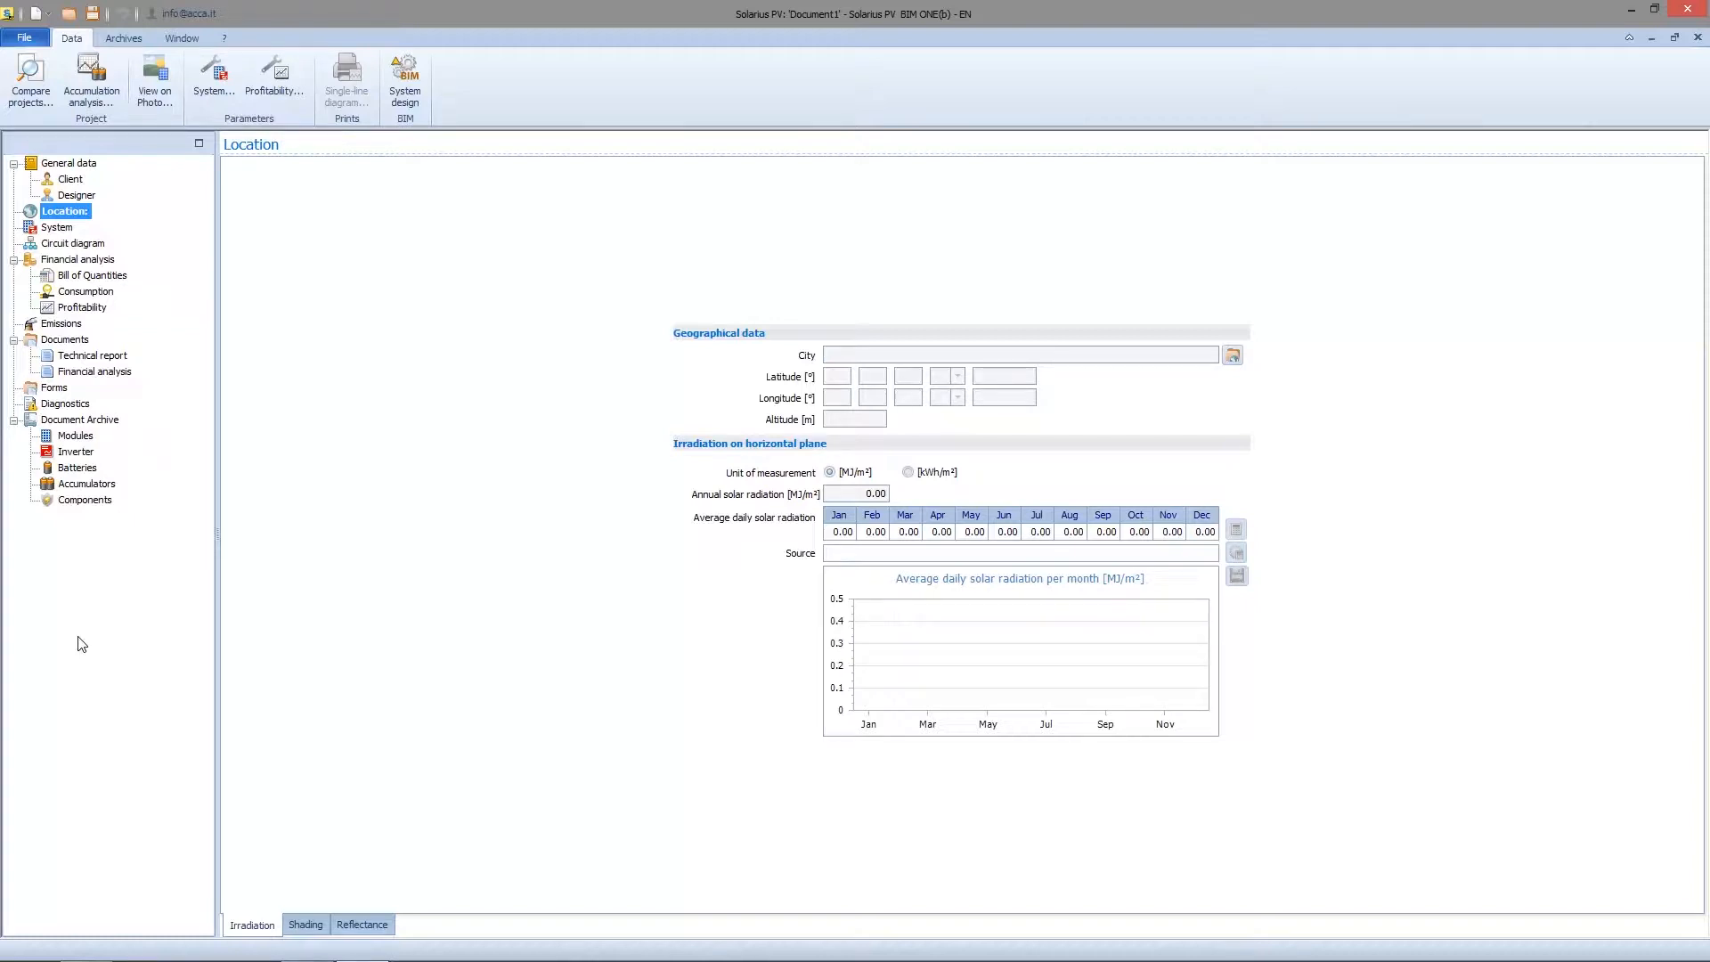
{"action": "mouse_move", "coordinate": [135, 543]}
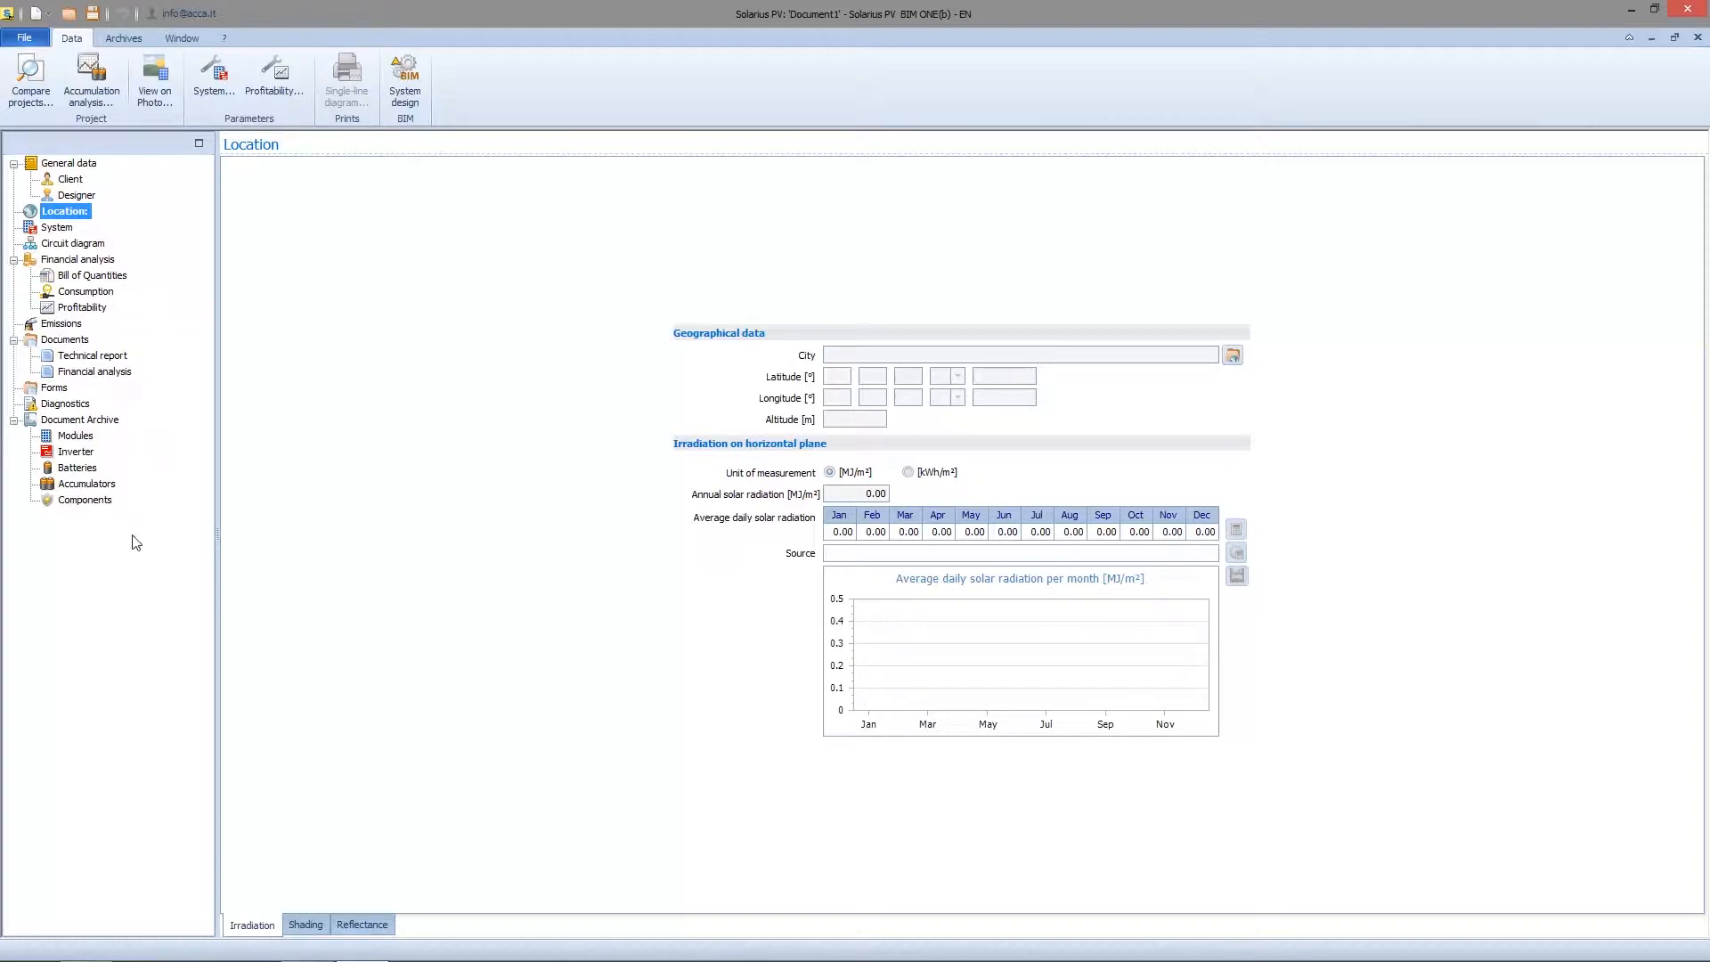
{"action": "mouse_move", "coordinate": [112, 360]}
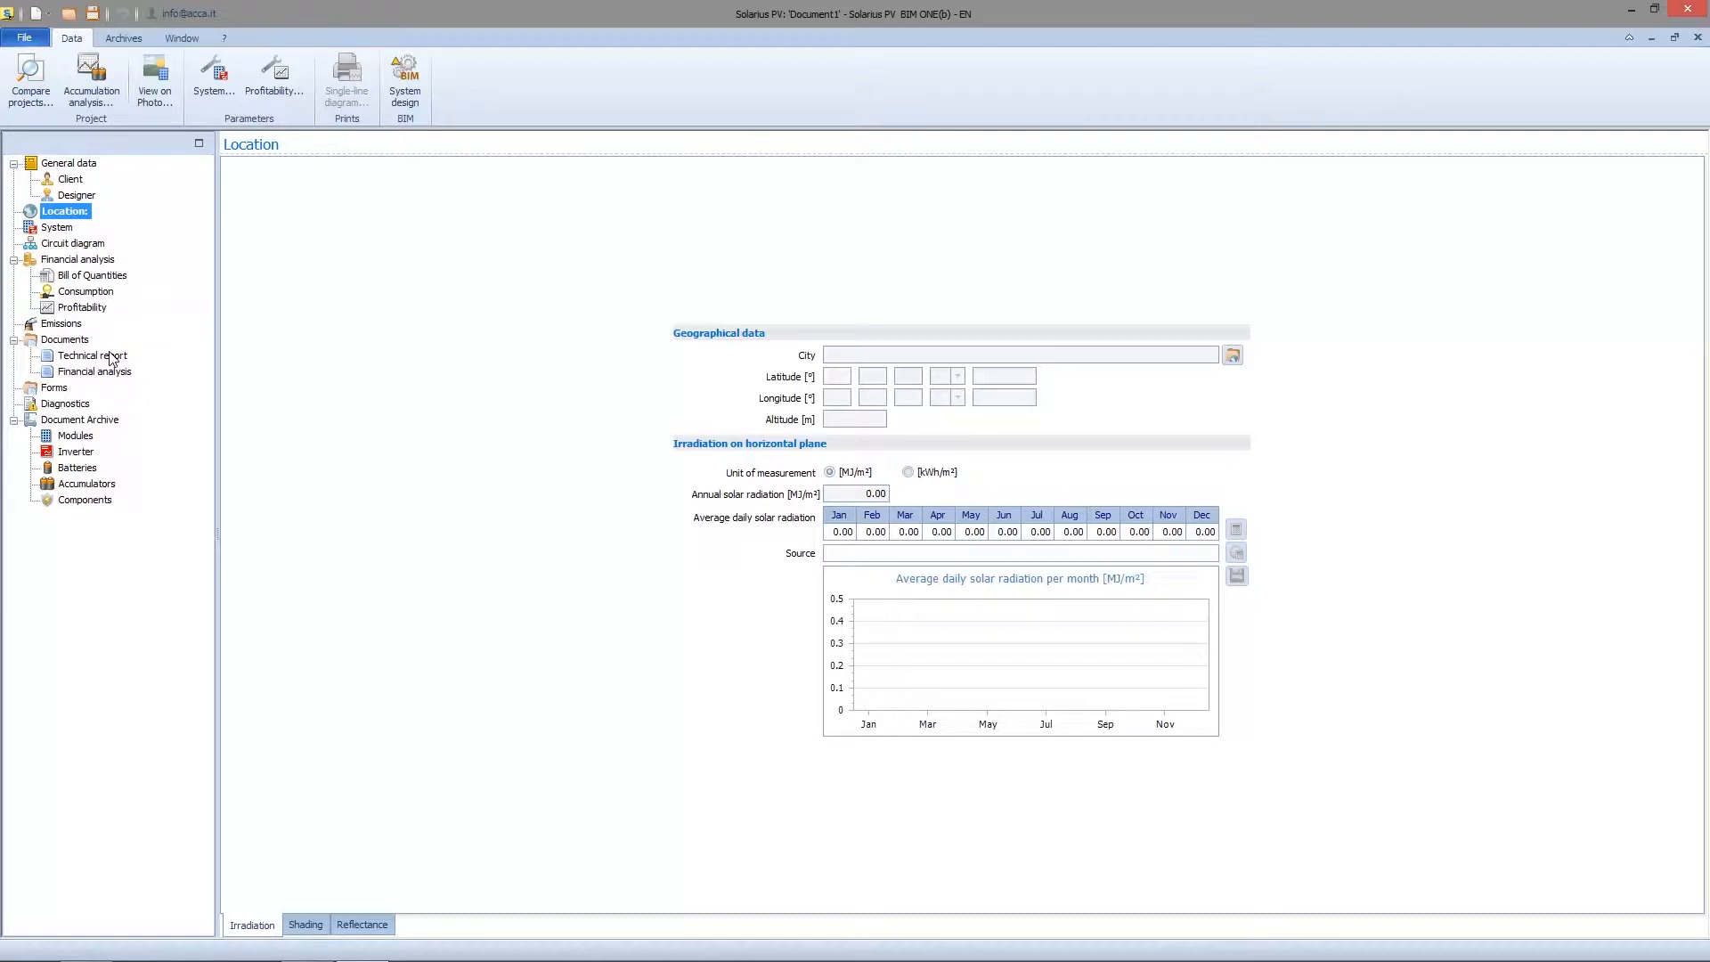
{"action": "mouse_move", "coordinate": [73, 339]}
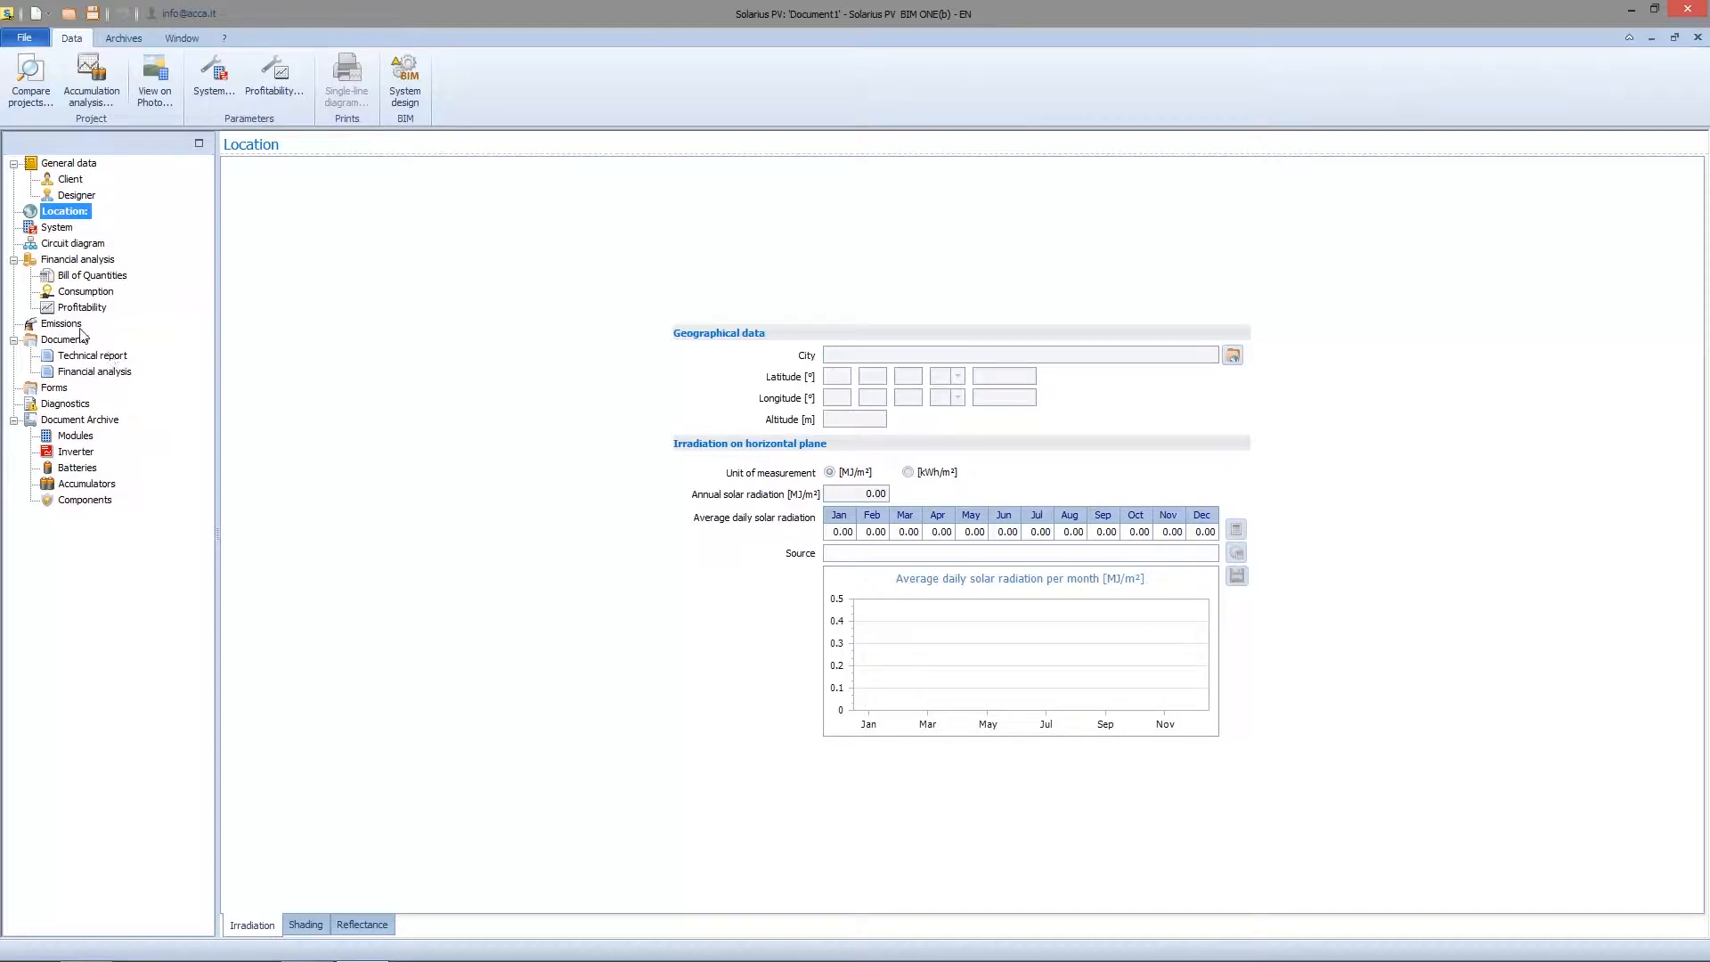
{"action": "left_click", "coordinate": [69, 162]}
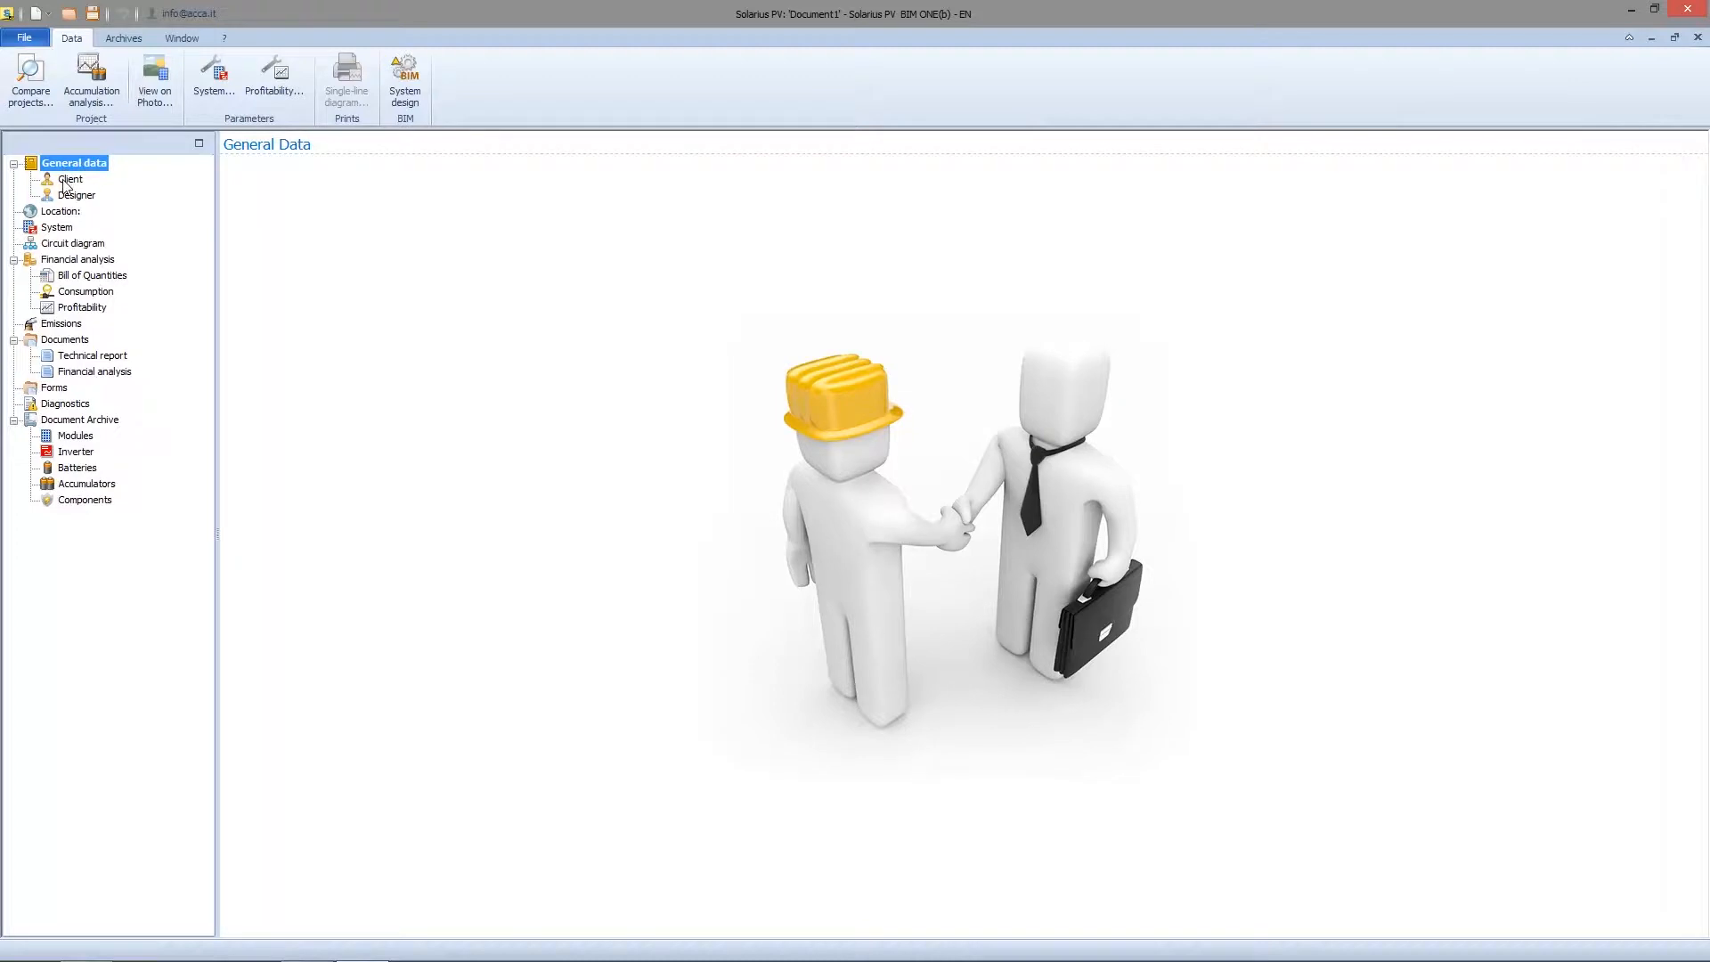
On the Client form, keep type Individual and enter the first name Philip.
{"action": "left_click", "coordinate": [70, 179]}
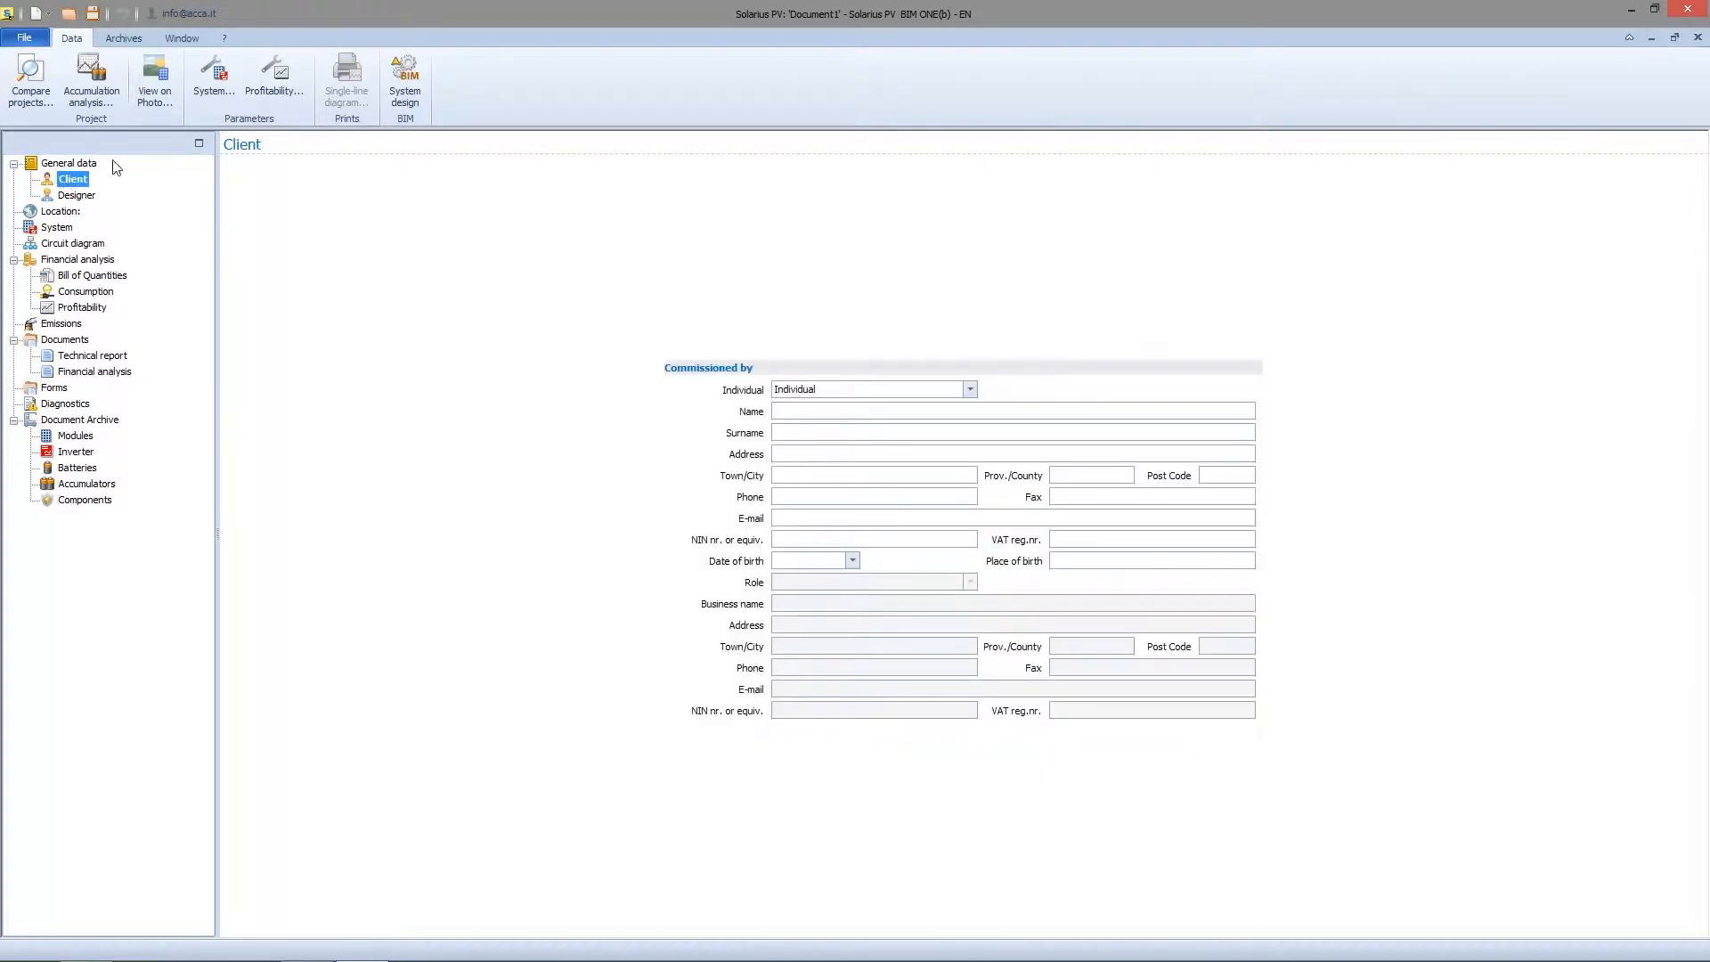
{"action": "mouse_move", "coordinate": [128, 665]}
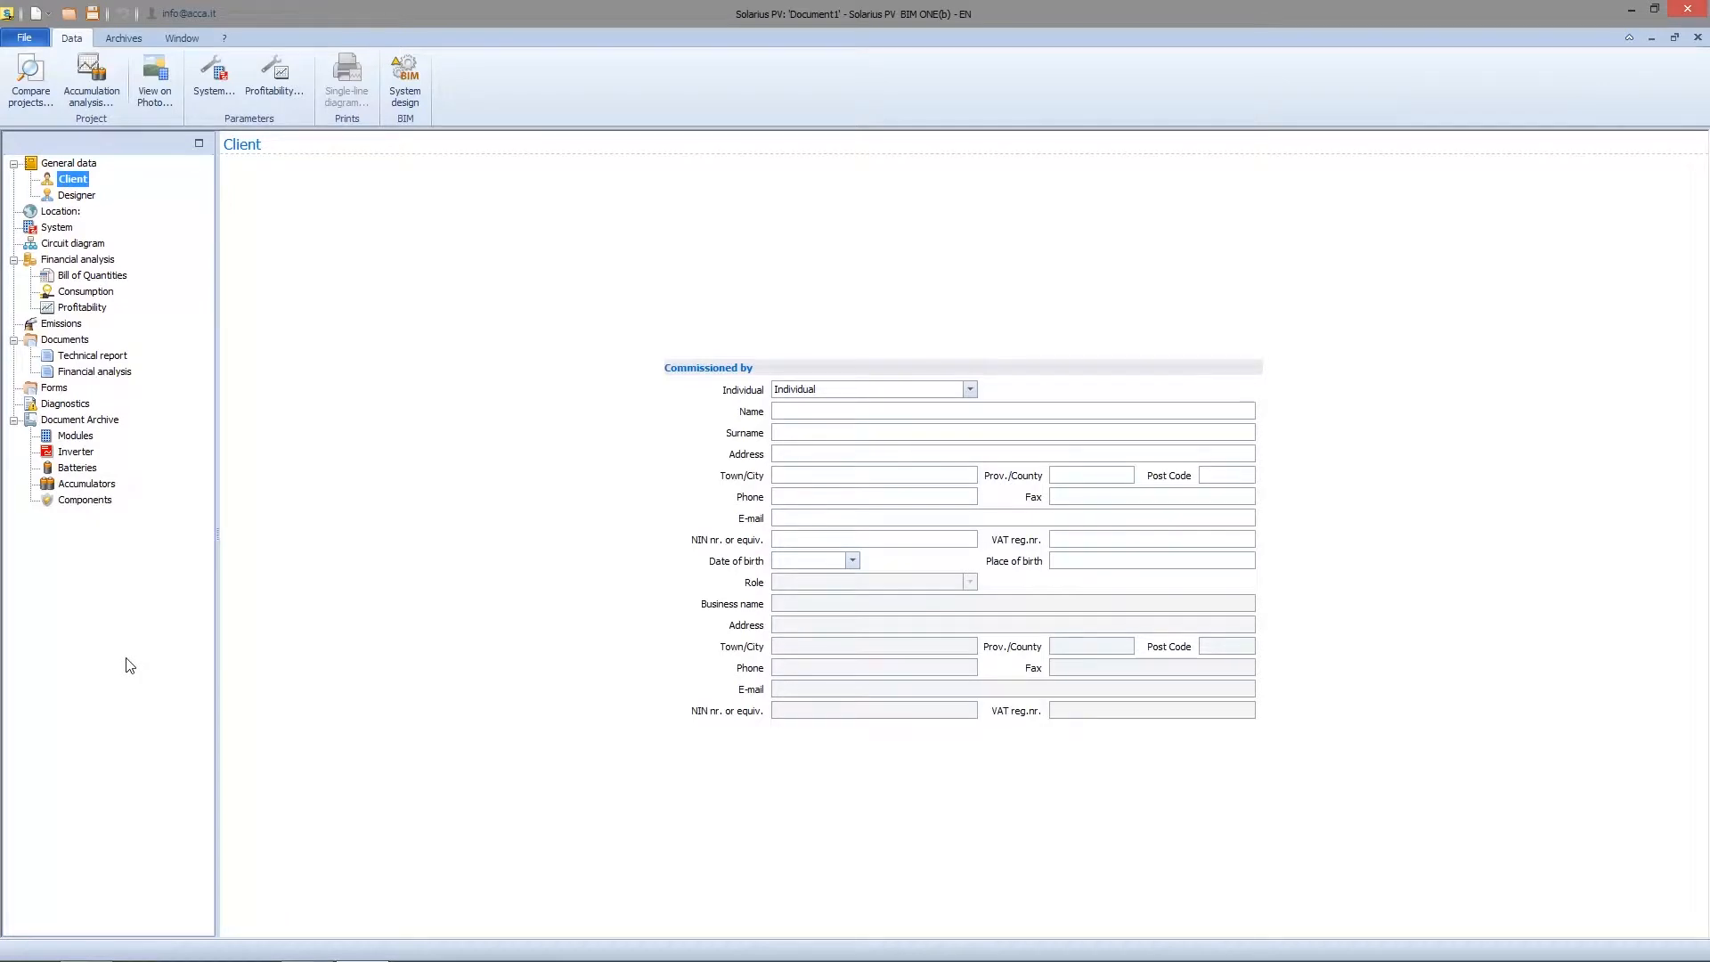
{"action": "mouse_move", "coordinate": [92, 162]}
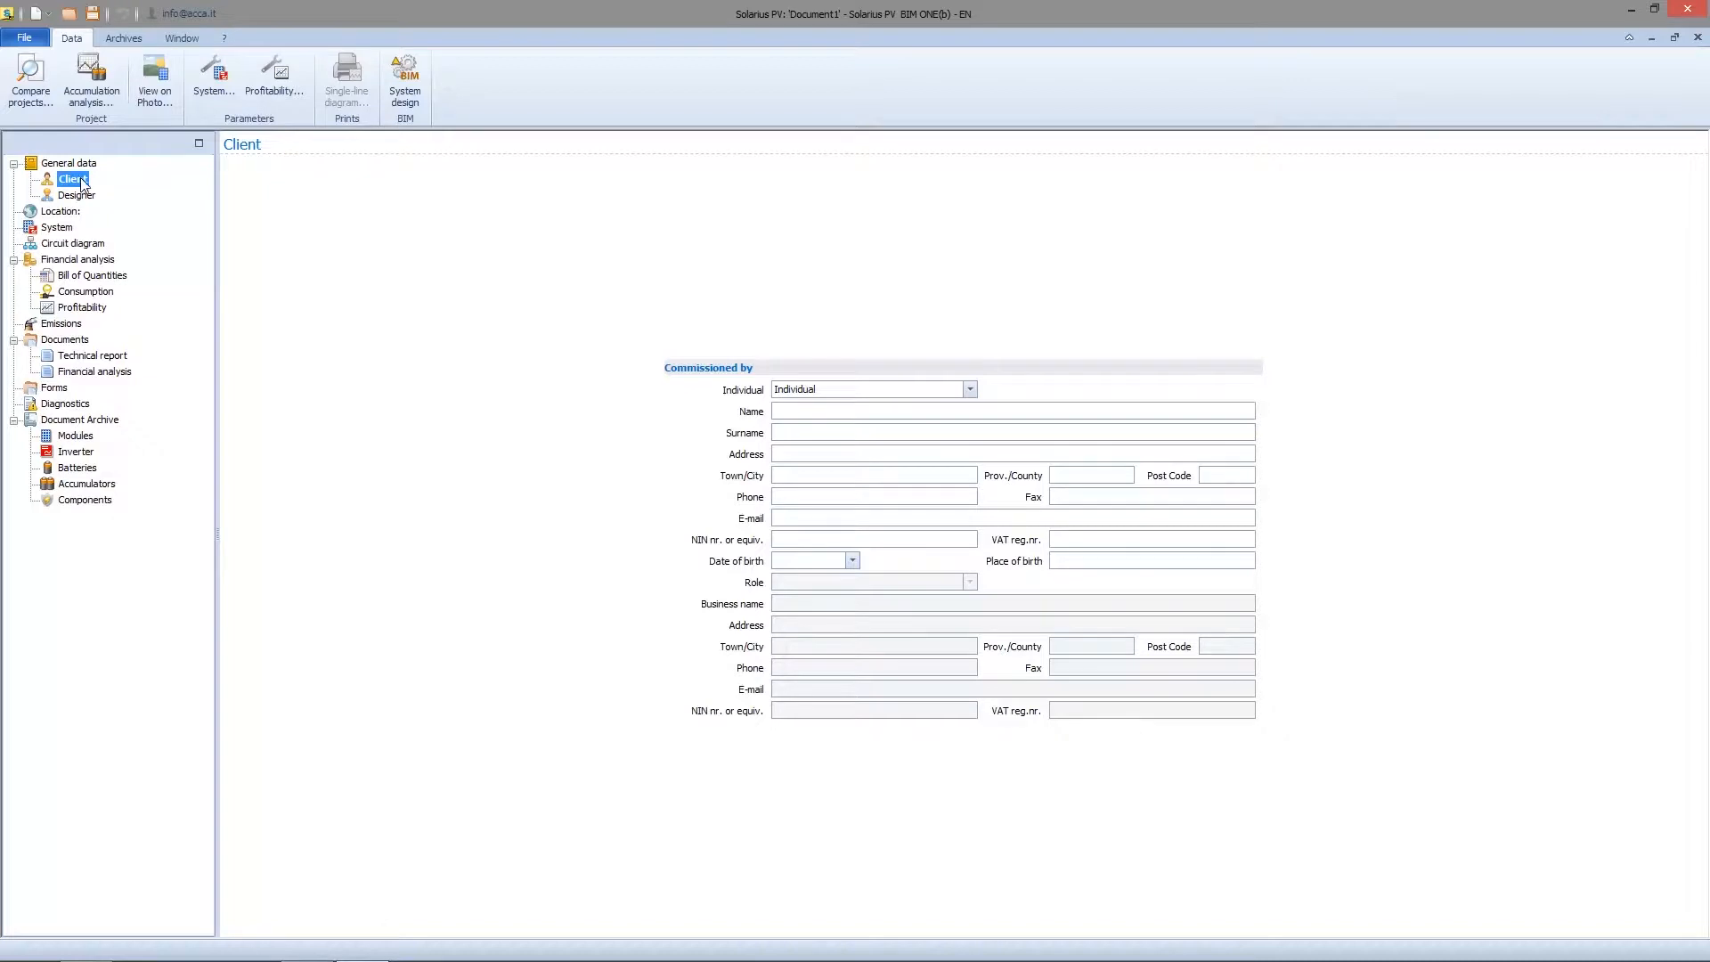
{"action": "mouse_move", "coordinate": [579, 699]}
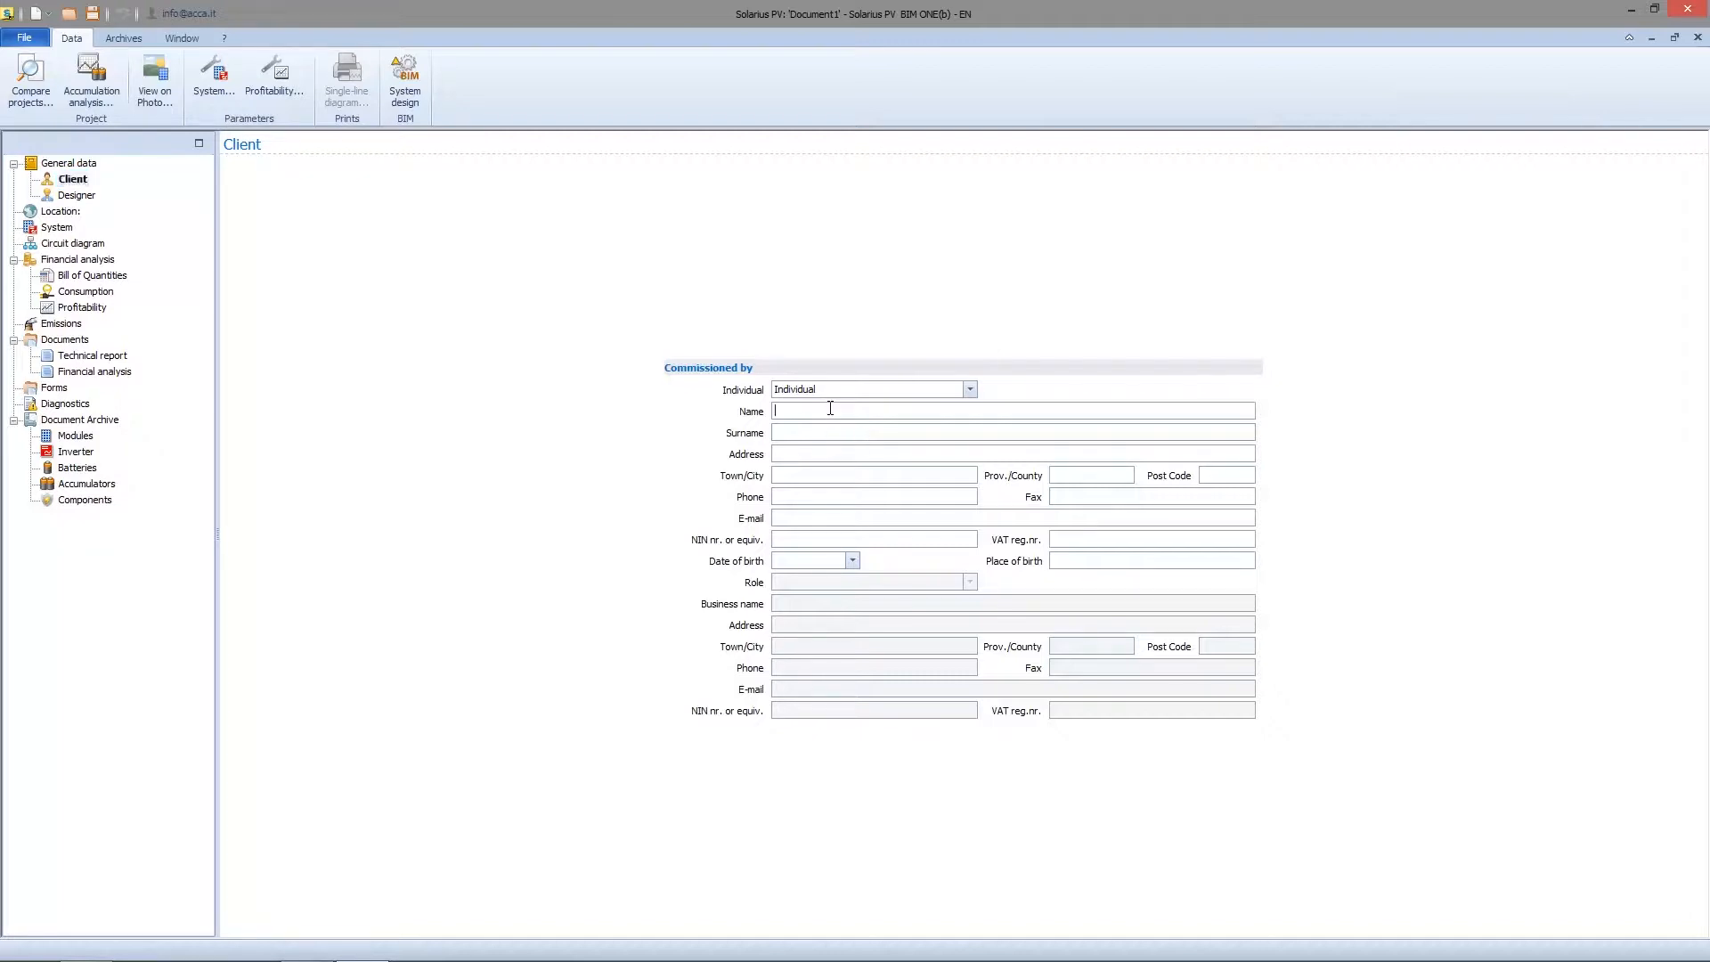
{"action": "left_click", "coordinate": [967, 389]}
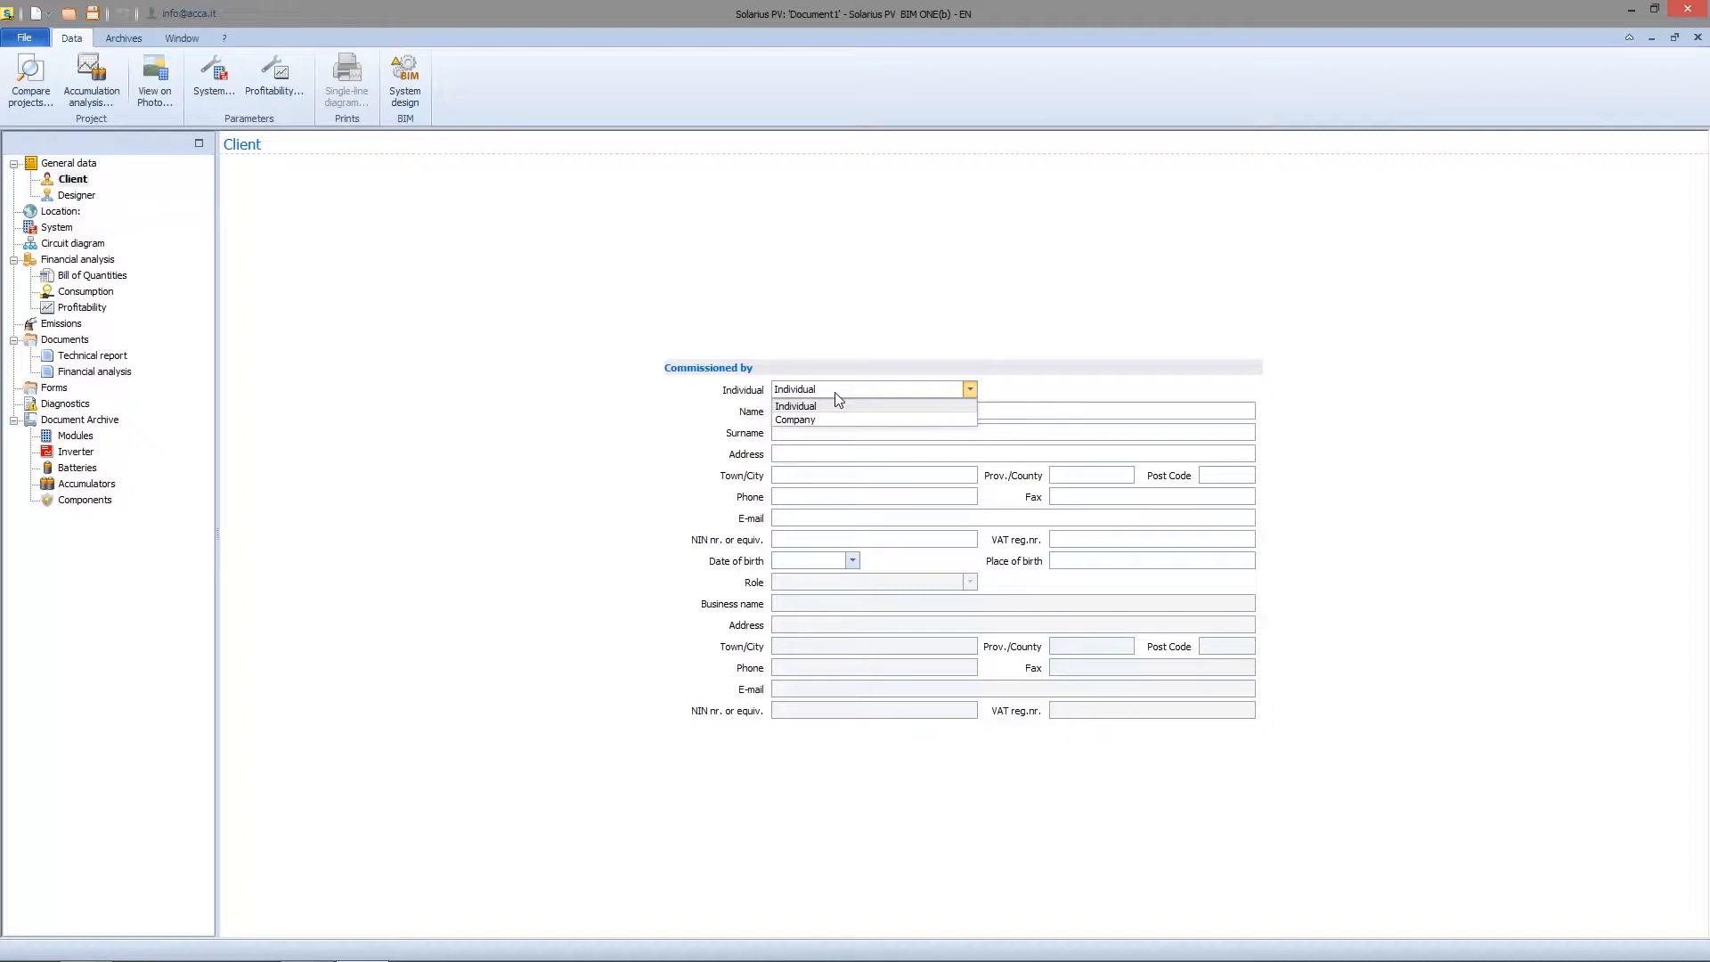
{"action": "left_click", "coordinate": [796, 406]}
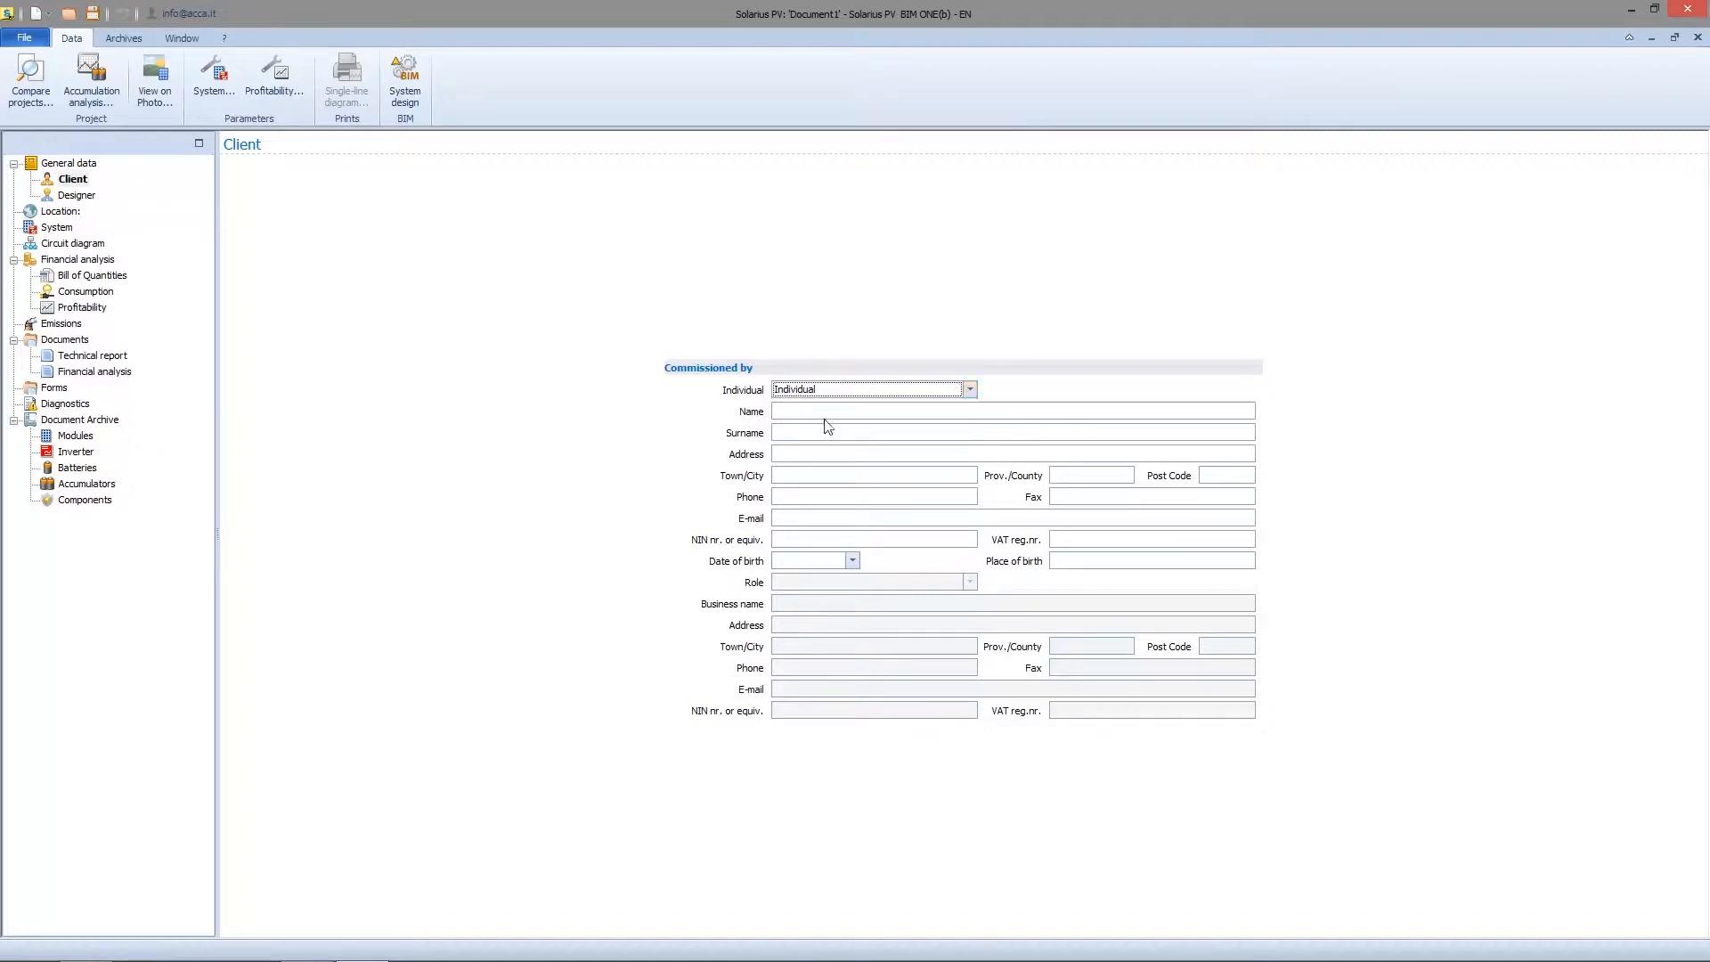
{"action": "type", "text": "Philip"}
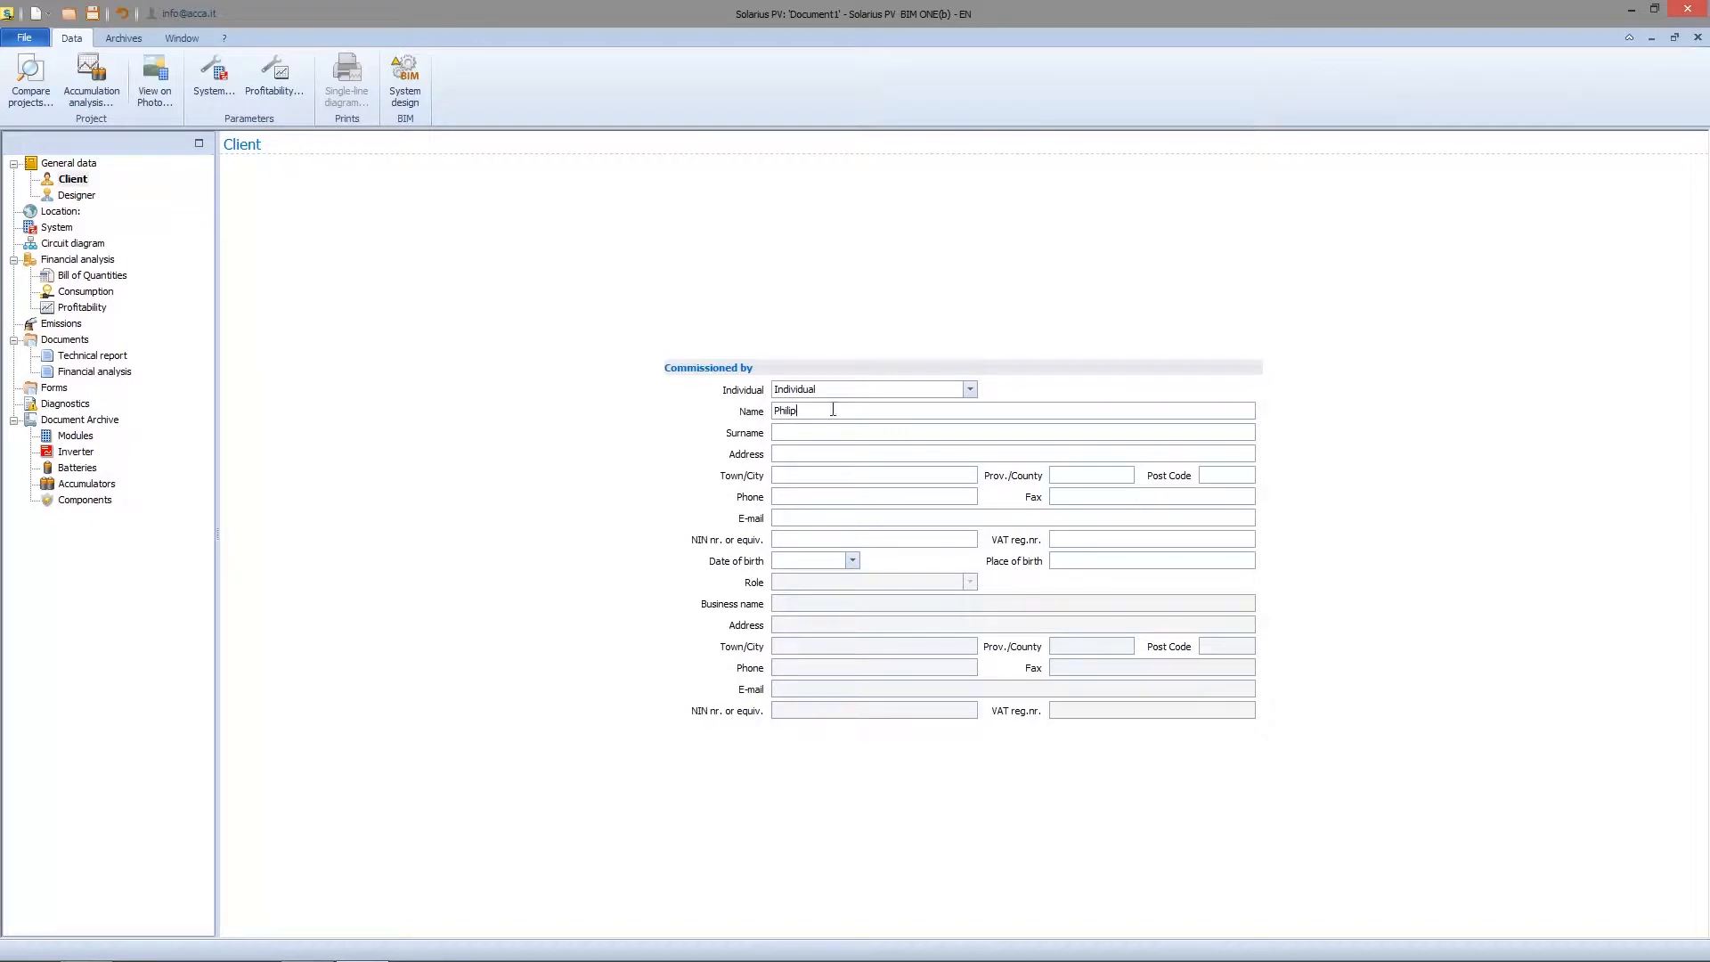
{"action": "left_click", "coordinate": [1012, 432]}
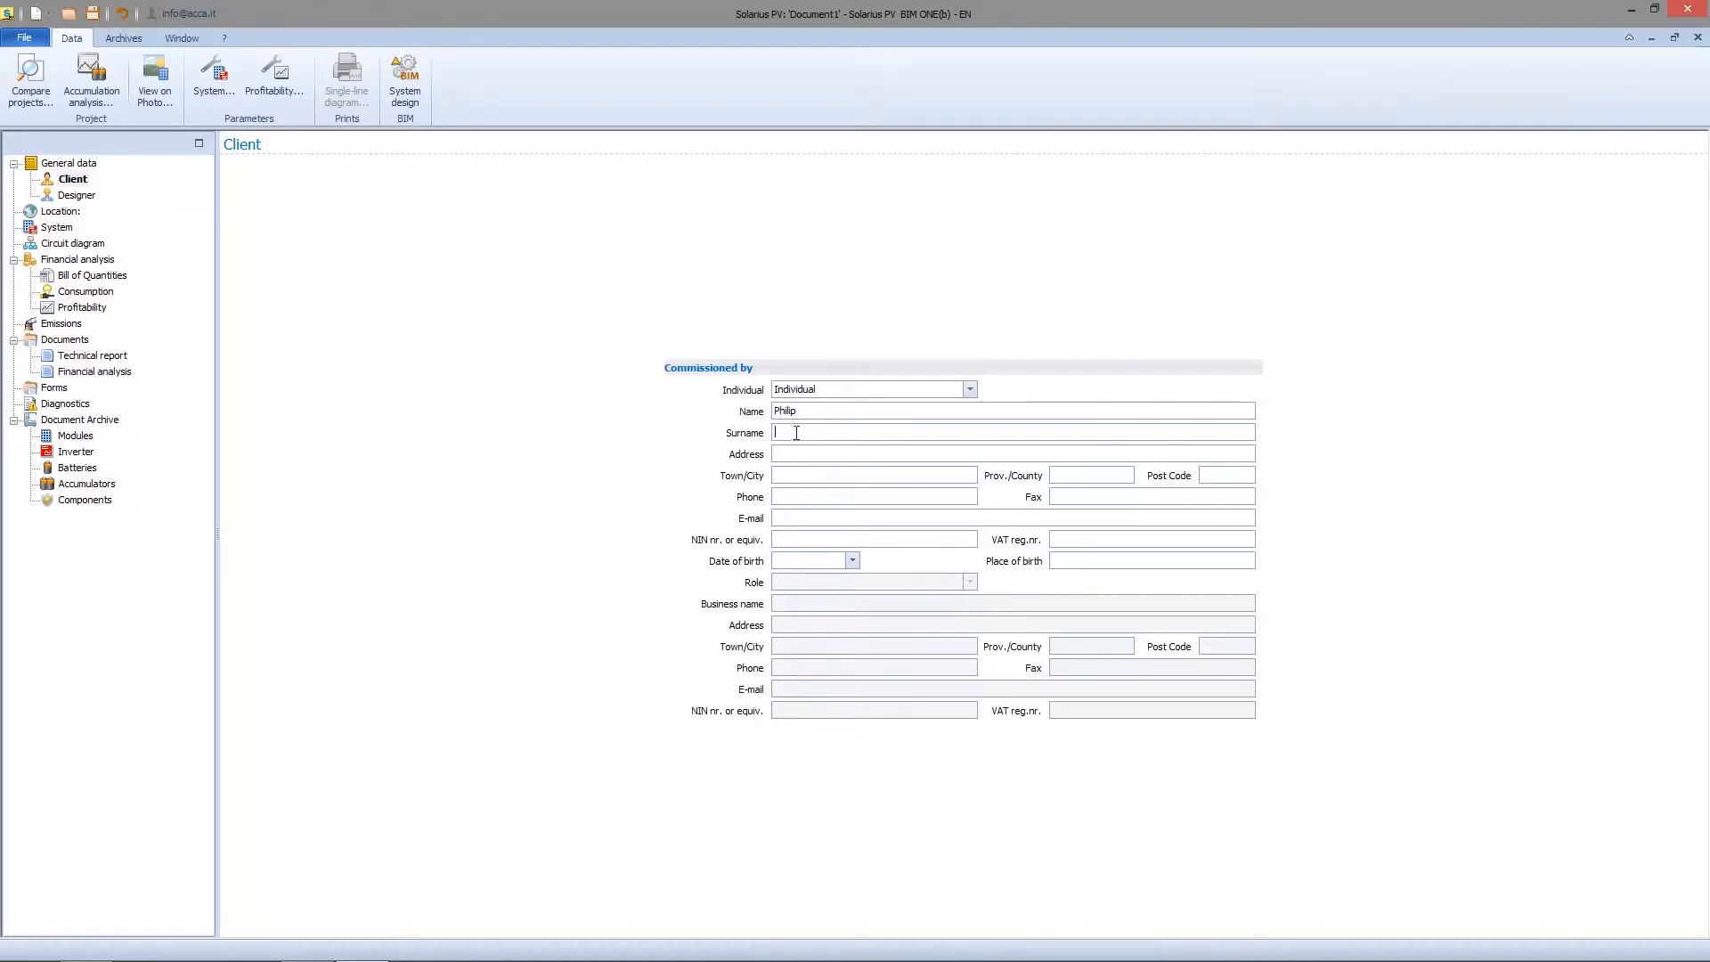
{"action": "mouse_move", "coordinate": [788, 453]}
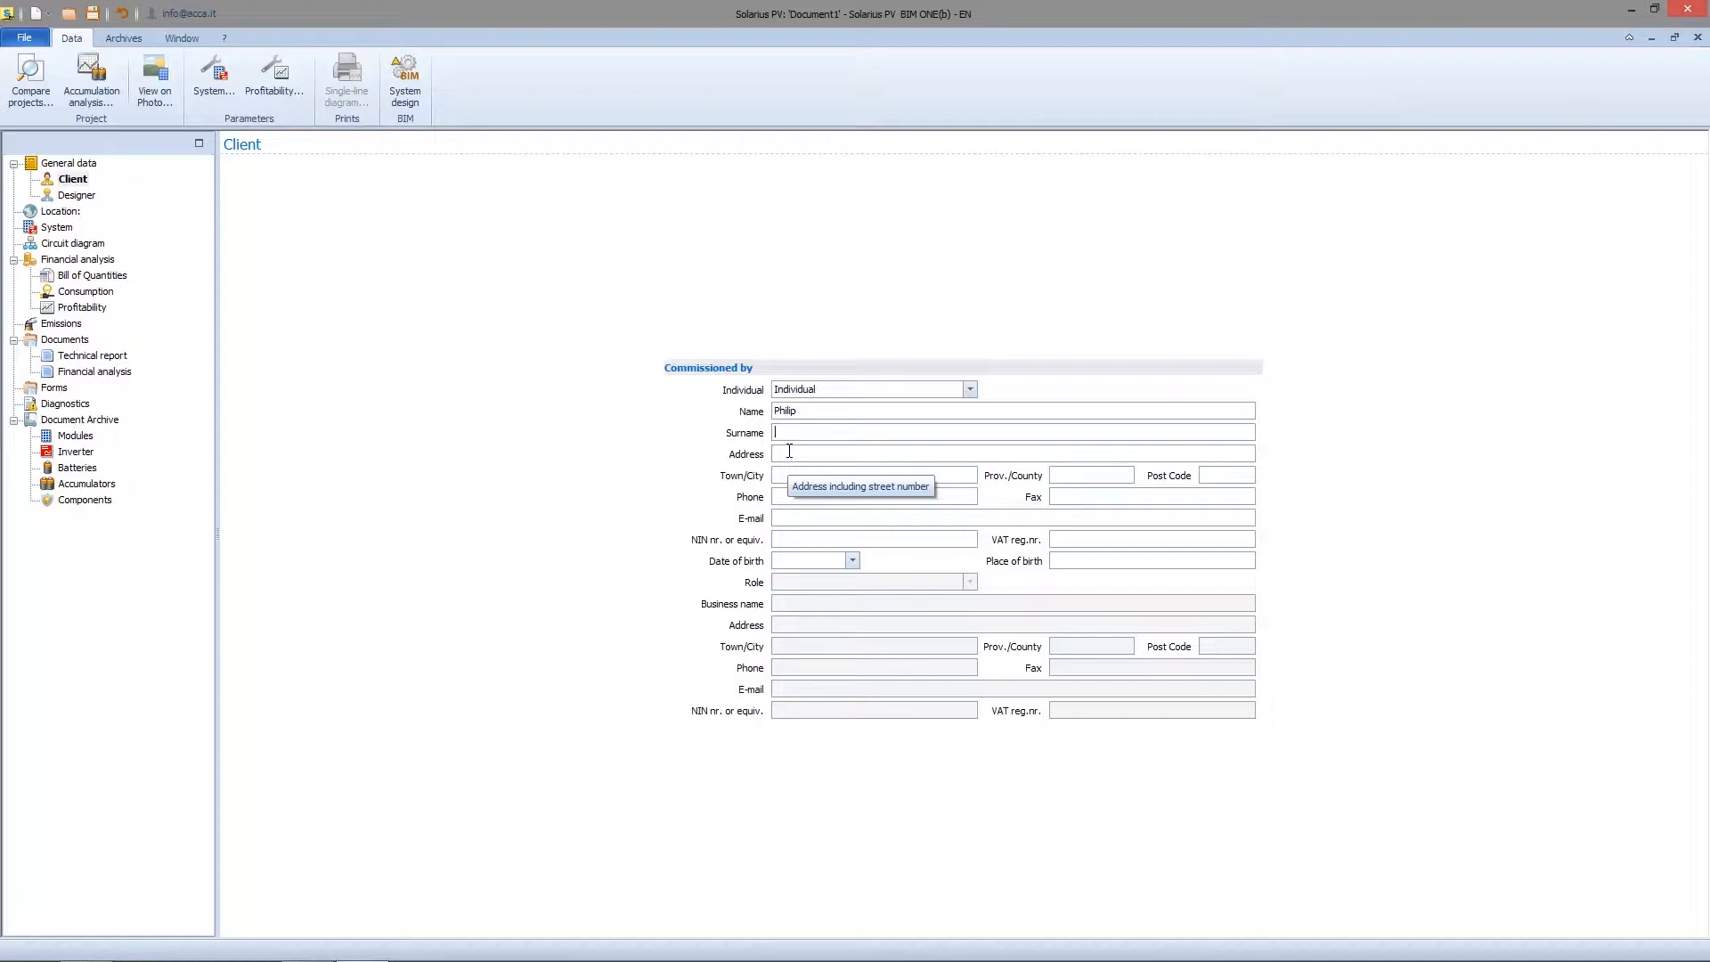
{"action": "mouse_move", "coordinate": [136, 188]}
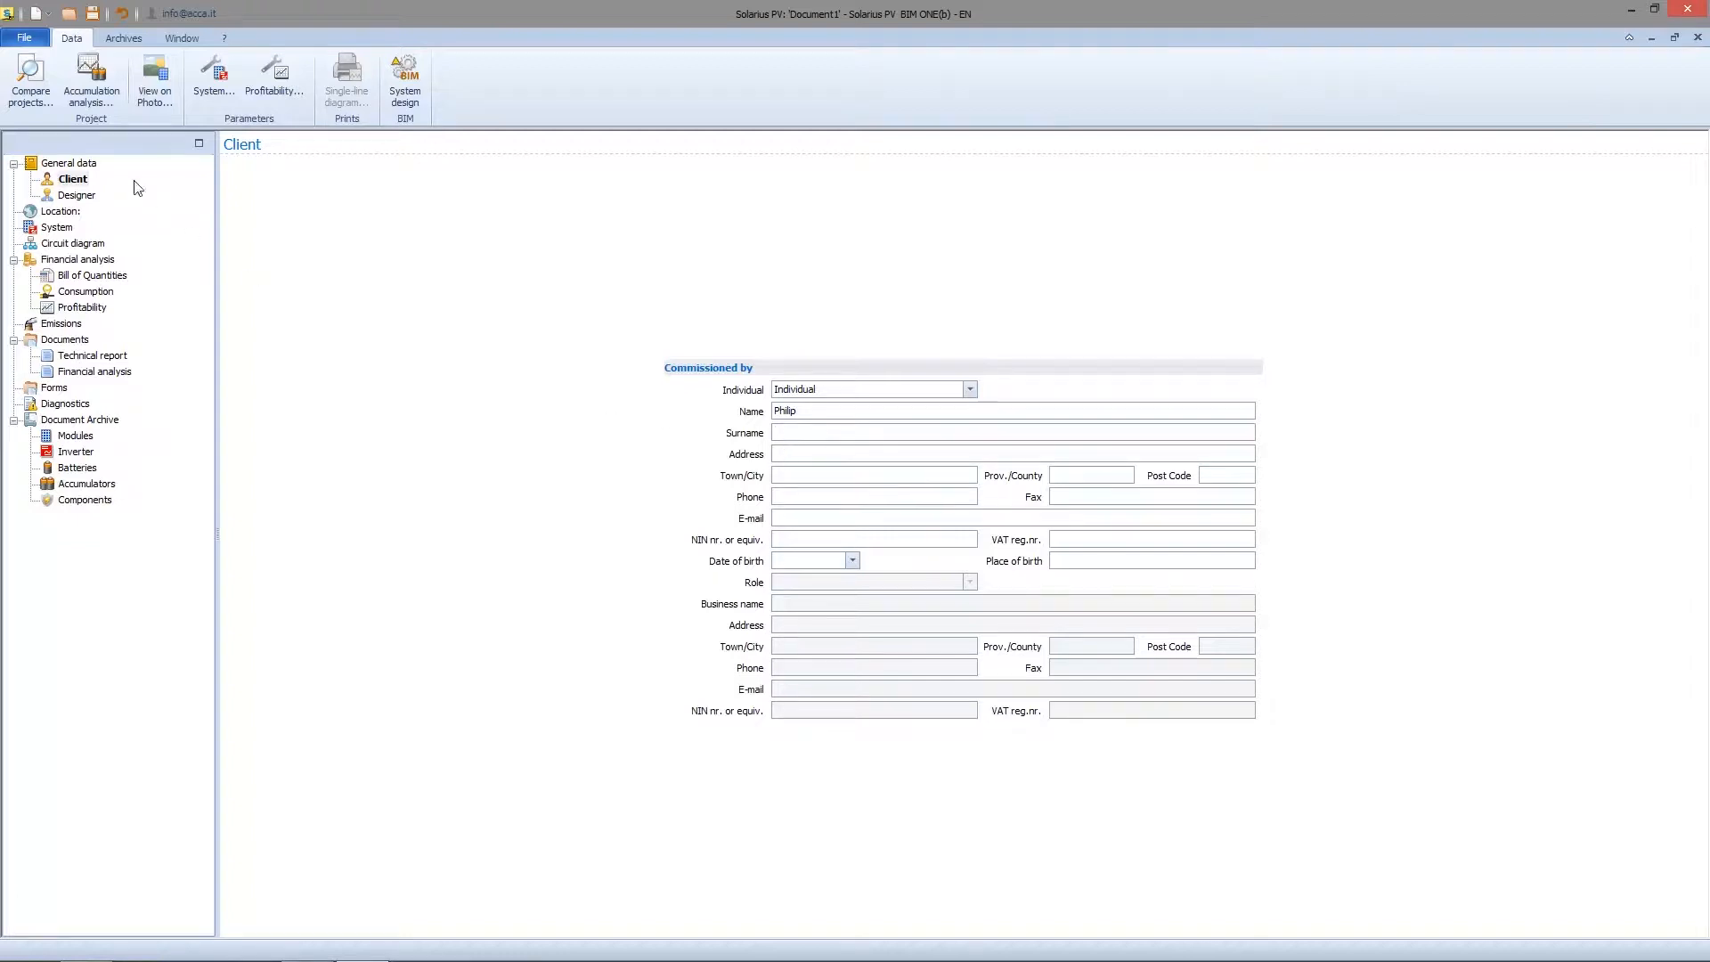
Enter 'Arch.' as the designer's qualification on the Designer form.
{"action": "left_click", "coordinate": [77, 194]}
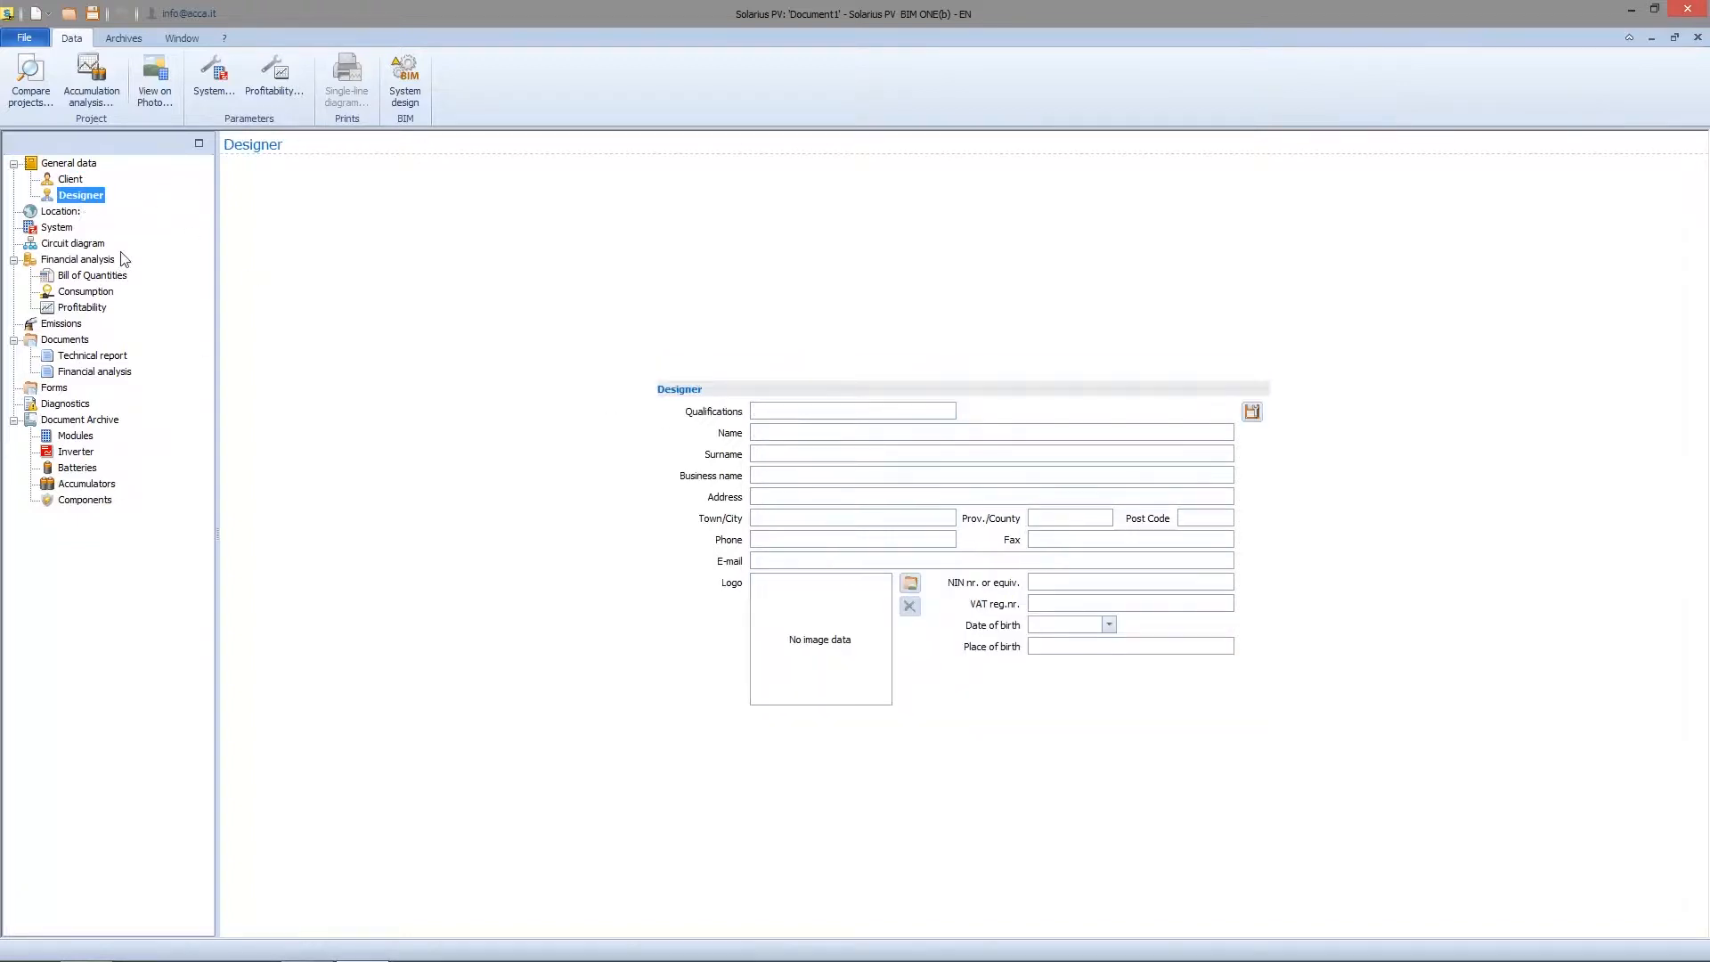
{"action": "left_click", "coordinate": [852, 410]}
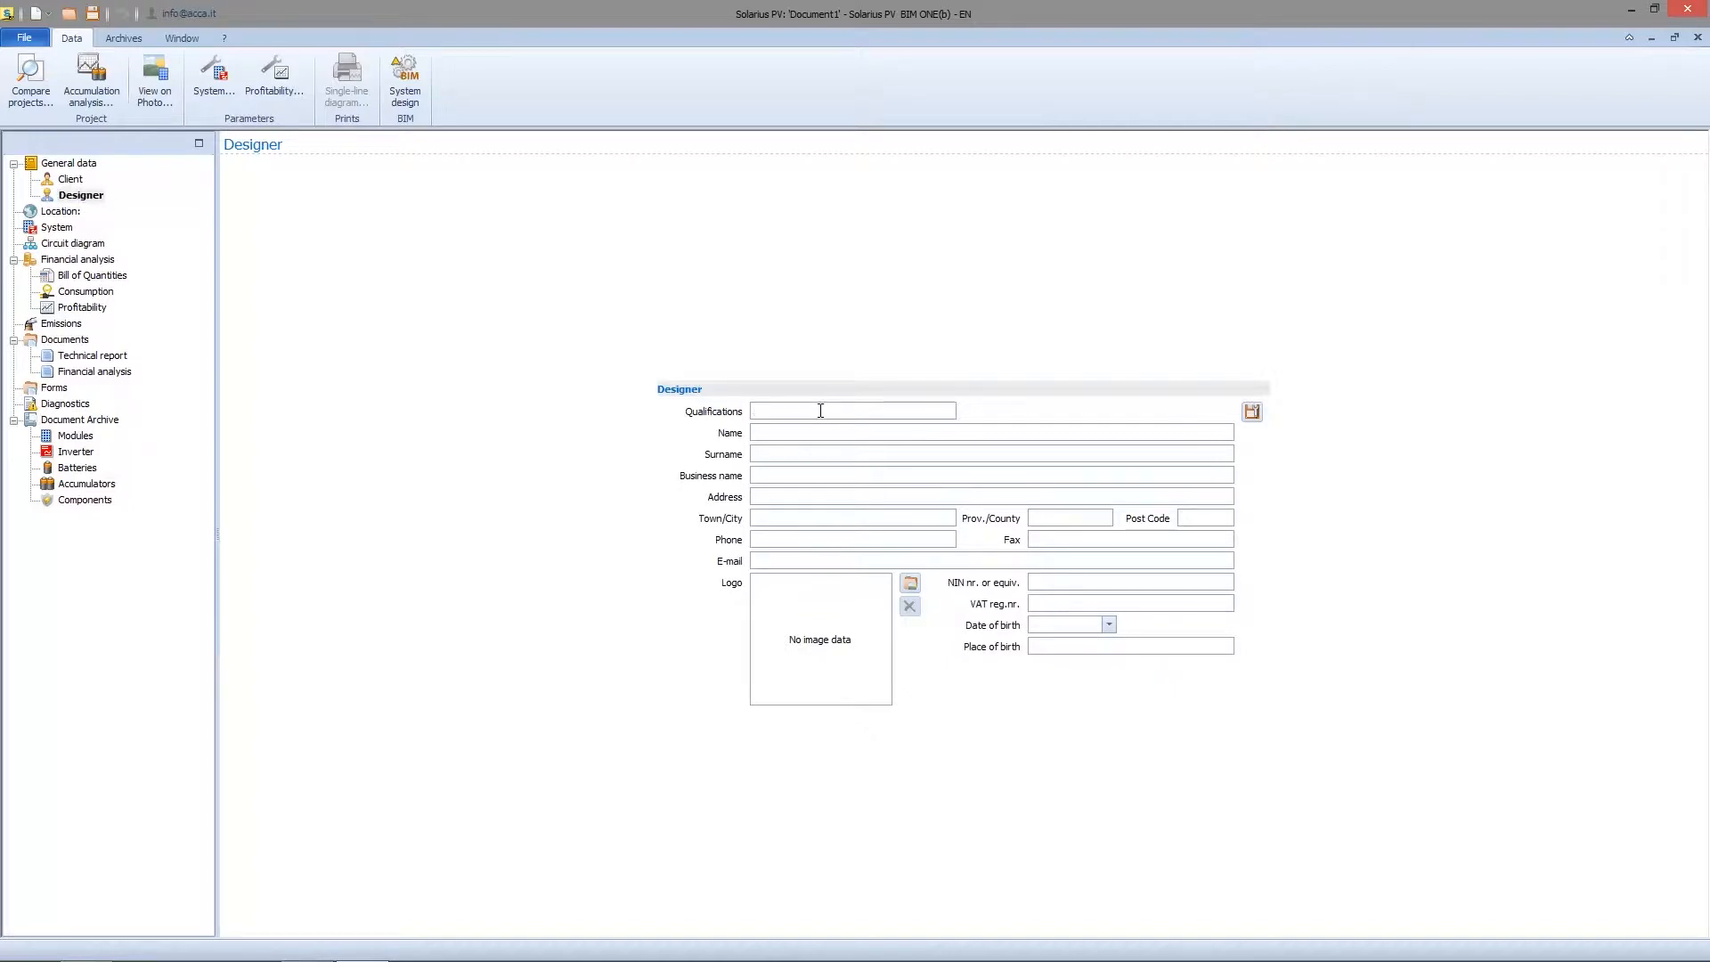
{"action": "type", "text": "Arch."}
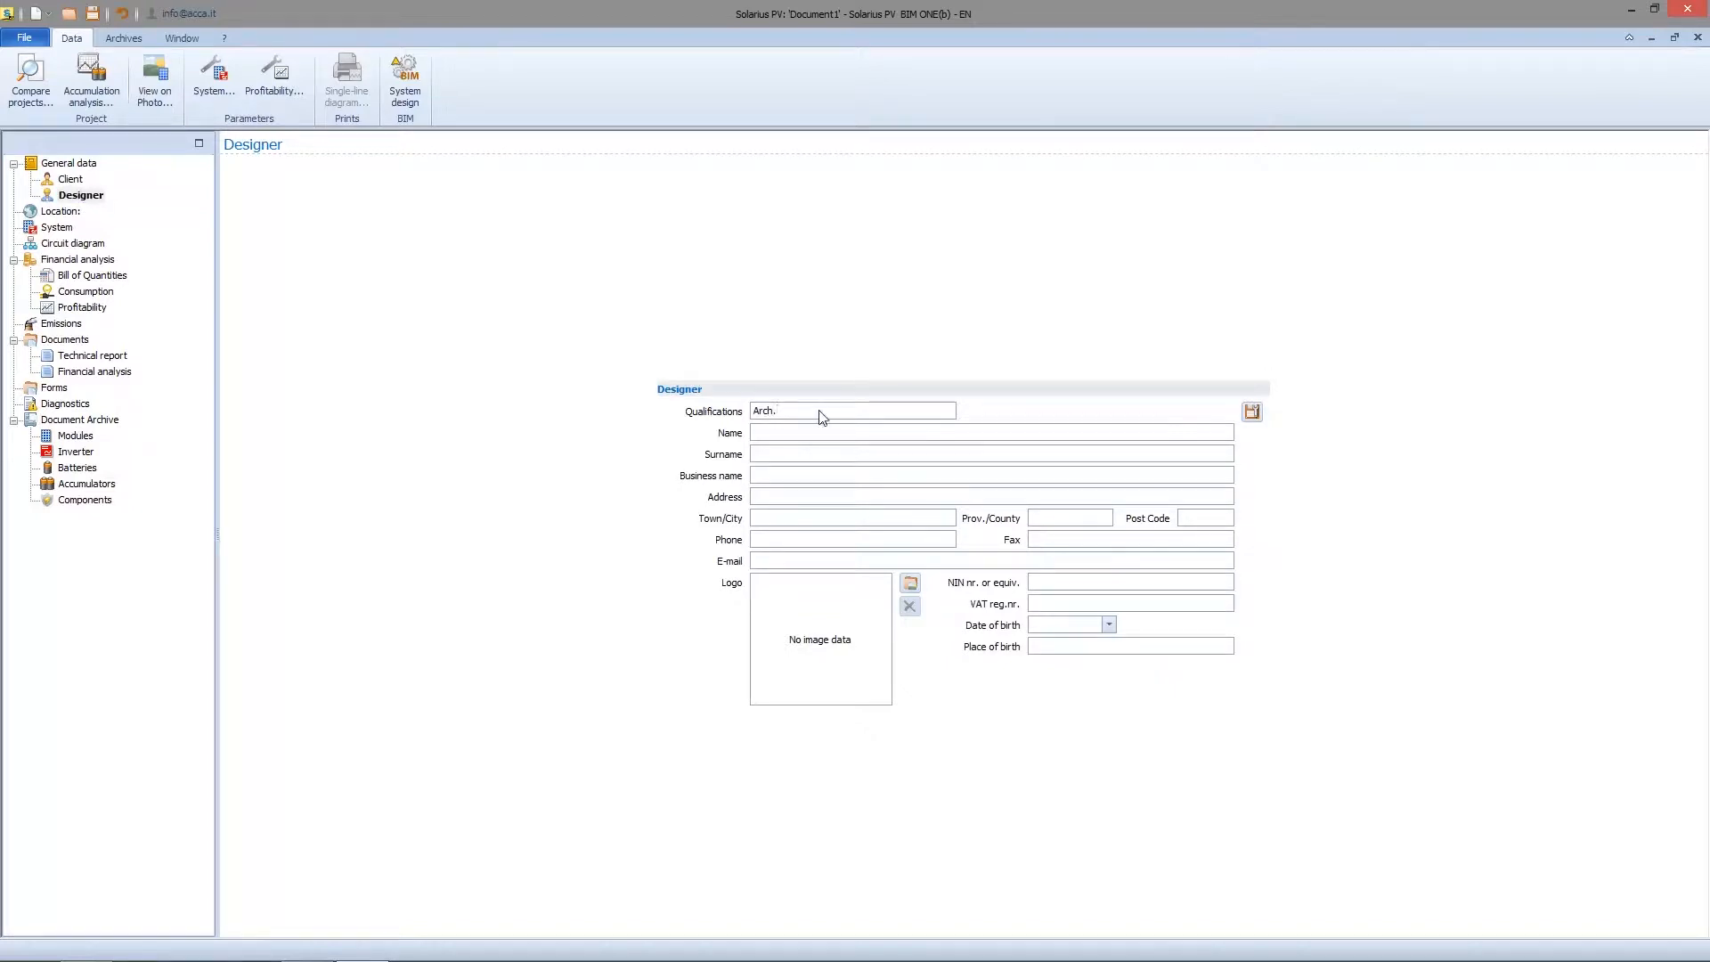
{"action": "mouse_move", "coordinate": [845, 383]}
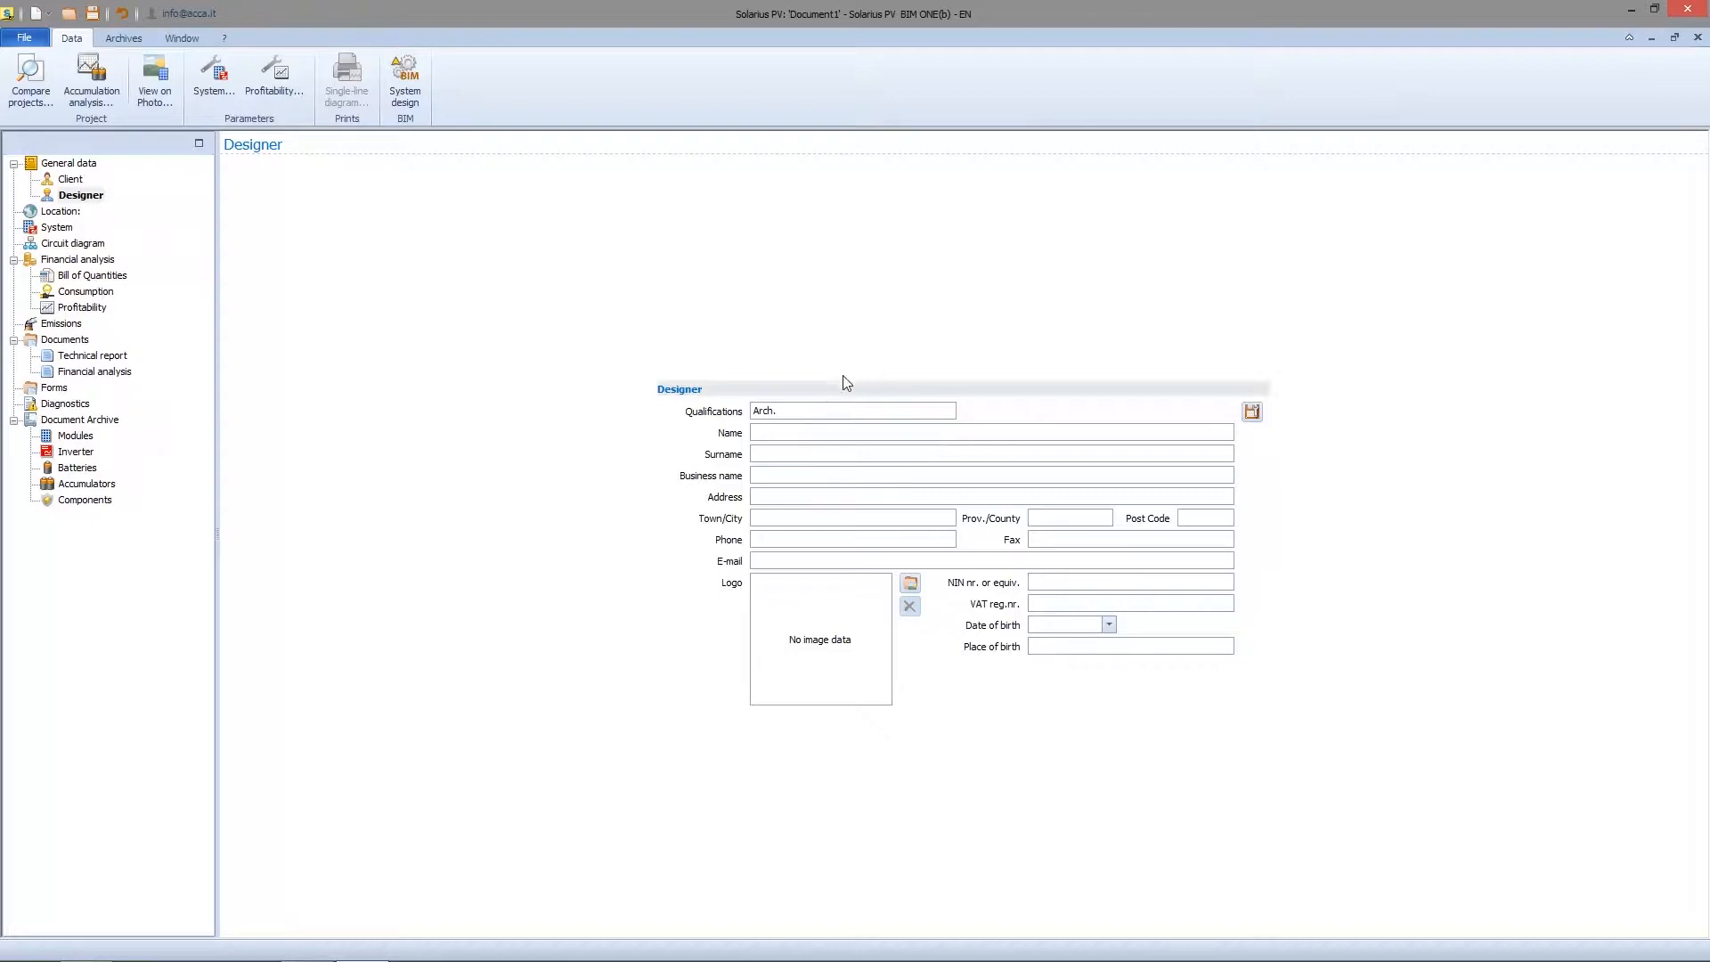
{"action": "triple_click", "coordinate": [851, 410]}
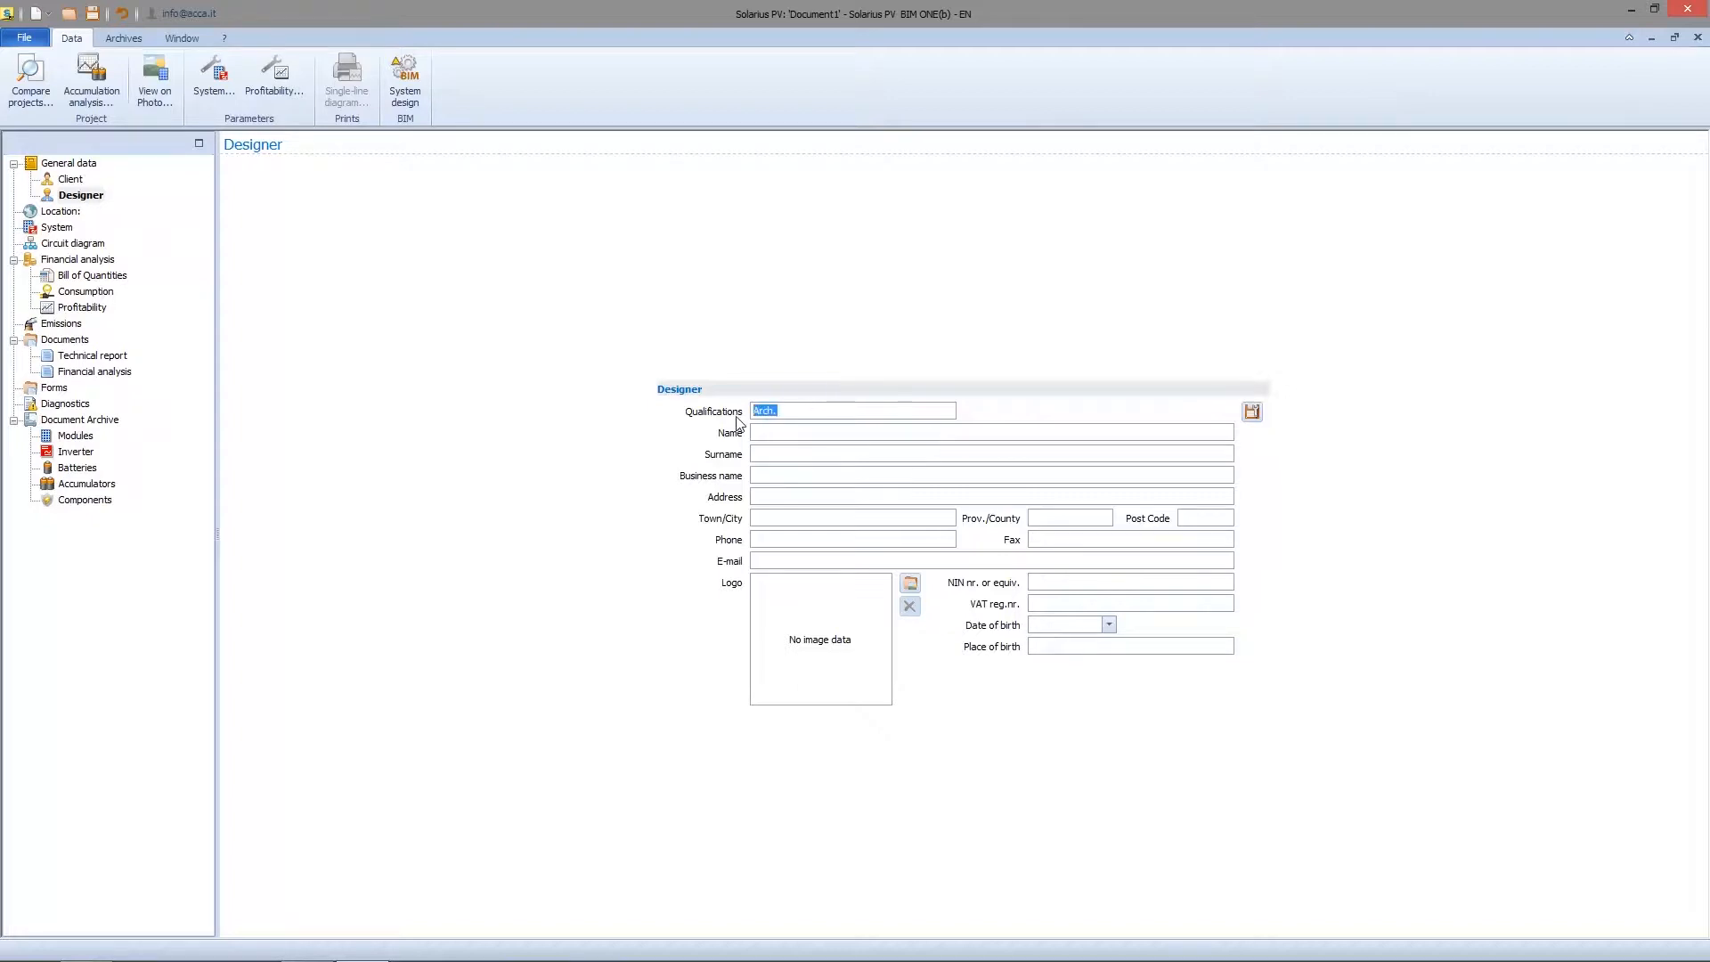
{"action": "mouse_move", "coordinate": [1251, 413]}
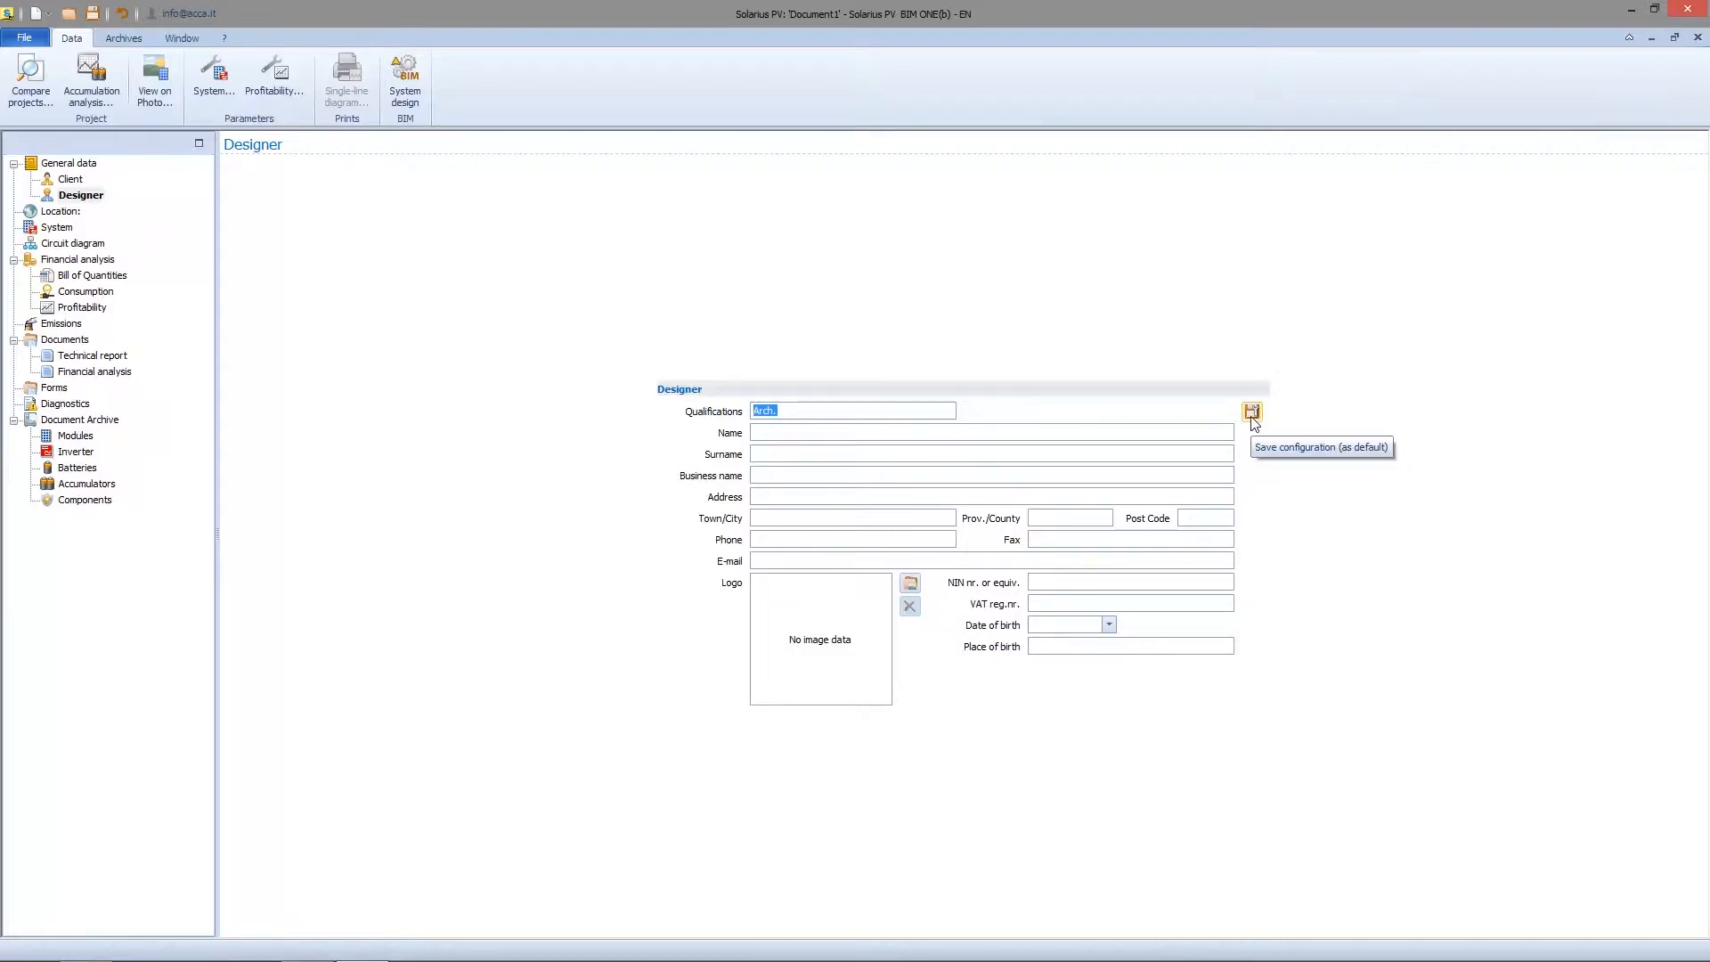
{"action": "mouse_move", "coordinate": [1255, 426]}
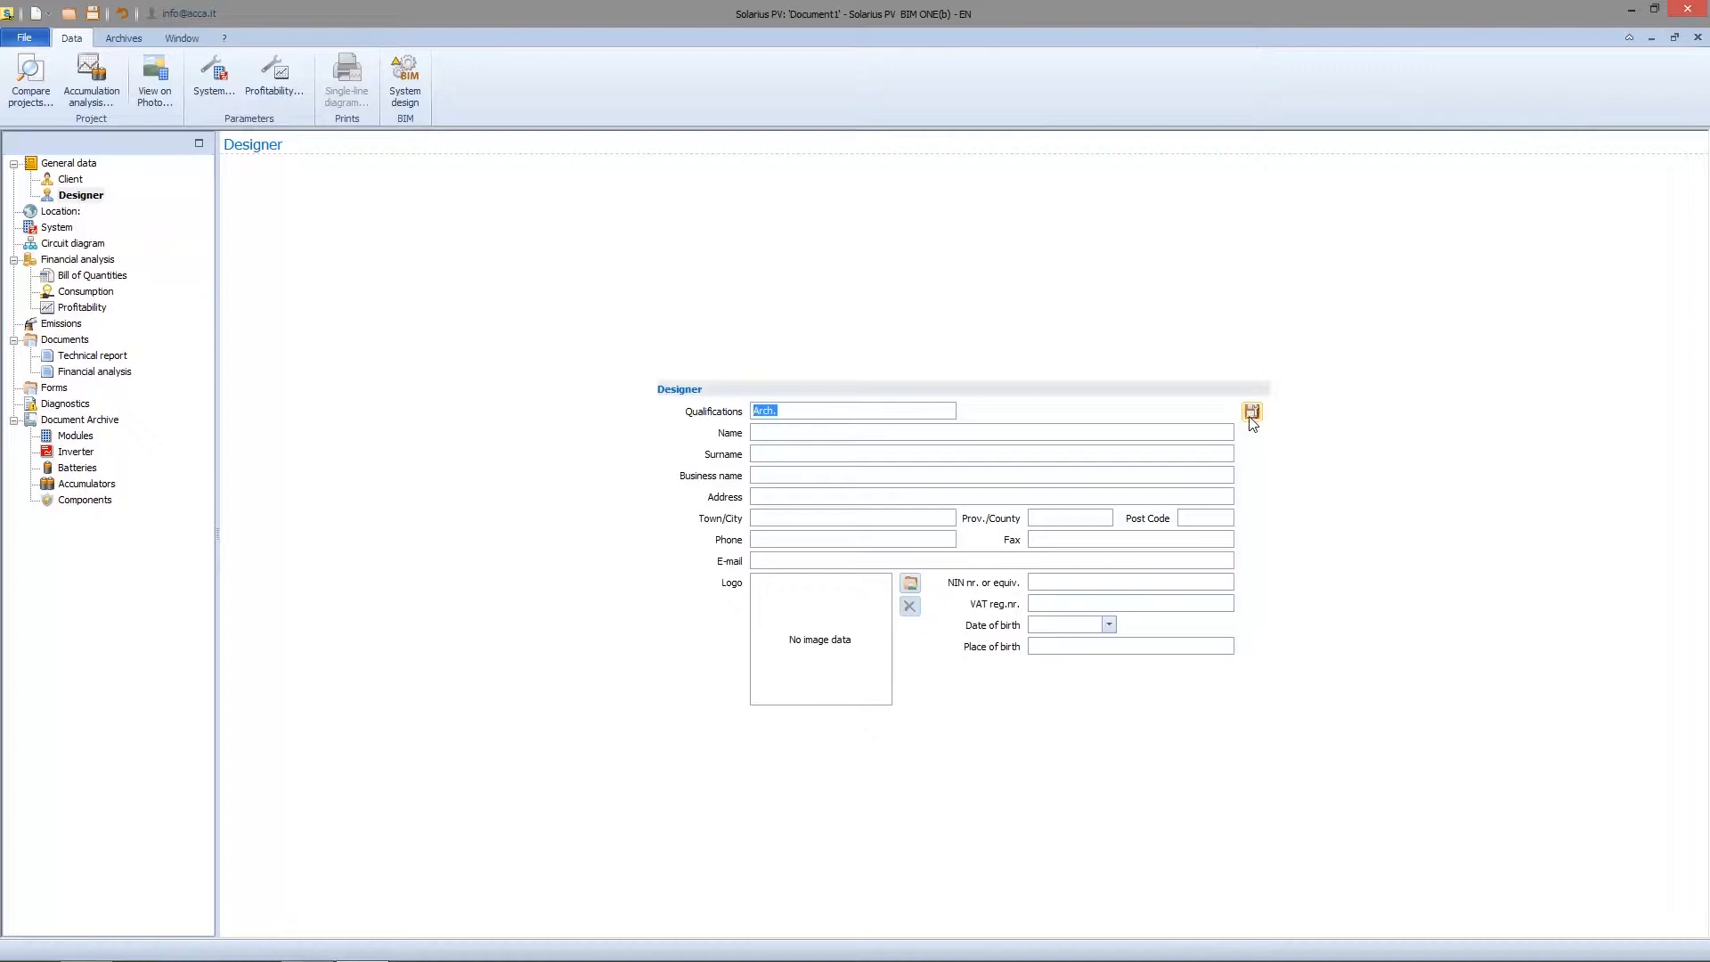
{"action": "mouse_move", "coordinate": [407, 244]}
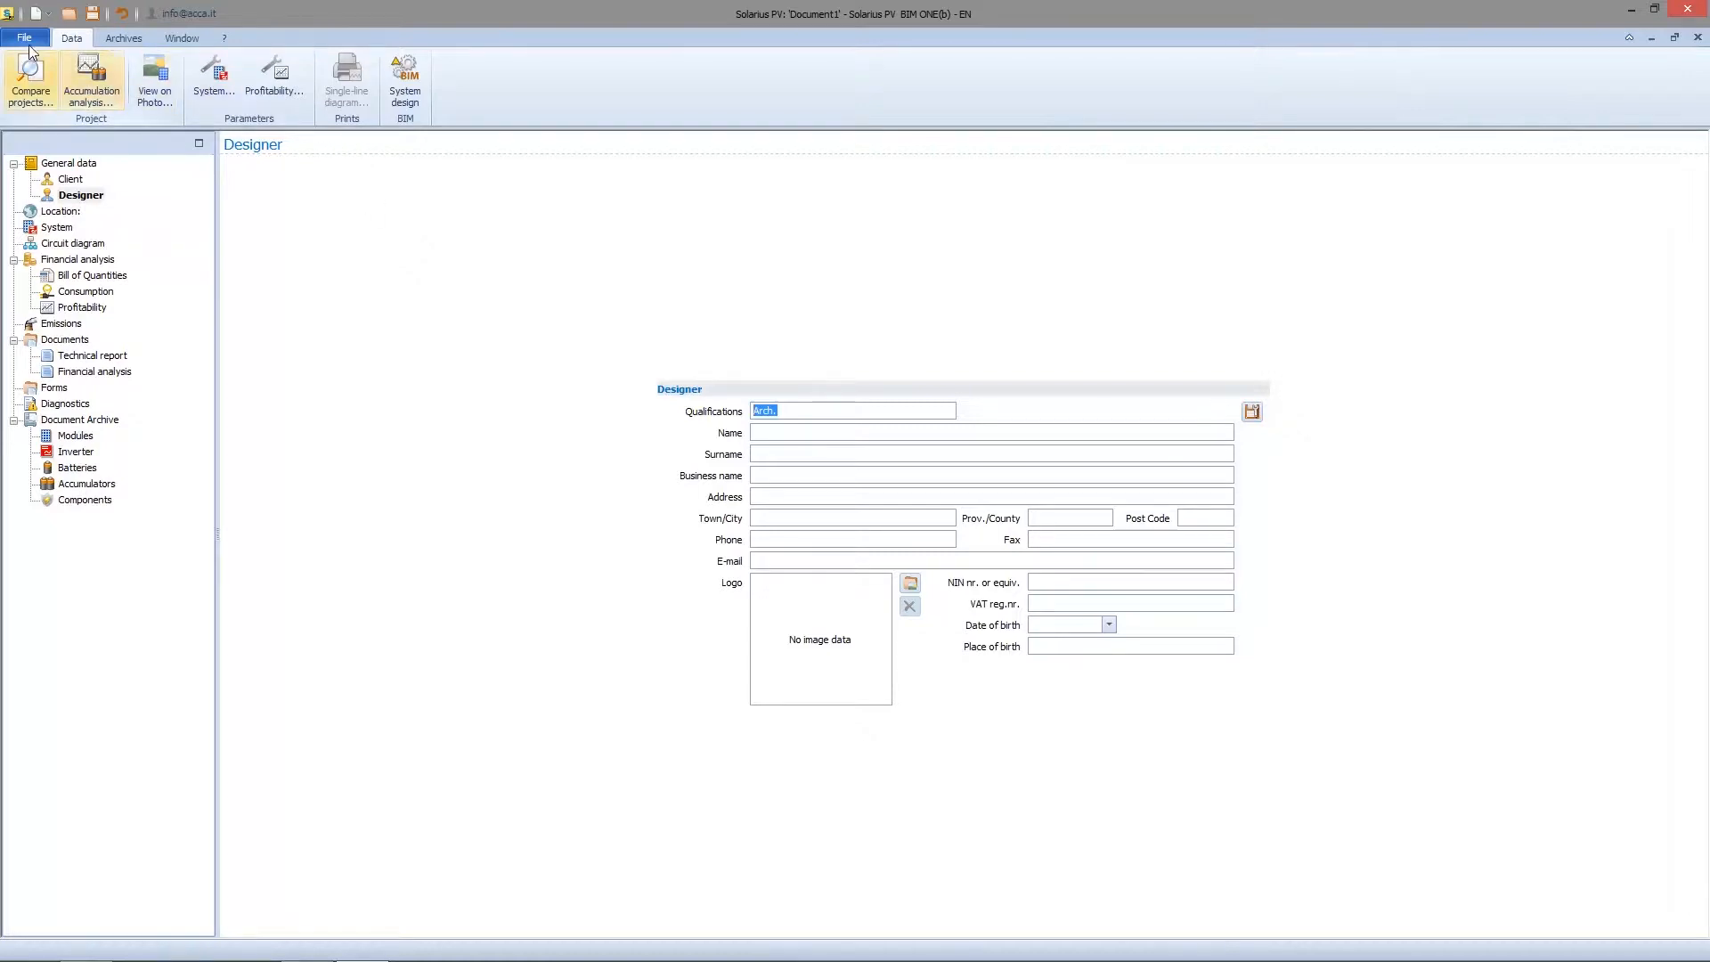
Open the Example_02 London project and view its client and designer details.
{"action": "left_click", "coordinate": [24, 38]}
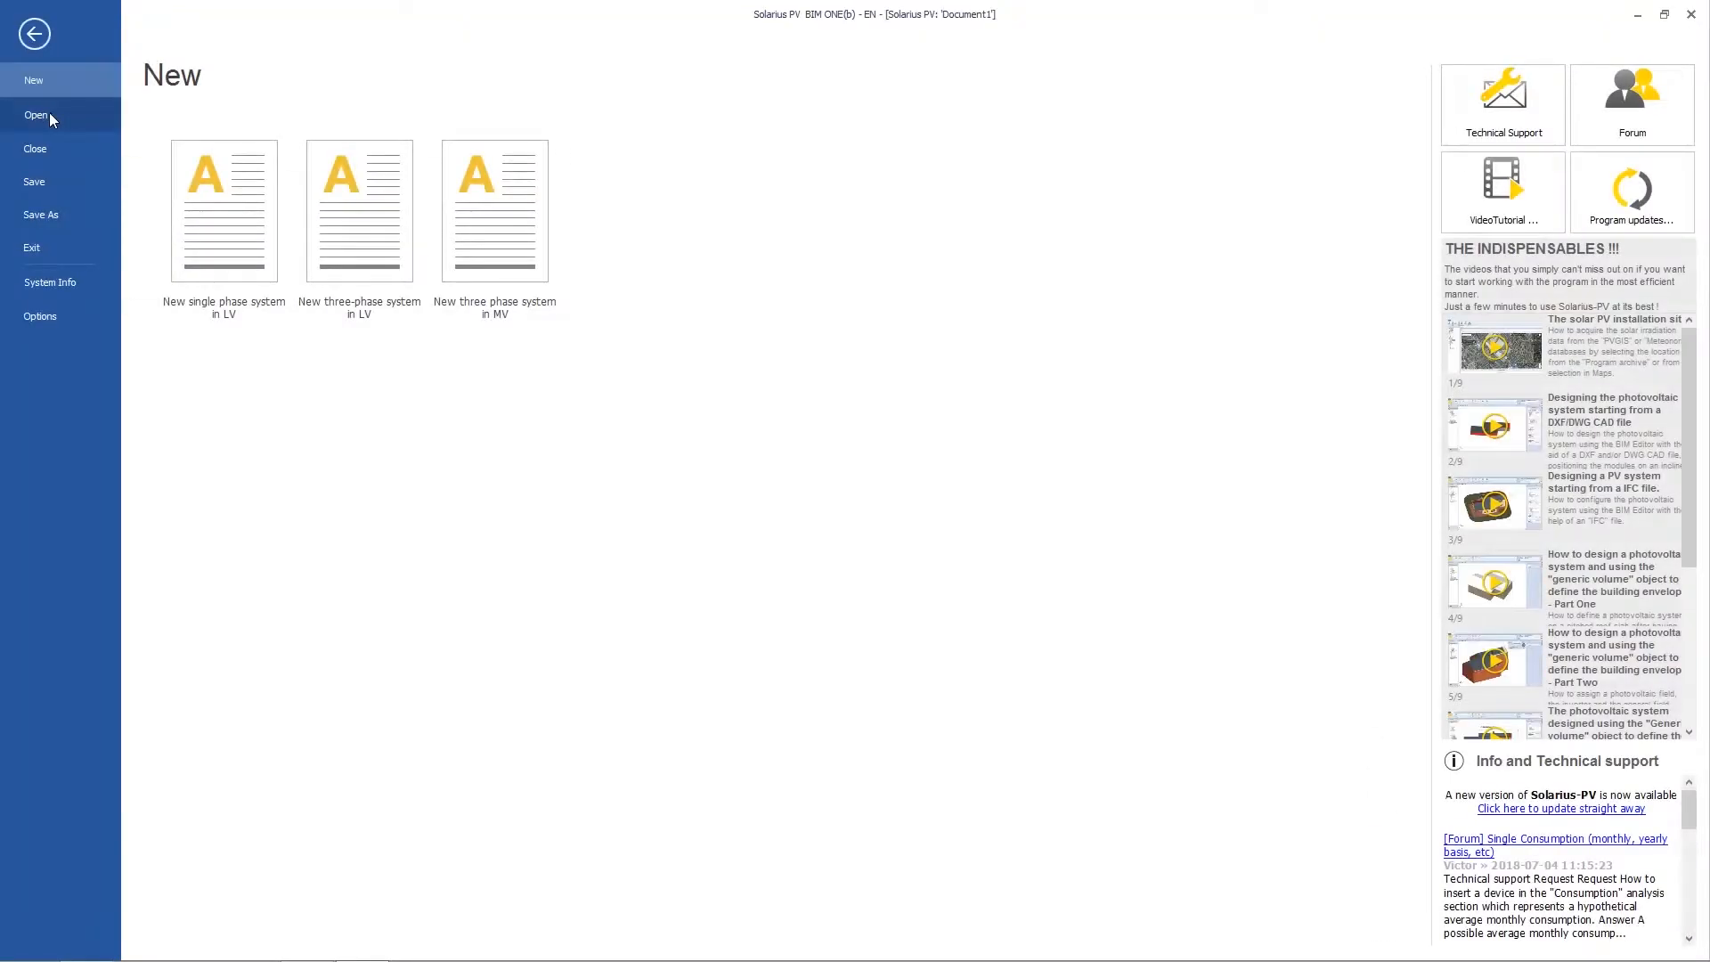
{"action": "left_click", "coordinate": [36, 115]}
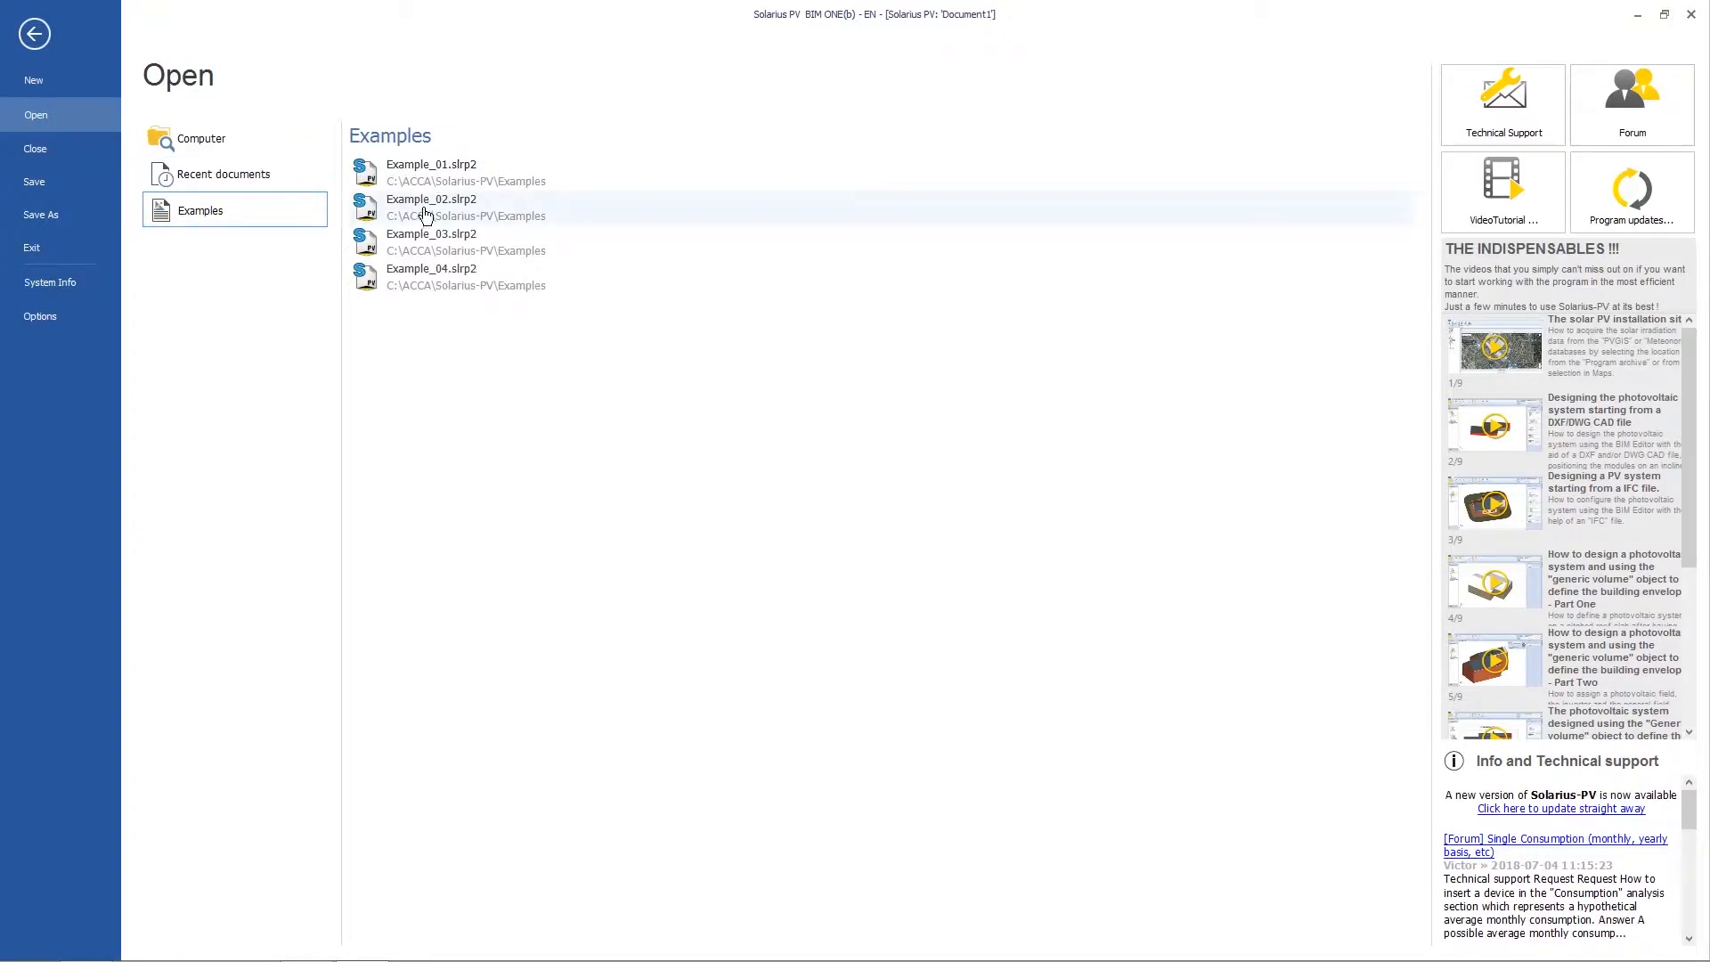
{"action": "mouse_move", "coordinate": [483, 200]}
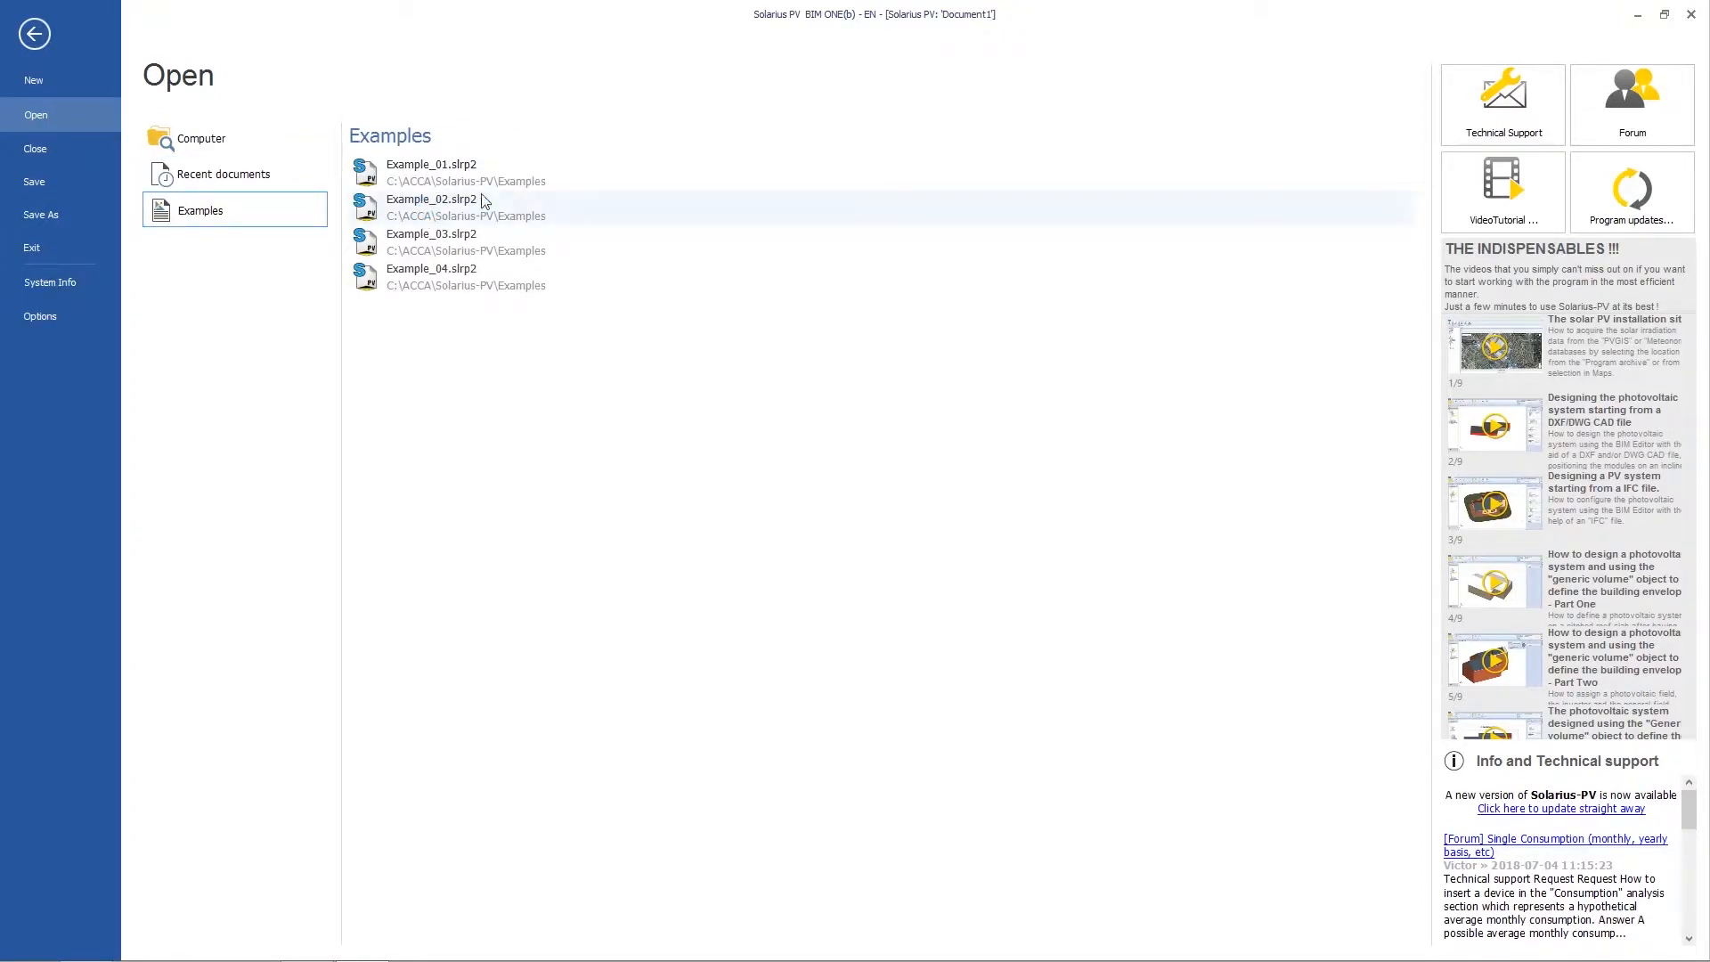
{"action": "double_click", "coordinate": [431, 199]}
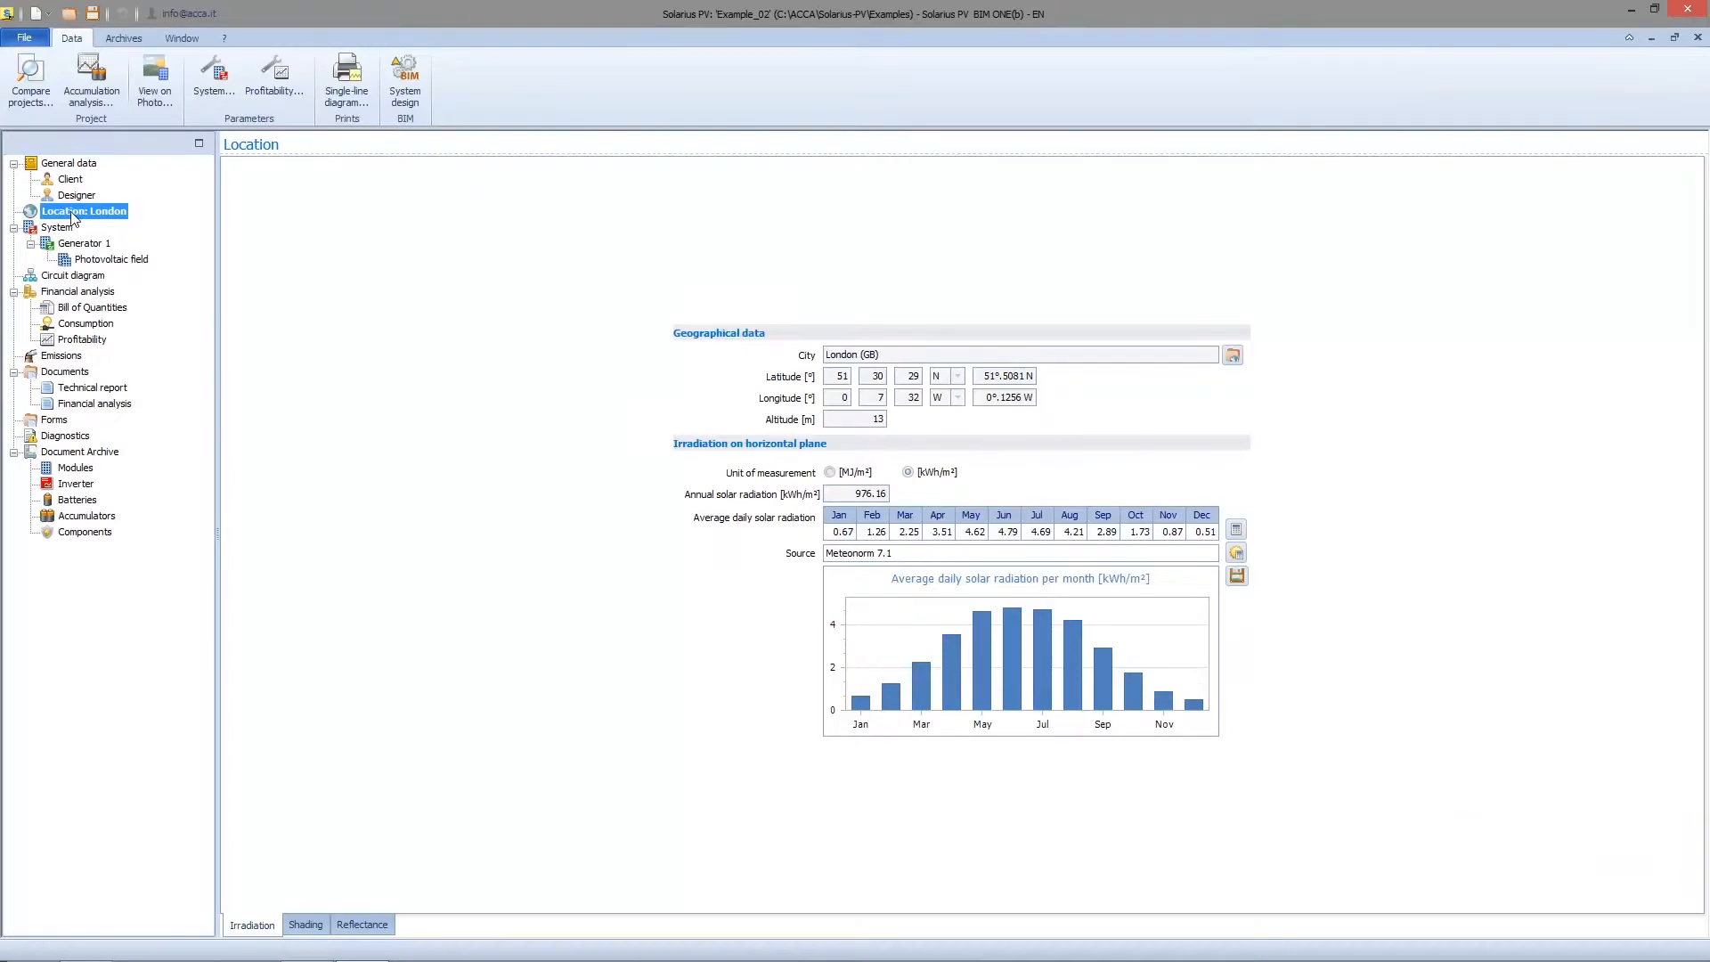
{"action": "left_click", "coordinate": [72, 179]}
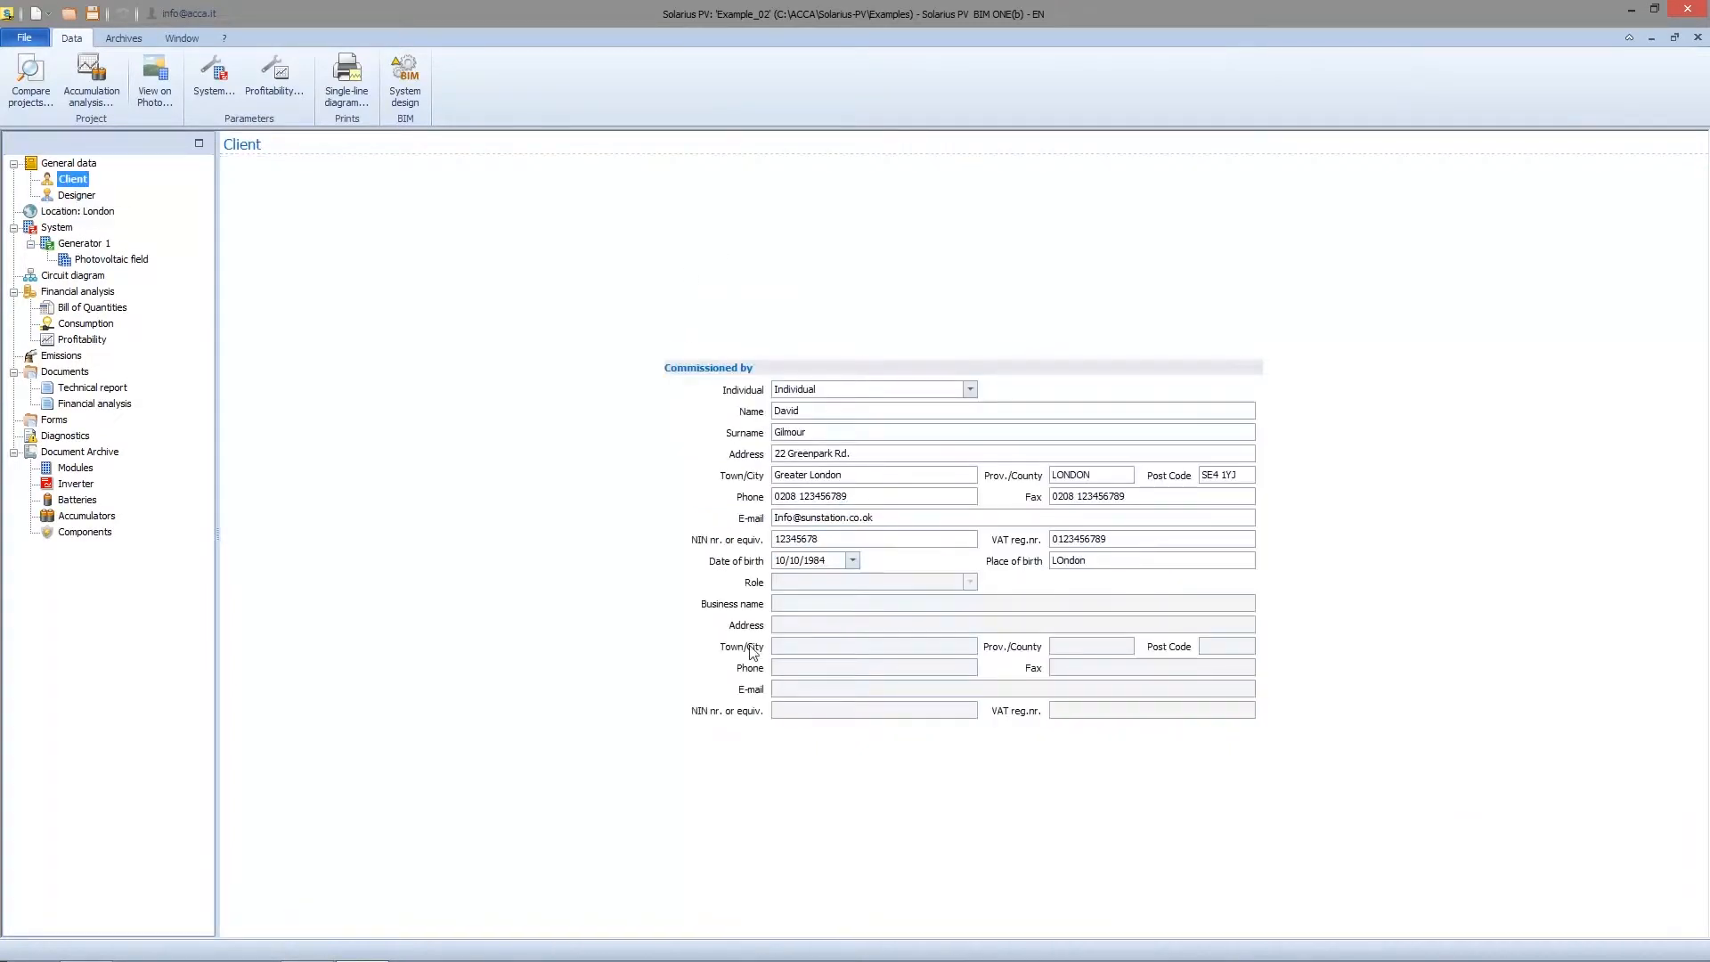
{"action": "left_click", "coordinate": [74, 194]}
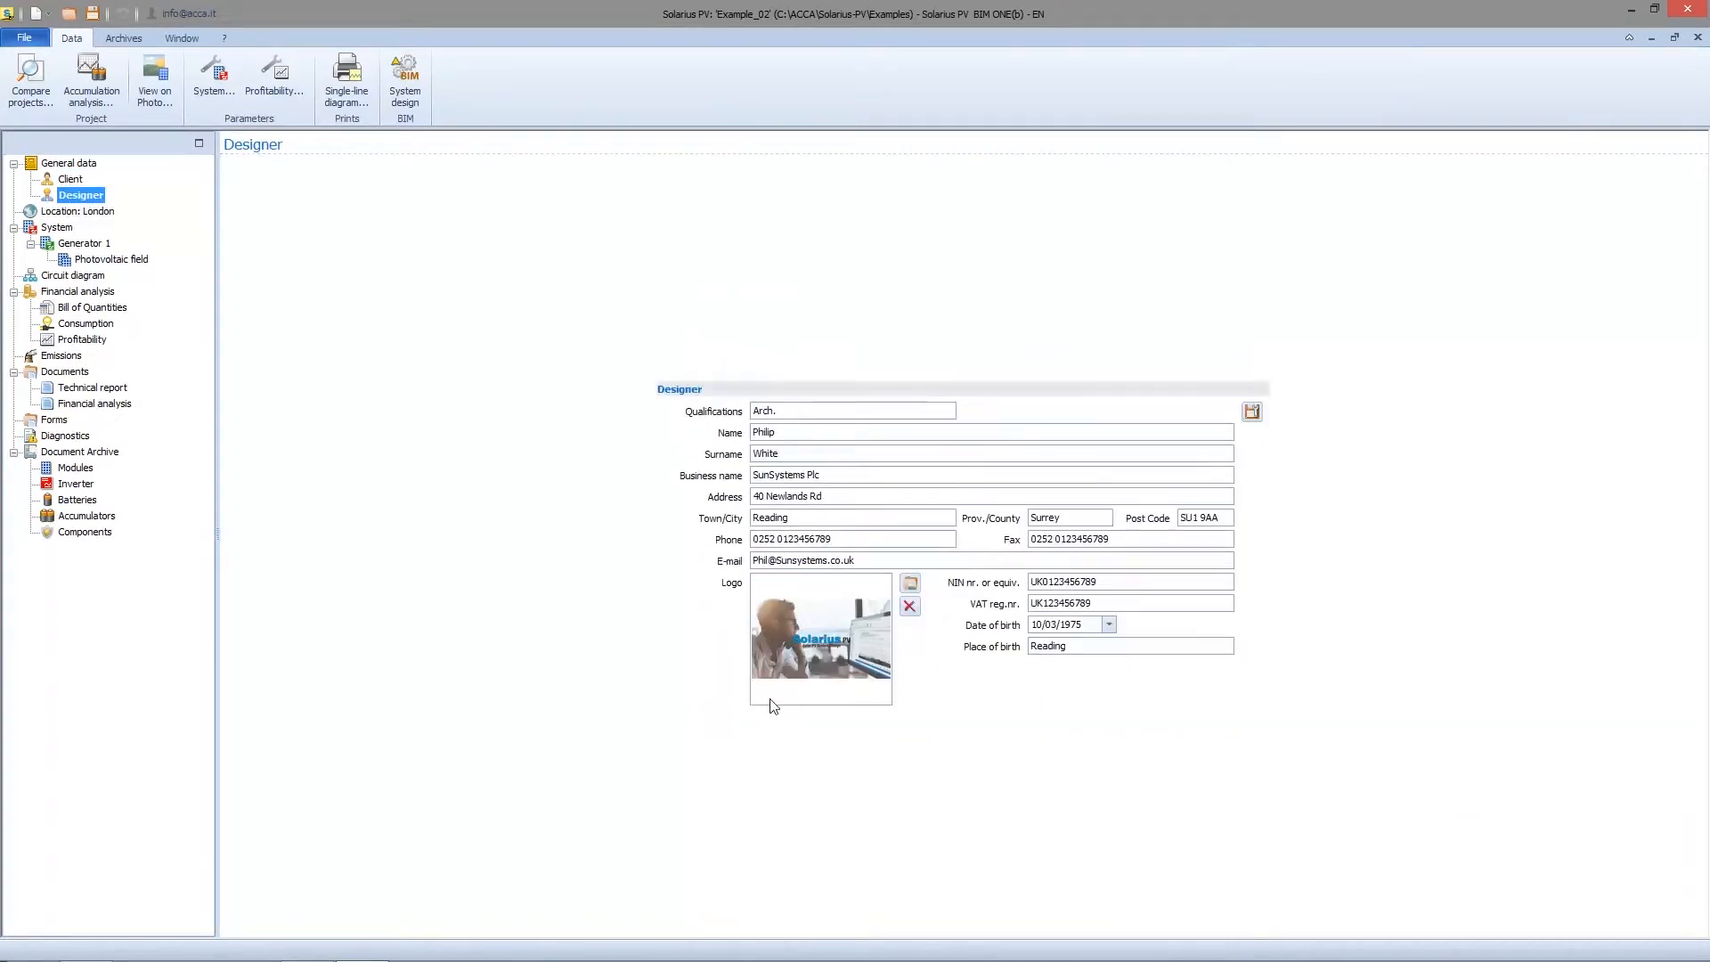
{"action": "mouse_move", "coordinate": [797, 598]}
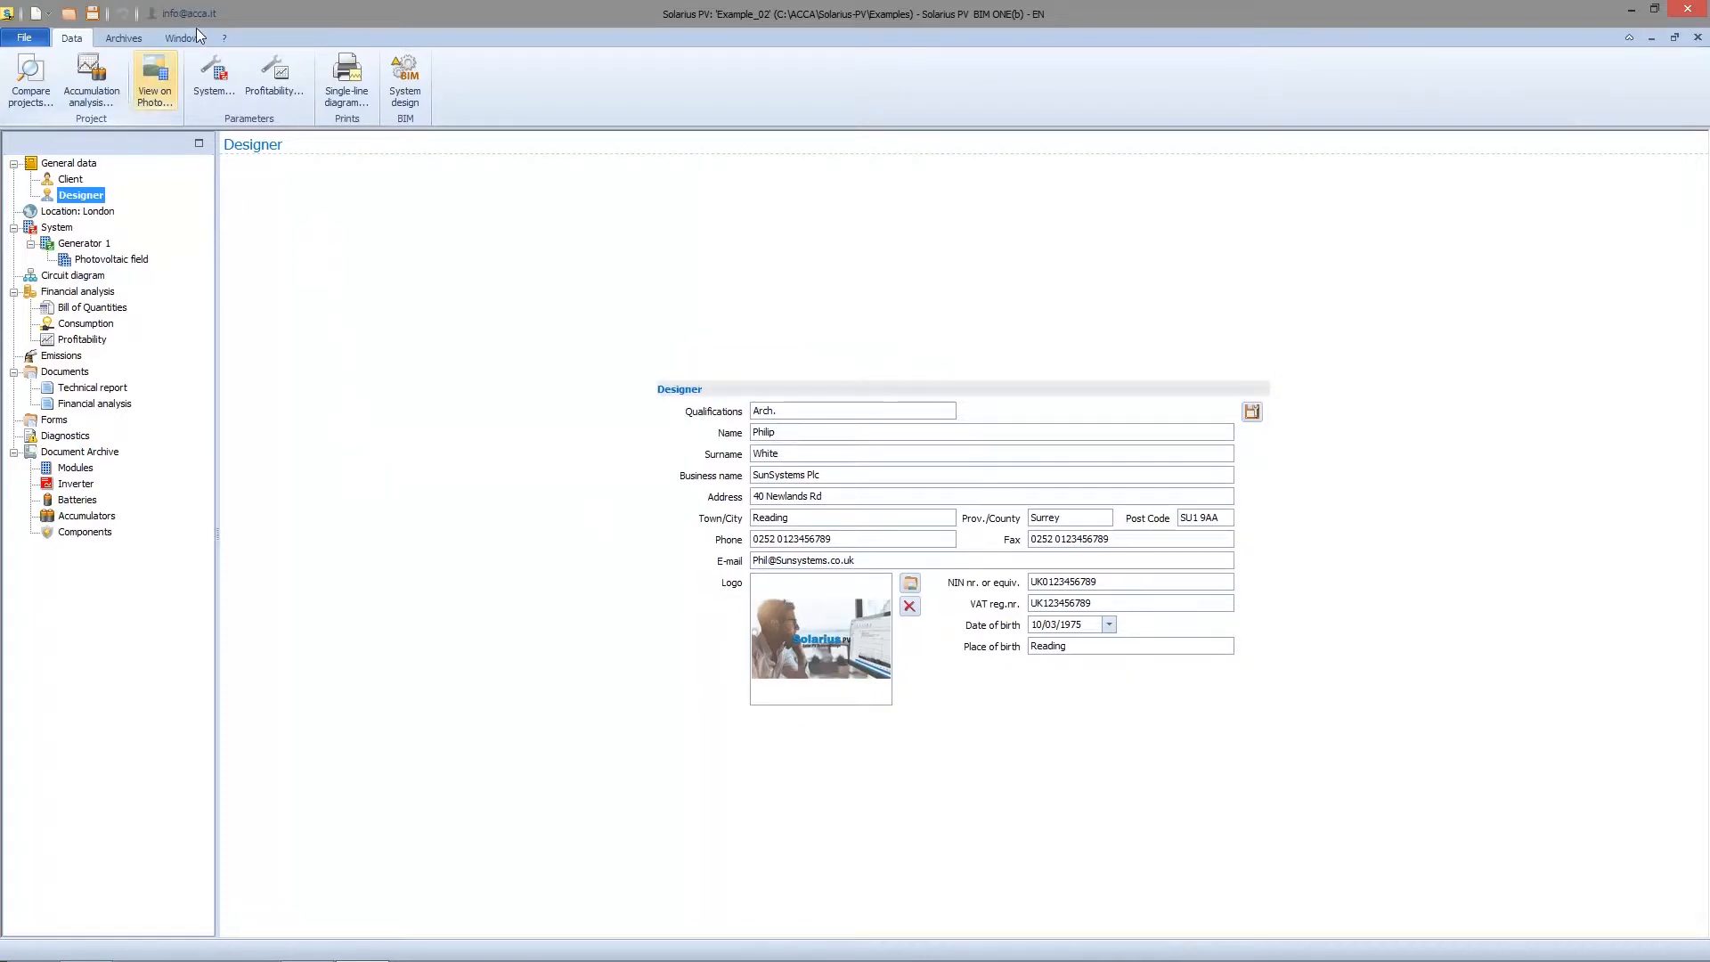
Arrange both projects side by side and copy the example's client details into Document1.
{"action": "left_click", "coordinate": [181, 38]}
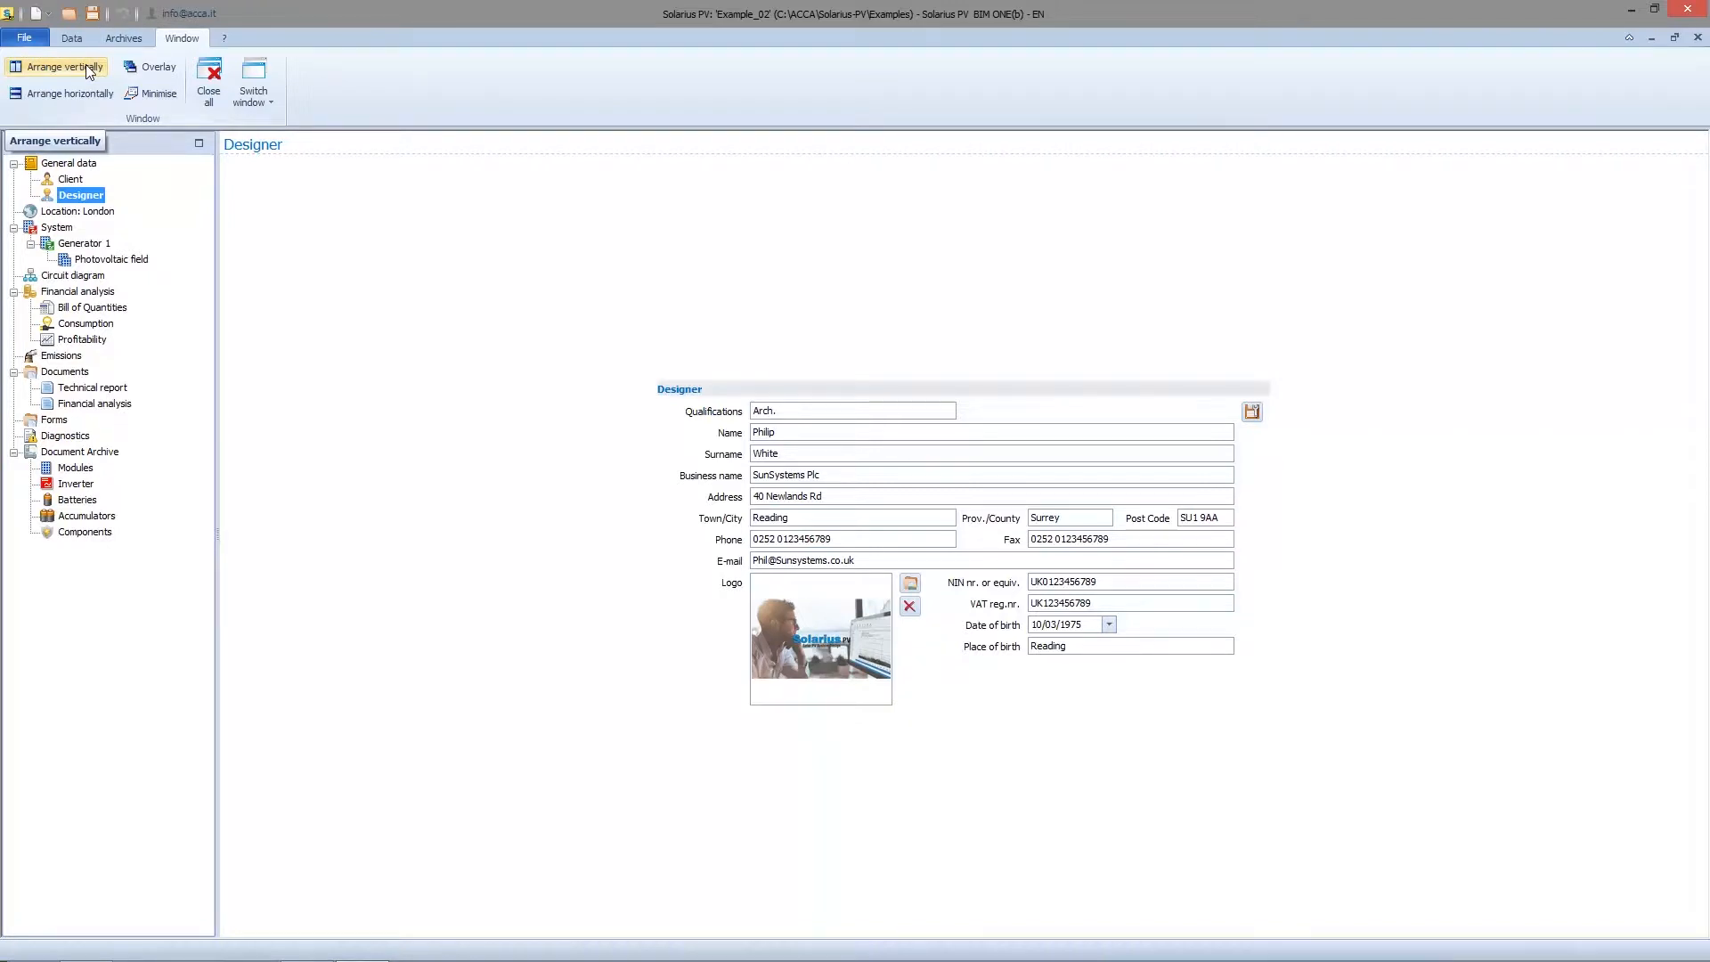
{"action": "left_click", "coordinate": [65, 67]}
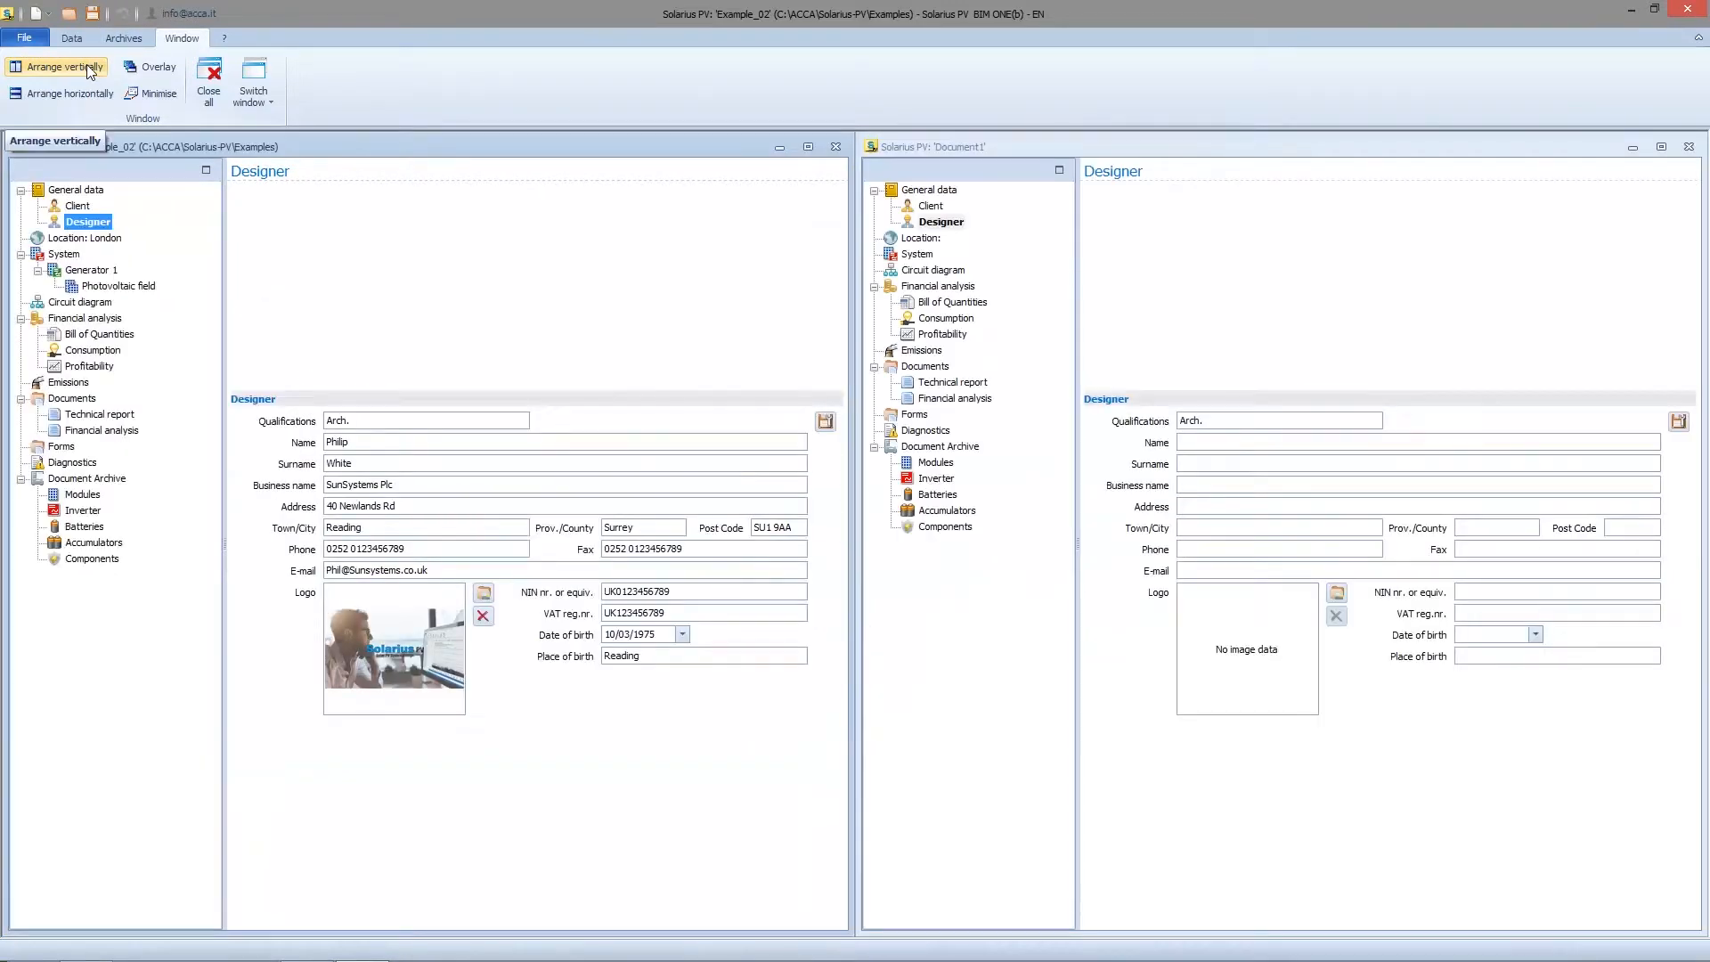
{"action": "left_click", "coordinate": [933, 206]}
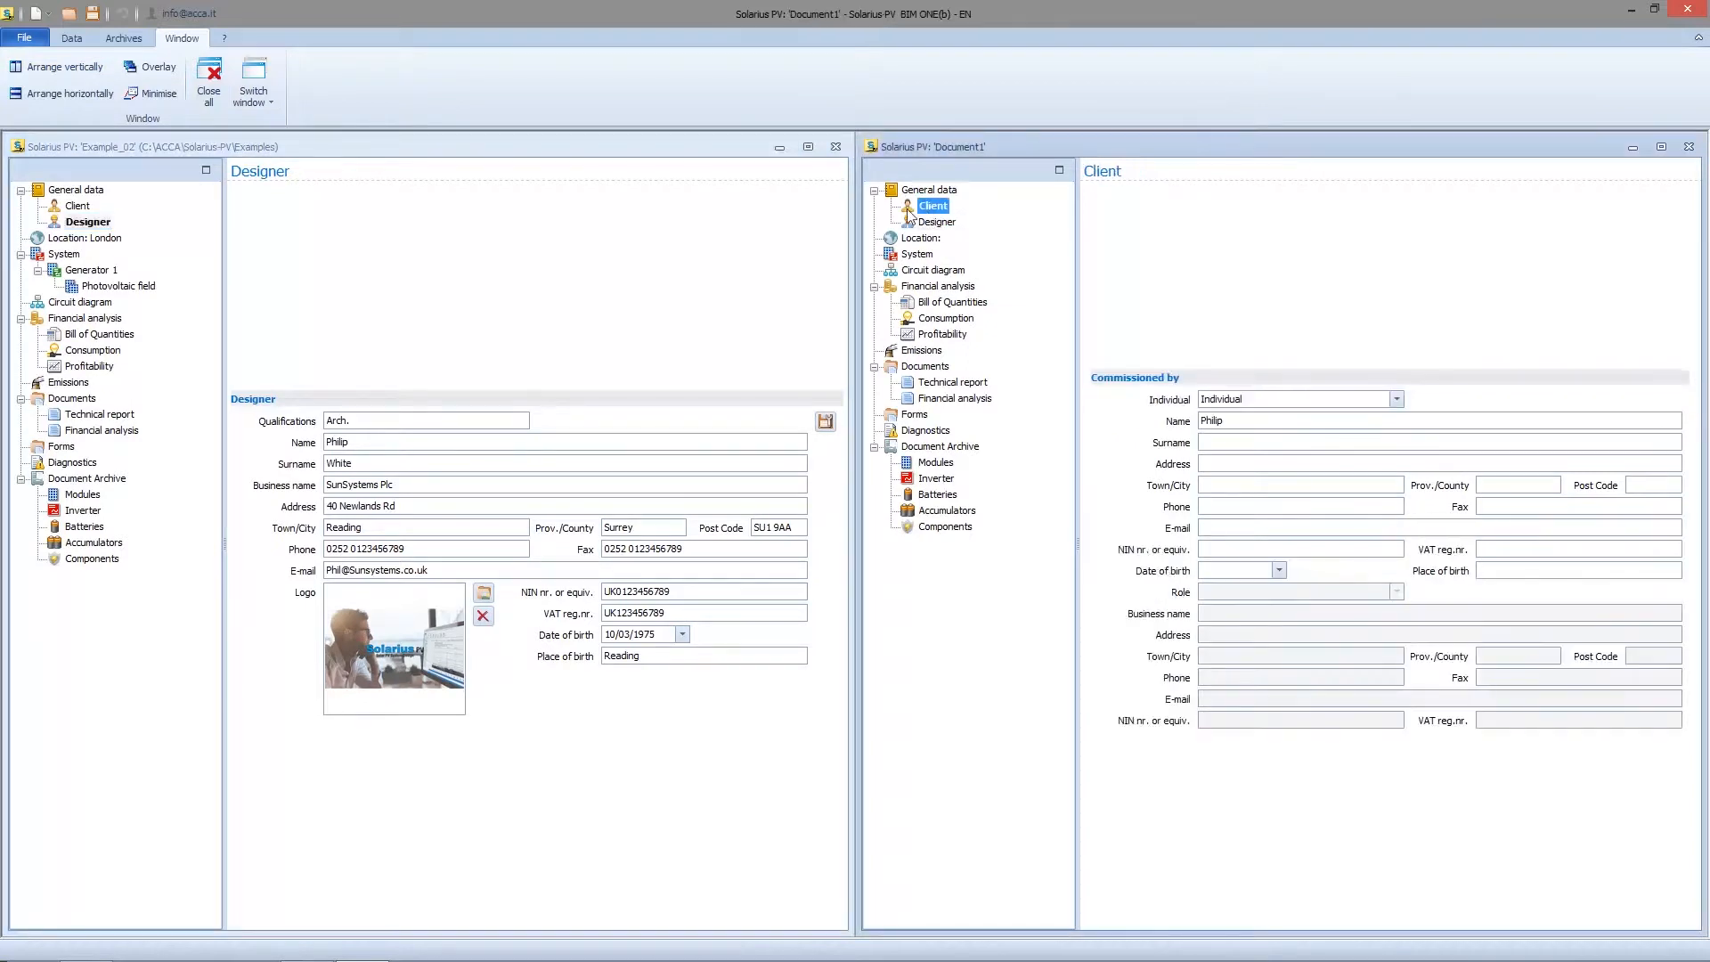
{"action": "left_click", "coordinate": [77, 206]}
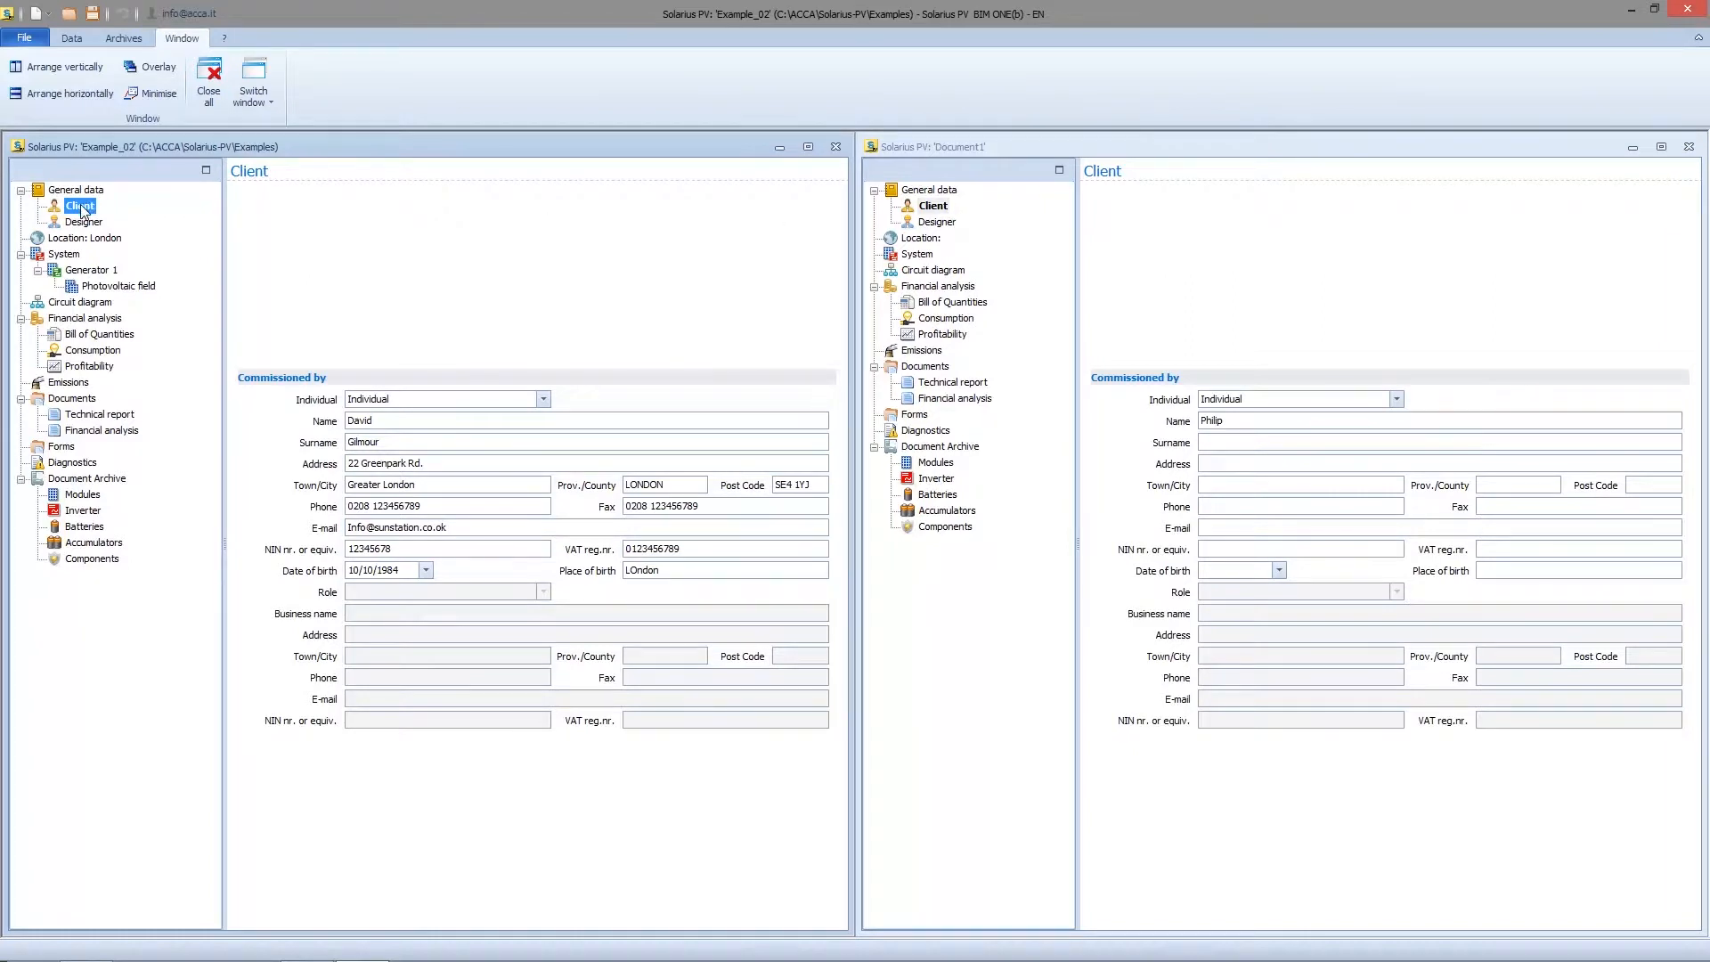
{"action": "left_click", "coordinate": [71, 38]}
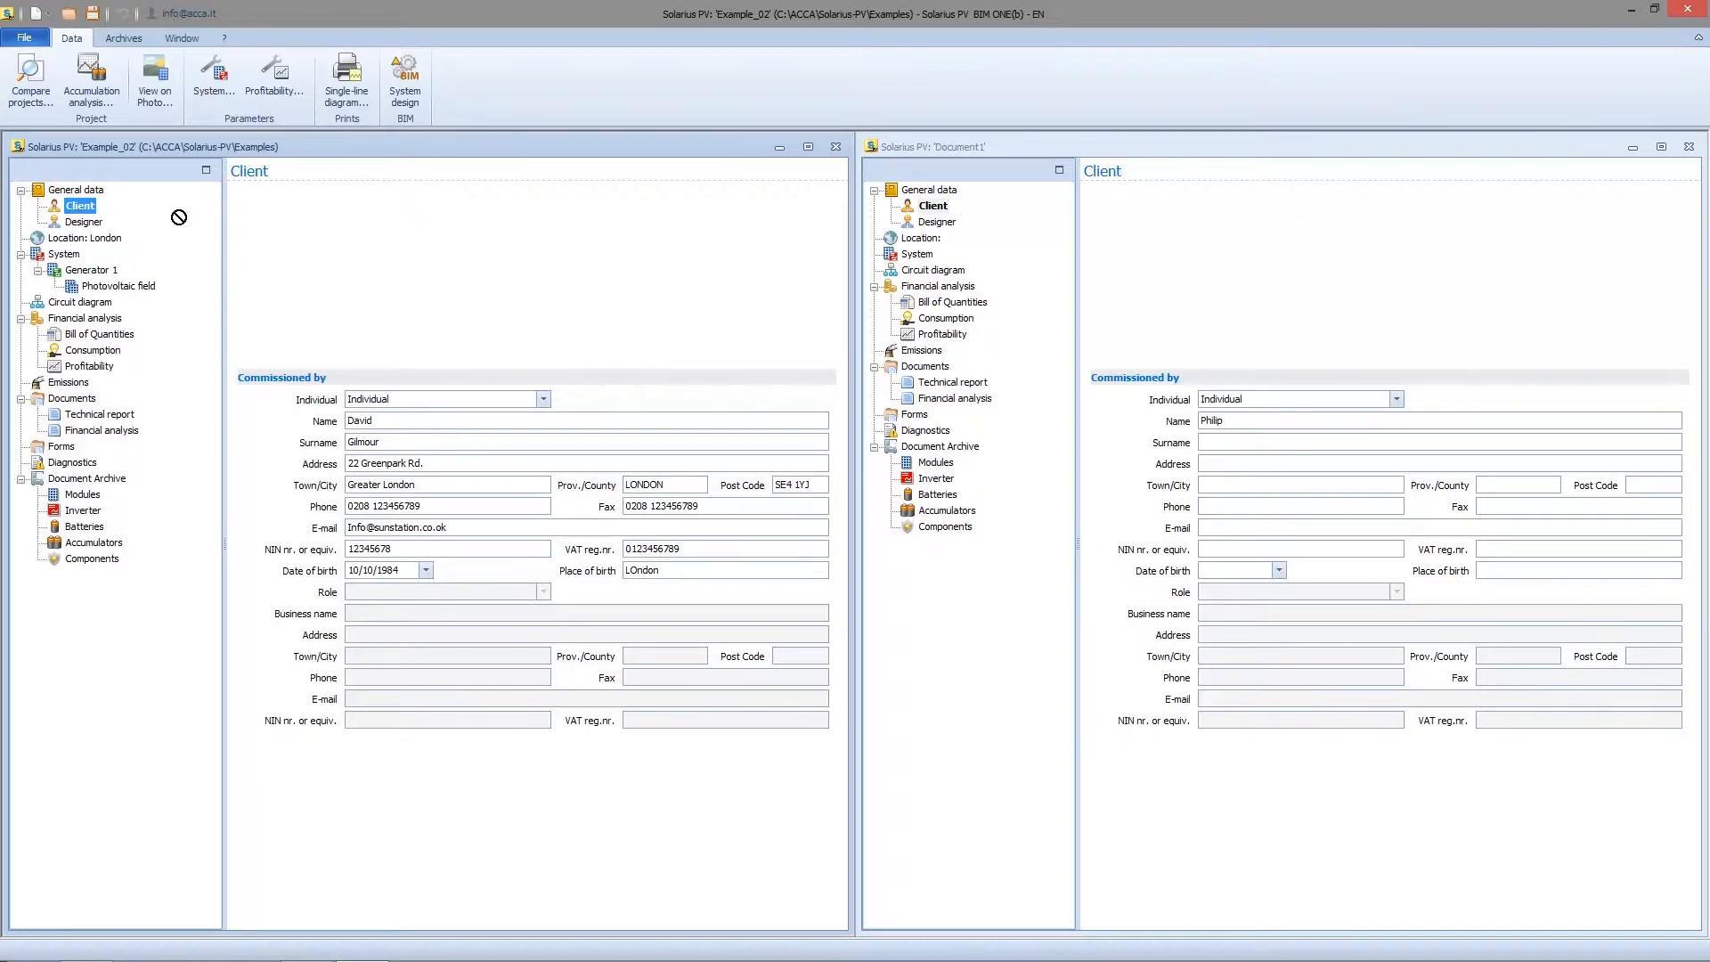
{"action": "mouse_move", "coordinate": [850, 243]}
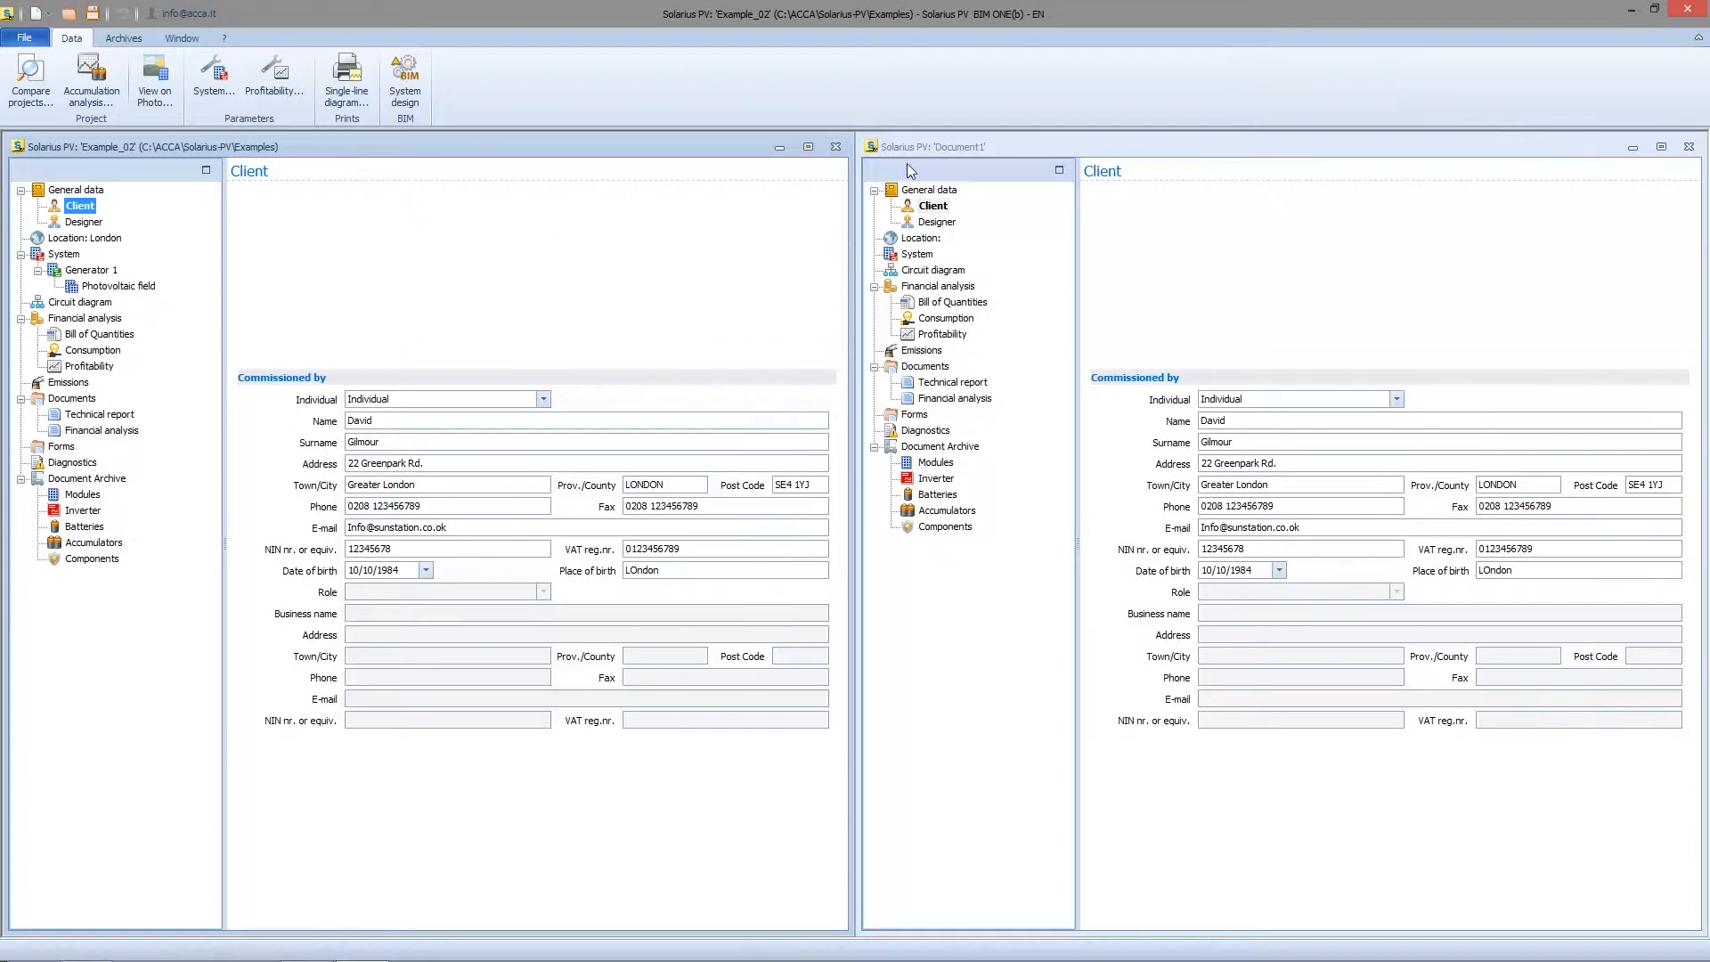
Copy the example's designer details into Document1 and show its System page.
{"action": "left_click", "coordinate": [940, 222]}
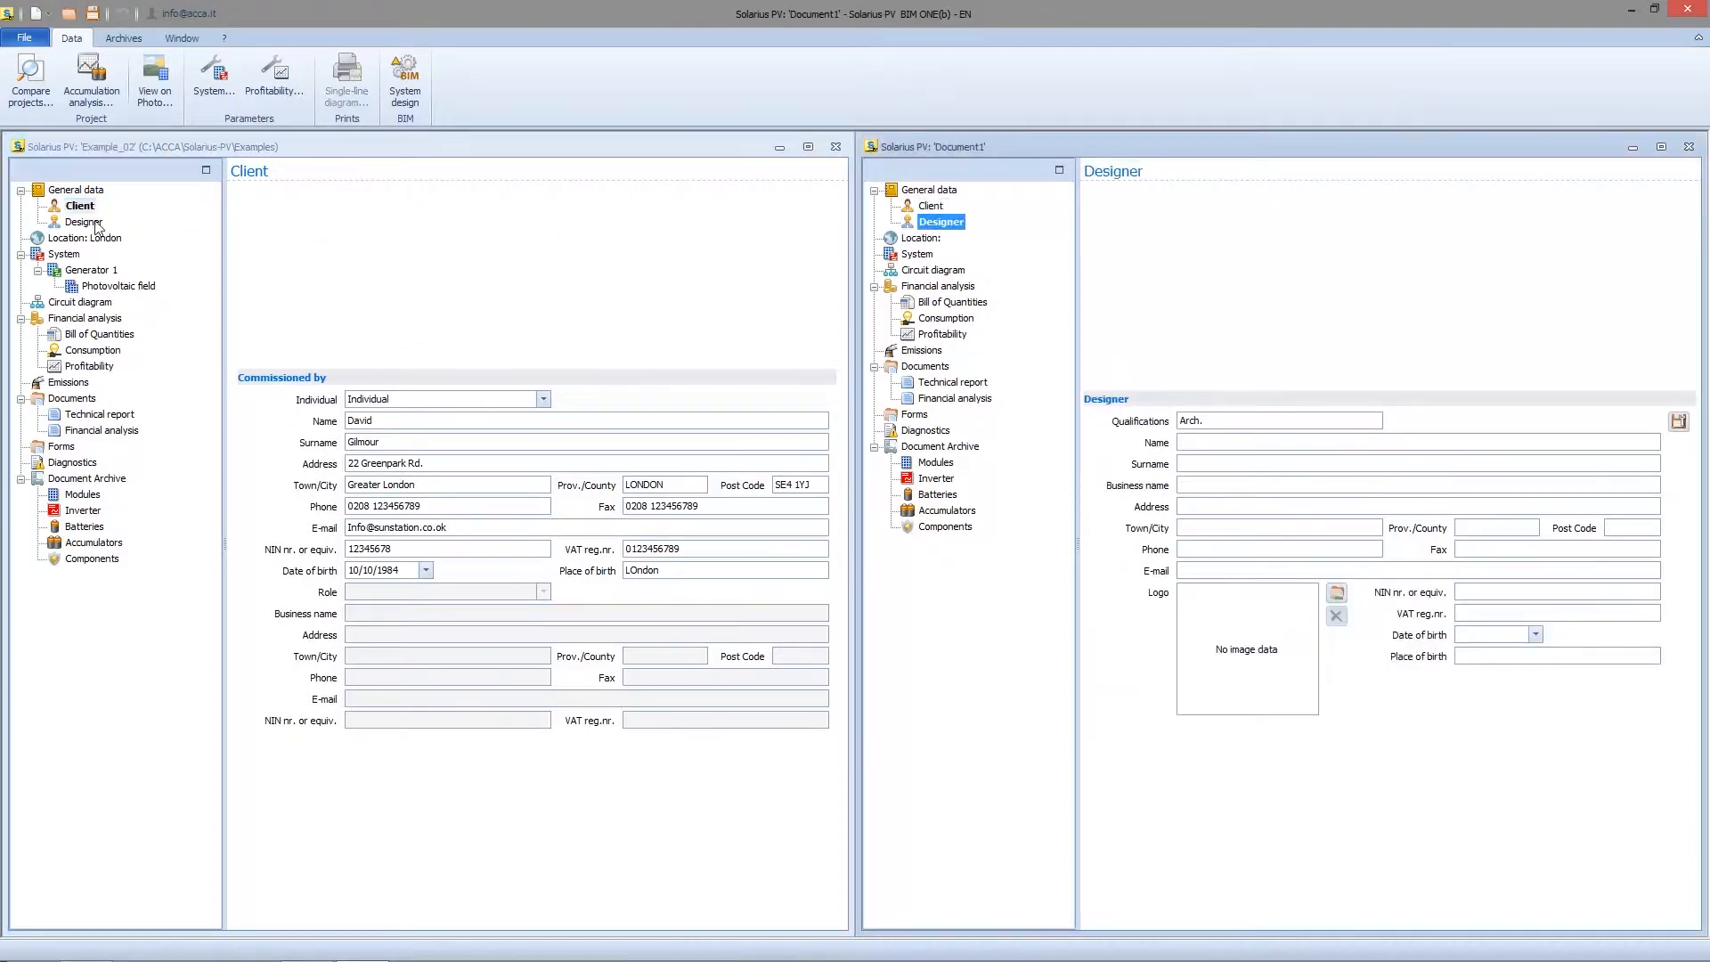
{"action": "left_click", "coordinate": [86, 222]}
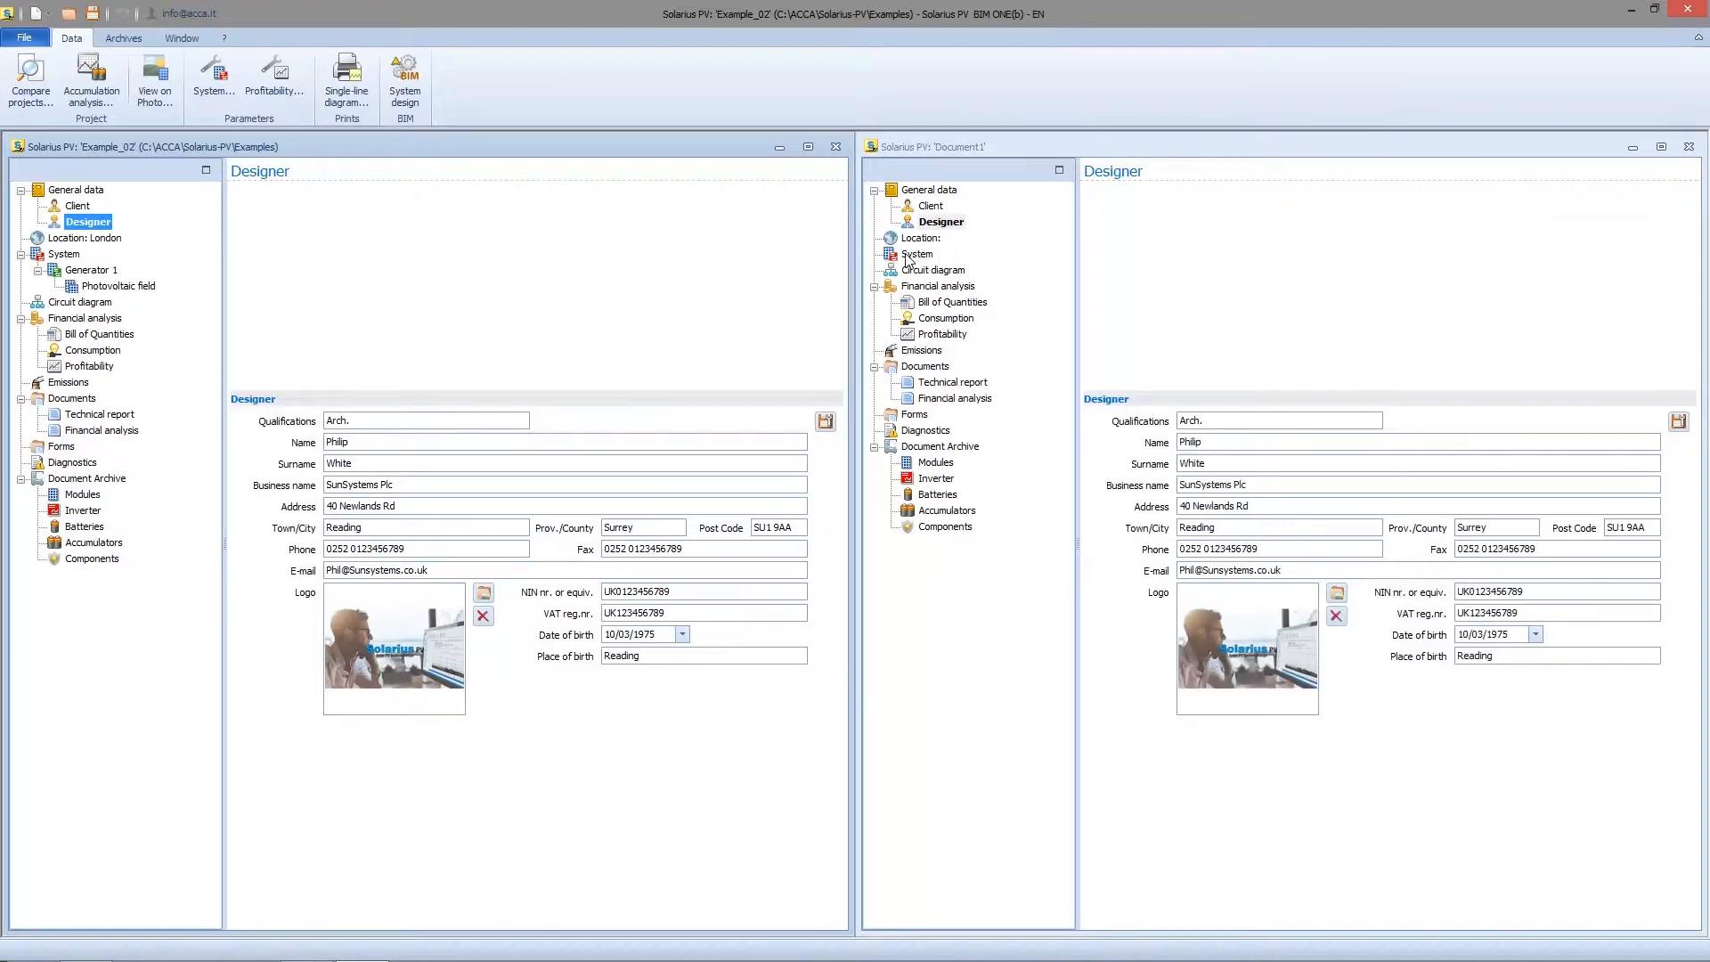
{"action": "left_click", "coordinate": [918, 253]}
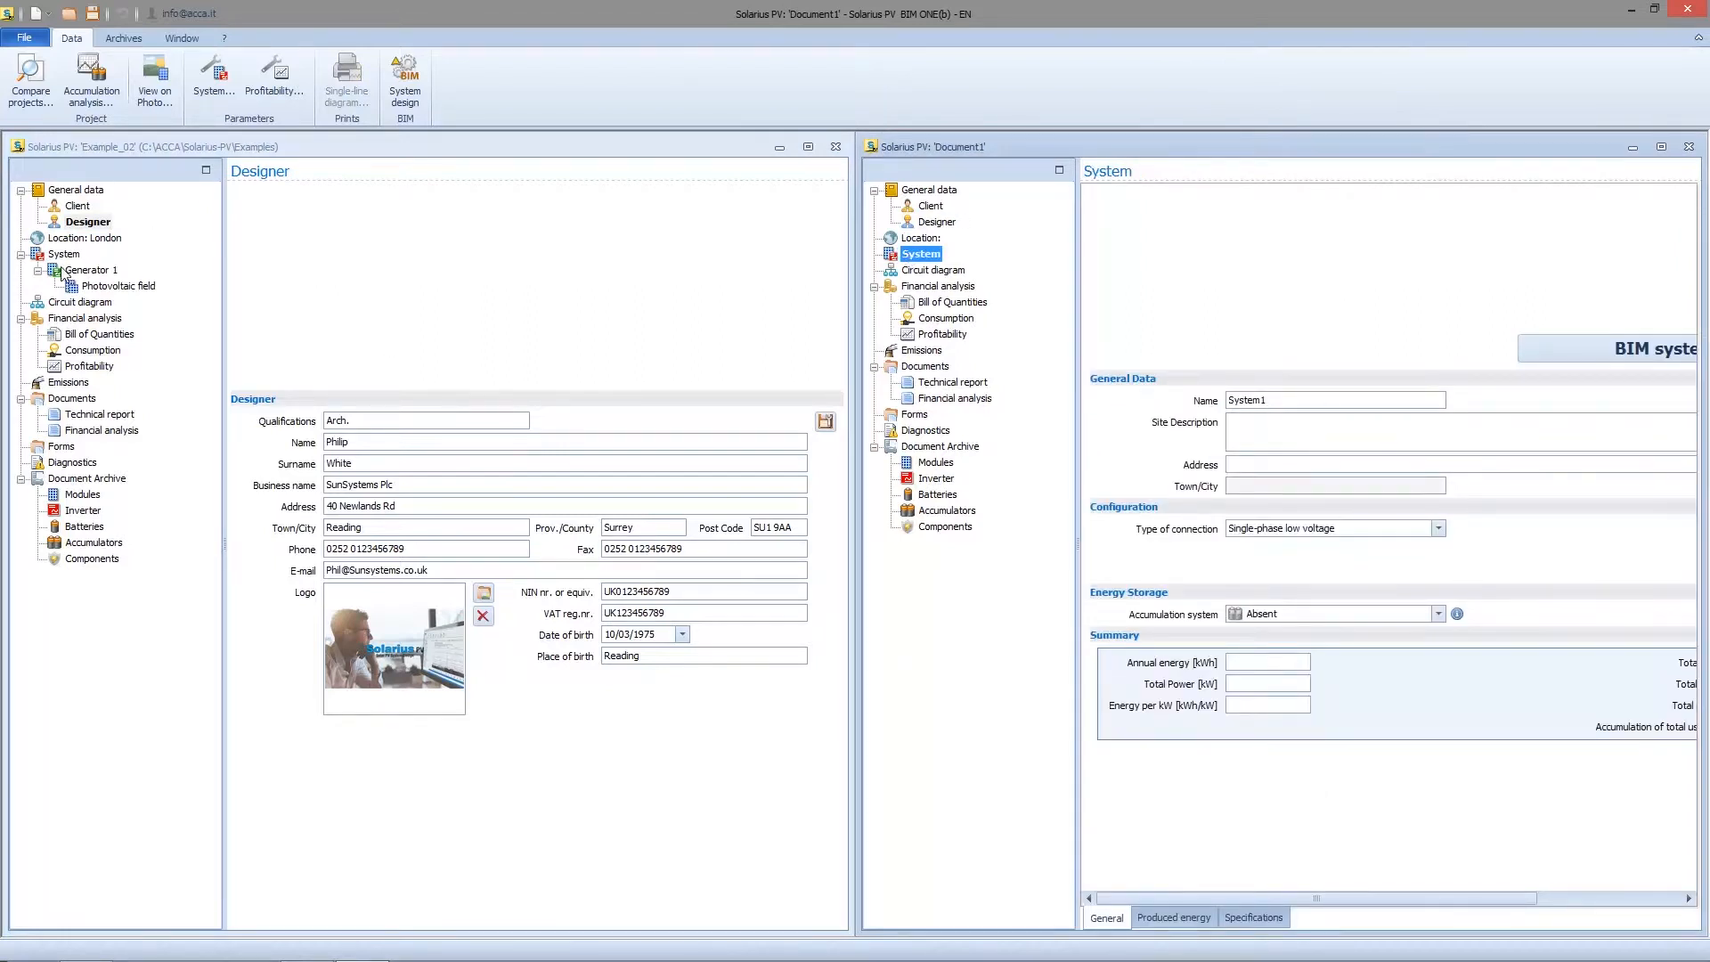
Copy the example's site description and address into Document1 and enter post code SE4 1YJ.
{"action": "left_click", "coordinate": [67, 253]}
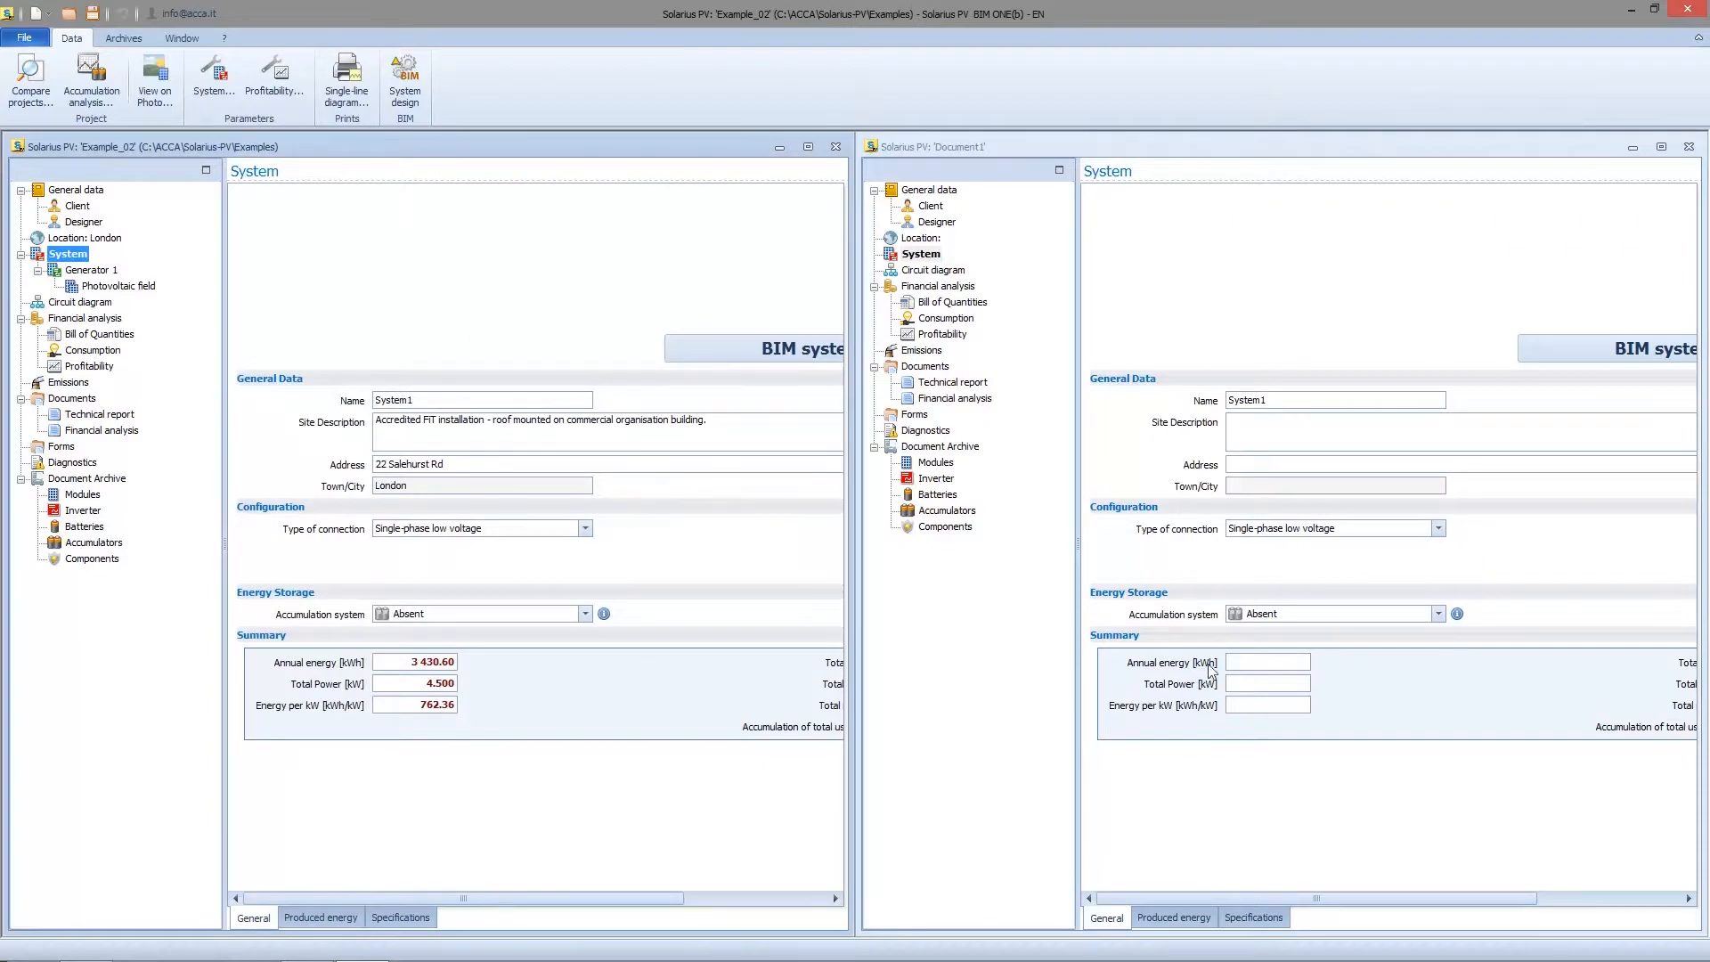
{"action": "mouse_move", "coordinate": [1268, 758]}
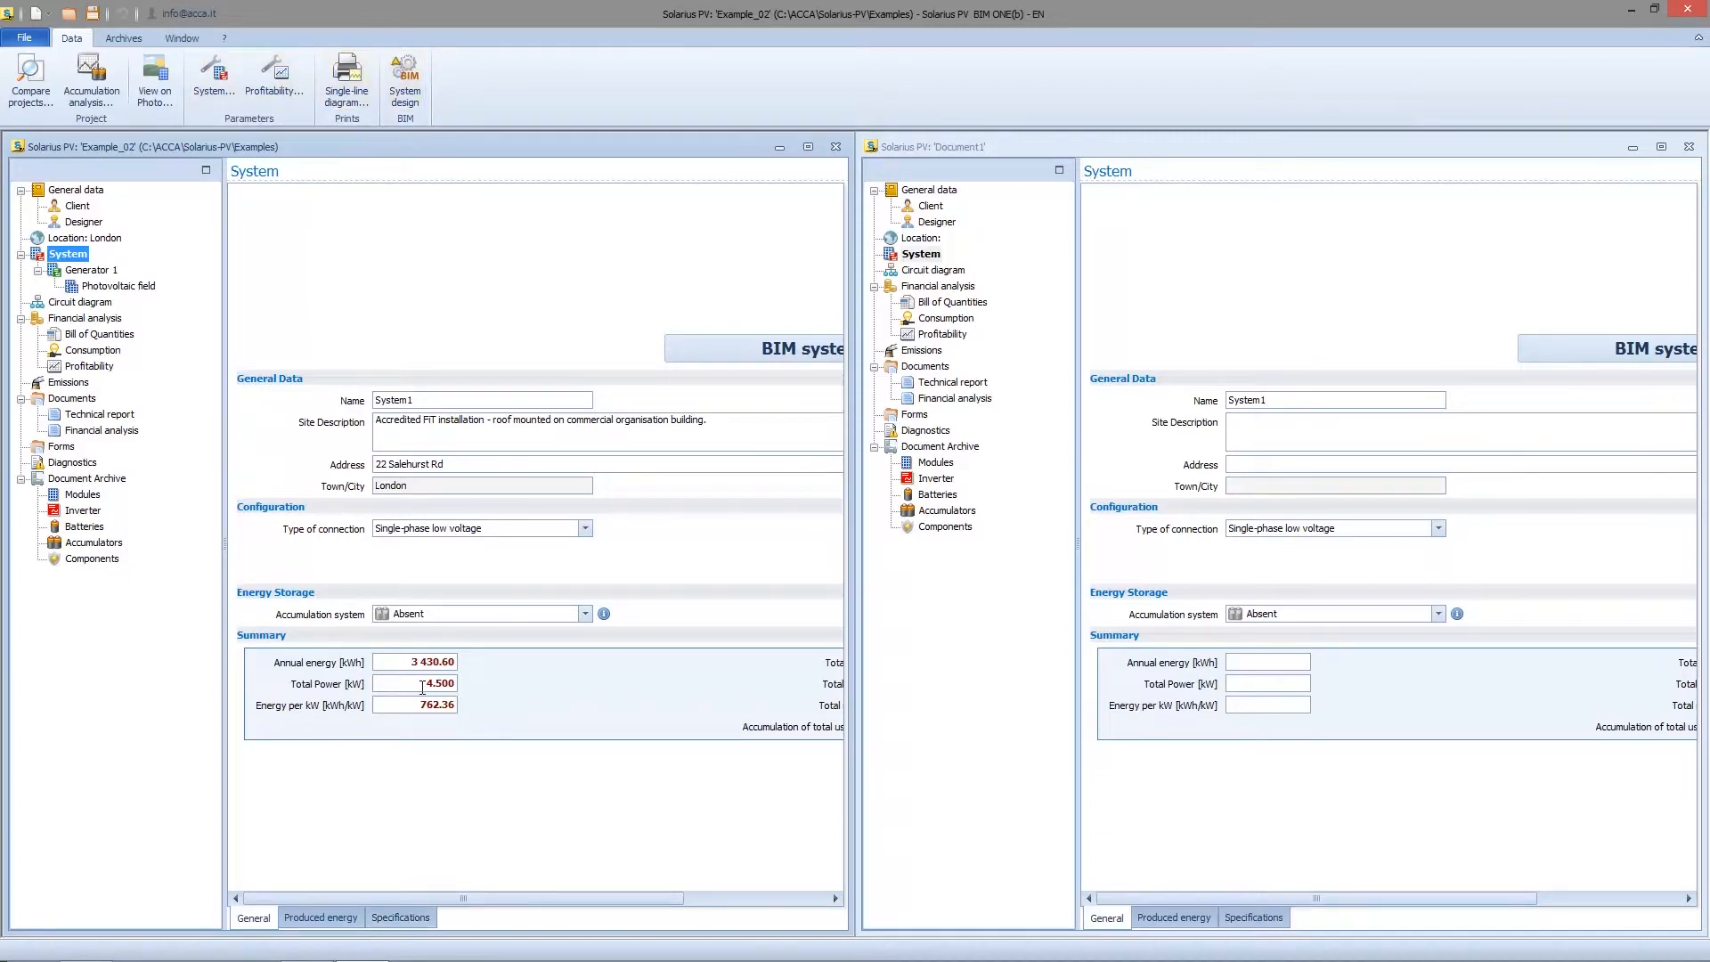
{"action": "mouse_move", "coordinate": [423, 684]}
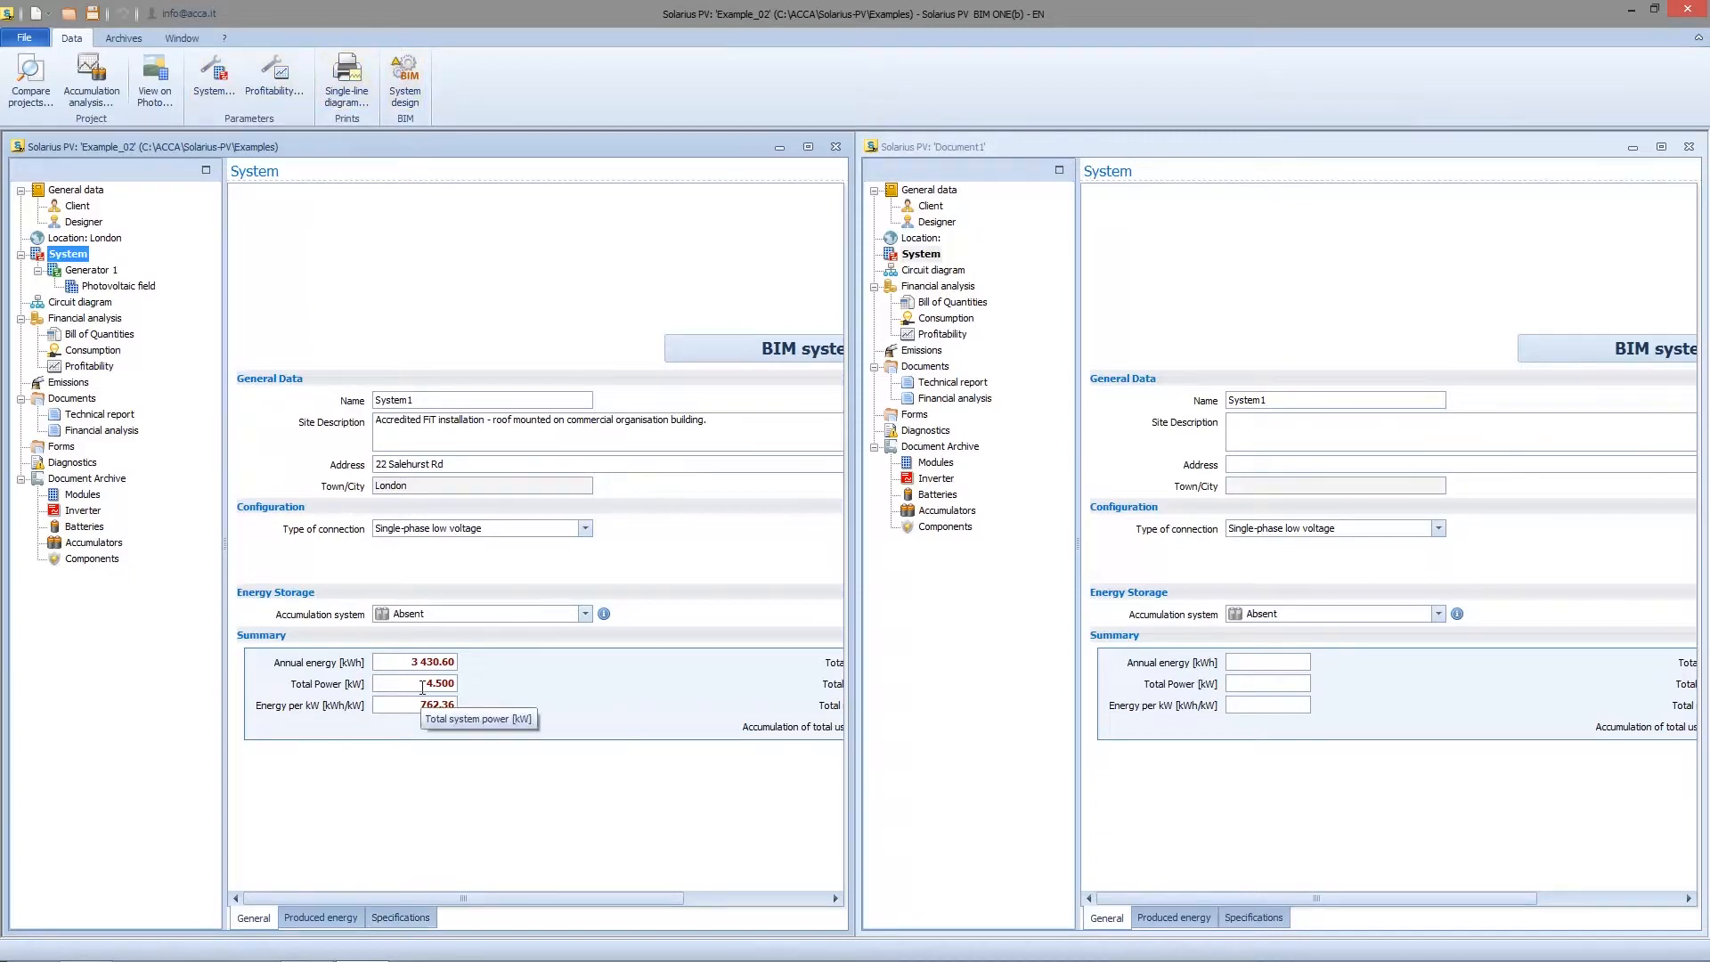
{"action": "mouse_move", "coordinate": [616, 564]}
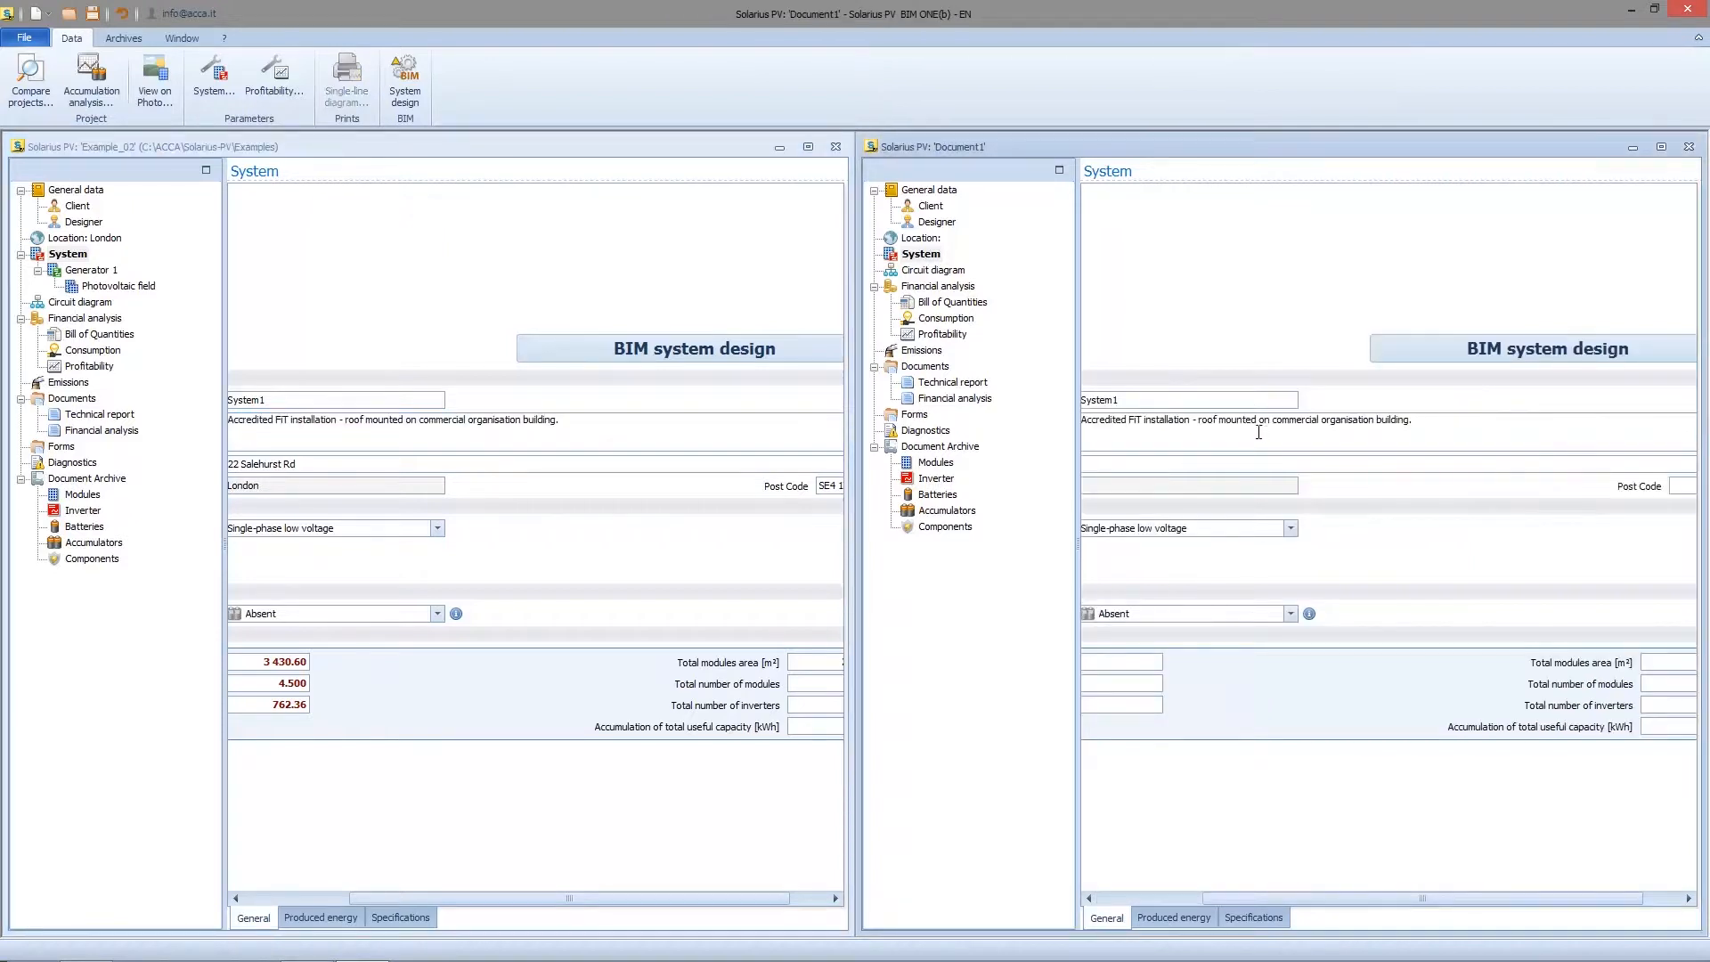
{"action": "left_click", "coordinate": [278, 463]}
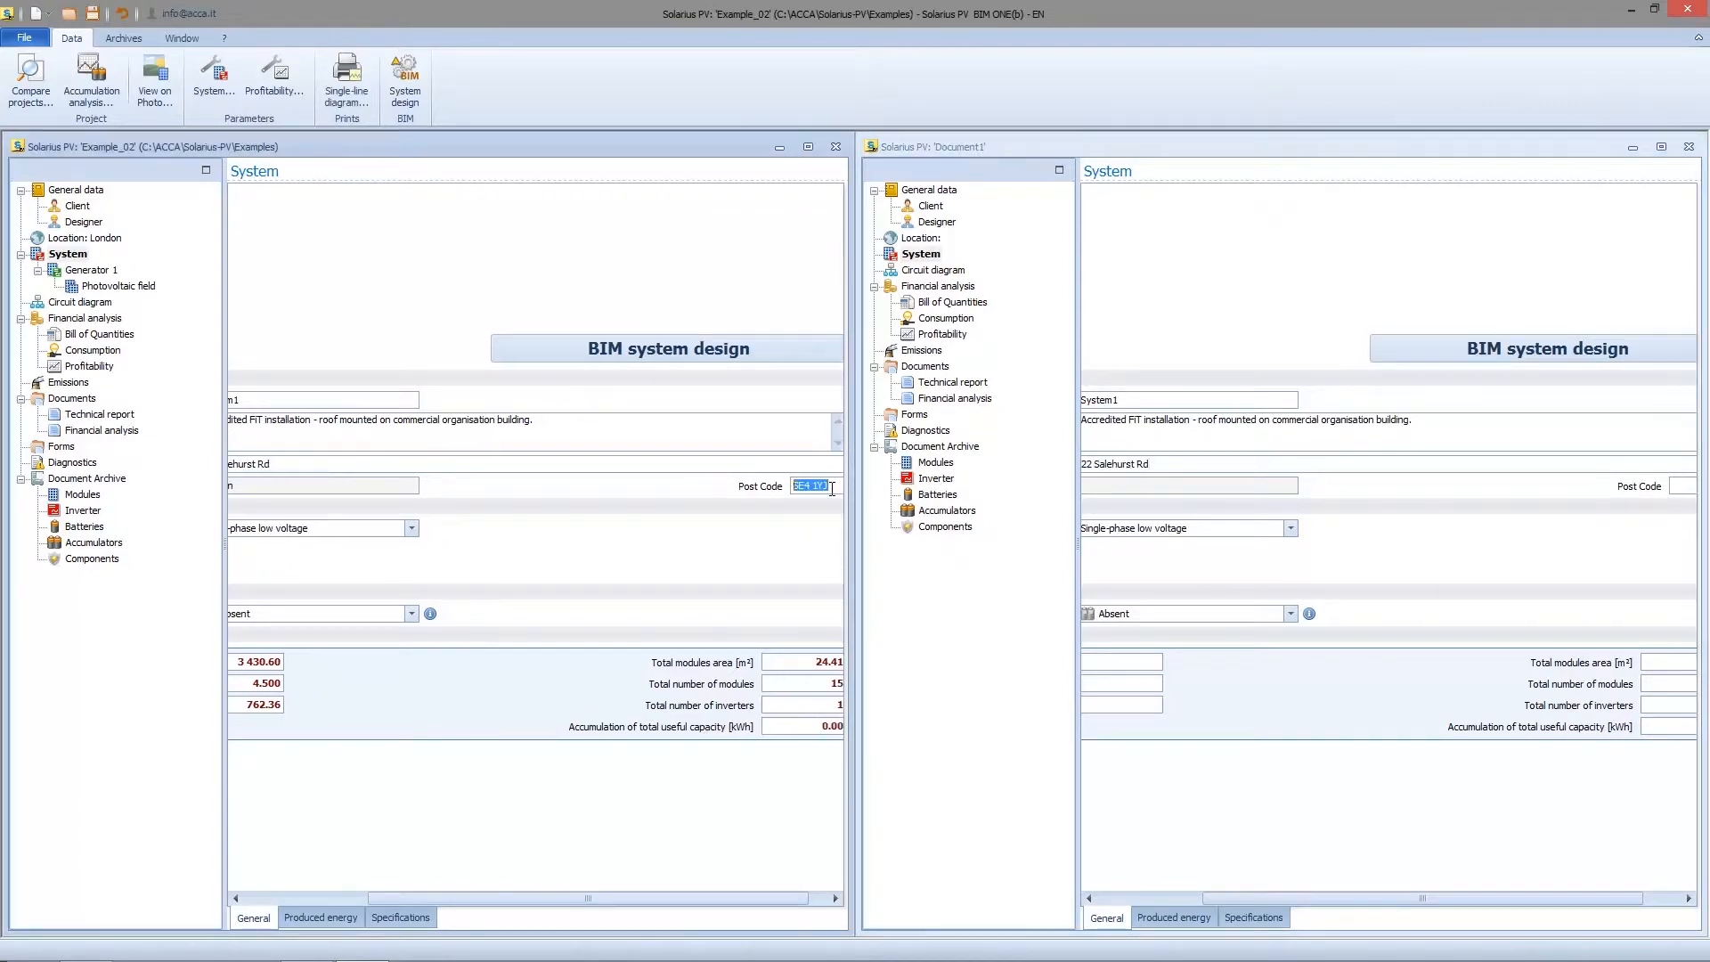
{"action": "left_click", "coordinate": [1680, 485]}
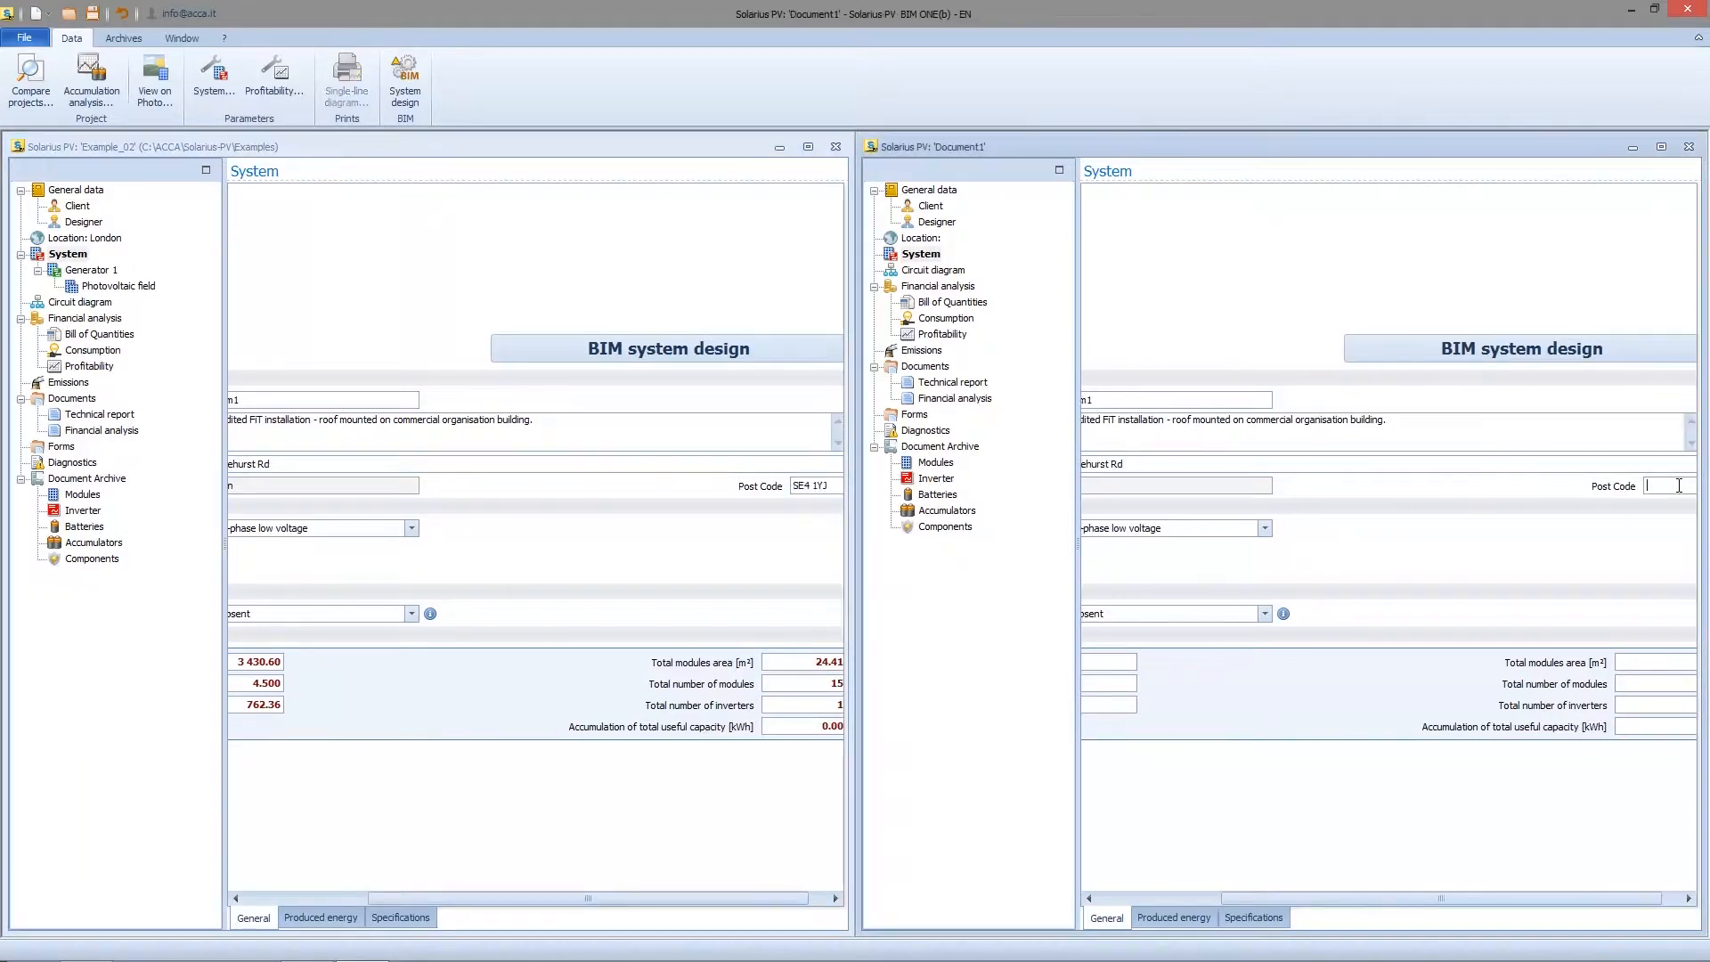
{"action": "type", "text": "SE4 1YJ"}
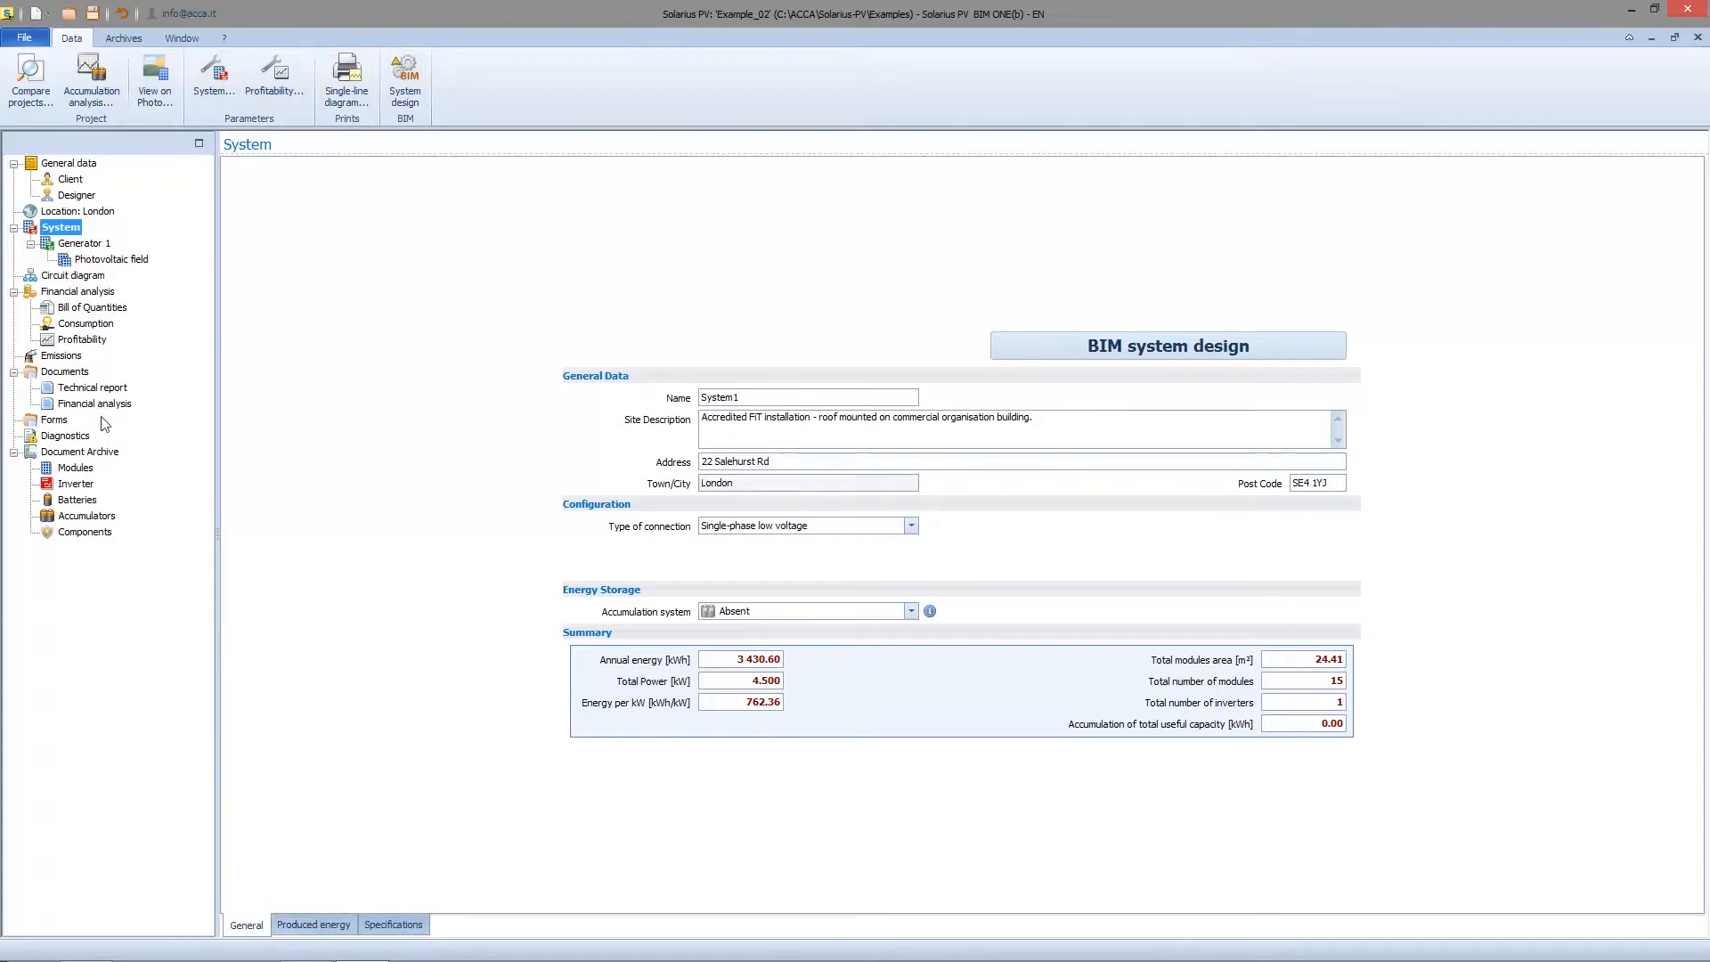
{"action": "mouse_move", "coordinate": [992, 718]}
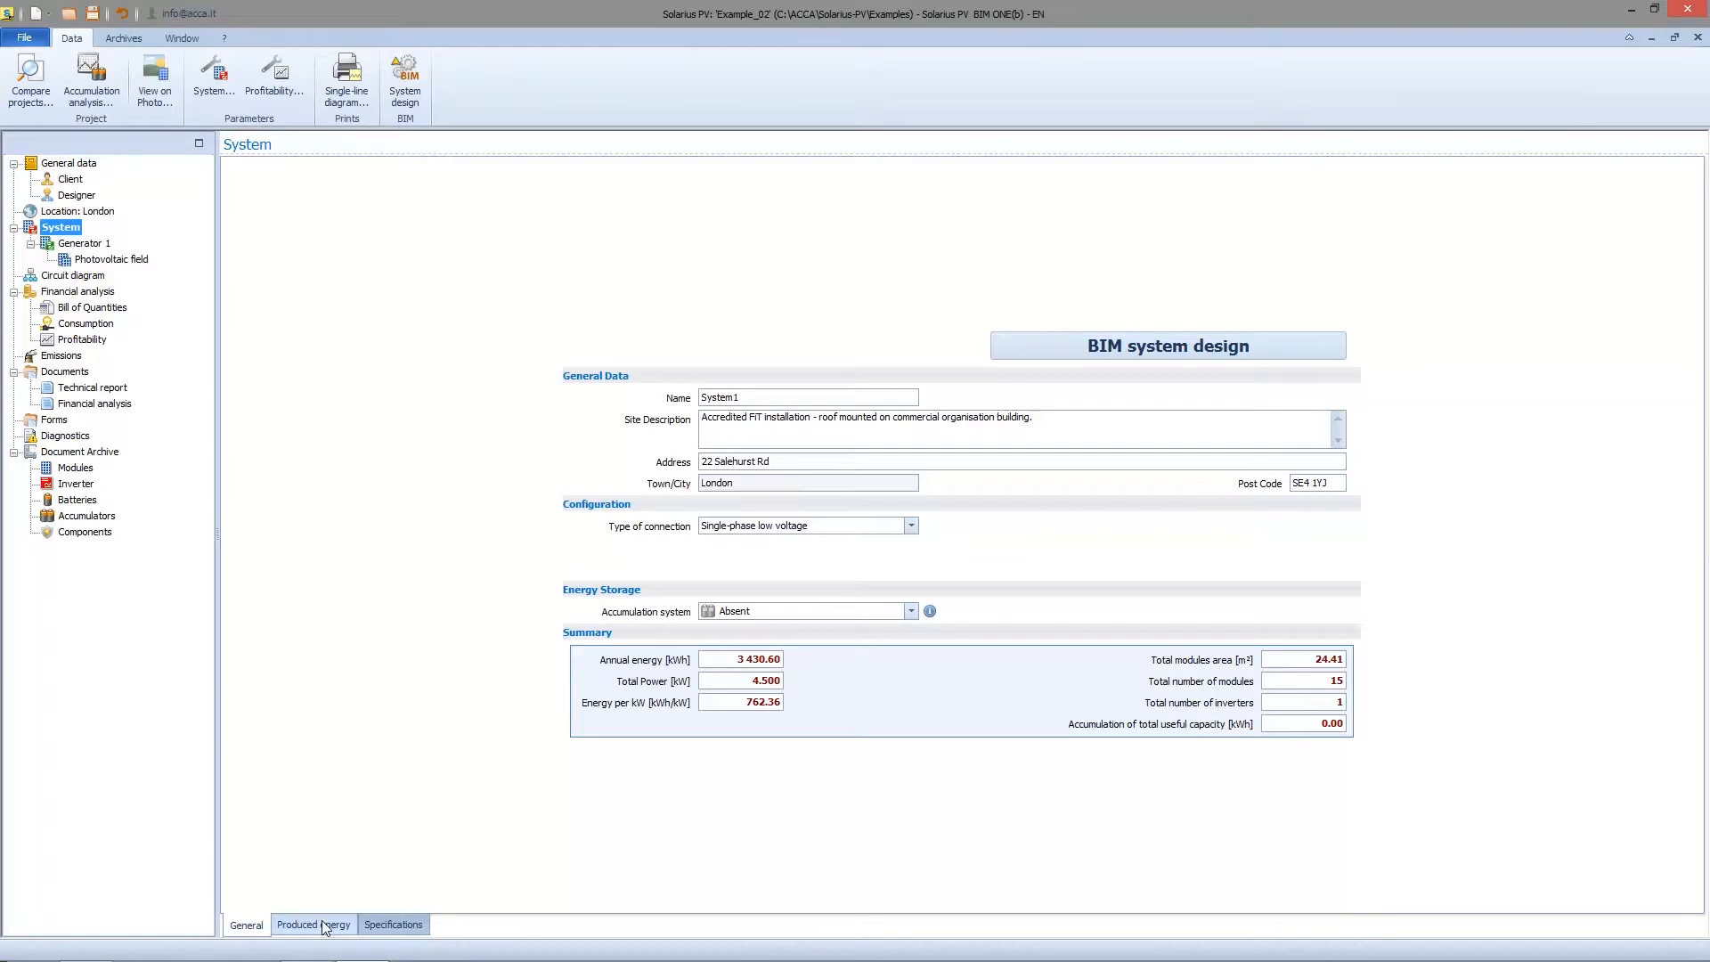
View the example system's Produced energy and Specifications pages.
{"action": "left_click", "coordinate": [392, 924]}
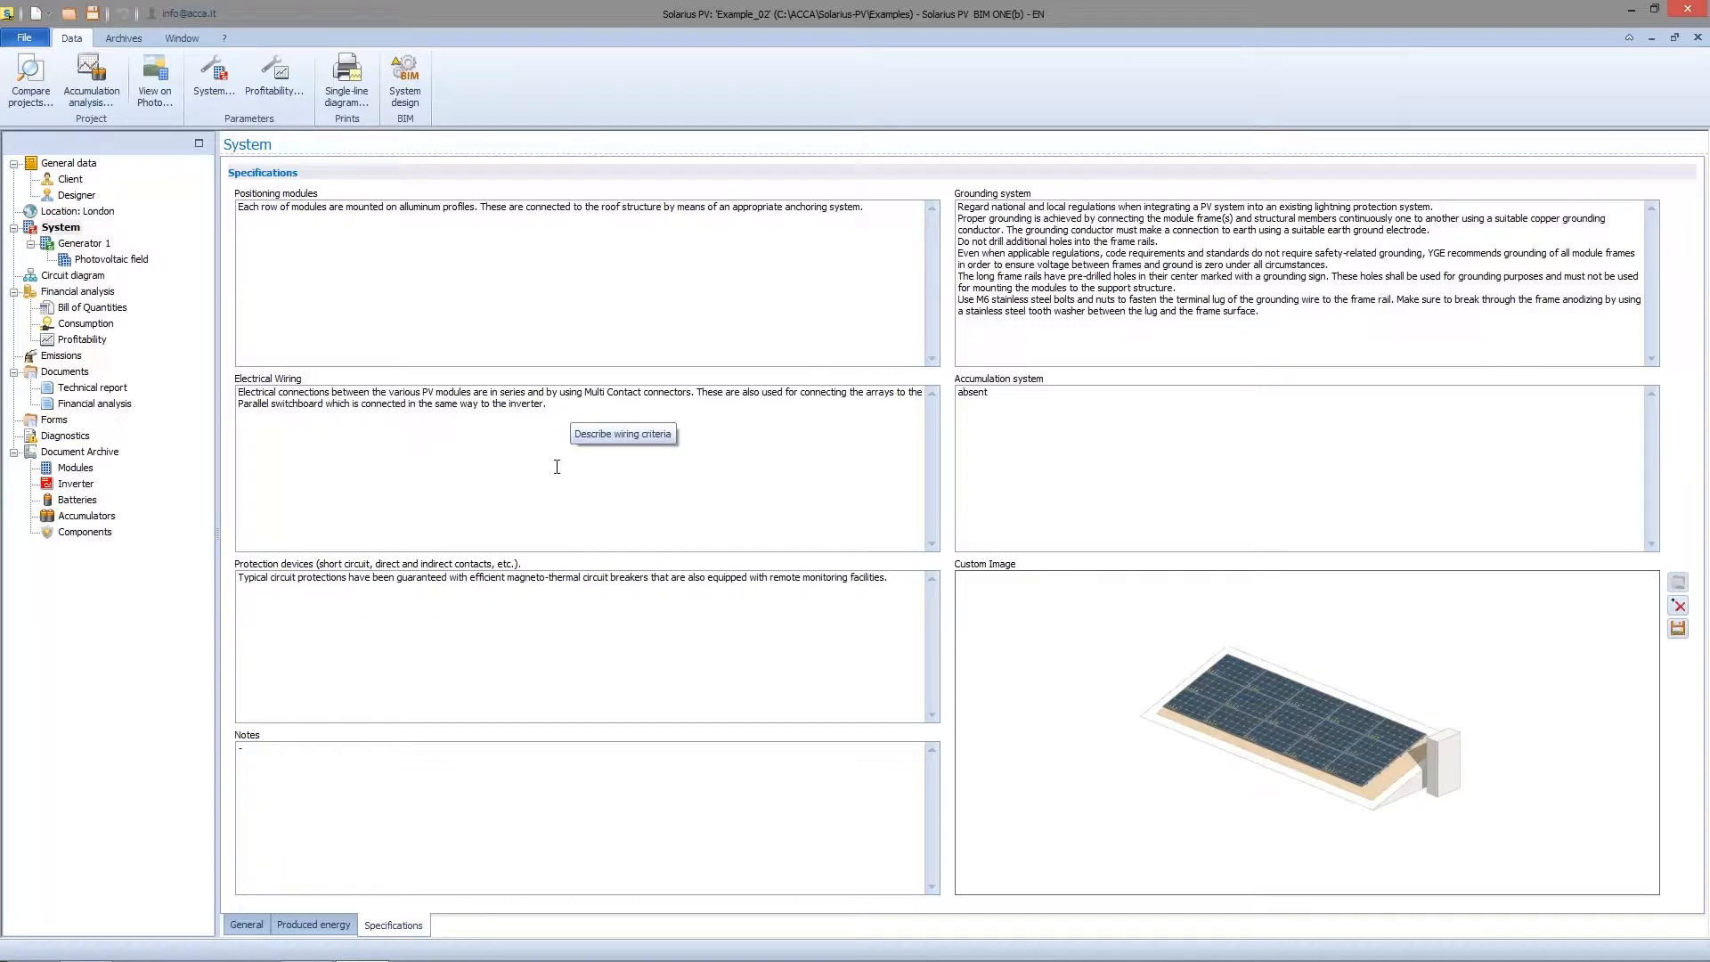
{"action": "mouse_move", "coordinate": [515, 491]}
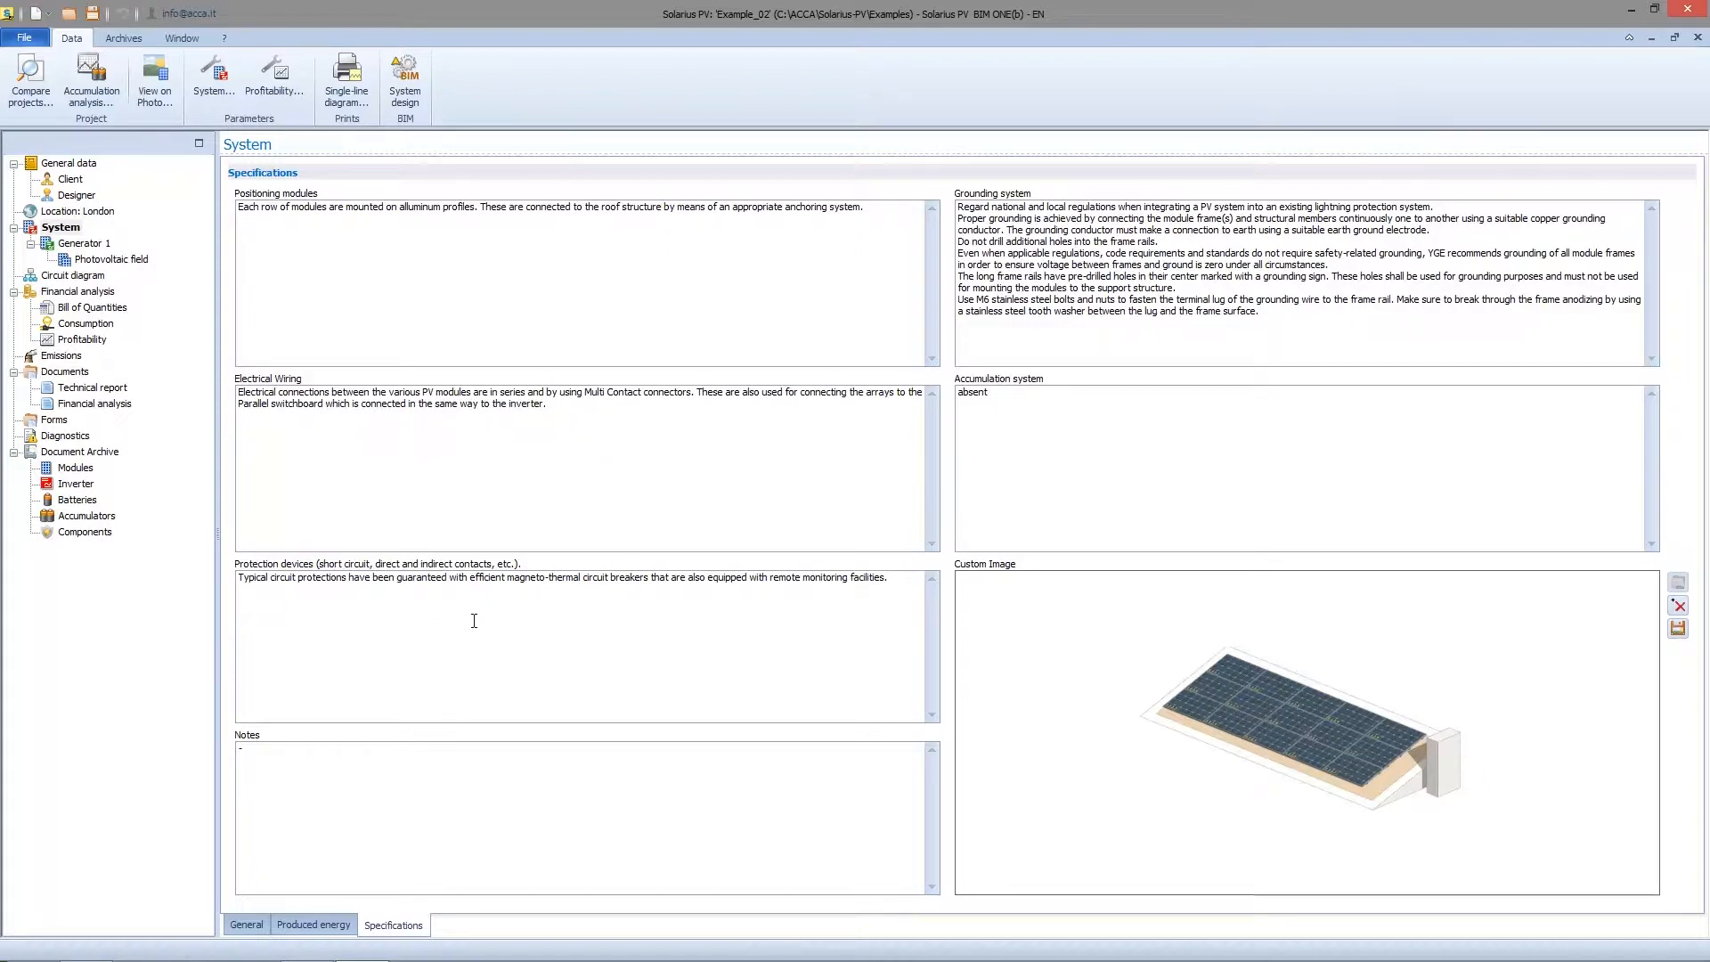
{"action": "mouse_move", "coordinate": [396, 613]}
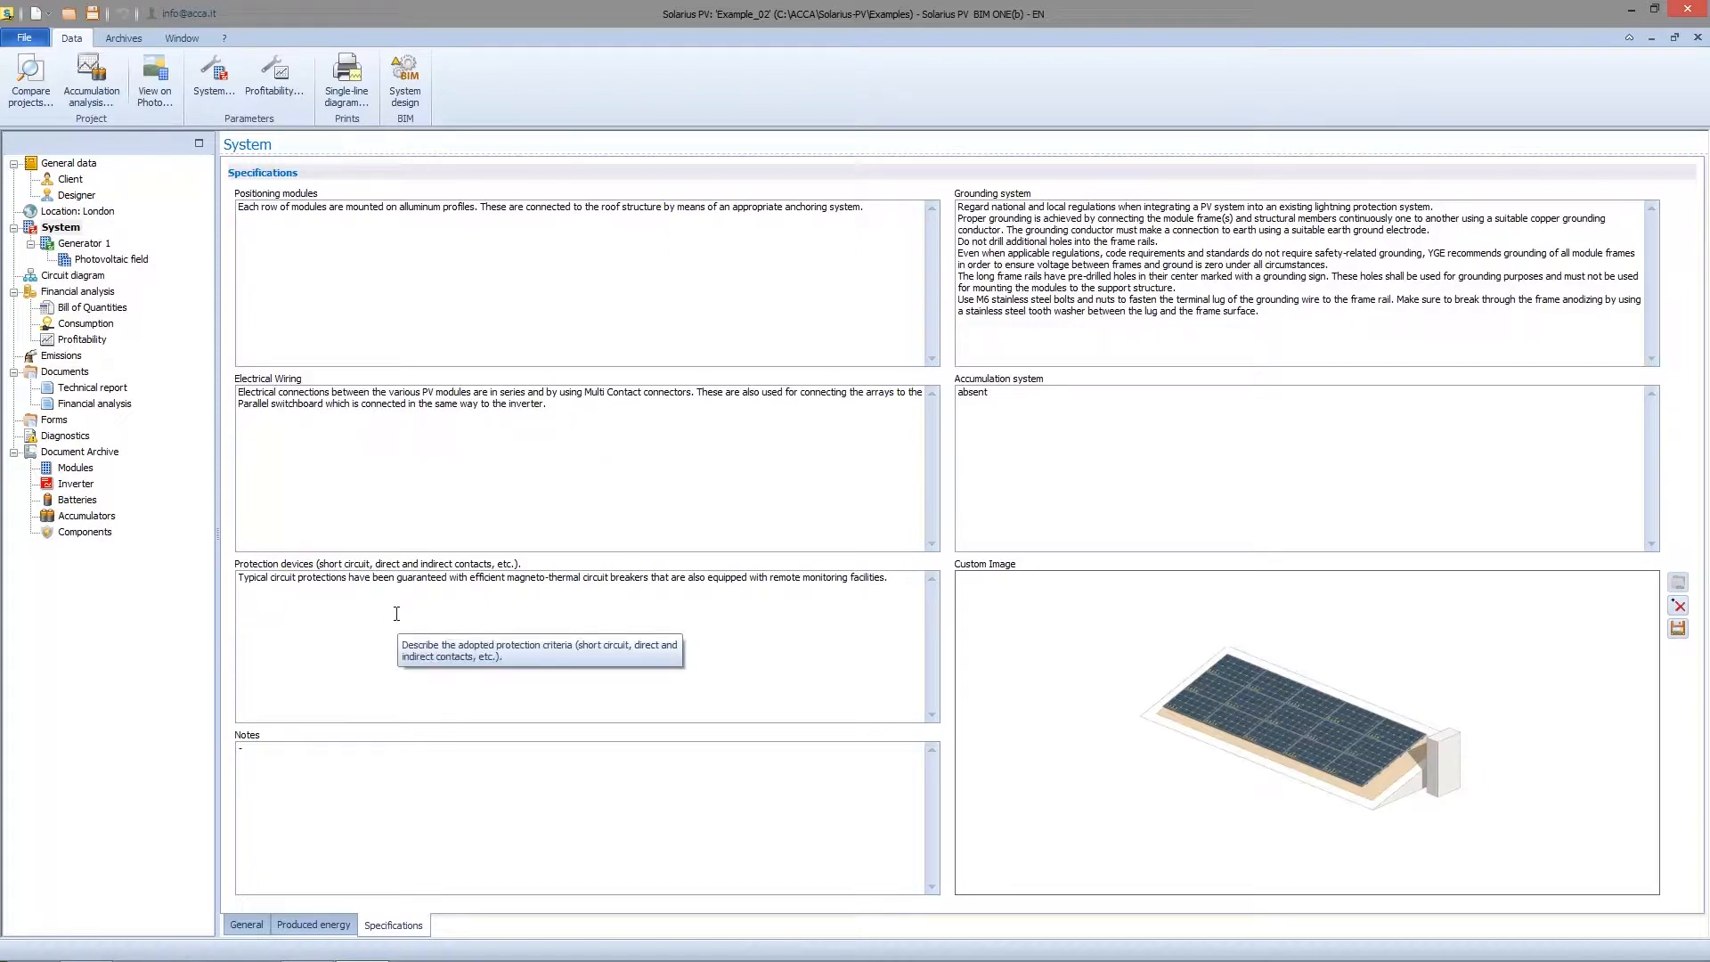
{"action": "mouse_move", "coordinate": [943, 403]}
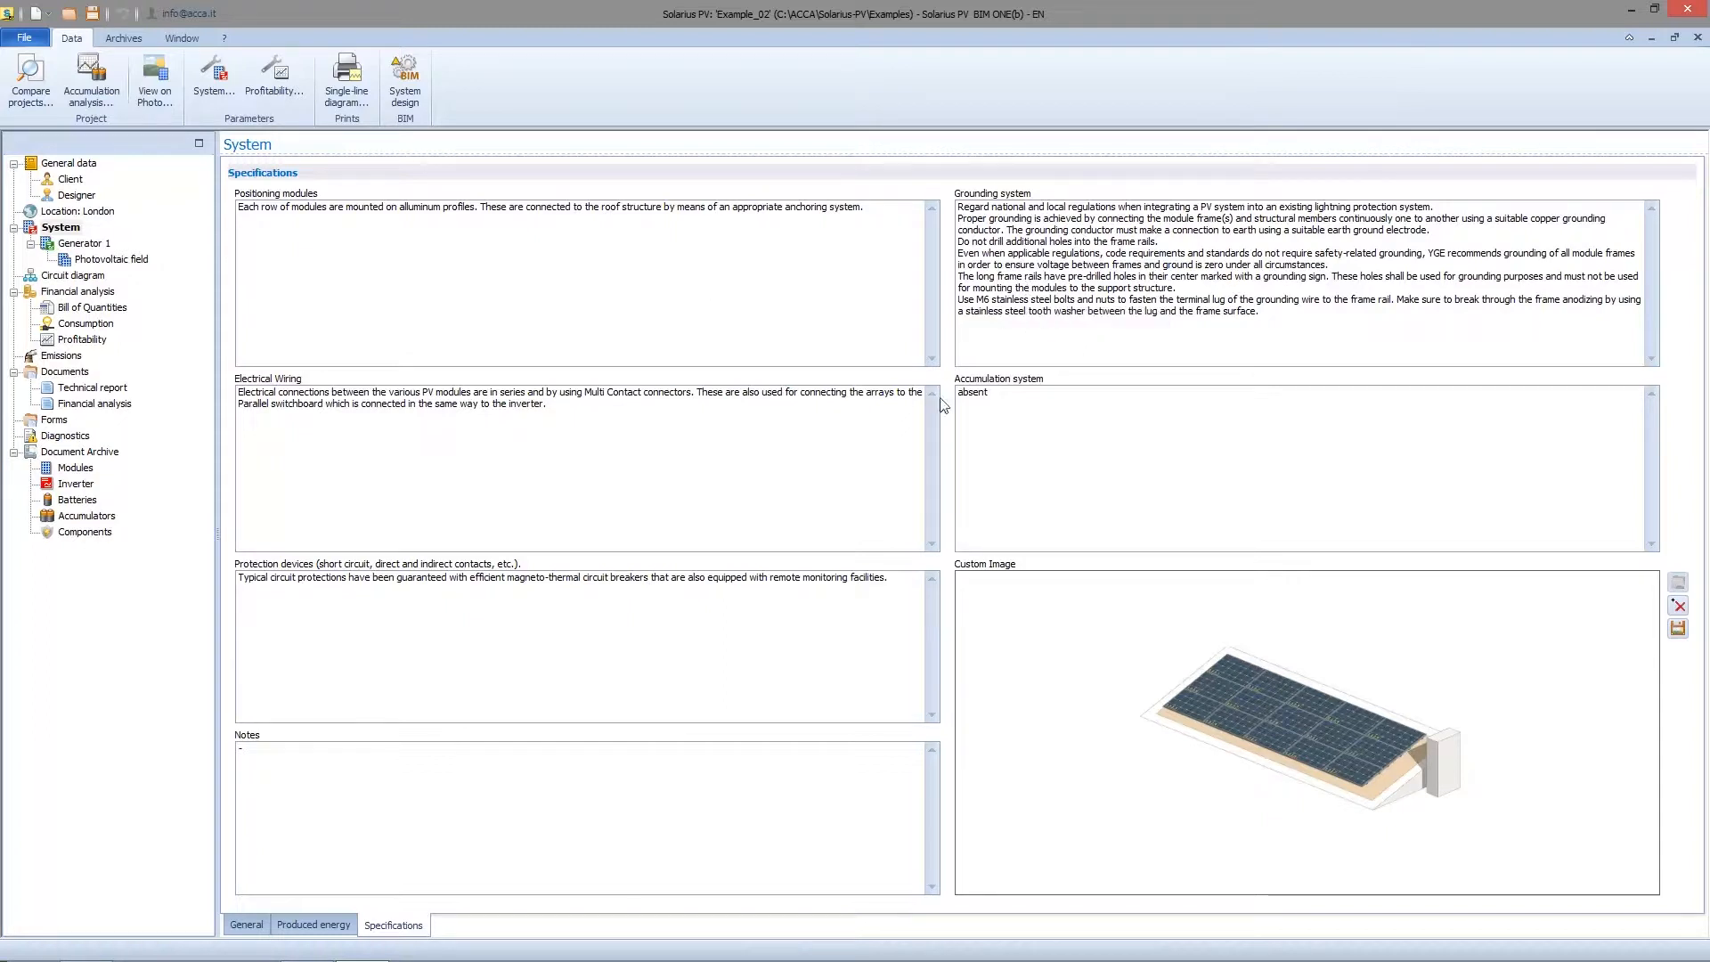
{"action": "mouse_move", "coordinate": [893, 171]}
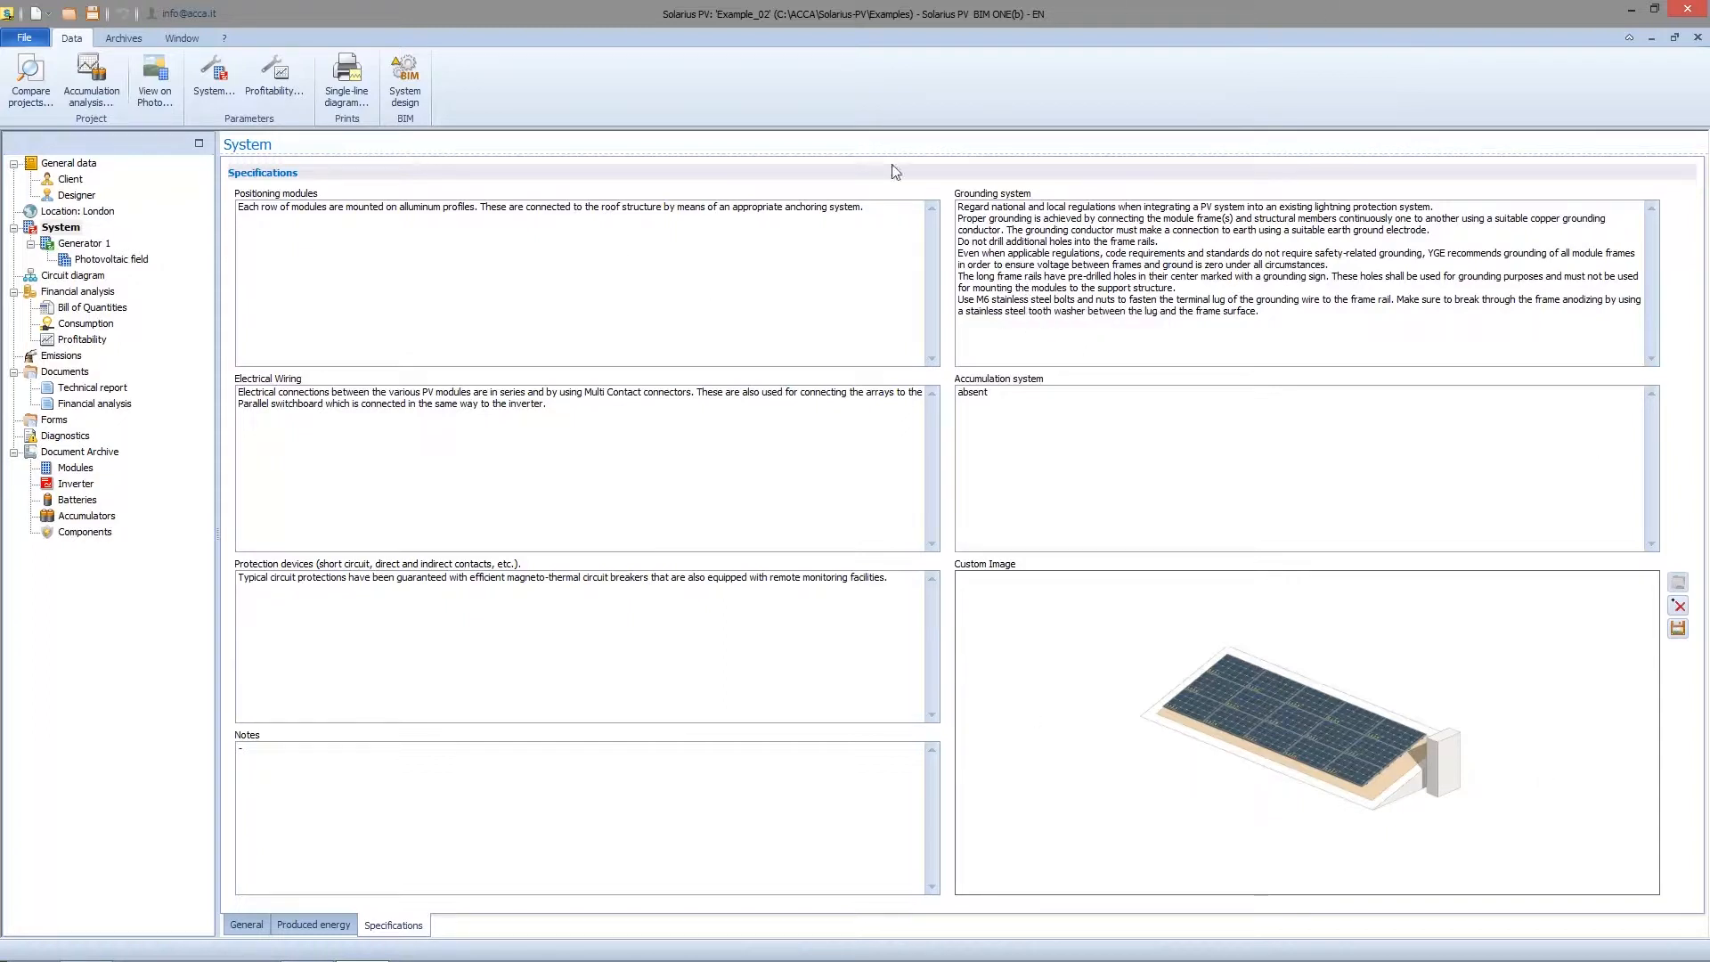
{"action": "left_click", "coordinate": [181, 37]}
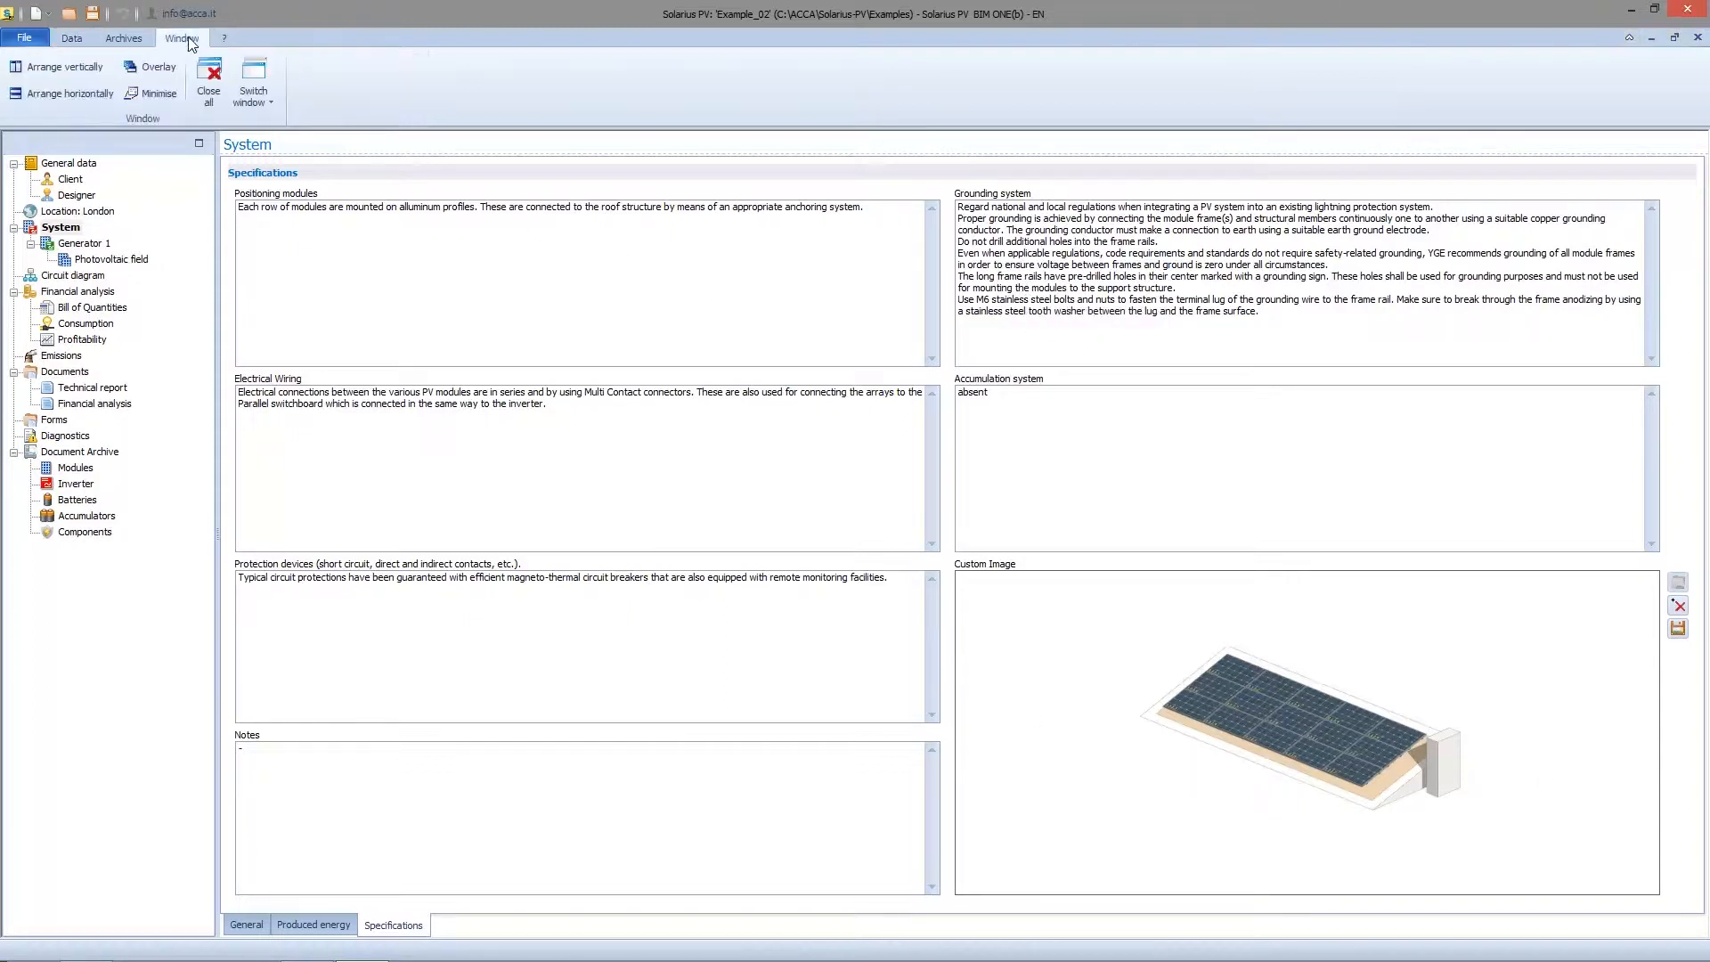
Copy the example's module positioning text into Document1, then close Example_02 without saving.
{"action": "left_click", "coordinate": [64, 67]}
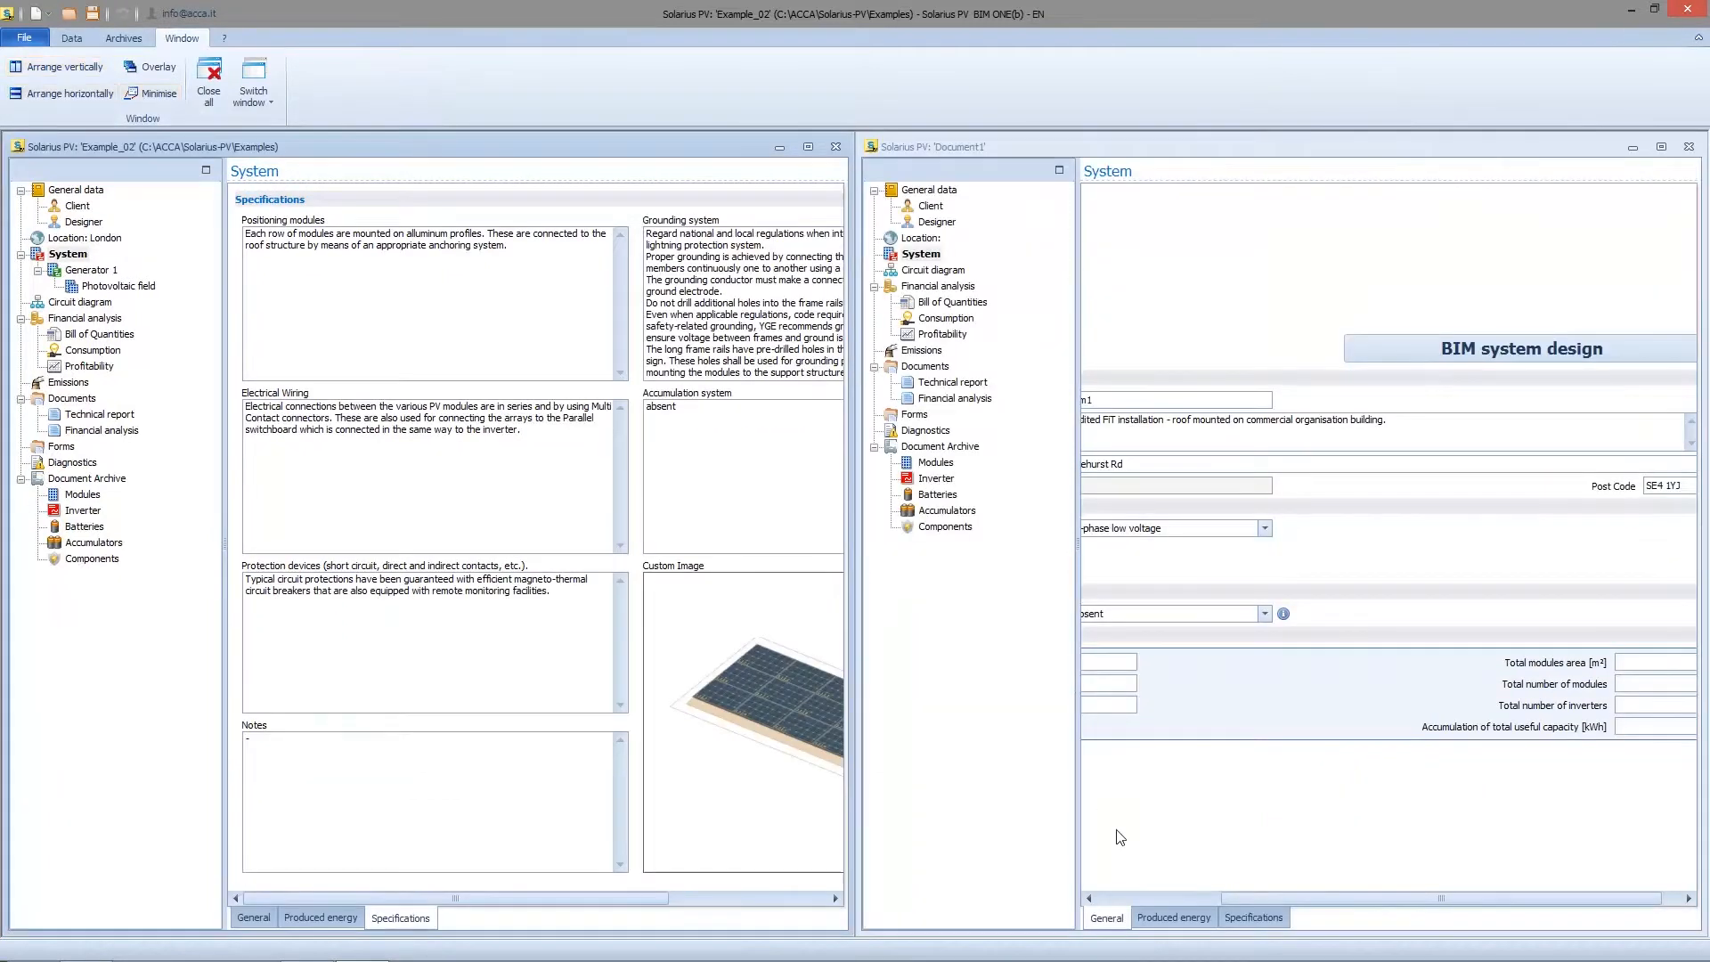
{"action": "left_click", "coordinate": [1253, 918]}
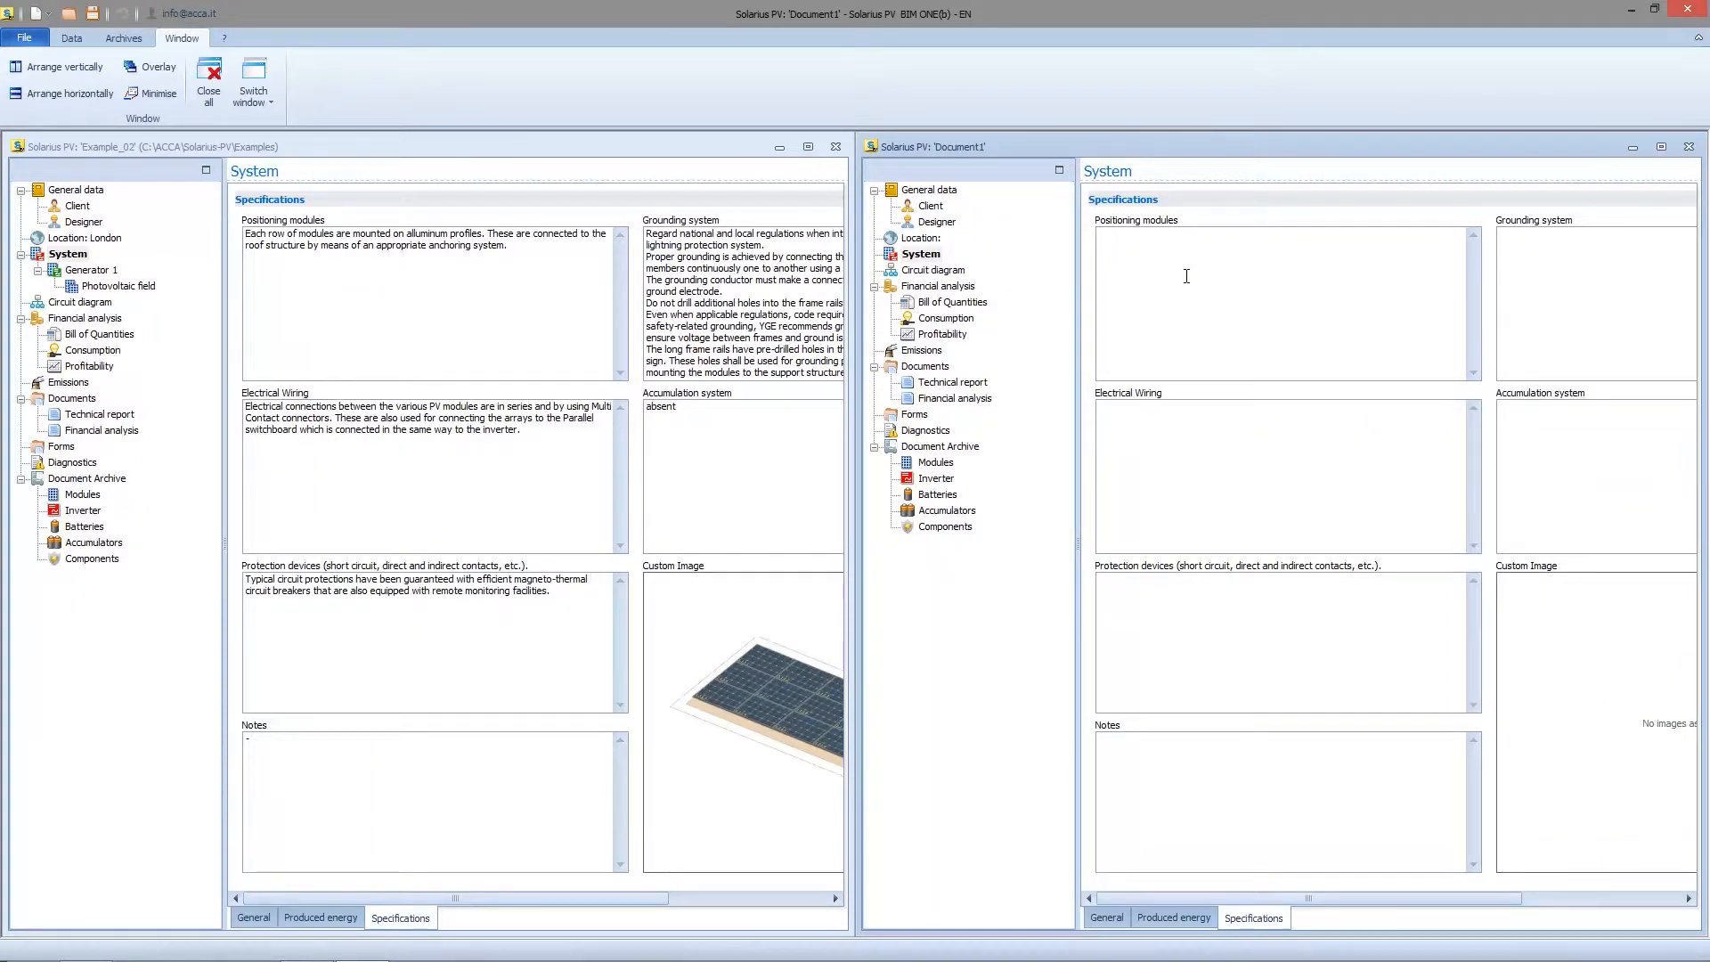
{"action": "left_click", "coordinate": [1287, 234]}
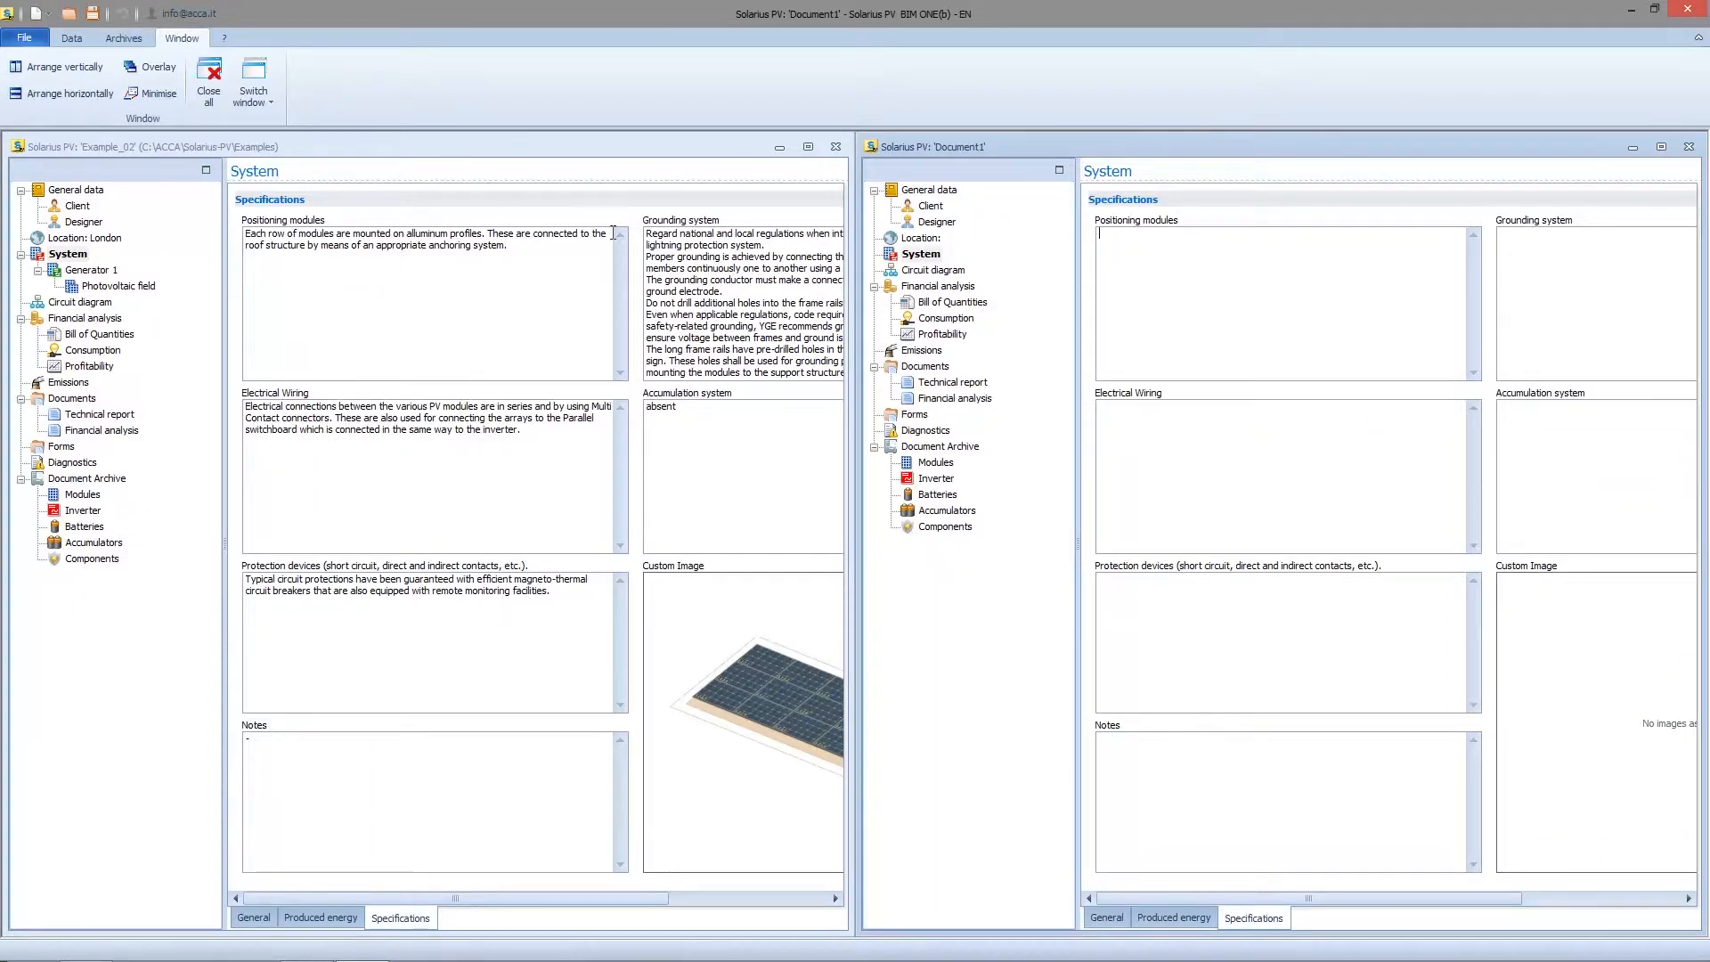
{"action": "left_click", "coordinate": [68, 253]}
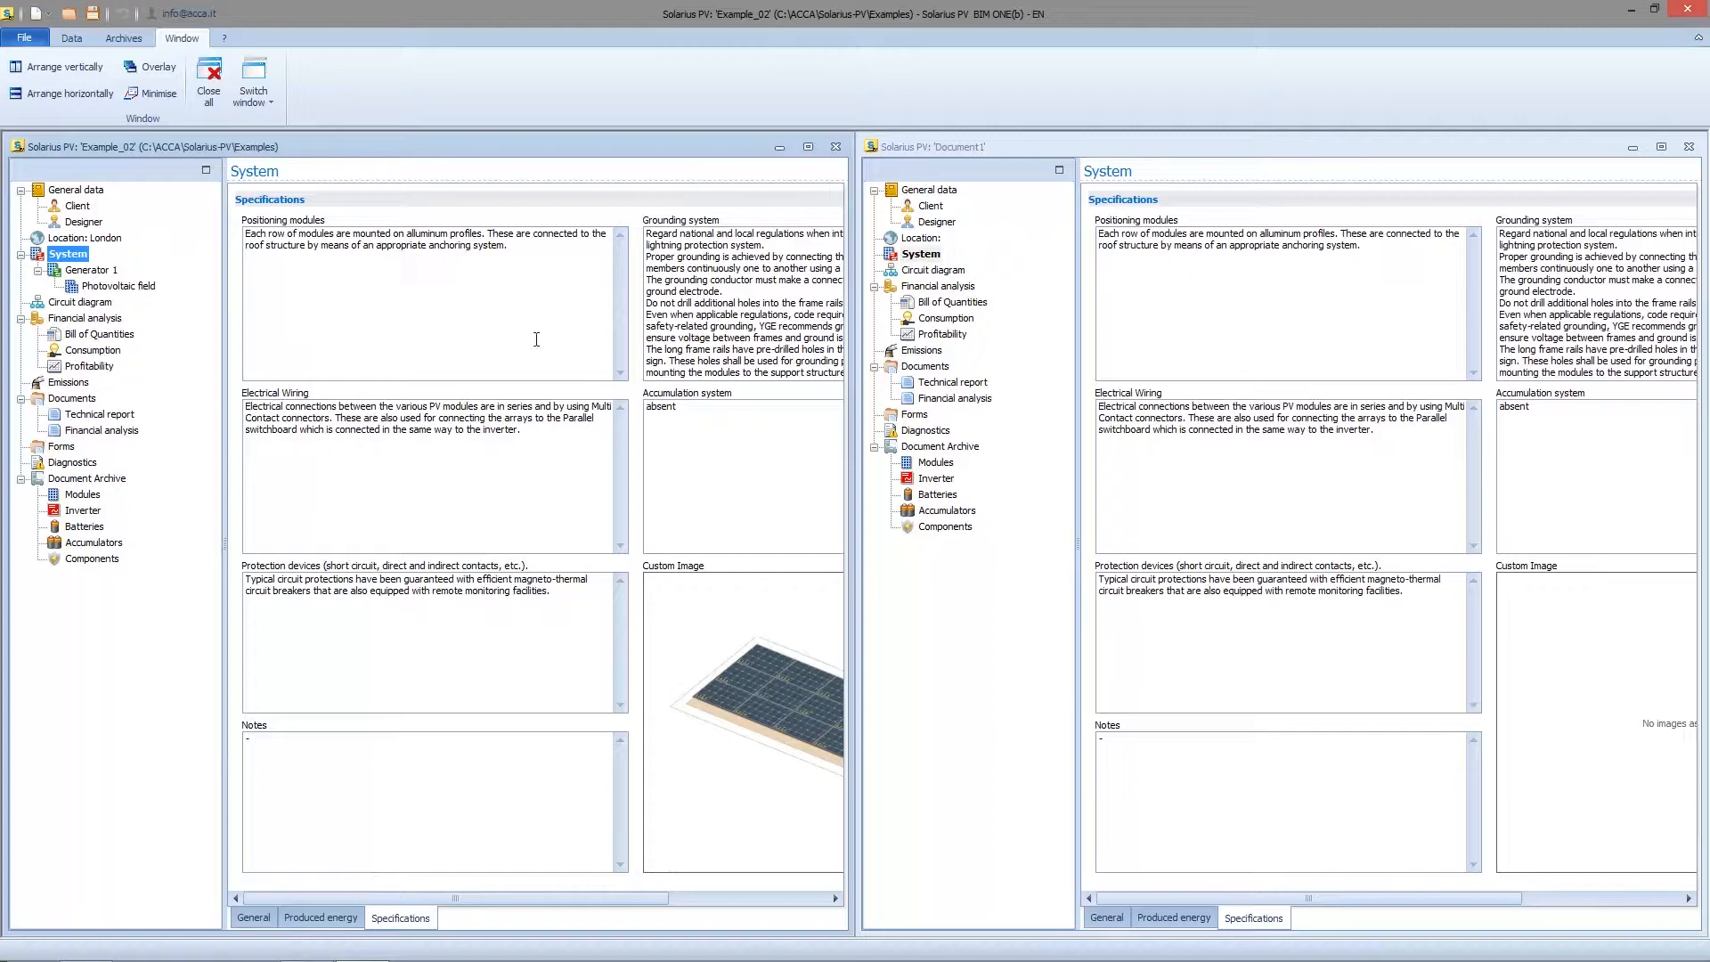
{"action": "mouse_move", "coordinate": [835, 146]}
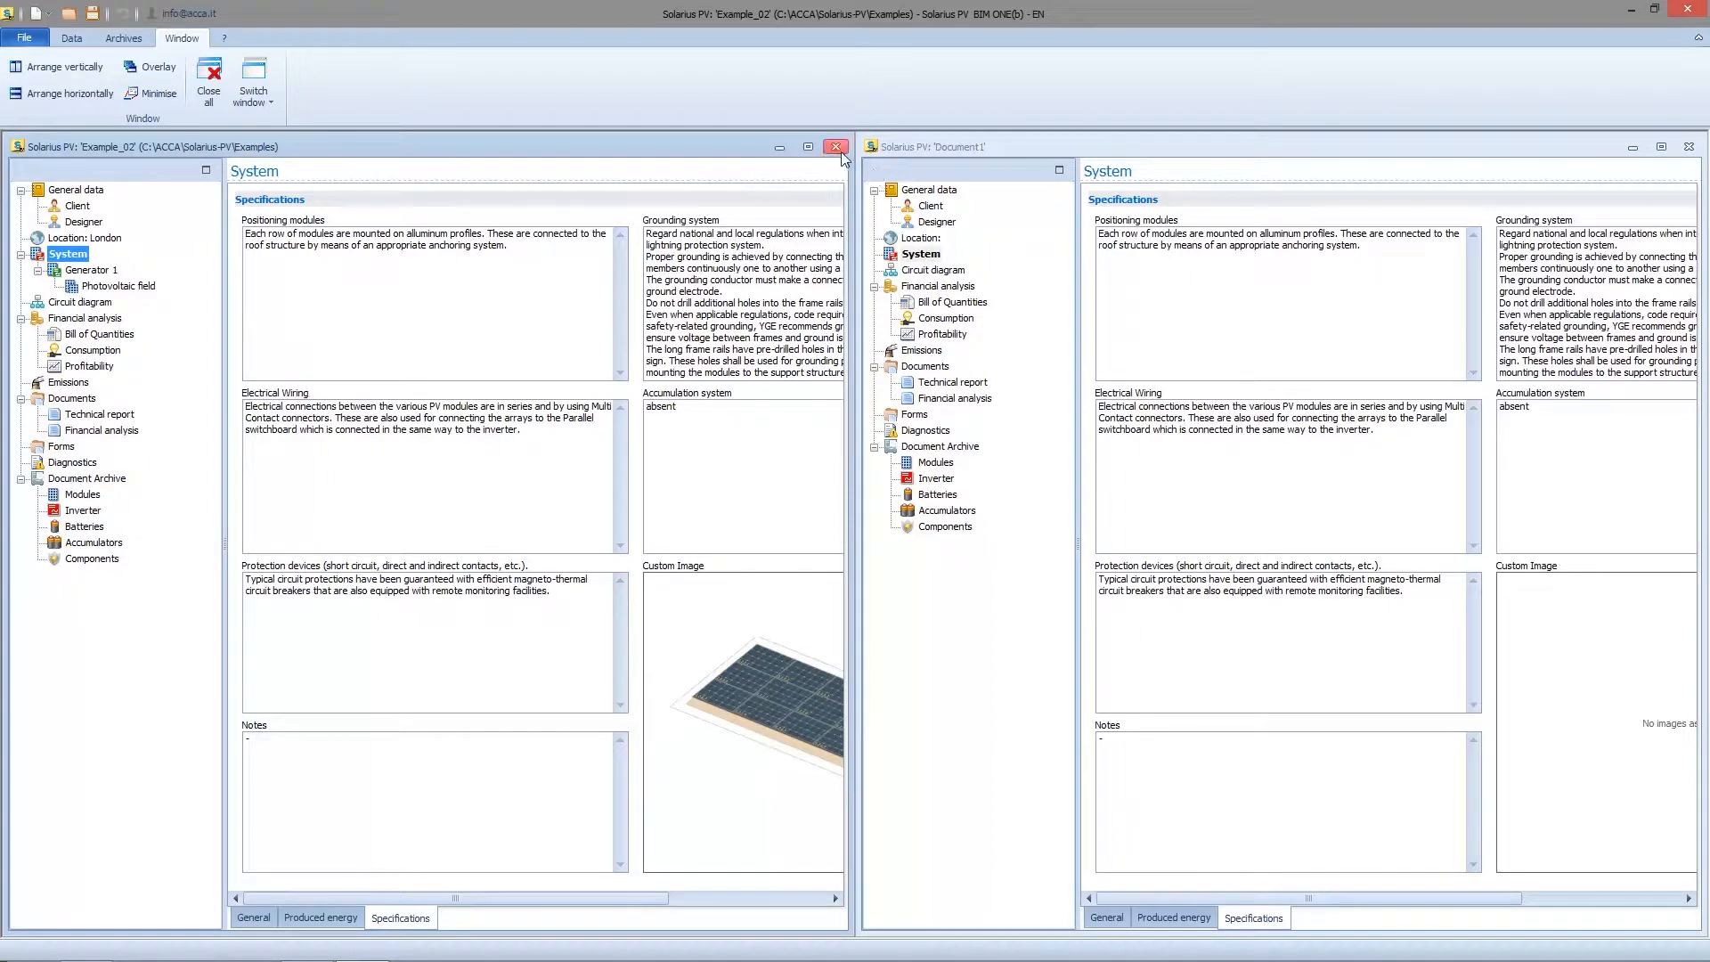
{"action": "left_click", "coordinate": [835, 146]}
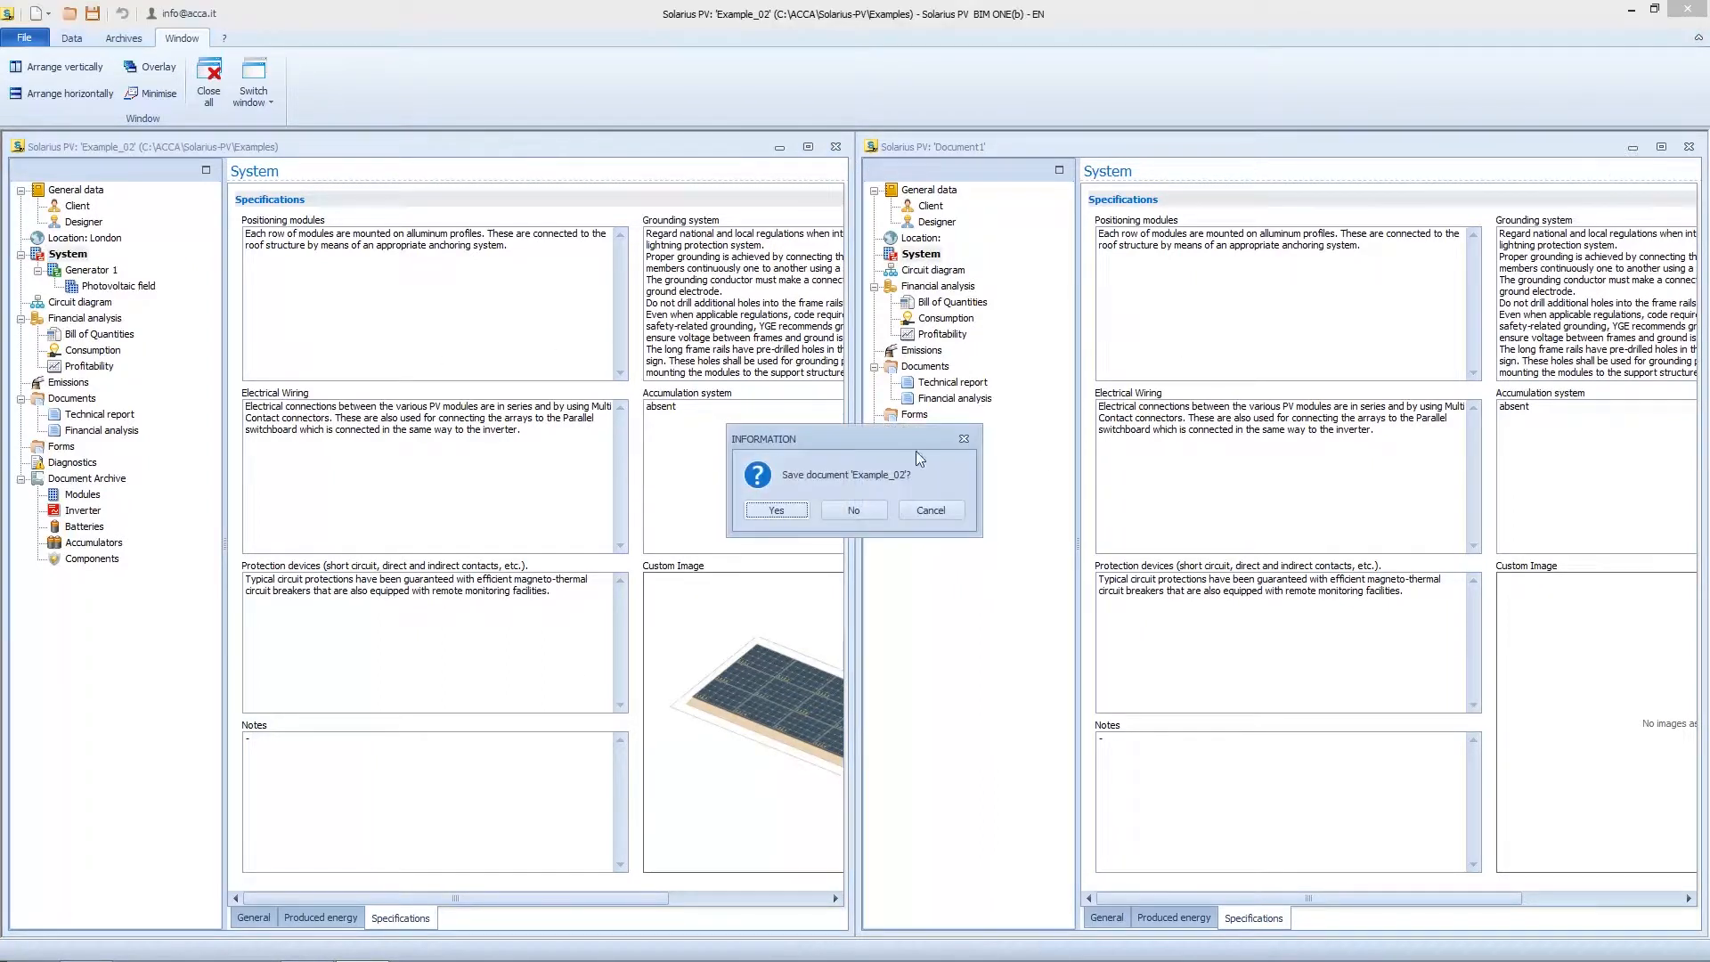
{"action": "mouse_move", "coordinate": [869, 535]}
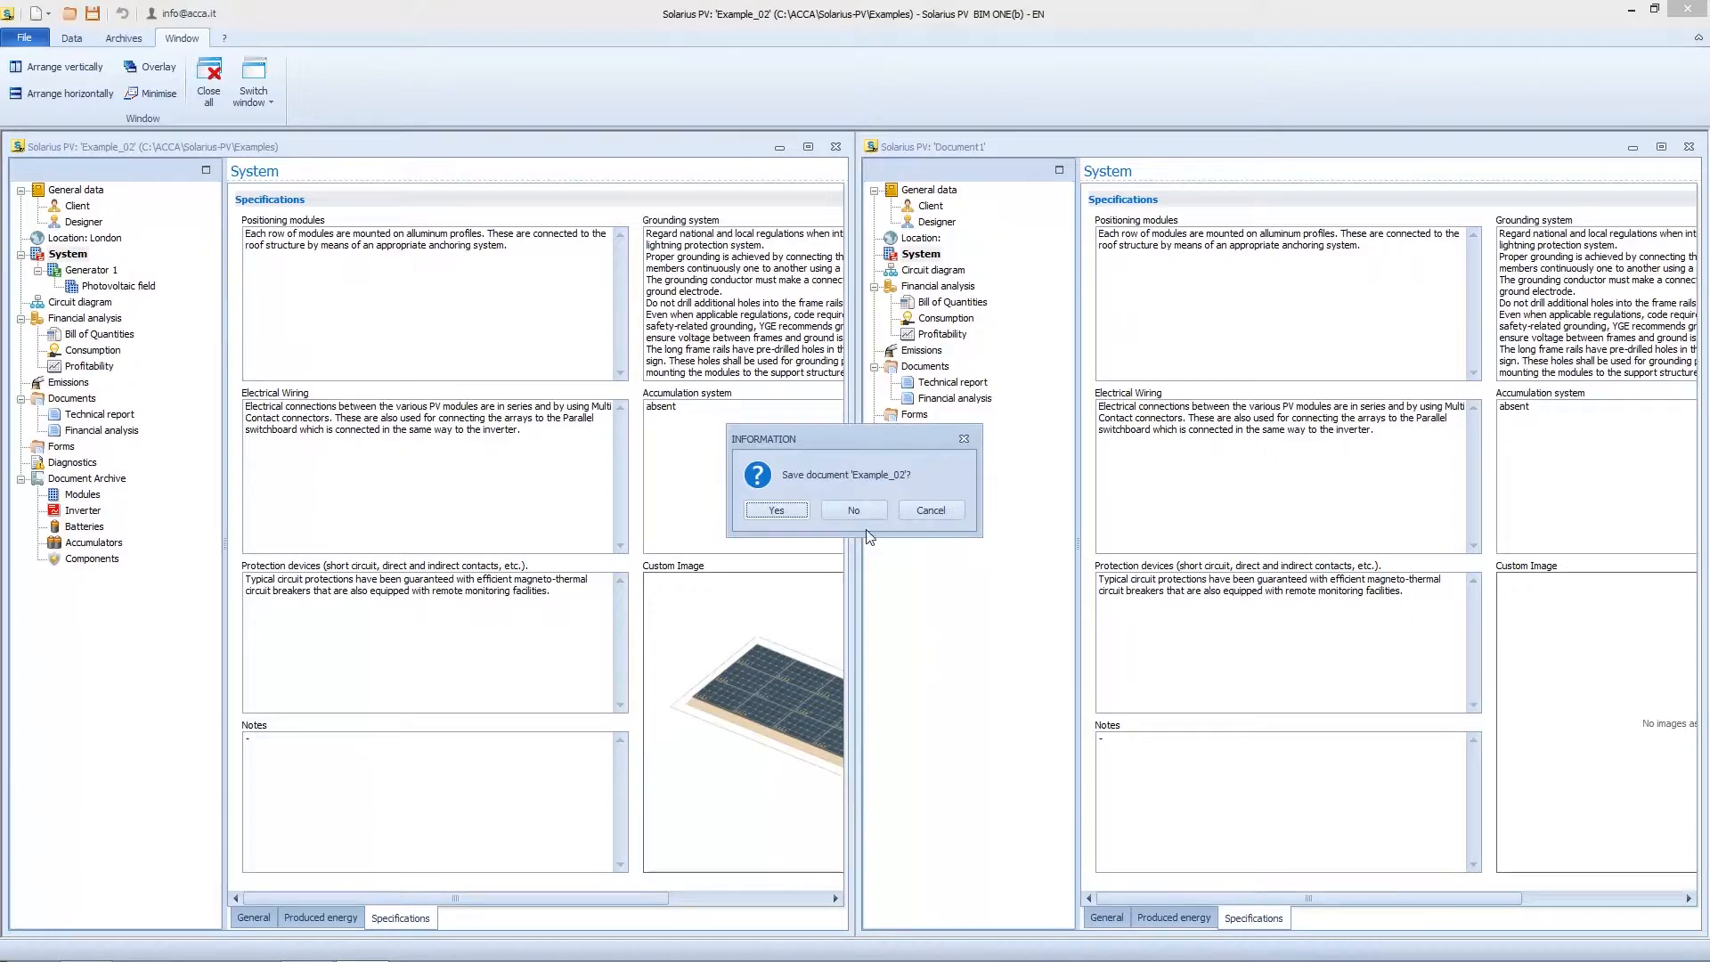
{"action": "left_click", "coordinate": [853, 509]}
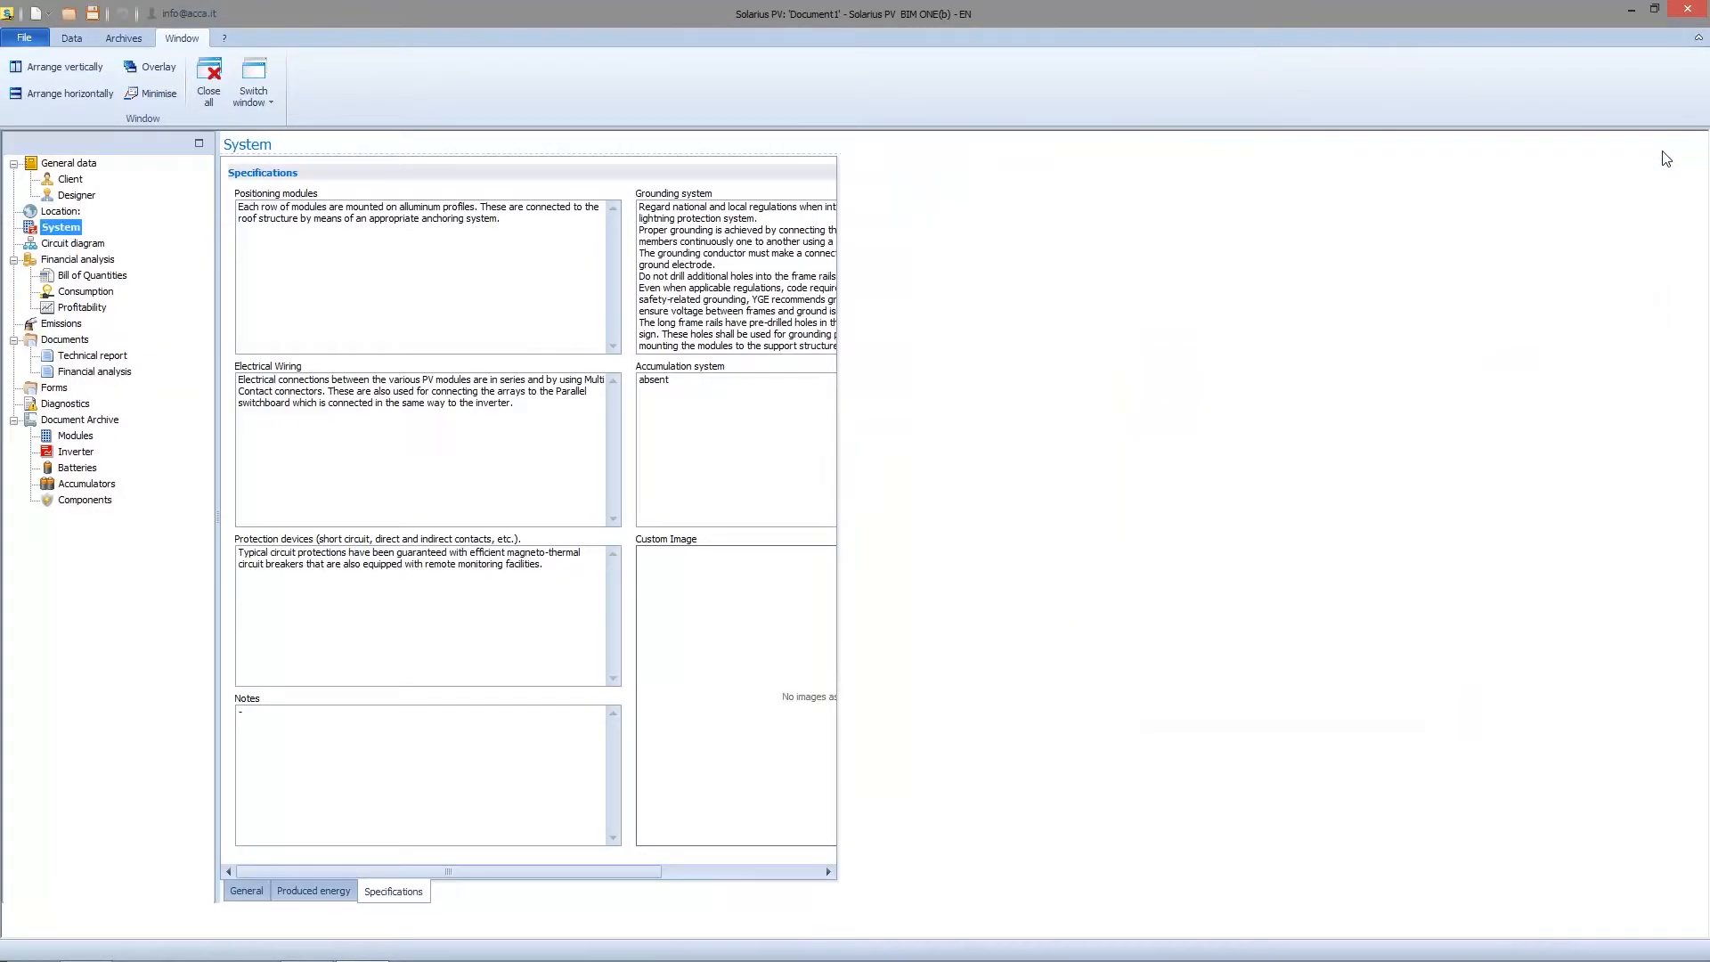
Maximise Document1 and set the rooftop solar house picture as the system's custom image.
{"action": "left_click", "coordinate": [1654, 11]}
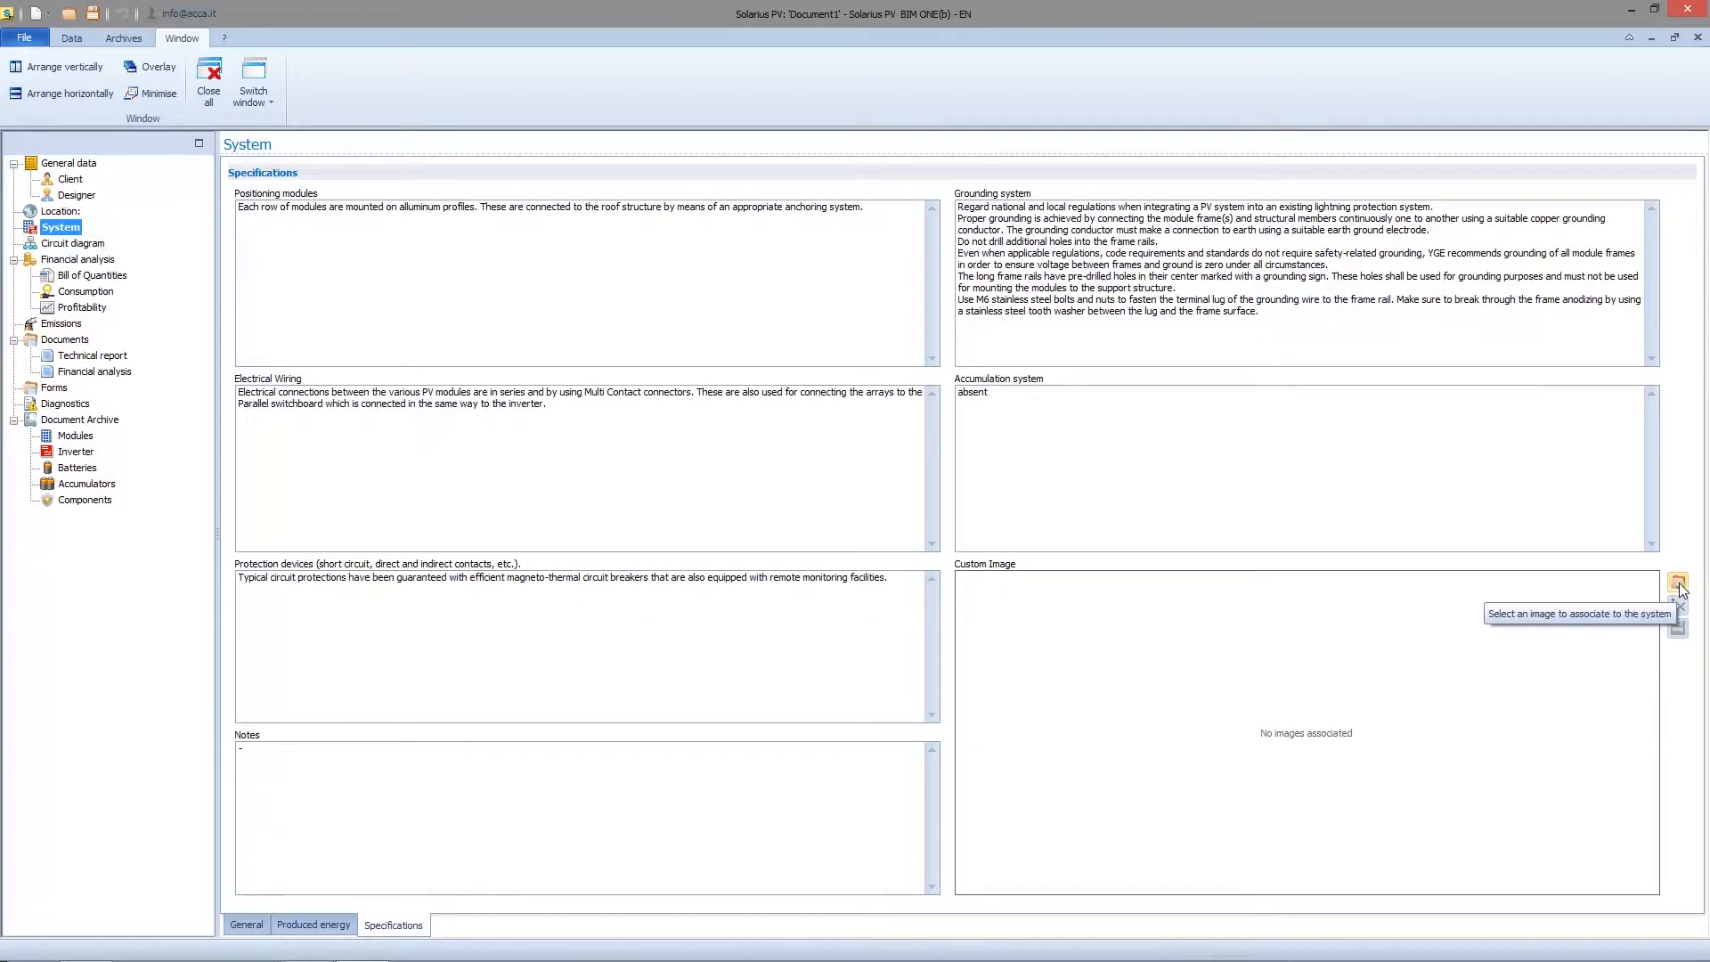
{"action": "left_click", "coordinate": [1677, 581]}
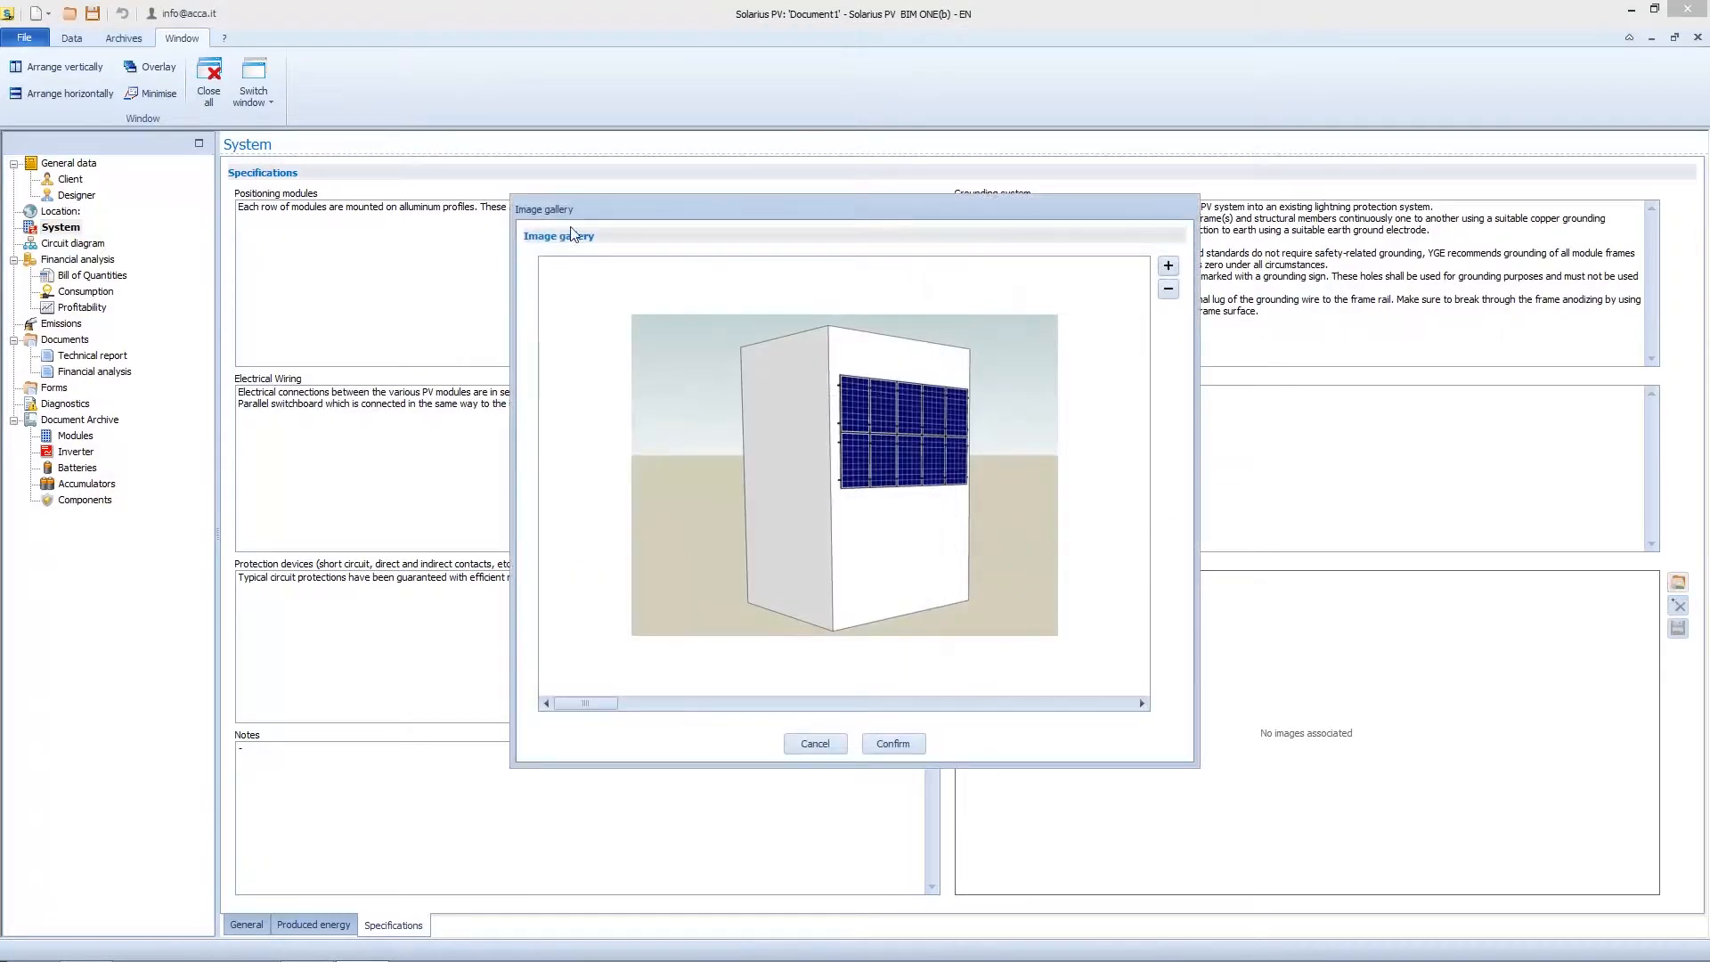
{"action": "left_click", "coordinate": [1142, 703]}
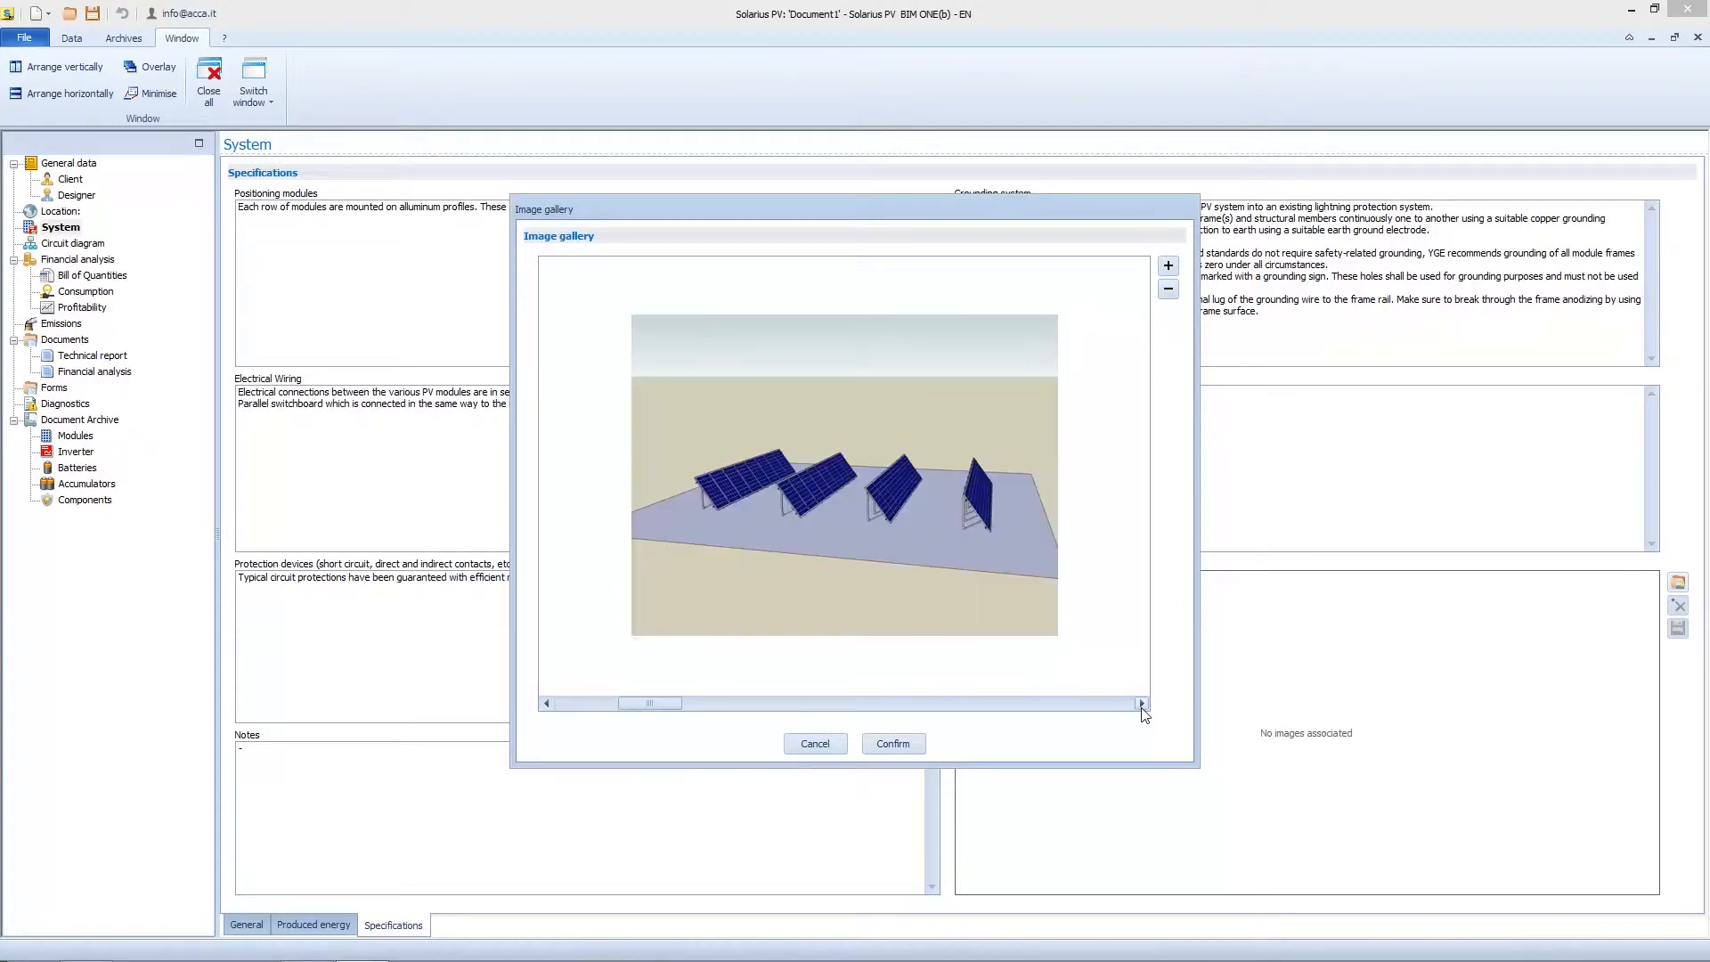
{"action": "left_click", "coordinate": [1142, 703]}
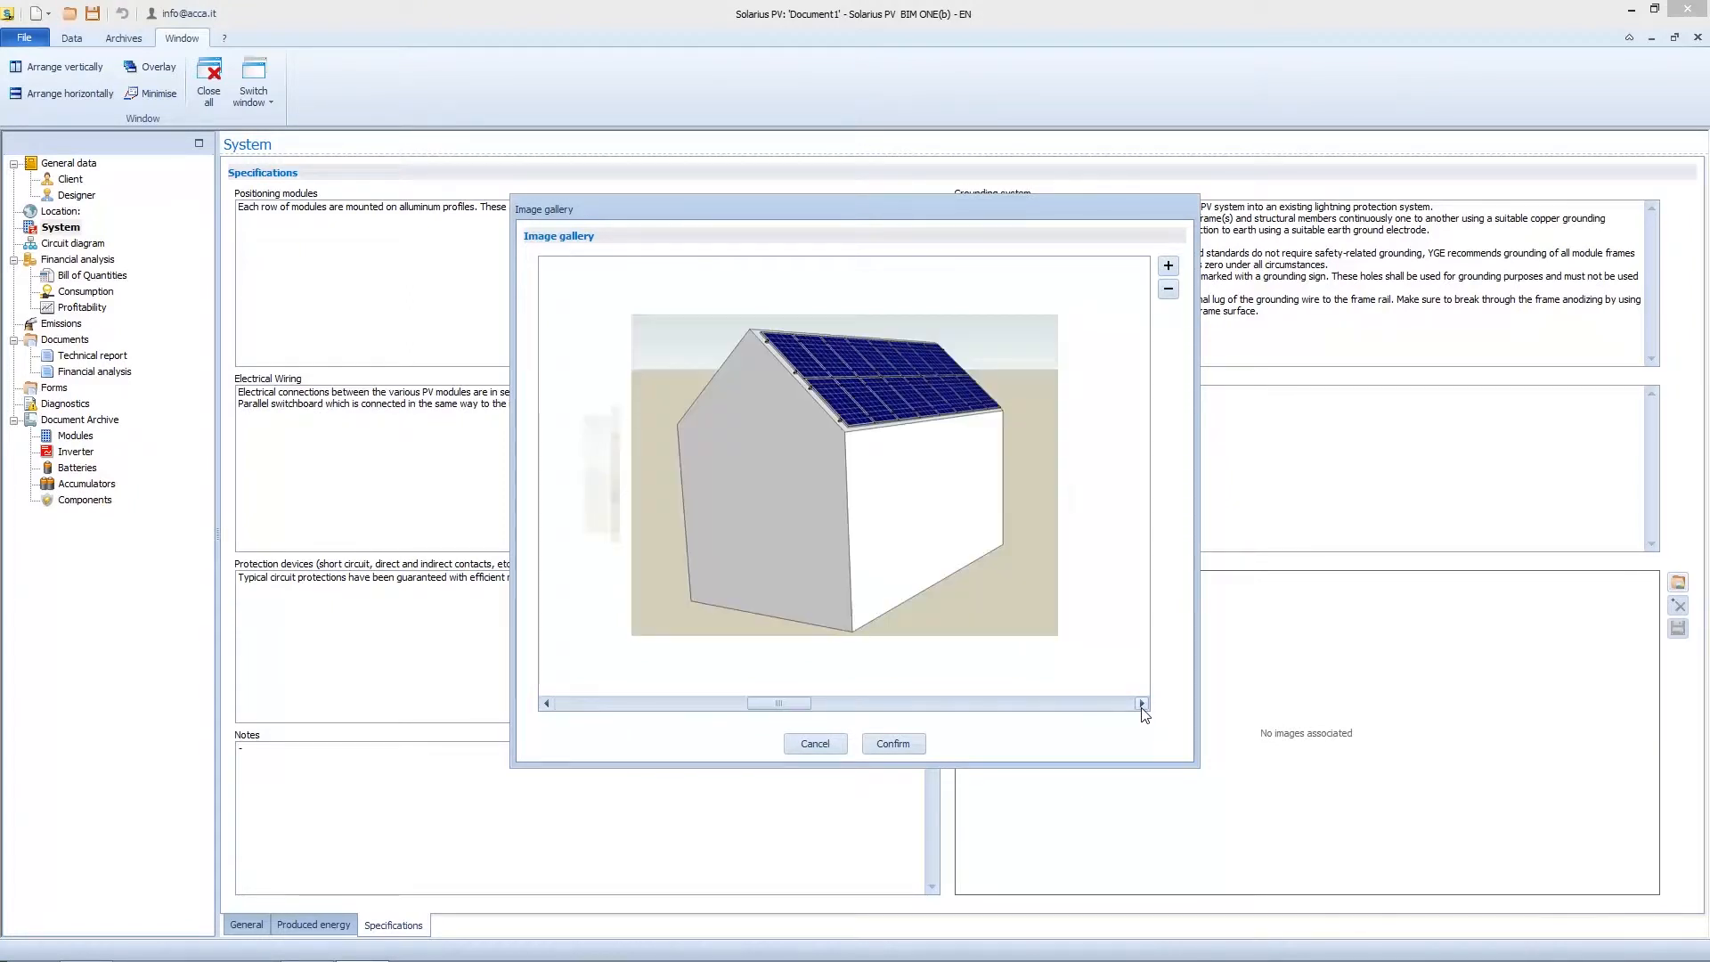
{"action": "mouse_move", "coordinate": [1183, 273]}
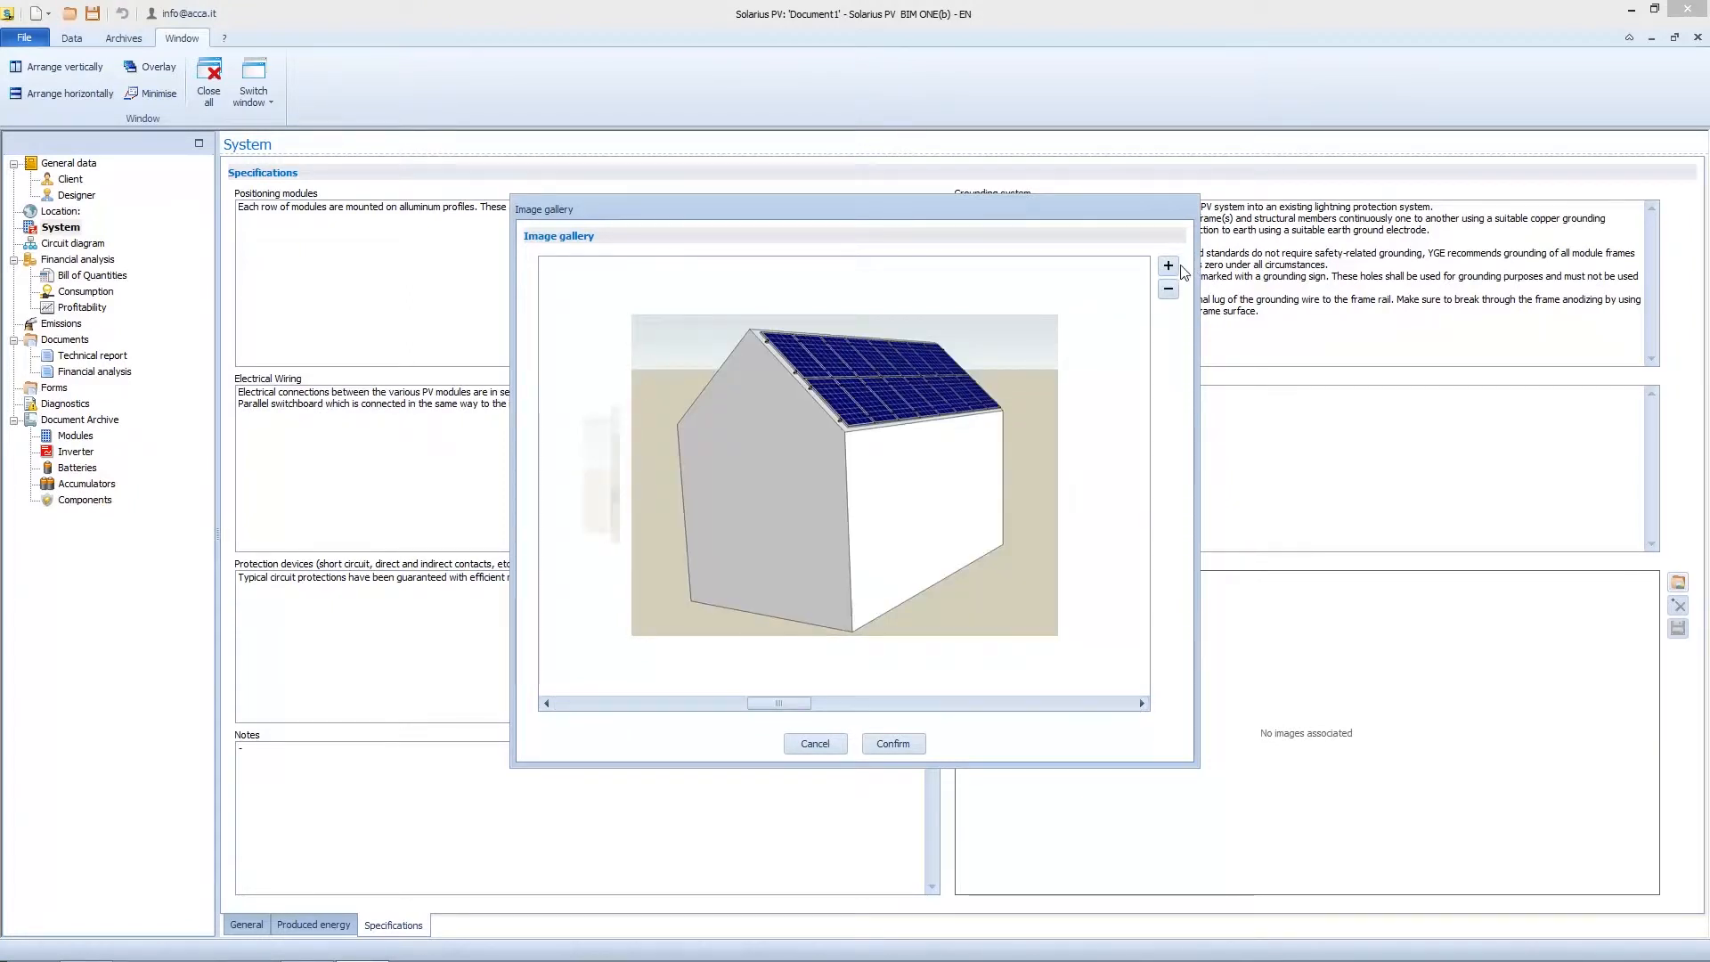
{"action": "mouse_move", "coordinate": [1168, 266]}
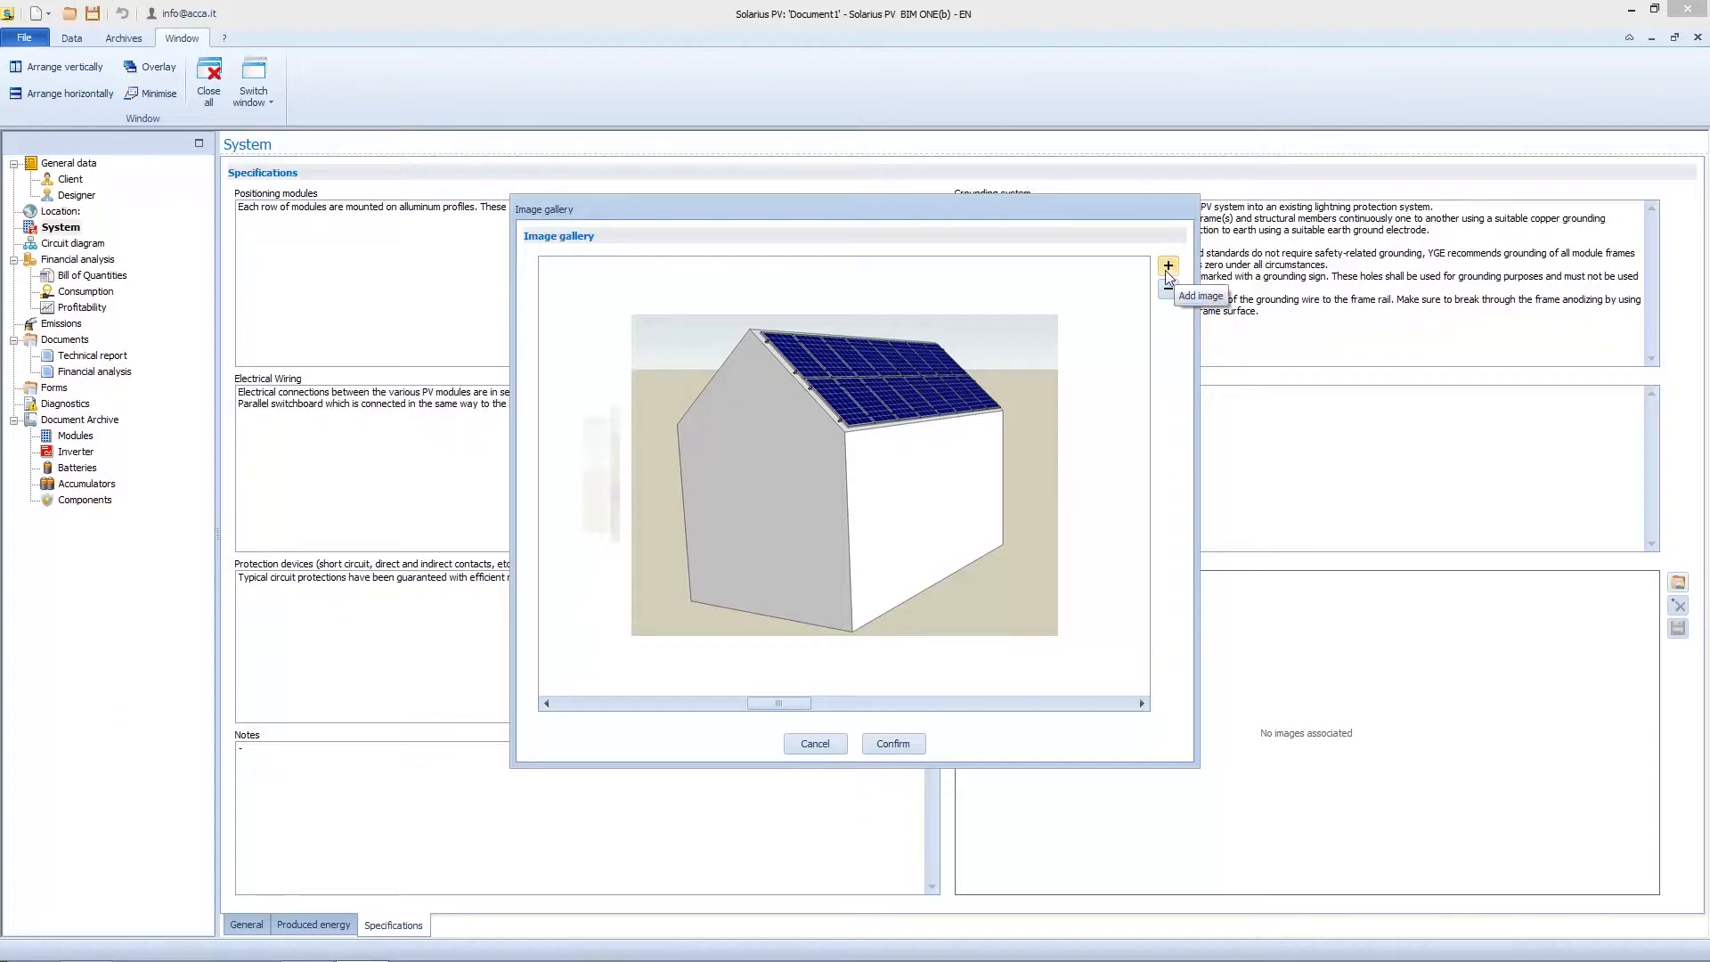
{"action": "mouse_move", "coordinate": [1148, 287]}
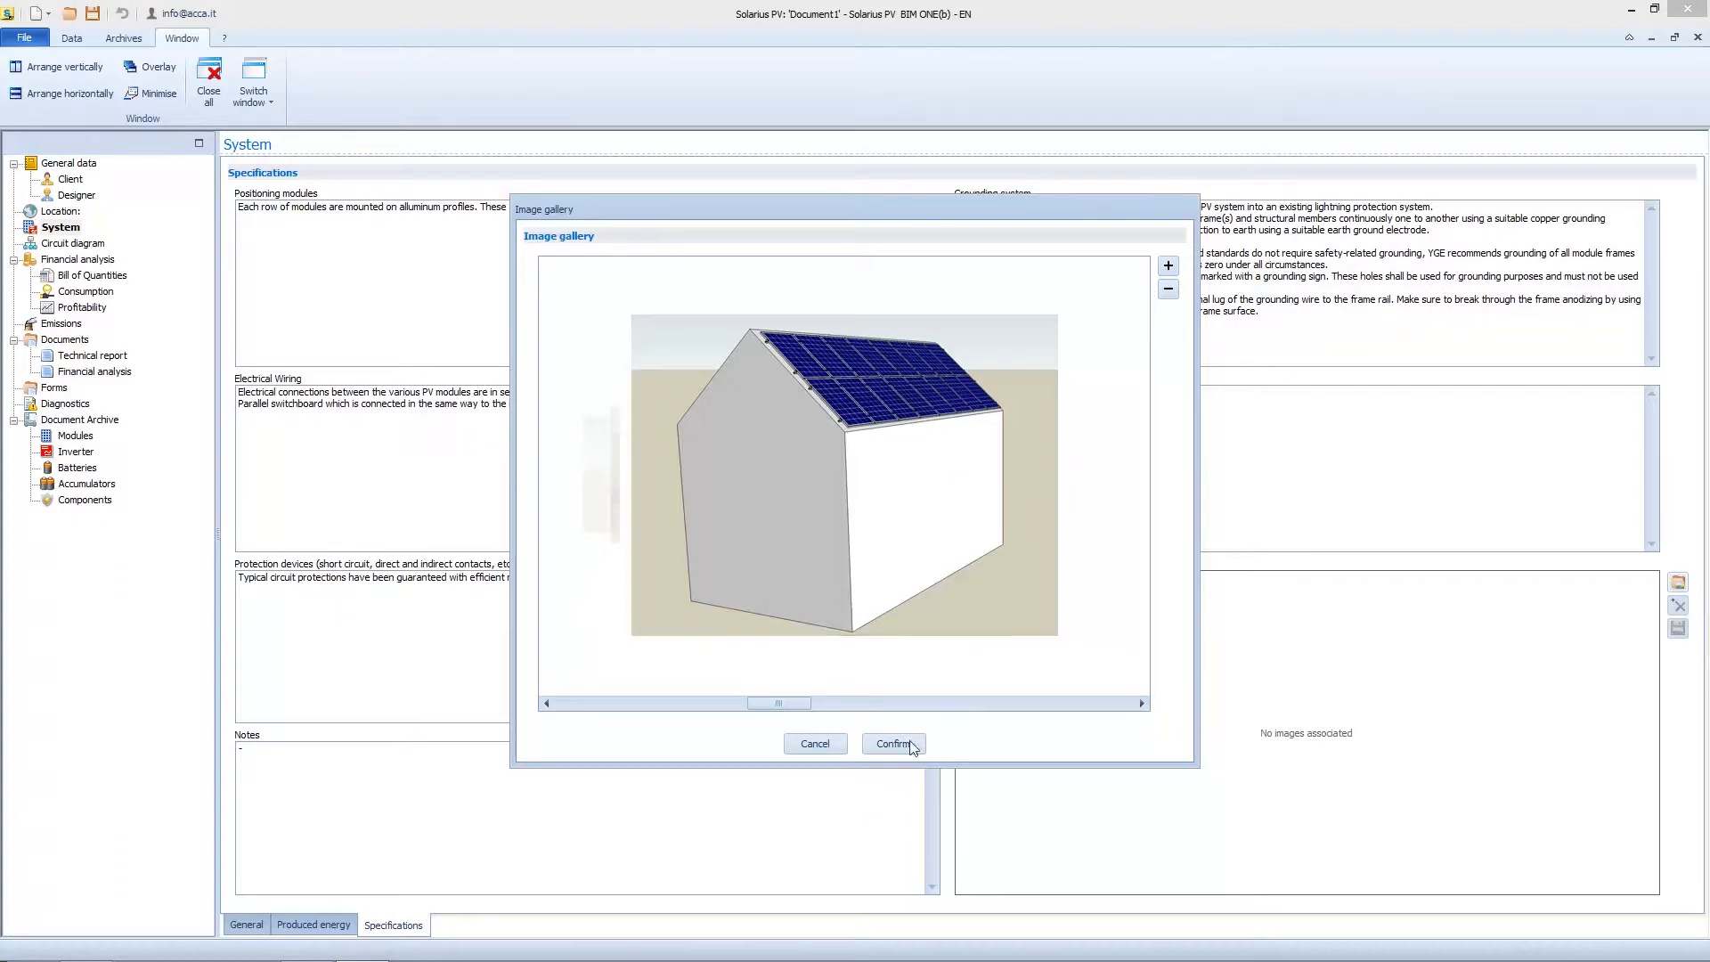
{"action": "left_click", "coordinate": [893, 743]}
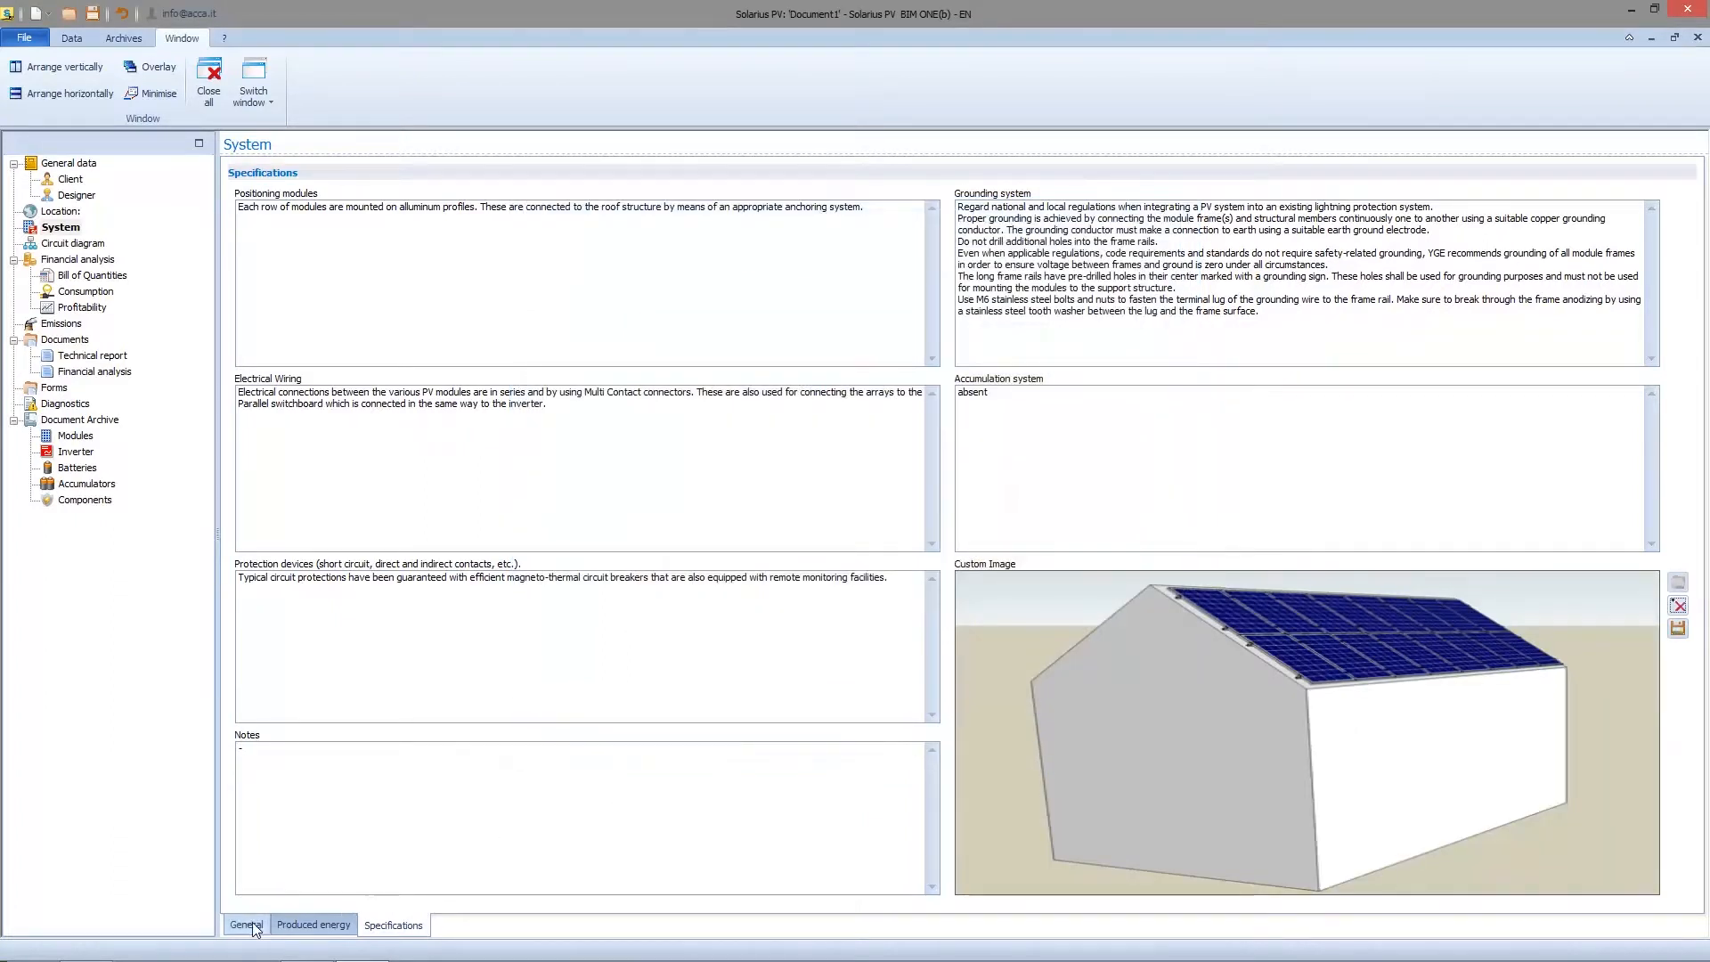
{"action": "left_click", "coordinate": [246, 925]}
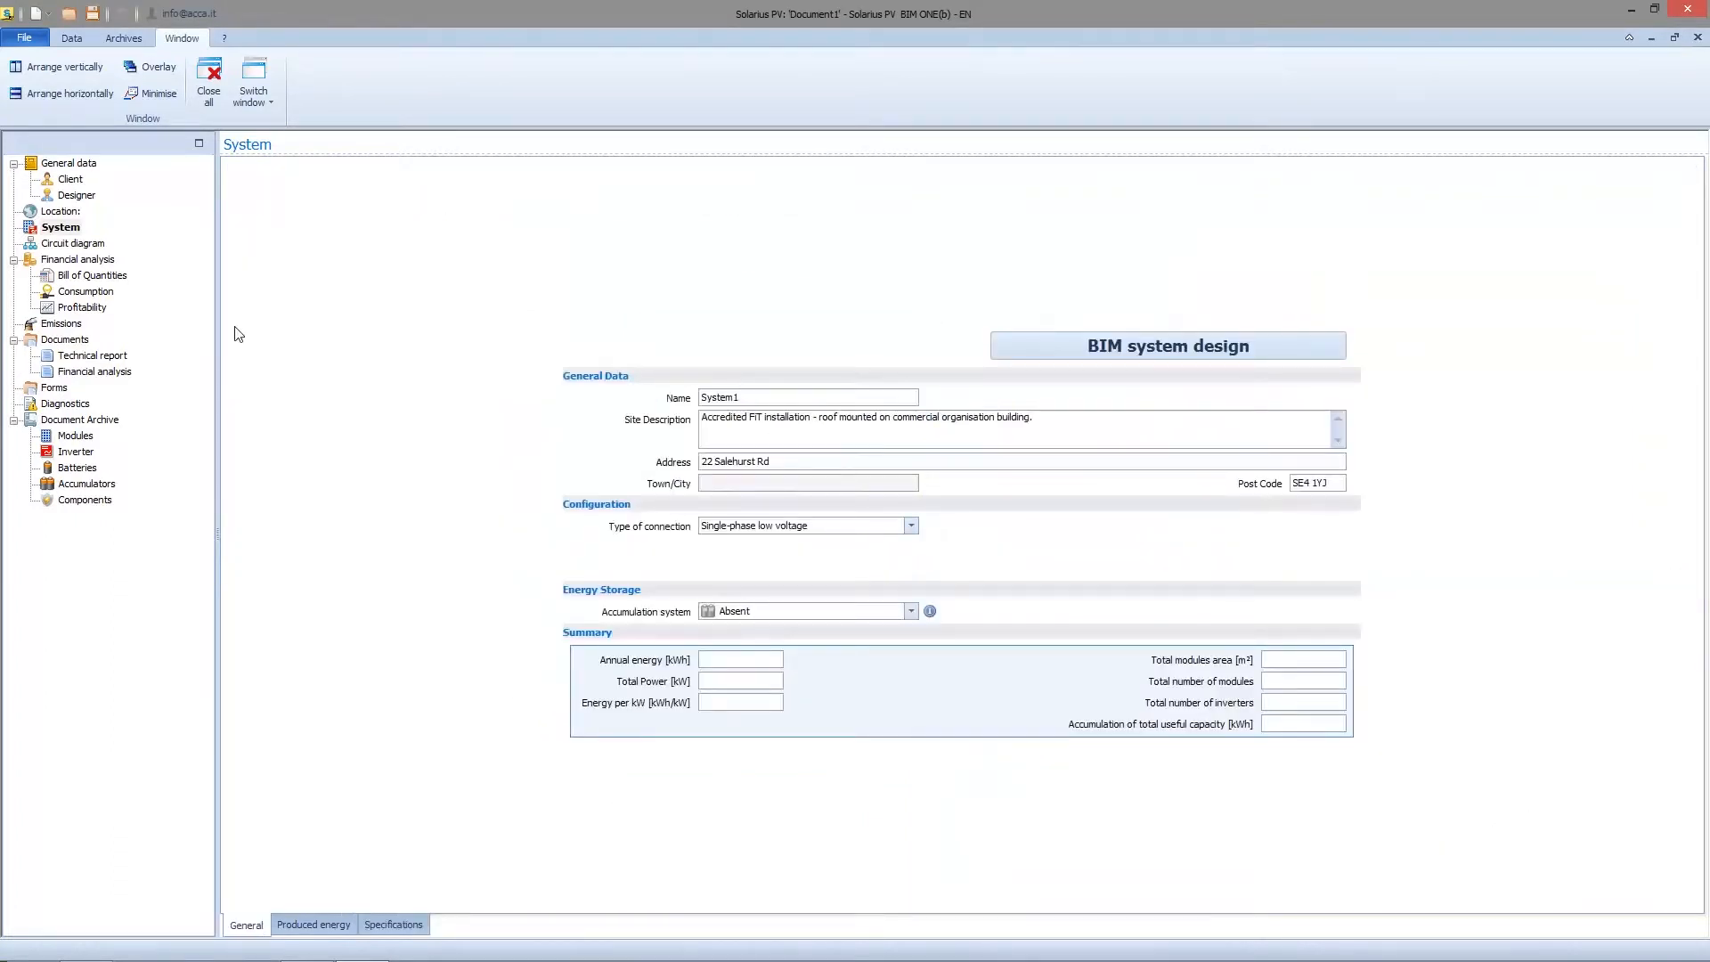
{"action": "mouse_move", "coordinate": [141, 256]}
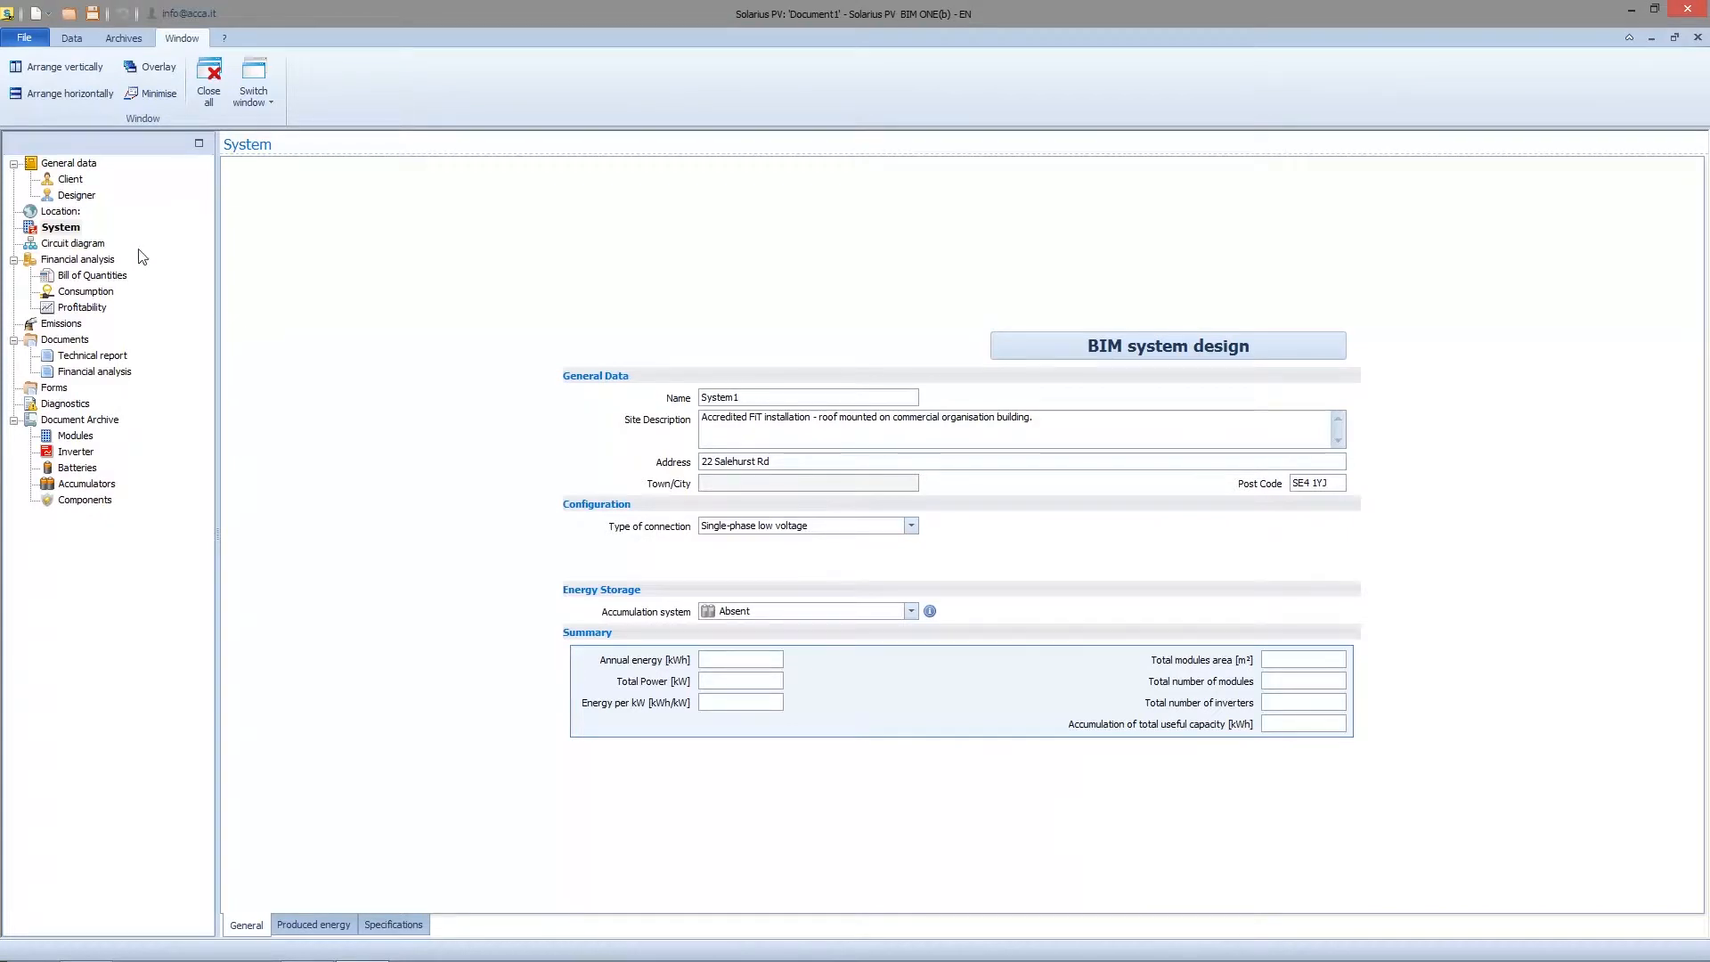
Open the locations archive for Document1's empty Location page from the Data tab.
{"action": "left_click", "coordinate": [59, 210]}
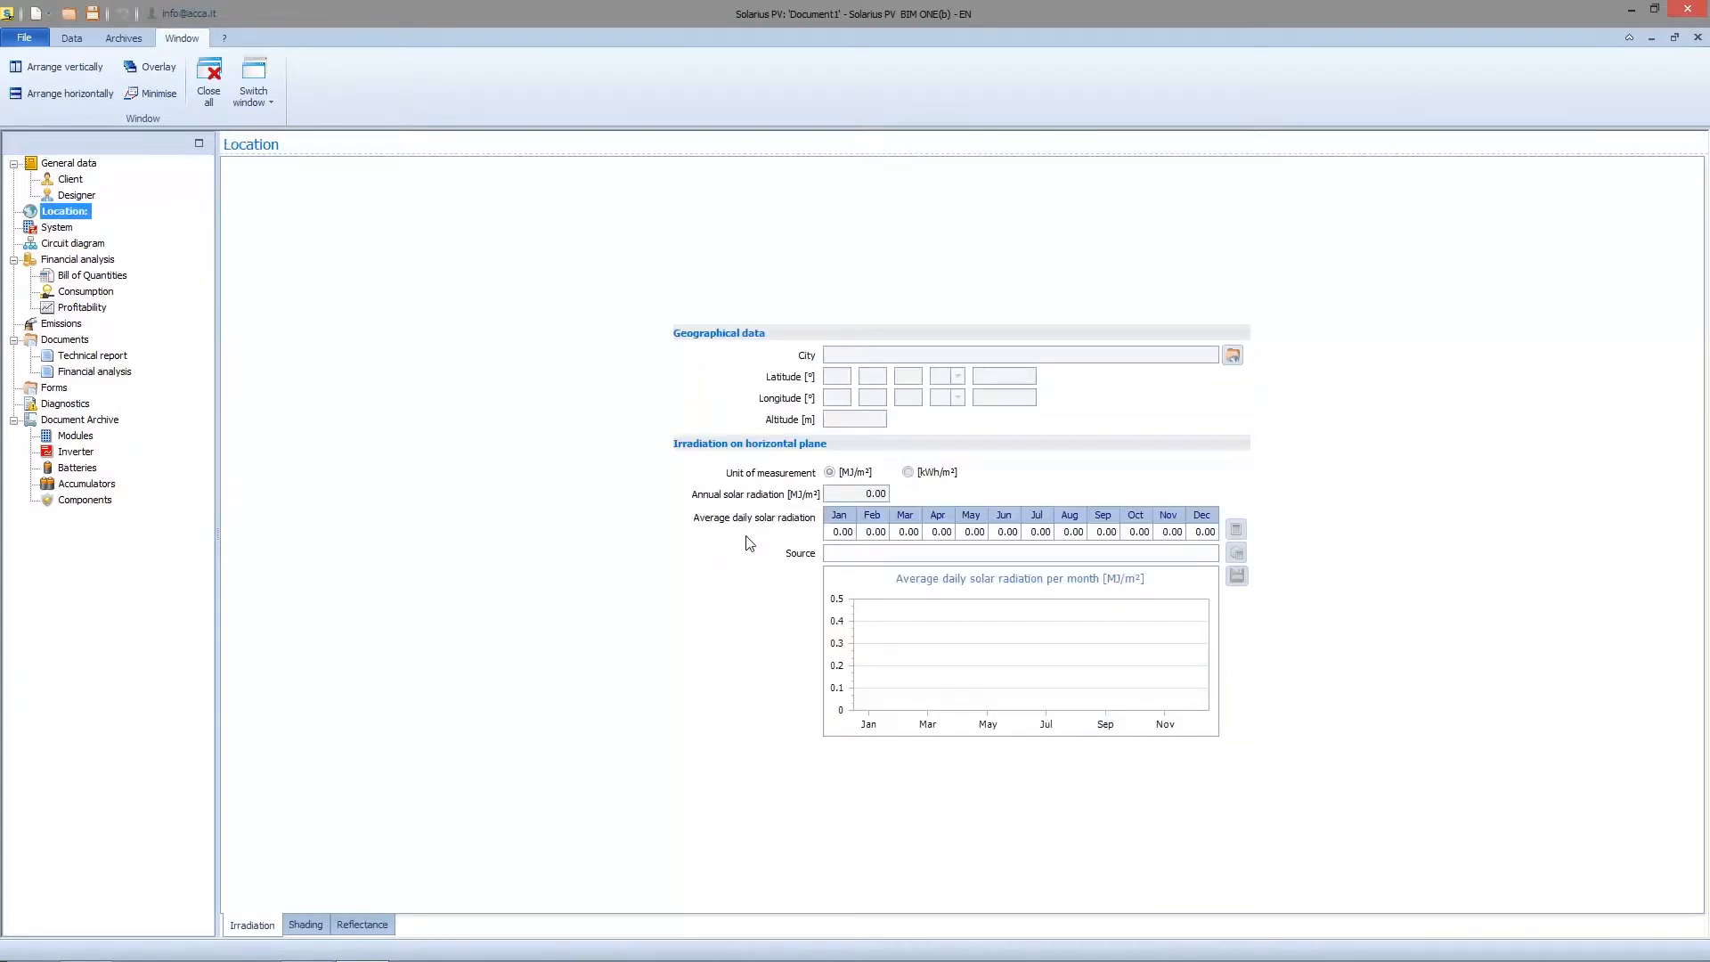
{"action": "left_click", "coordinate": [71, 37]}
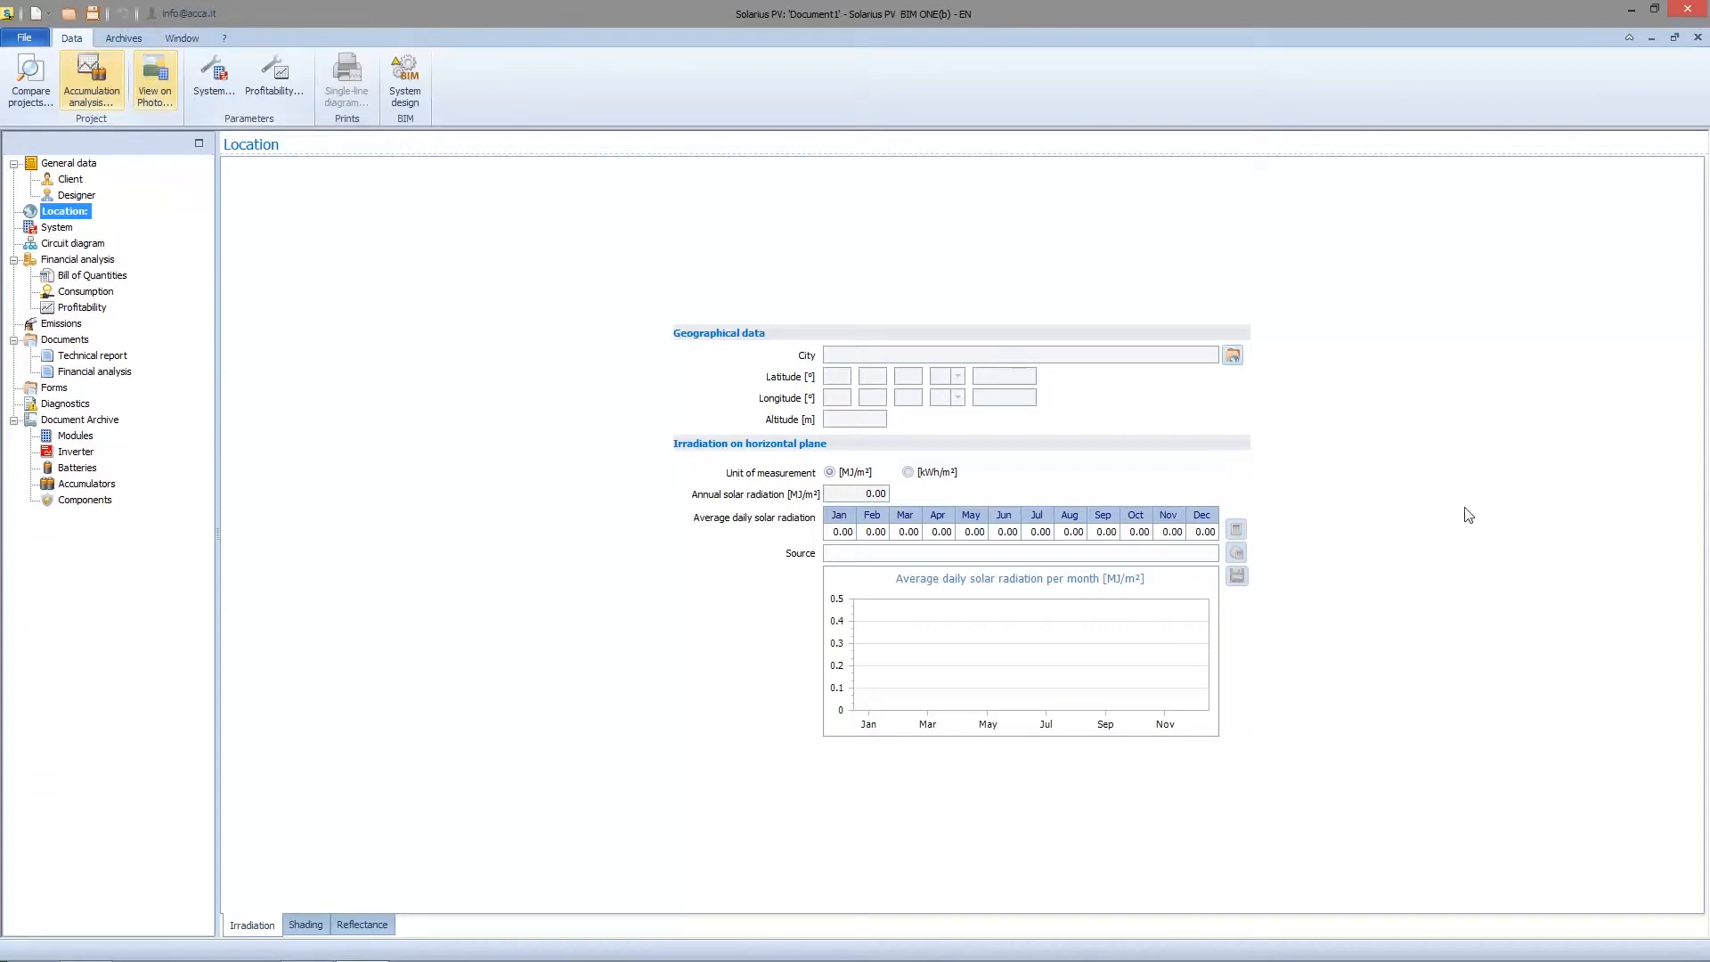
{"action": "mouse_move", "coordinate": [1233, 354]}
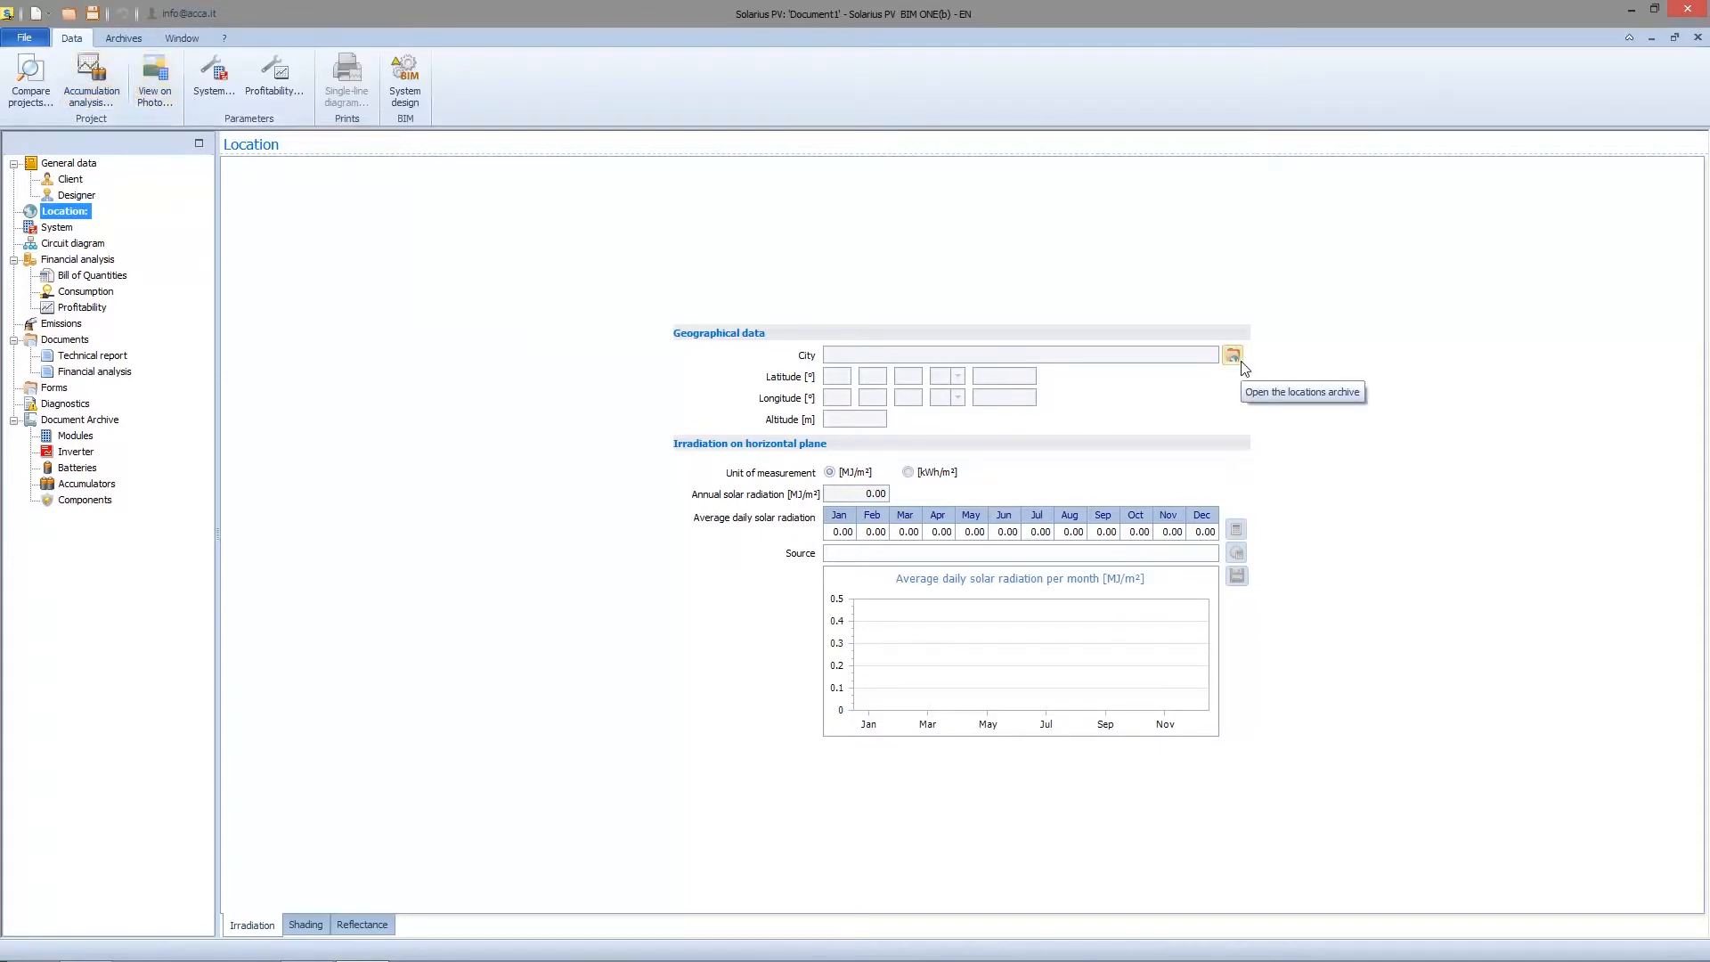
{"action": "left_click", "coordinate": [1234, 355]}
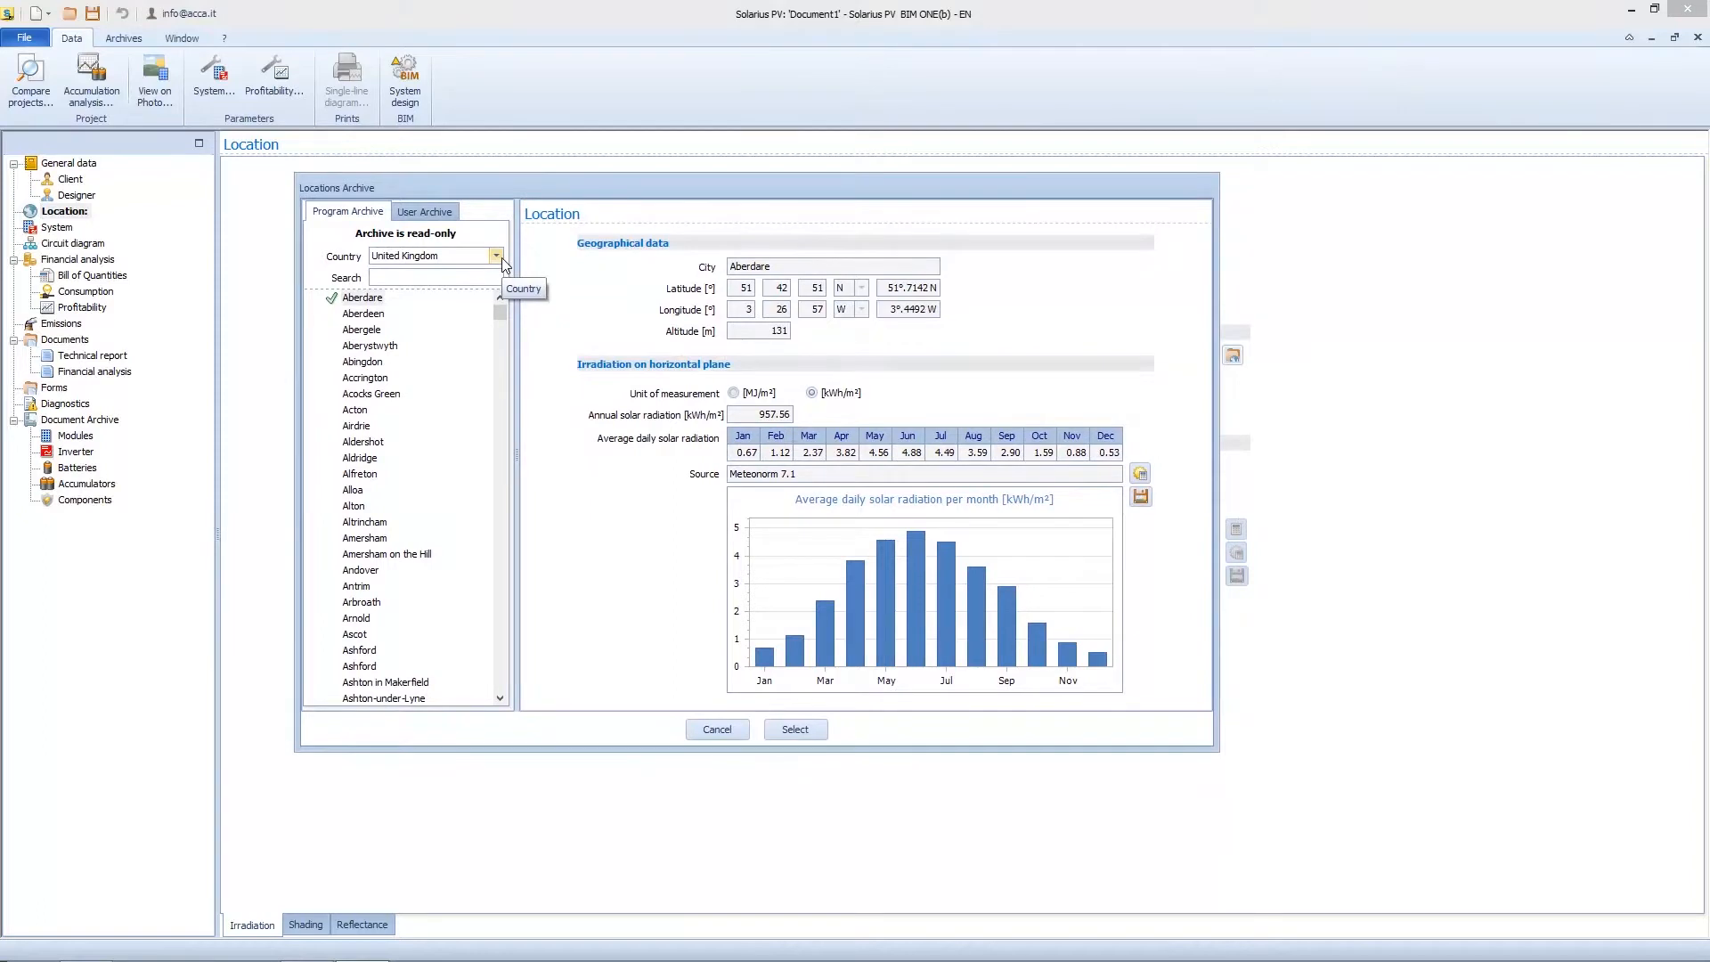
Browse the country list, briefly picking Brazil.
{"action": "left_click", "coordinate": [496, 255]}
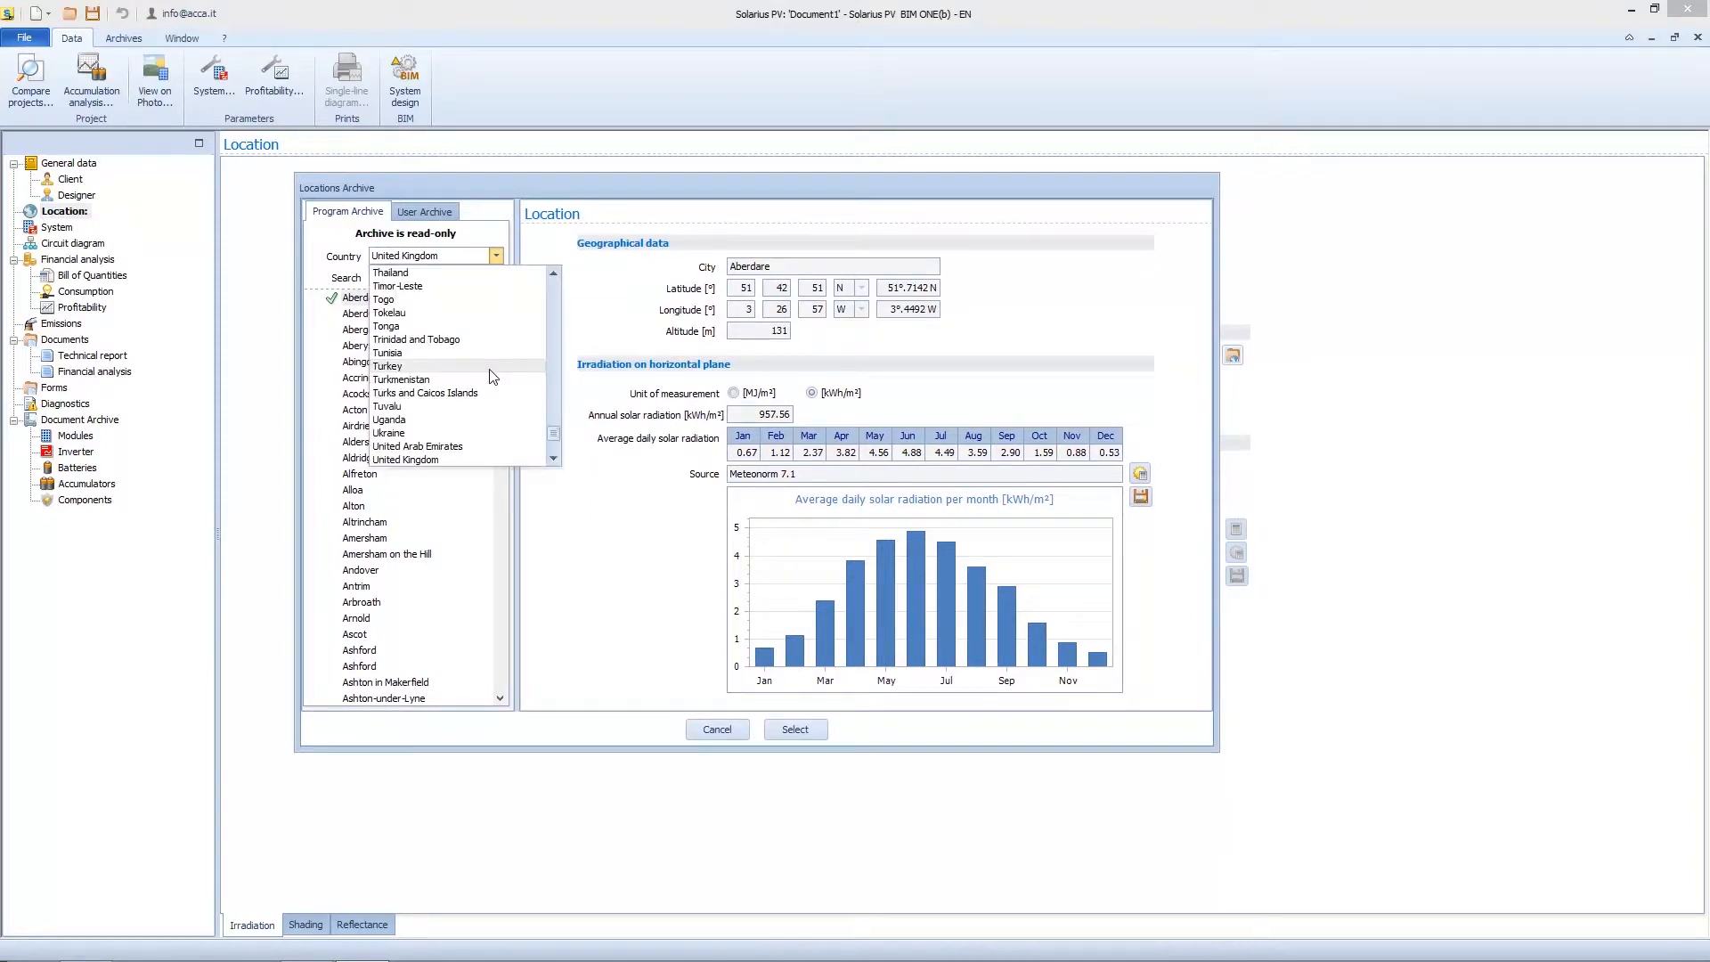
{"action": "left_click", "coordinate": [429, 255]}
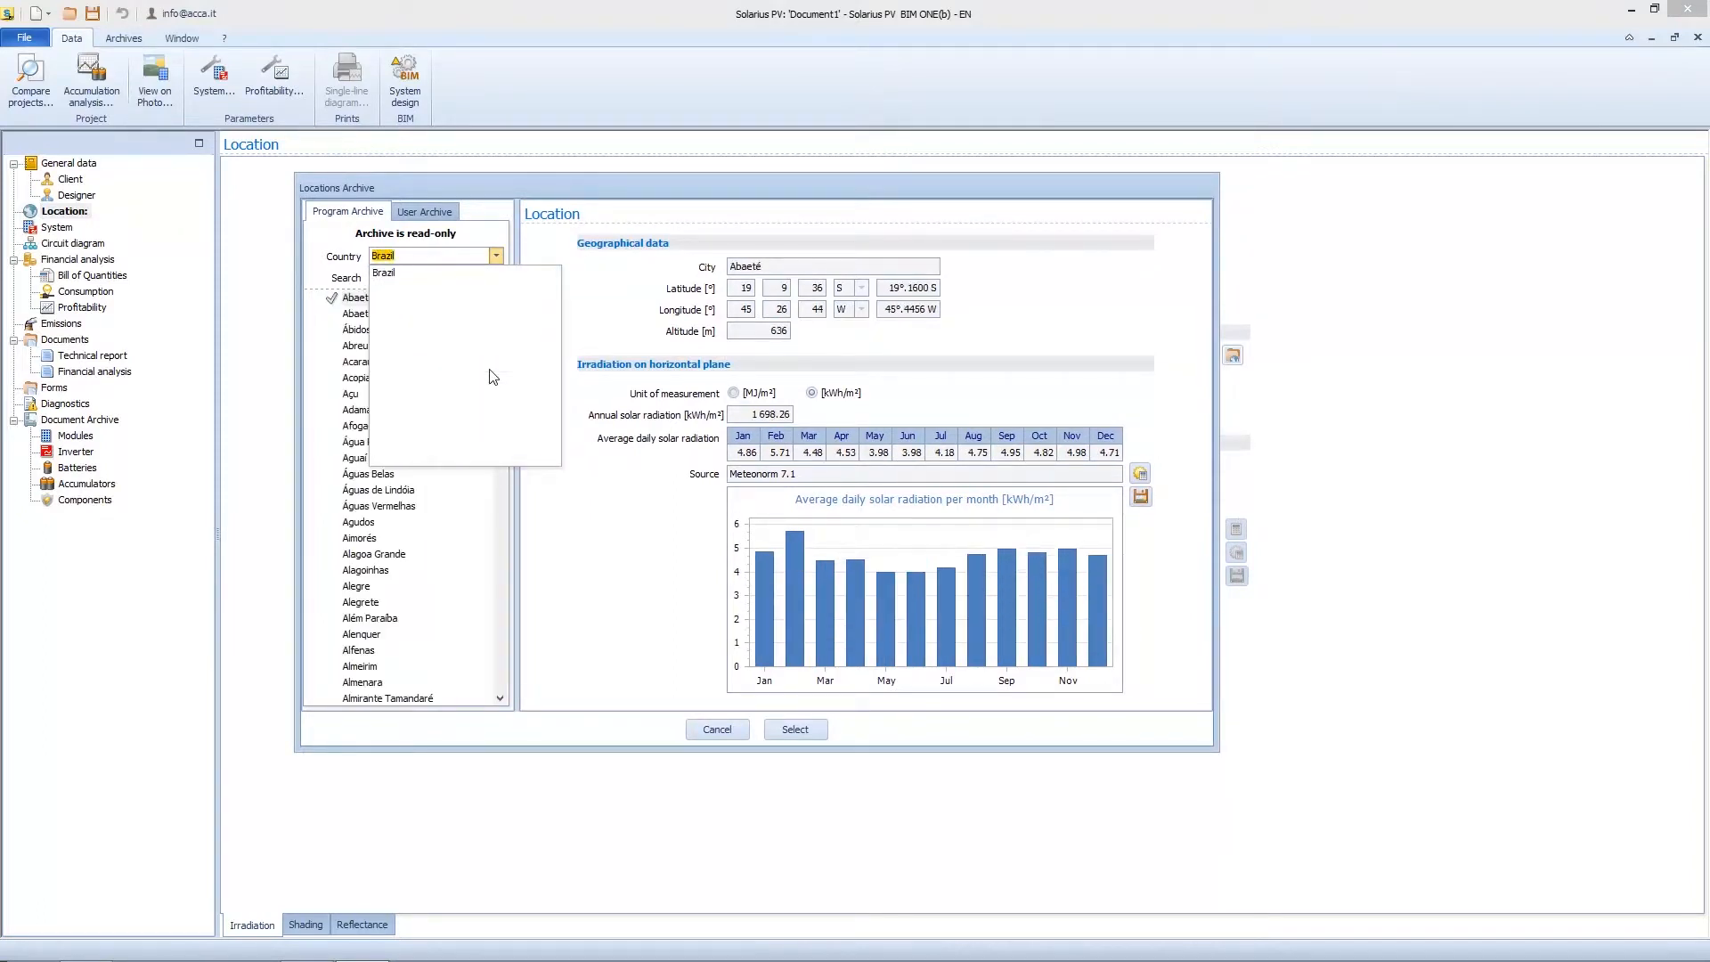
{"action": "left_click", "coordinate": [384, 273]}
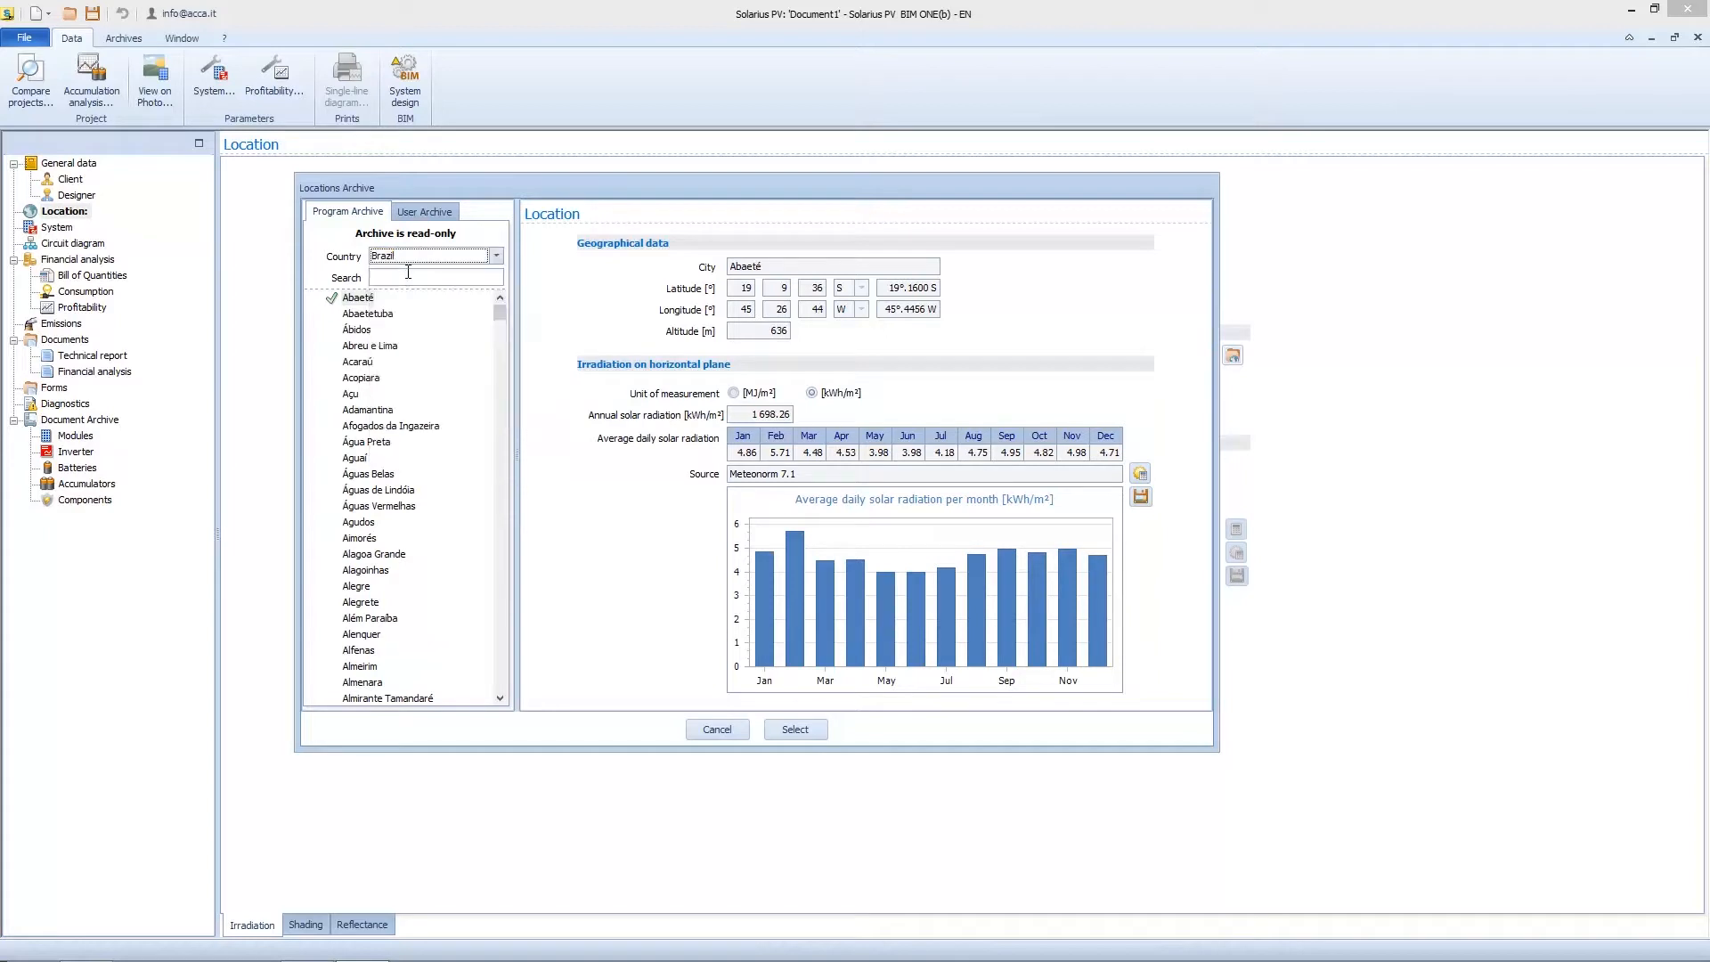
{"action": "scroll", "scroll_direction": "down", "scroll_amount": 3}
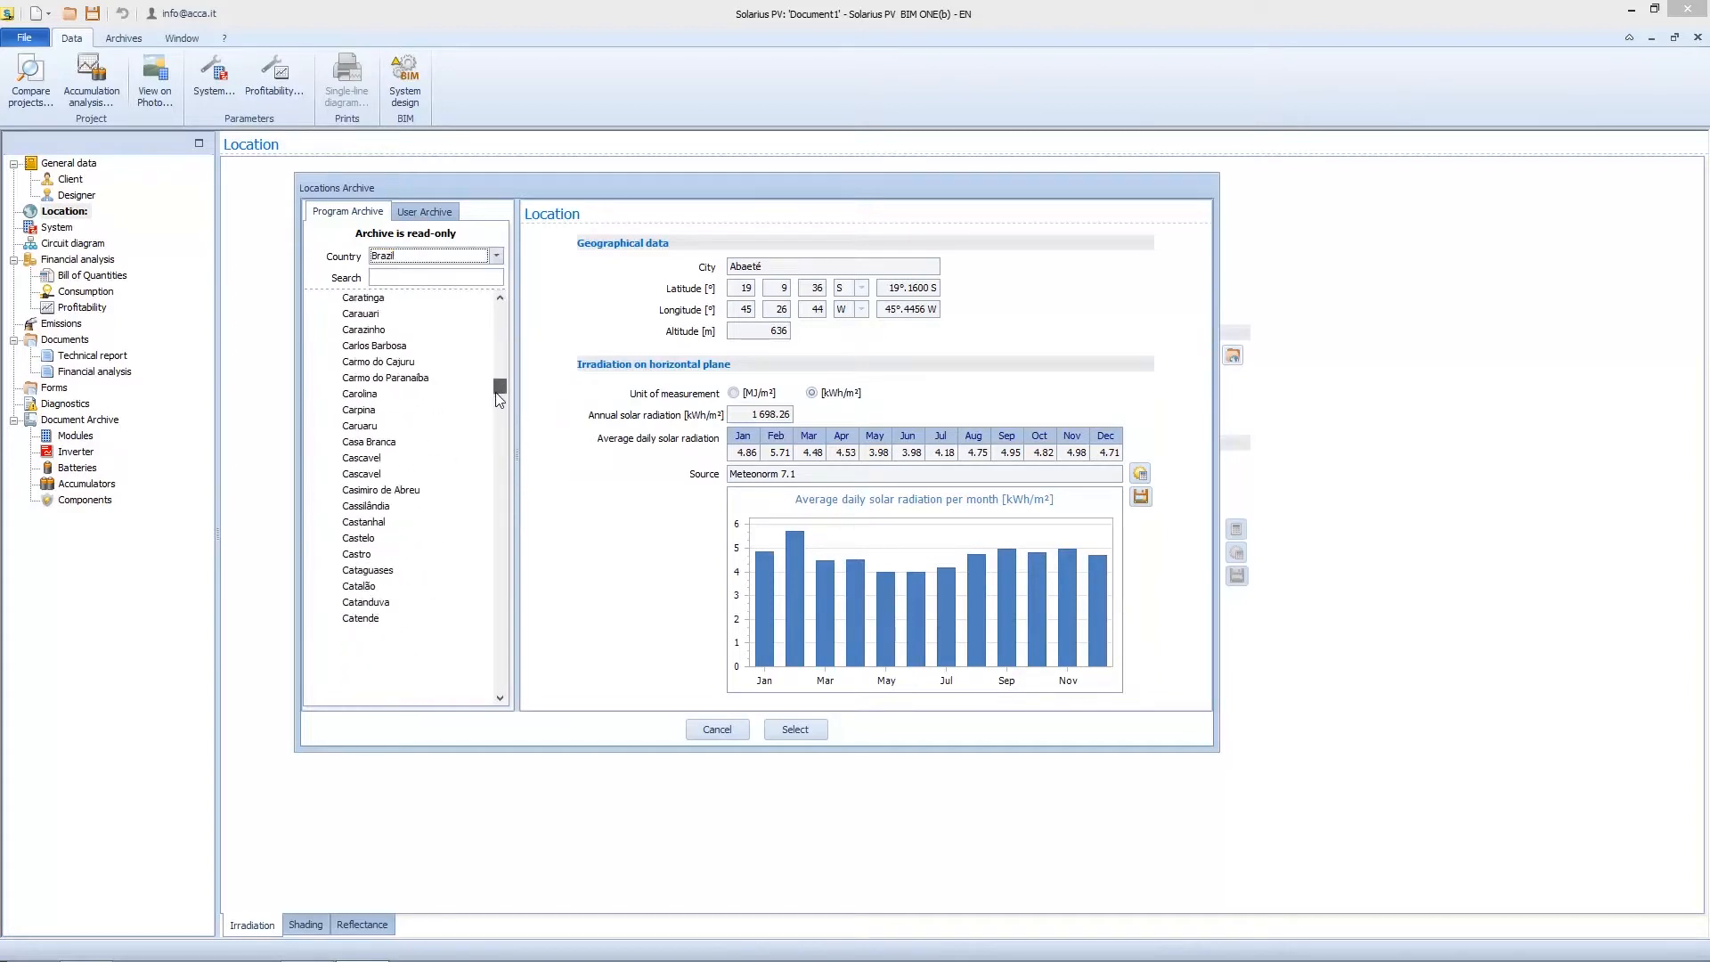
{"action": "scroll", "scroll_direction": "up", "scroll_amount": 3}
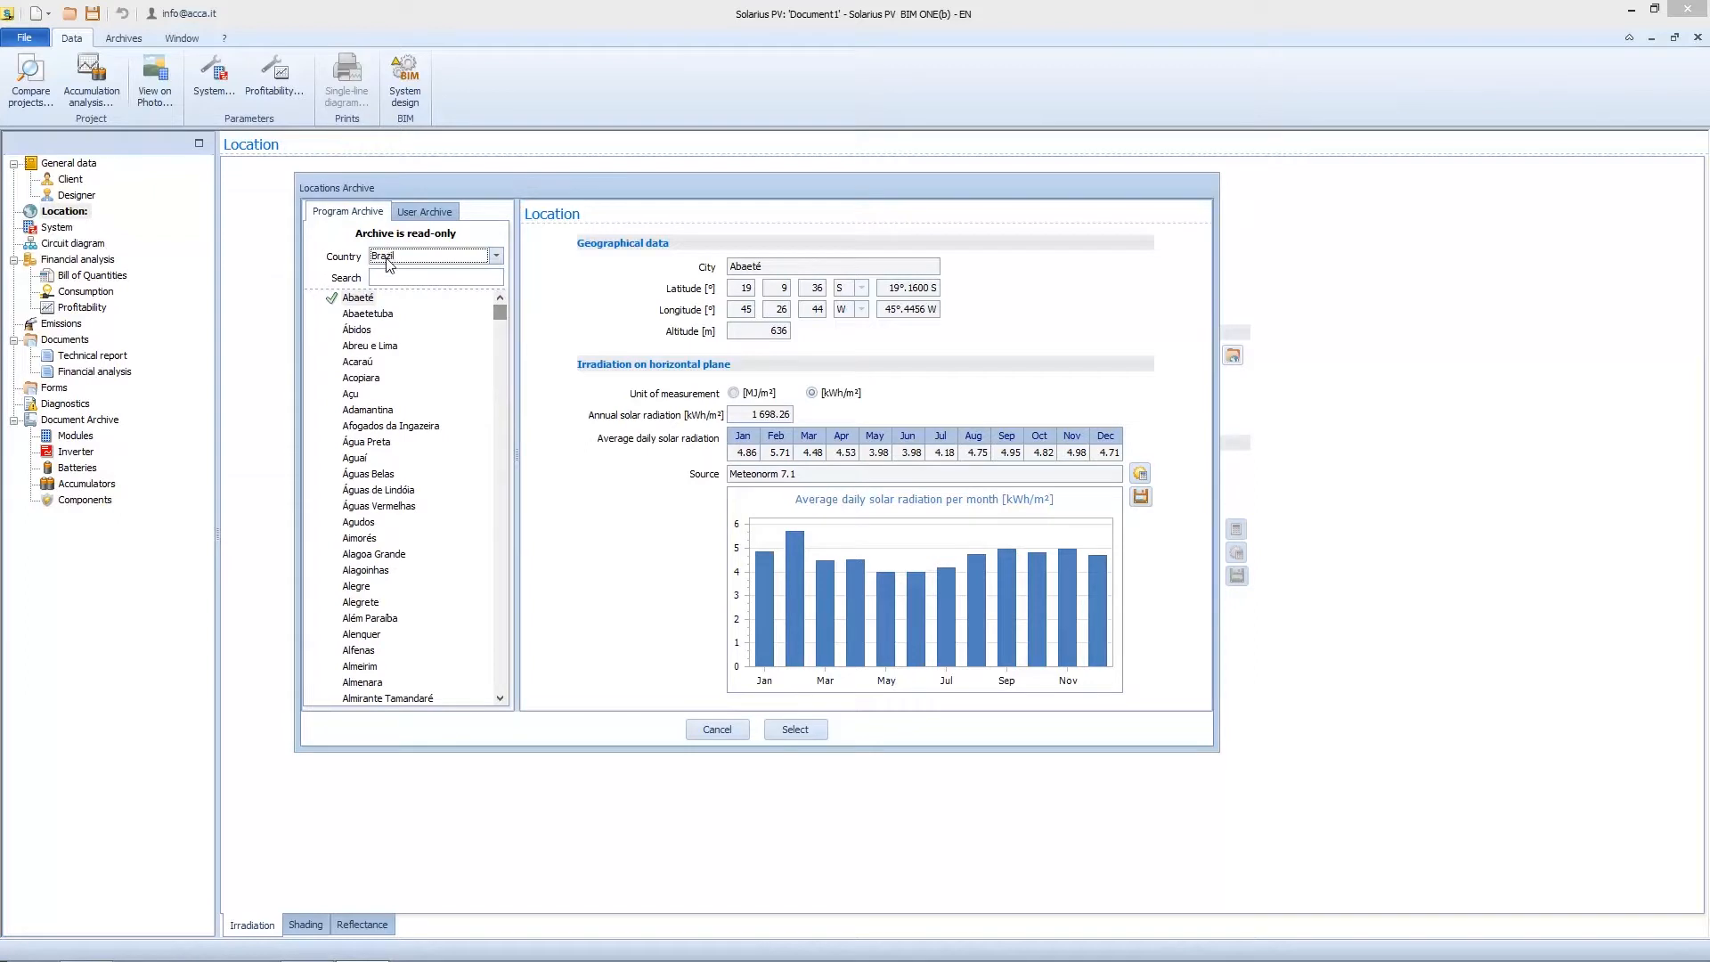
Set the country to United Kingdom and search cities for 'londo'.
{"action": "left_click", "coordinate": [496, 255]}
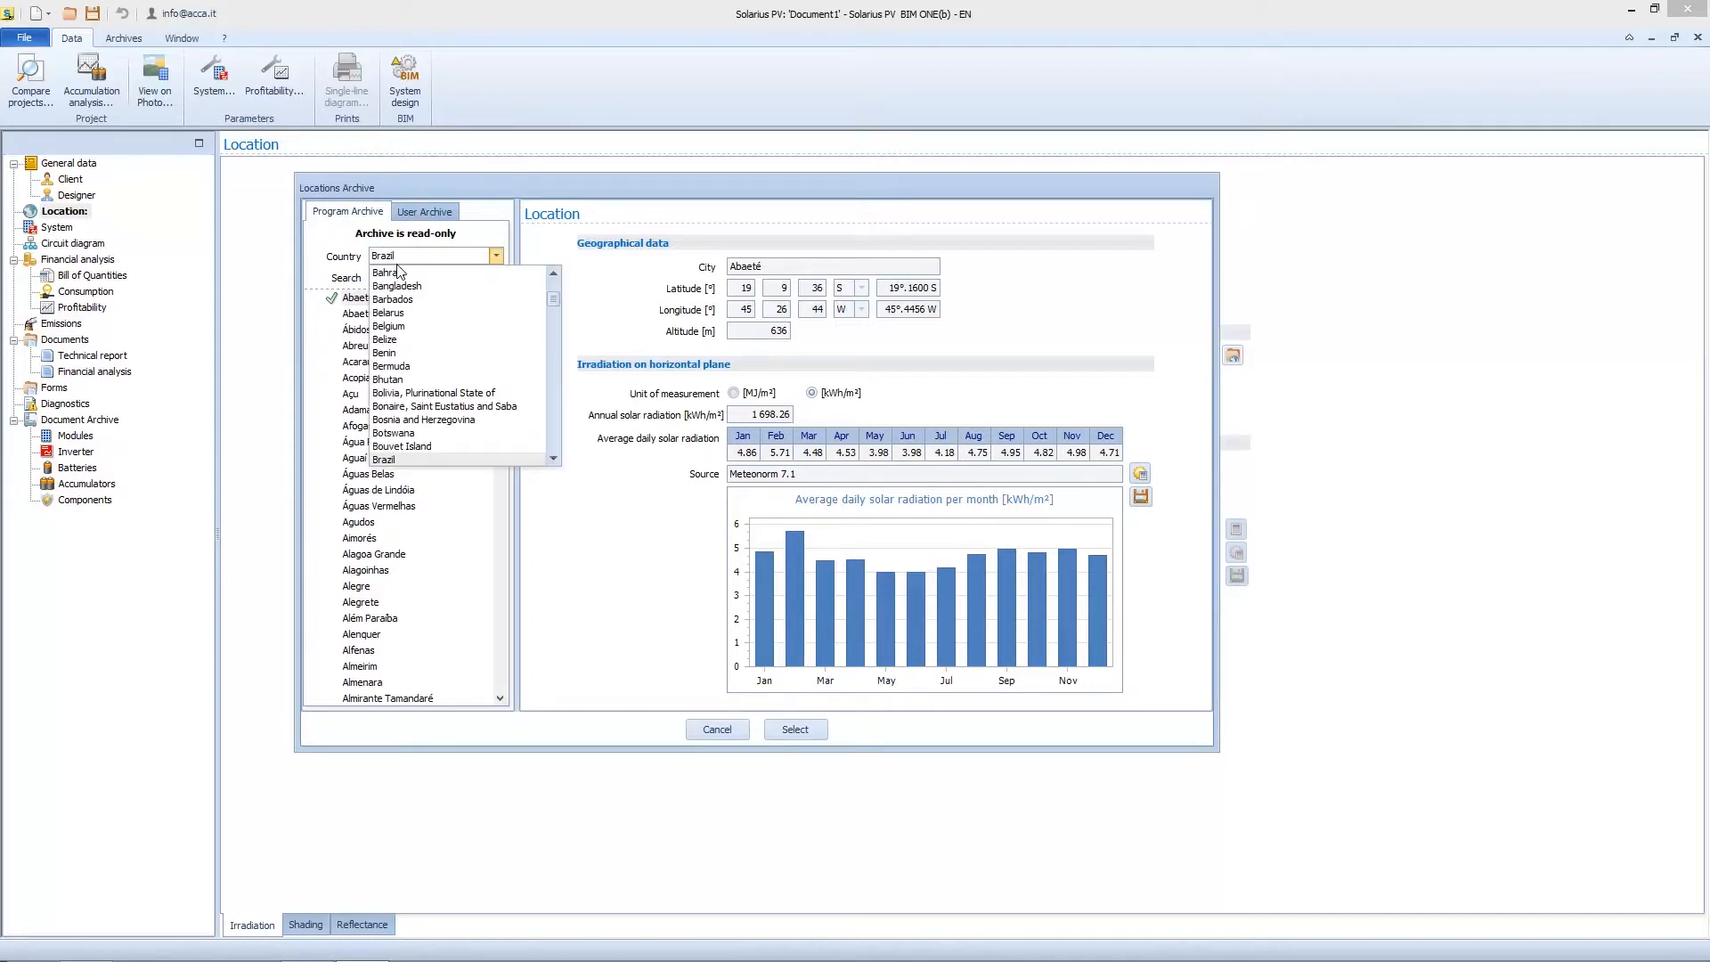
{"action": "left_click", "coordinate": [426, 256]}
{"action": "type", "text": "United Arab Emirates"}
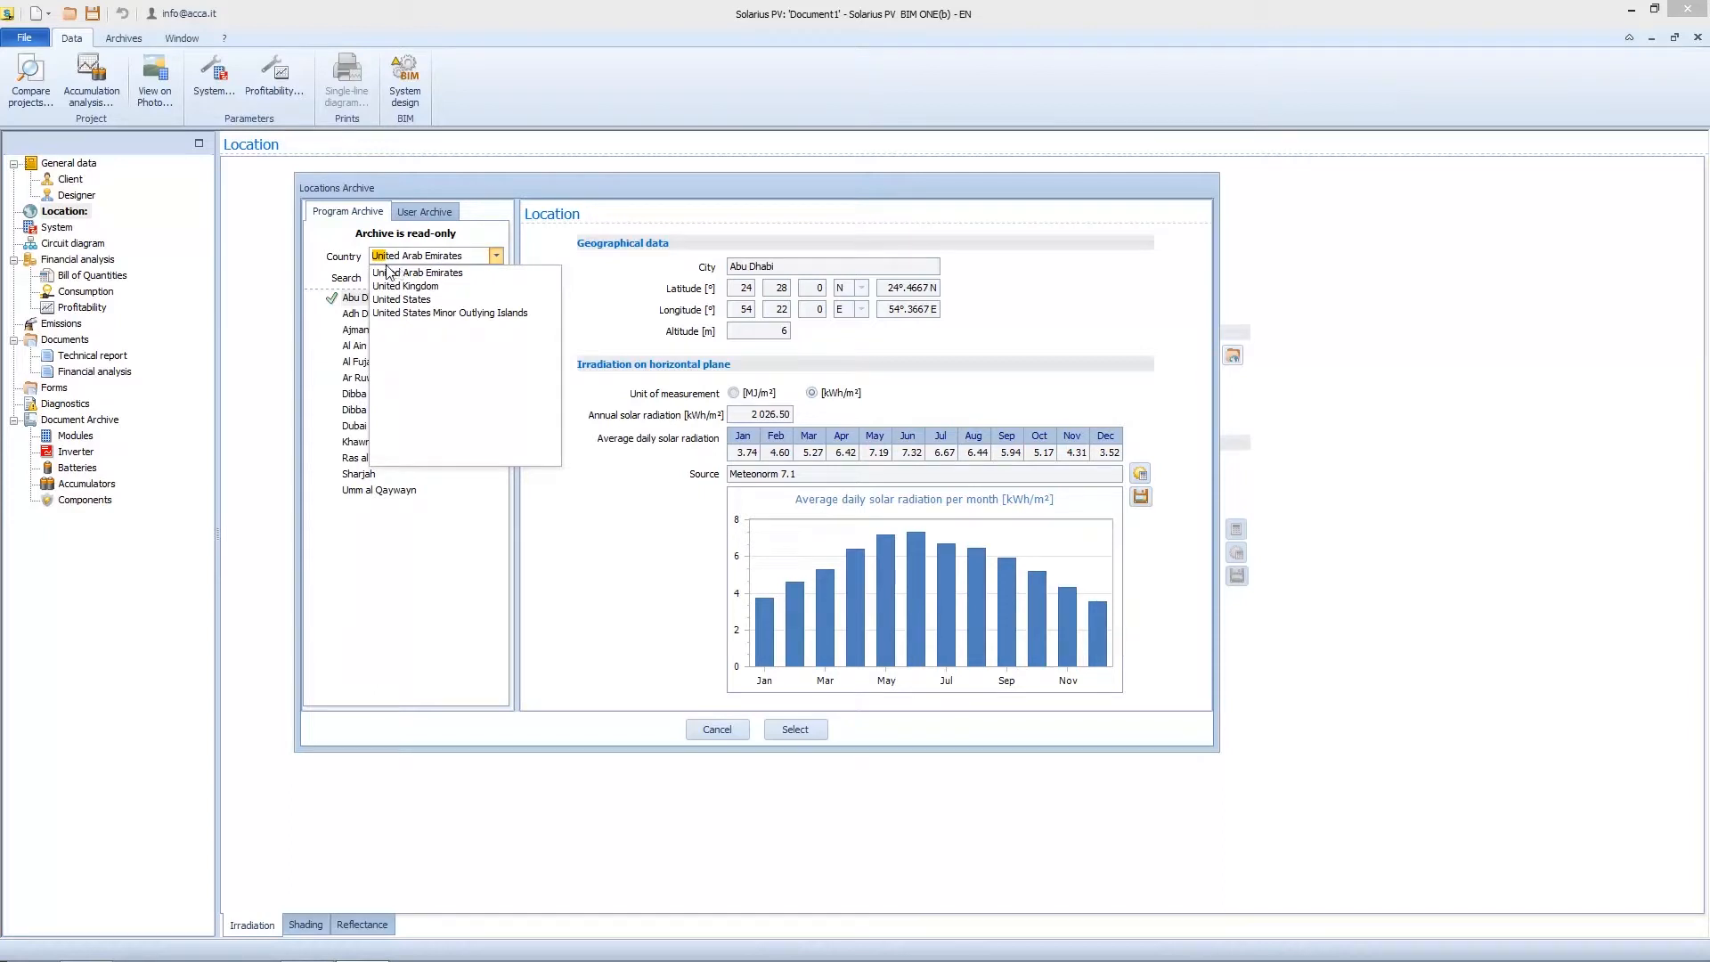
{"action": "left_click", "coordinate": [405, 286]}
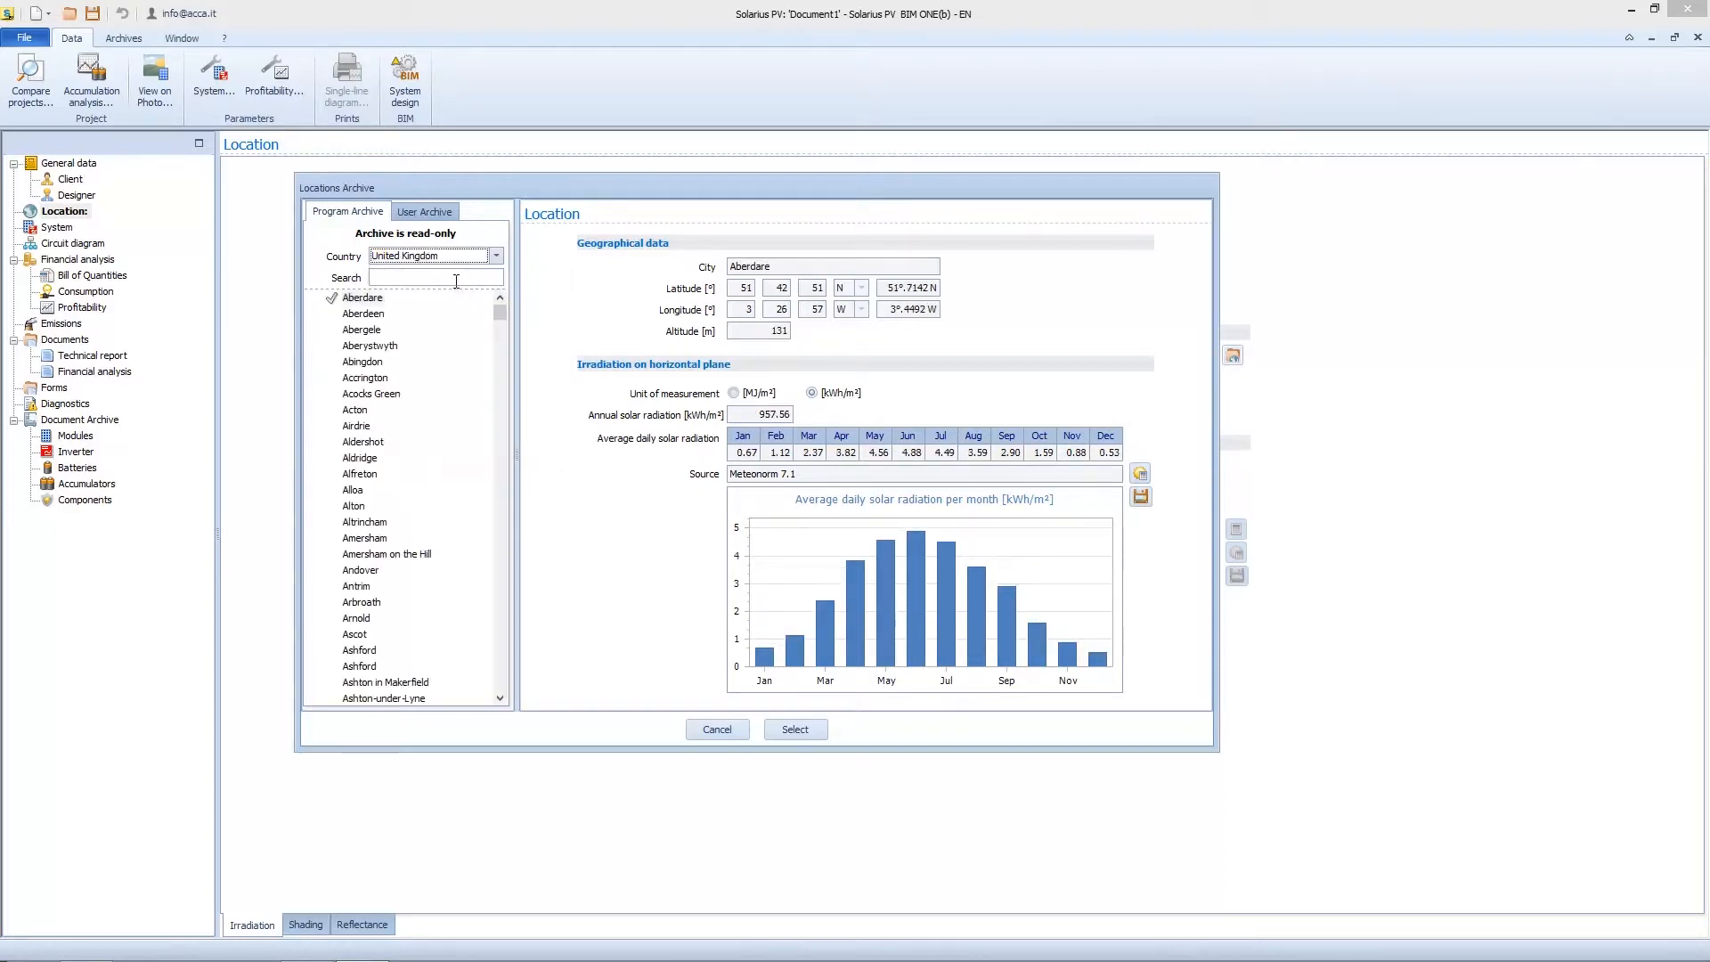
{"action": "left_click", "coordinate": [433, 277]}
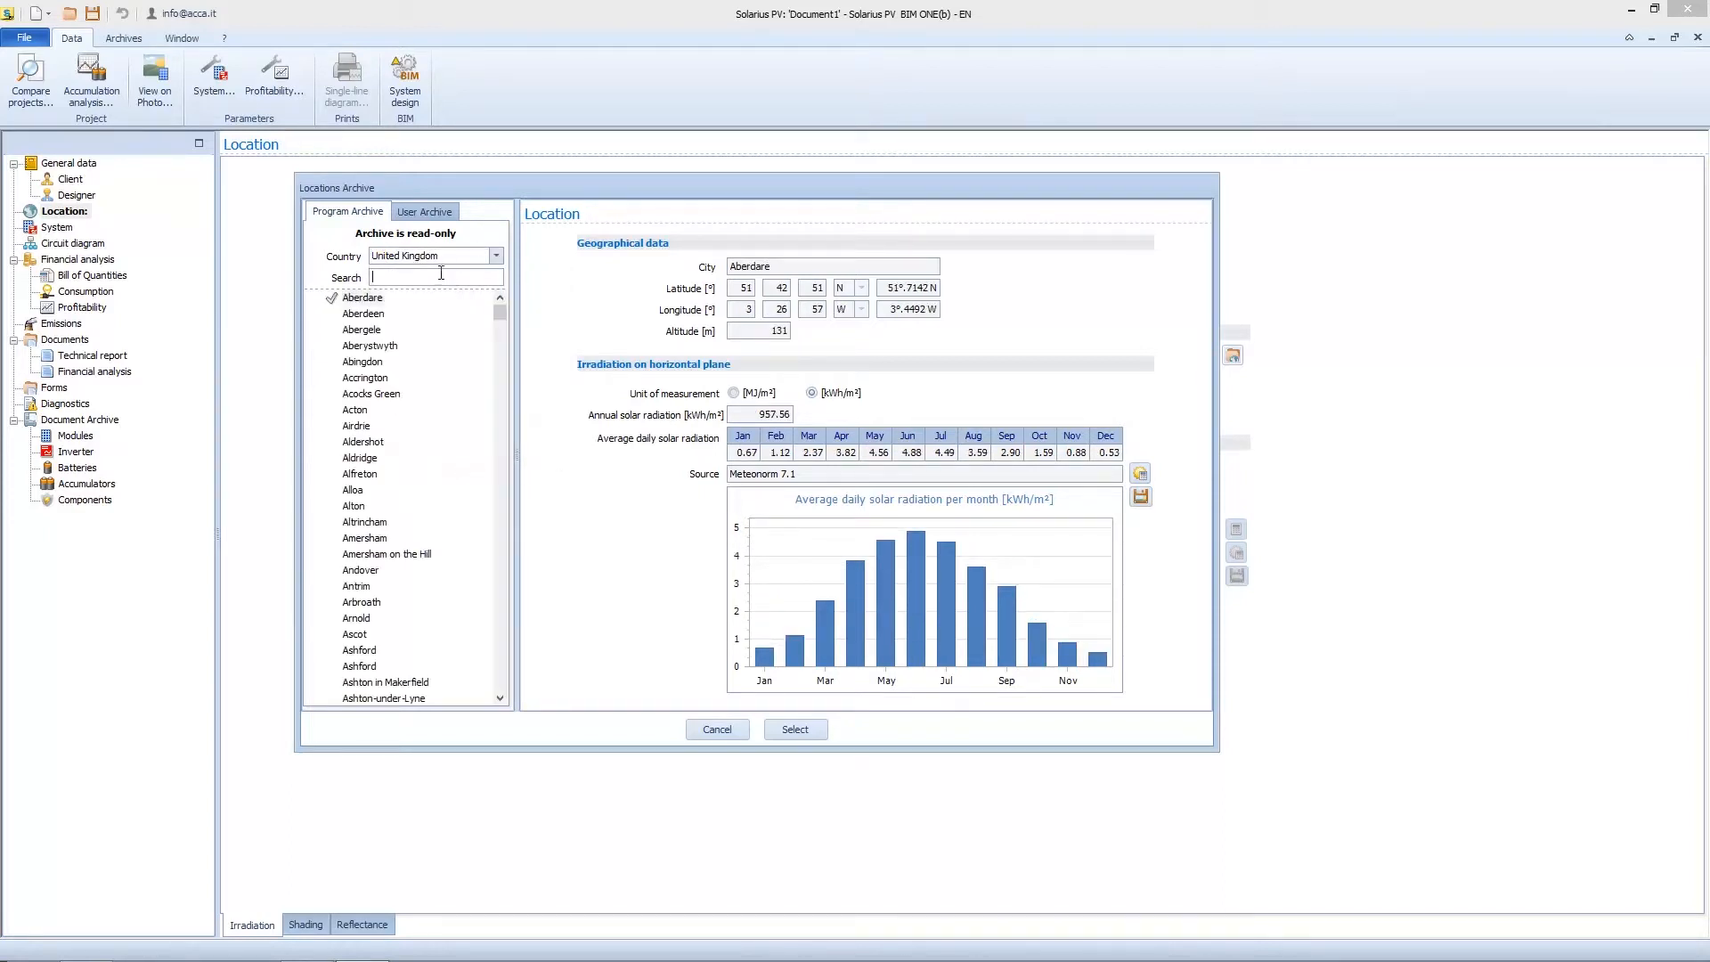
{"action": "type", "text": "londo"}
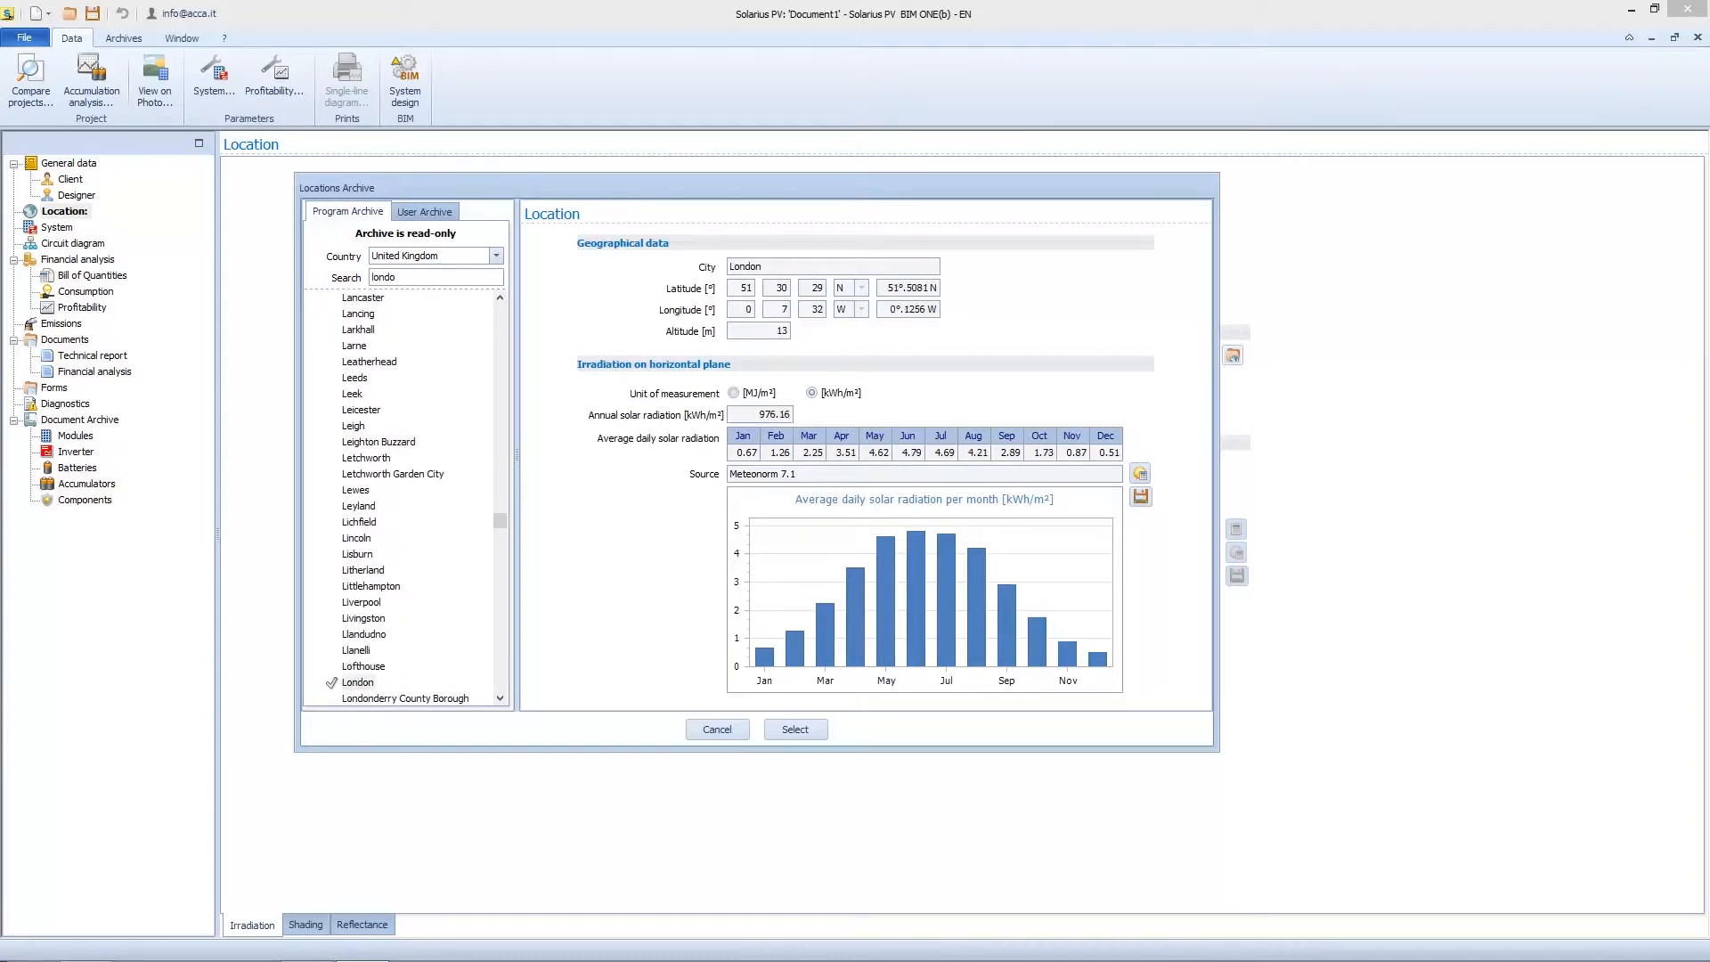
Select London and toggle its radiation units to MJ/m² and back to kWh/m².
{"action": "left_click", "coordinate": [358, 681]}
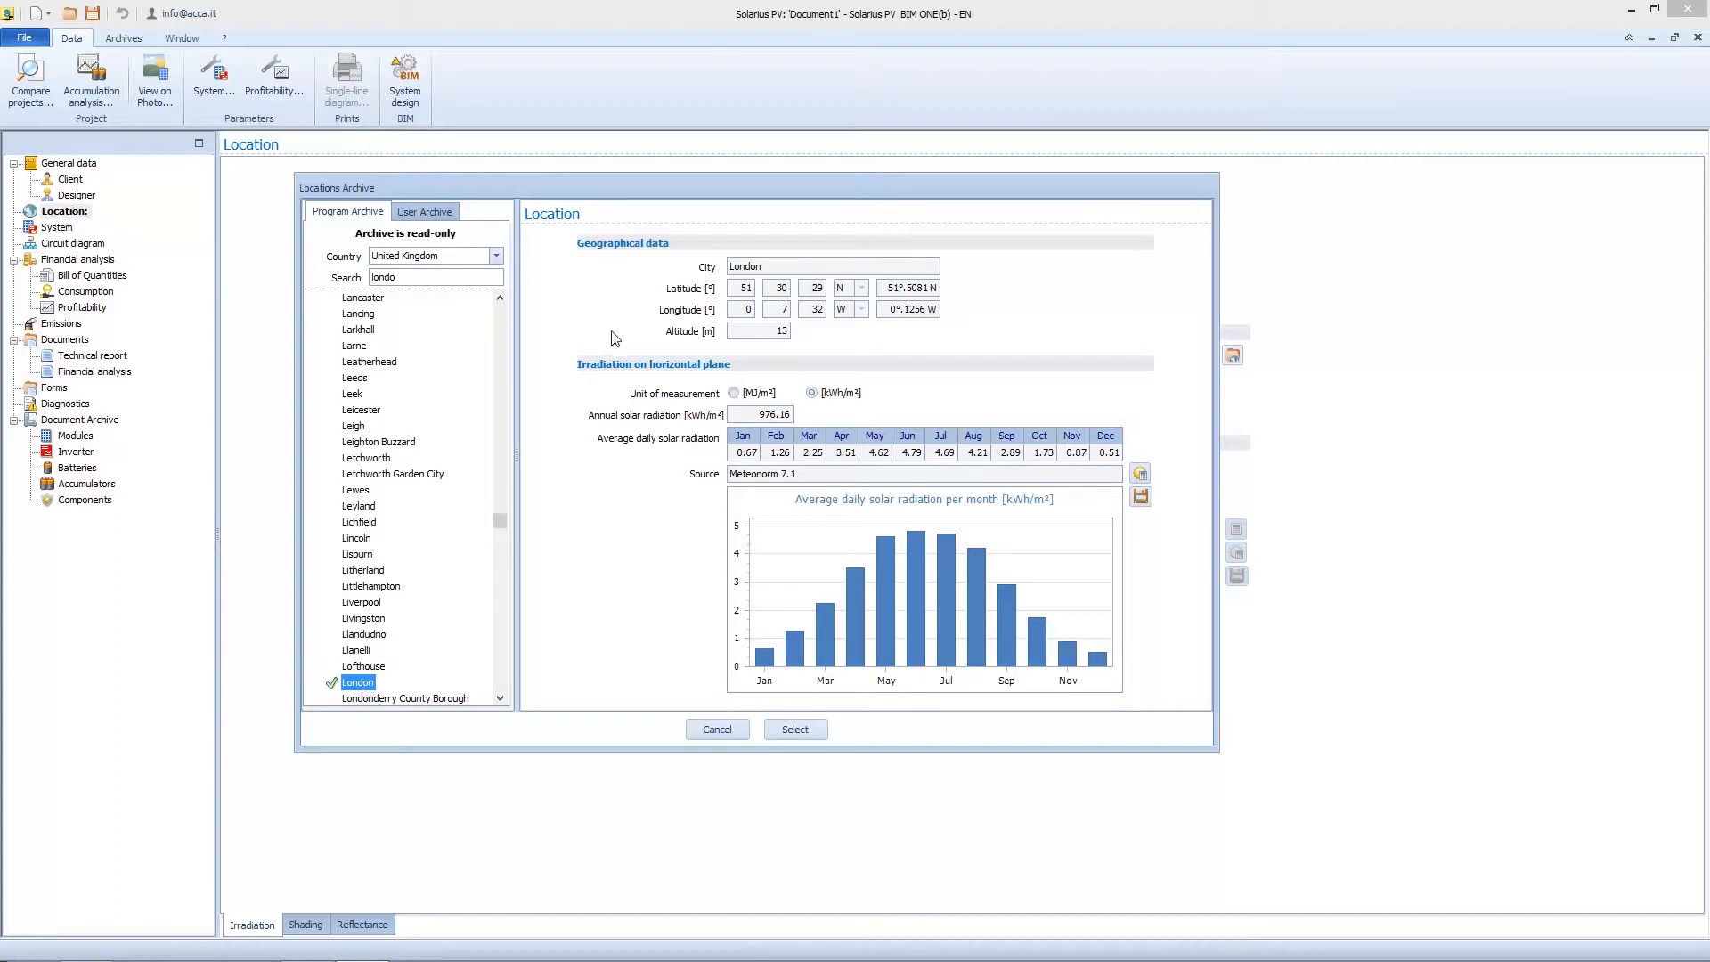
{"action": "mouse_move", "coordinate": [716, 310]}
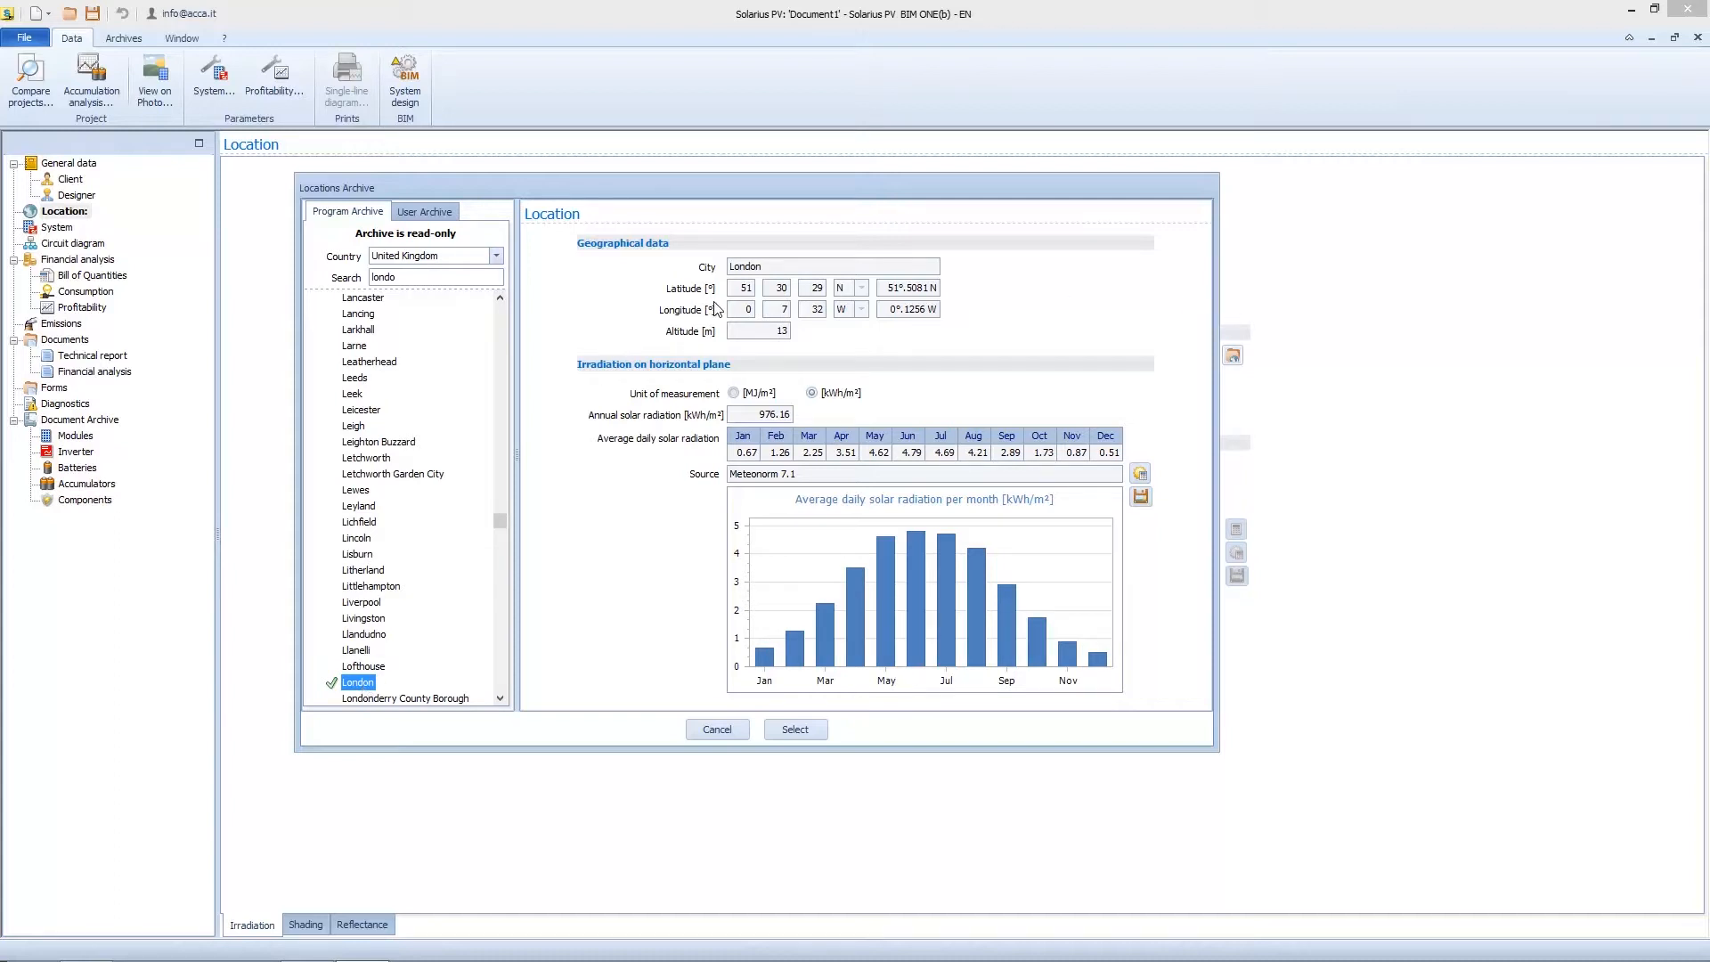
{"action": "mouse_move", "coordinate": [763, 330]}
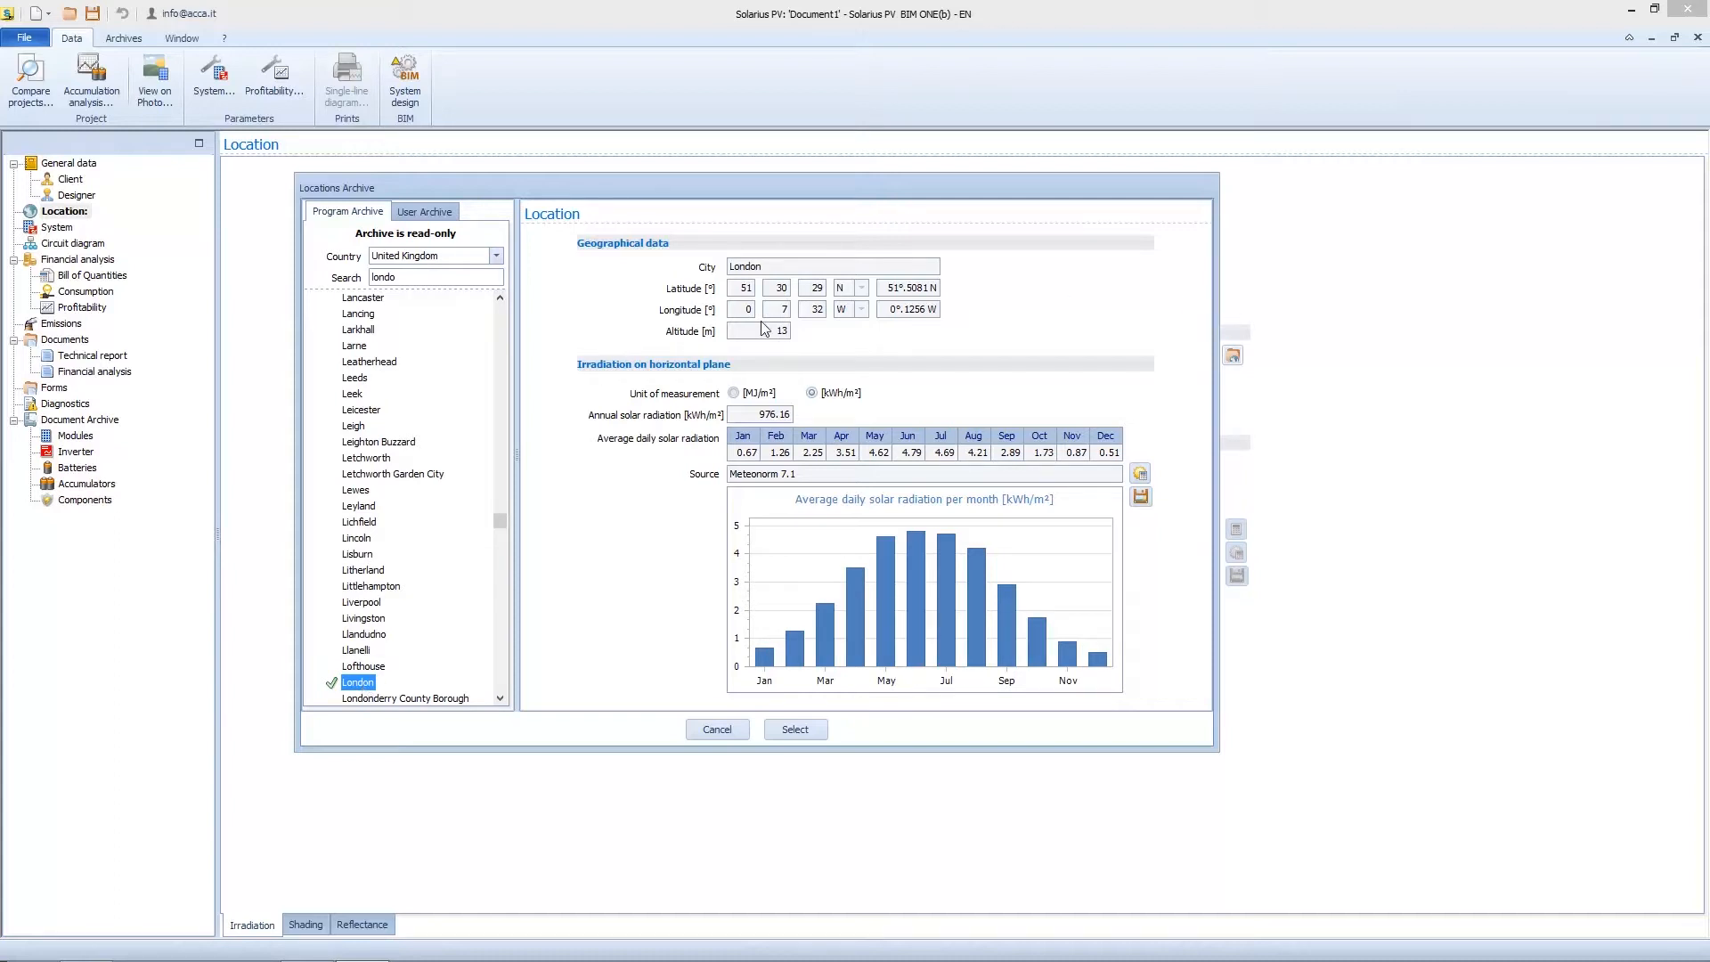
{"action": "mouse_move", "coordinate": [611, 420]}
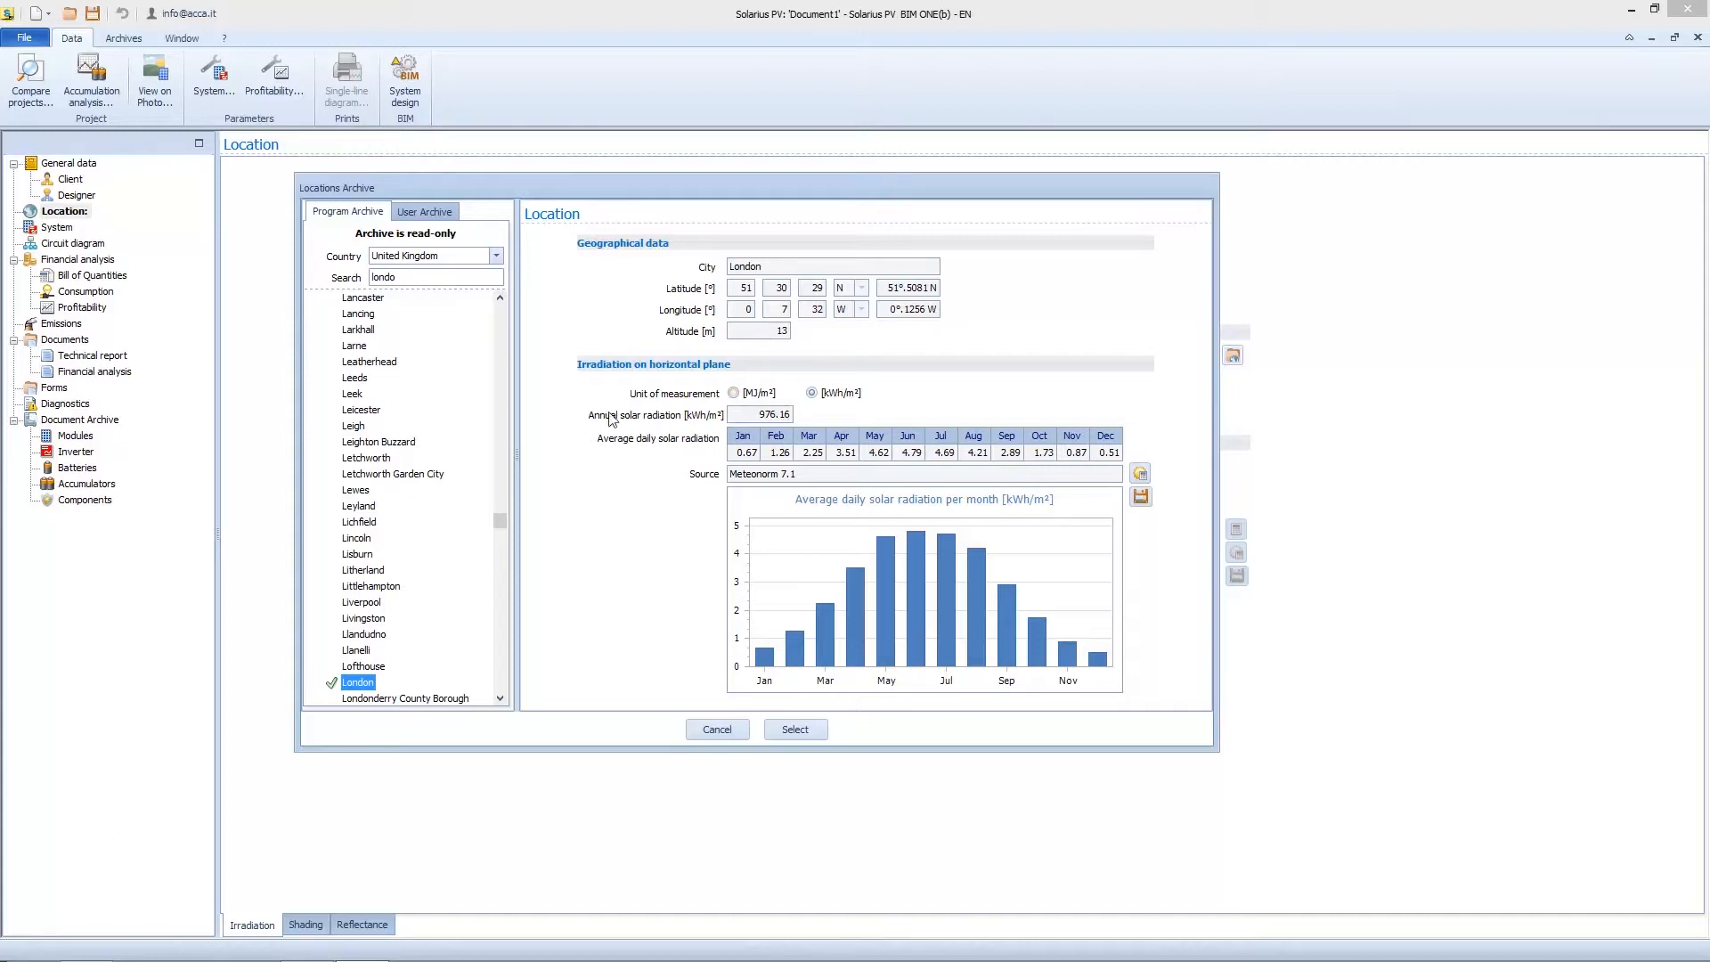
{"action": "mouse_move", "coordinate": [738, 414]}
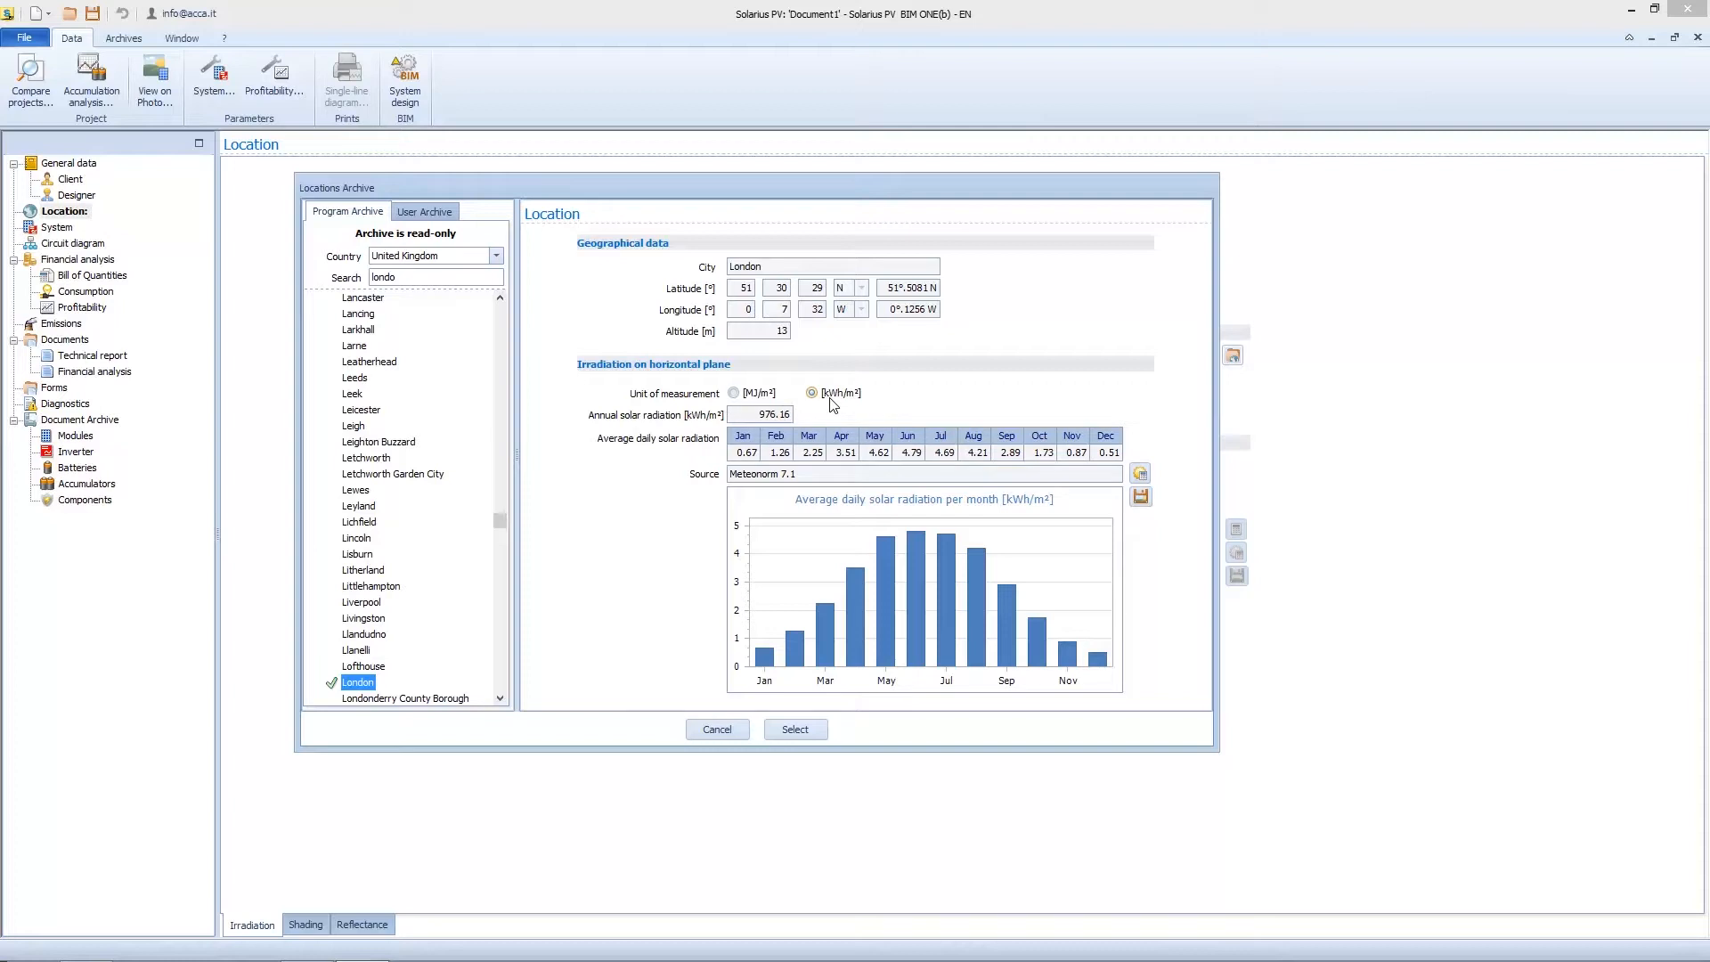
{"action": "left_click", "coordinate": [734, 393]}
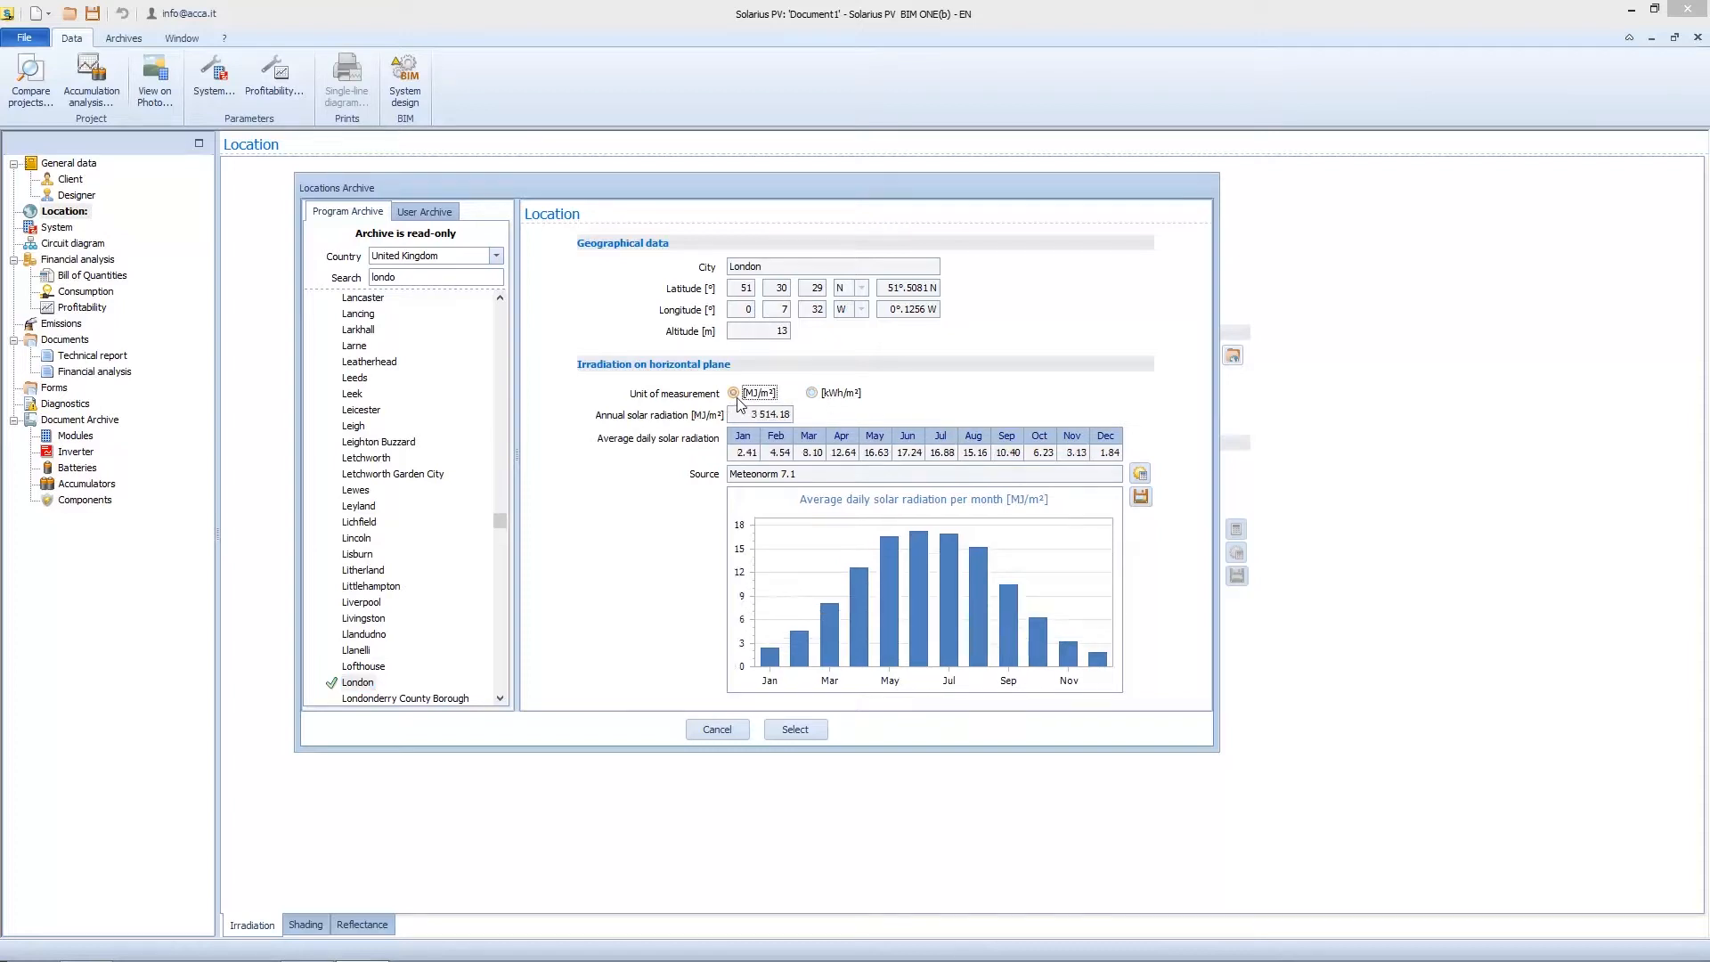
{"action": "left_click", "coordinate": [810, 392]}
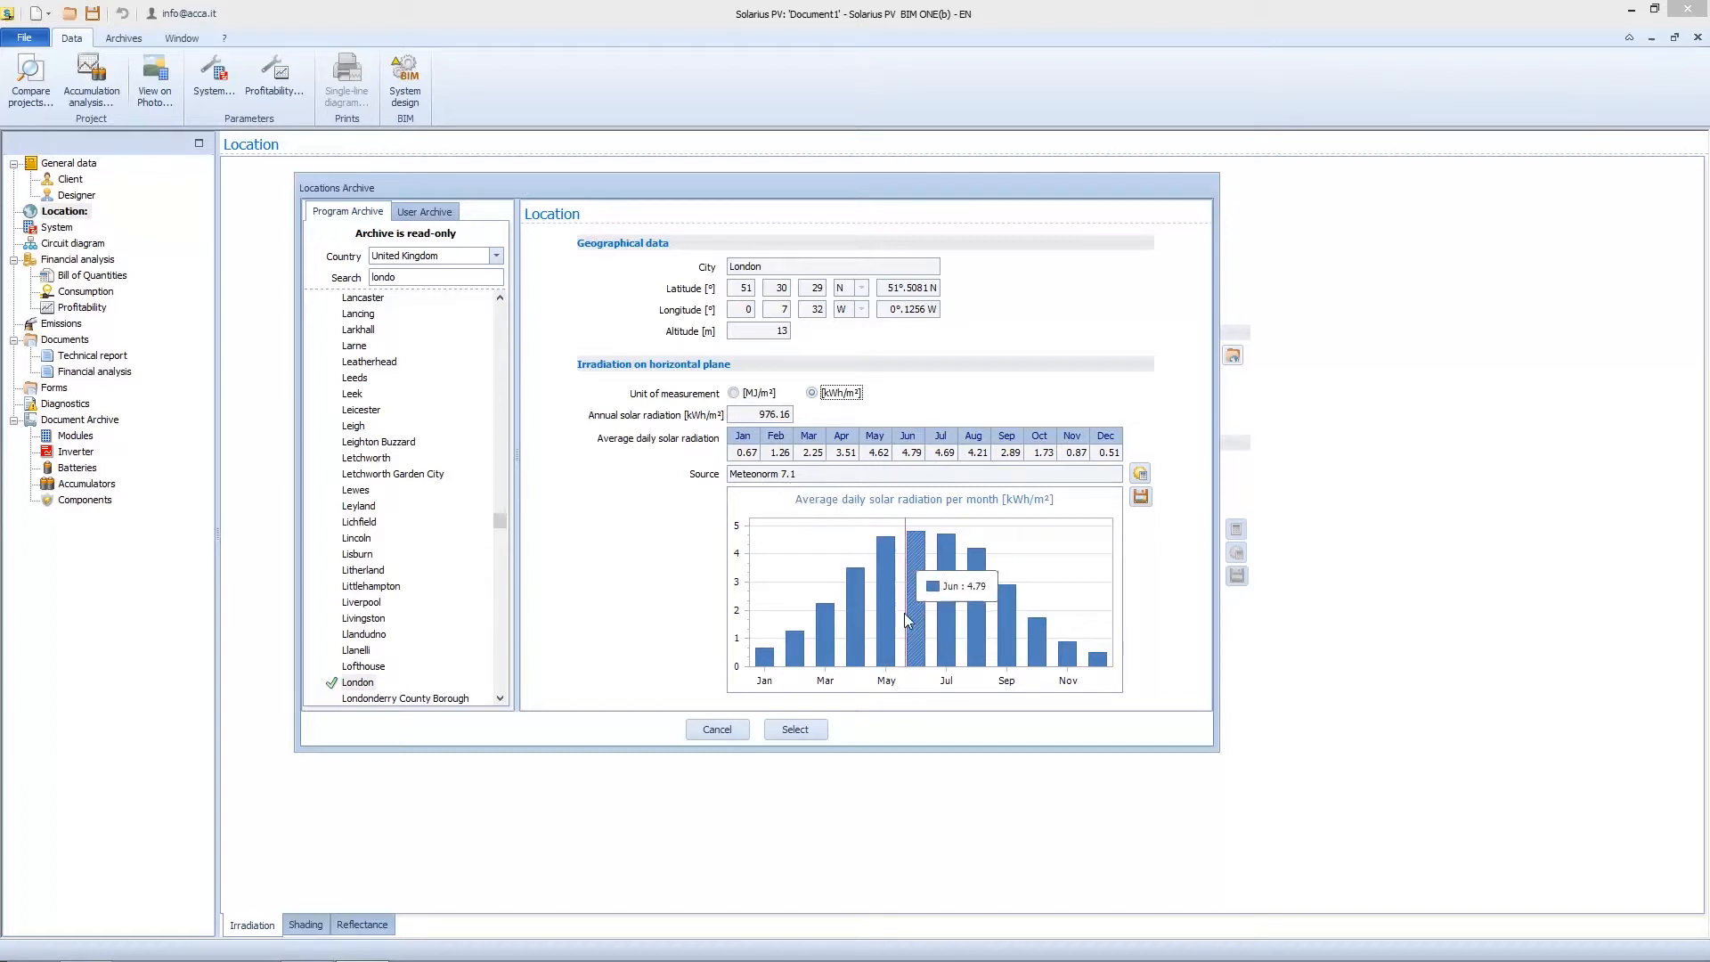
{"action": "mouse_move", "coordinate": [1141, 497]}
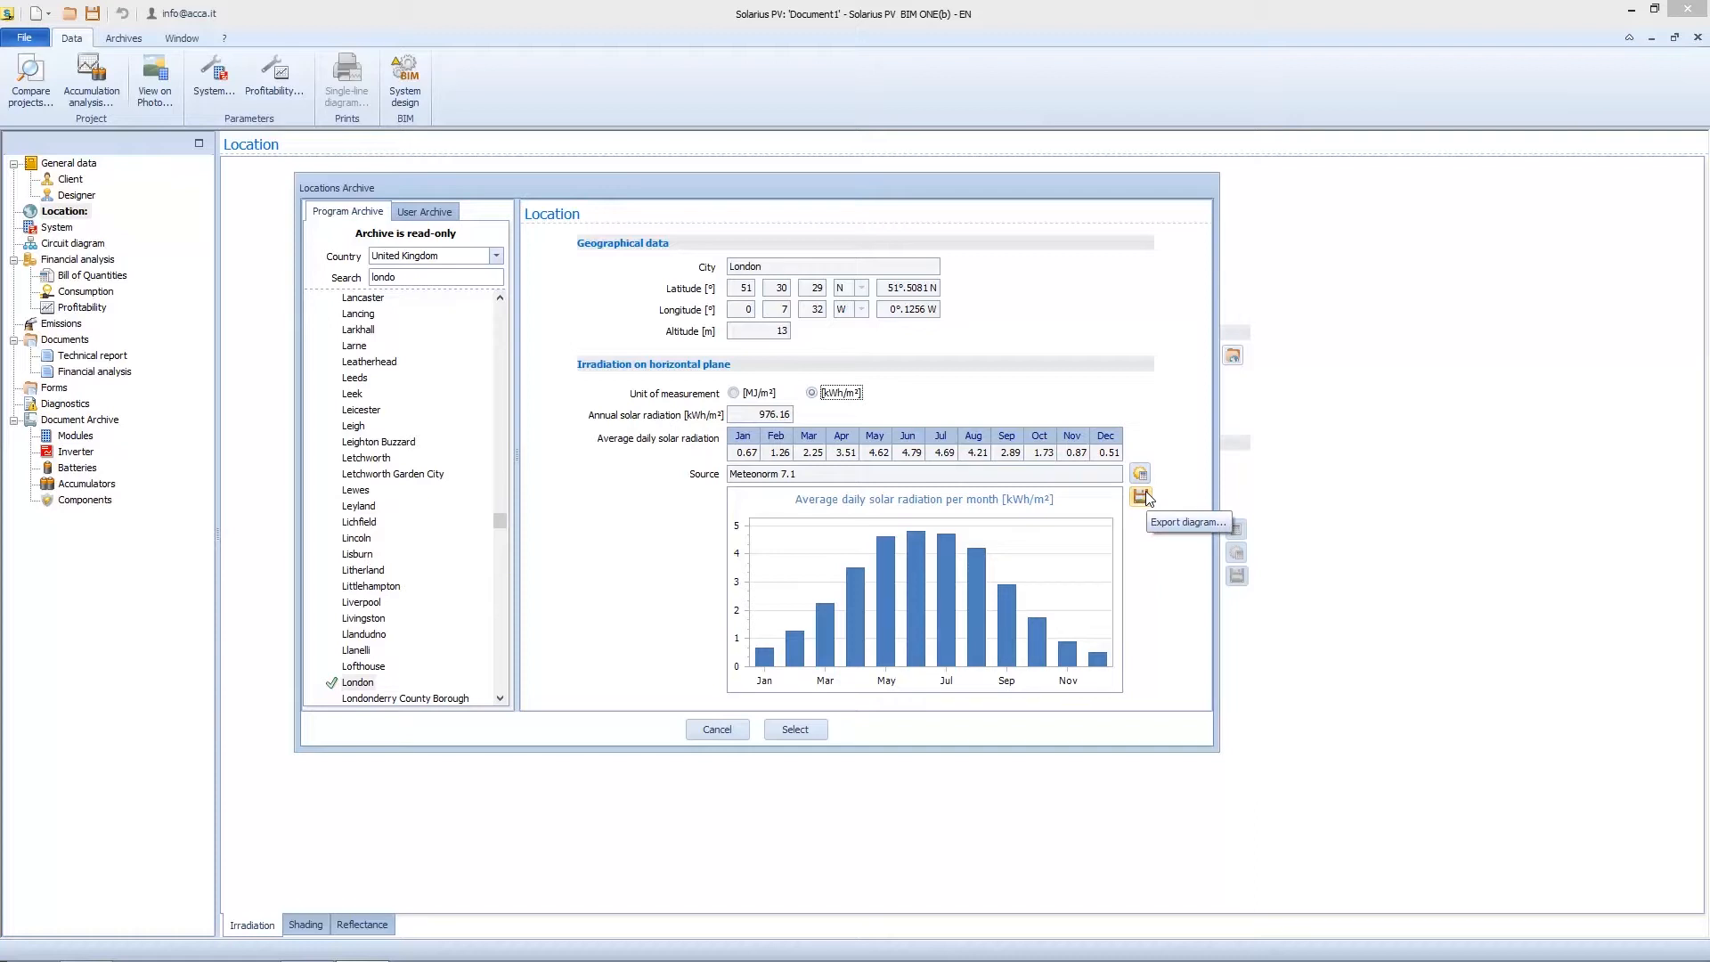
{"action": "mouse_move", "coordinate": [1145, 497]}
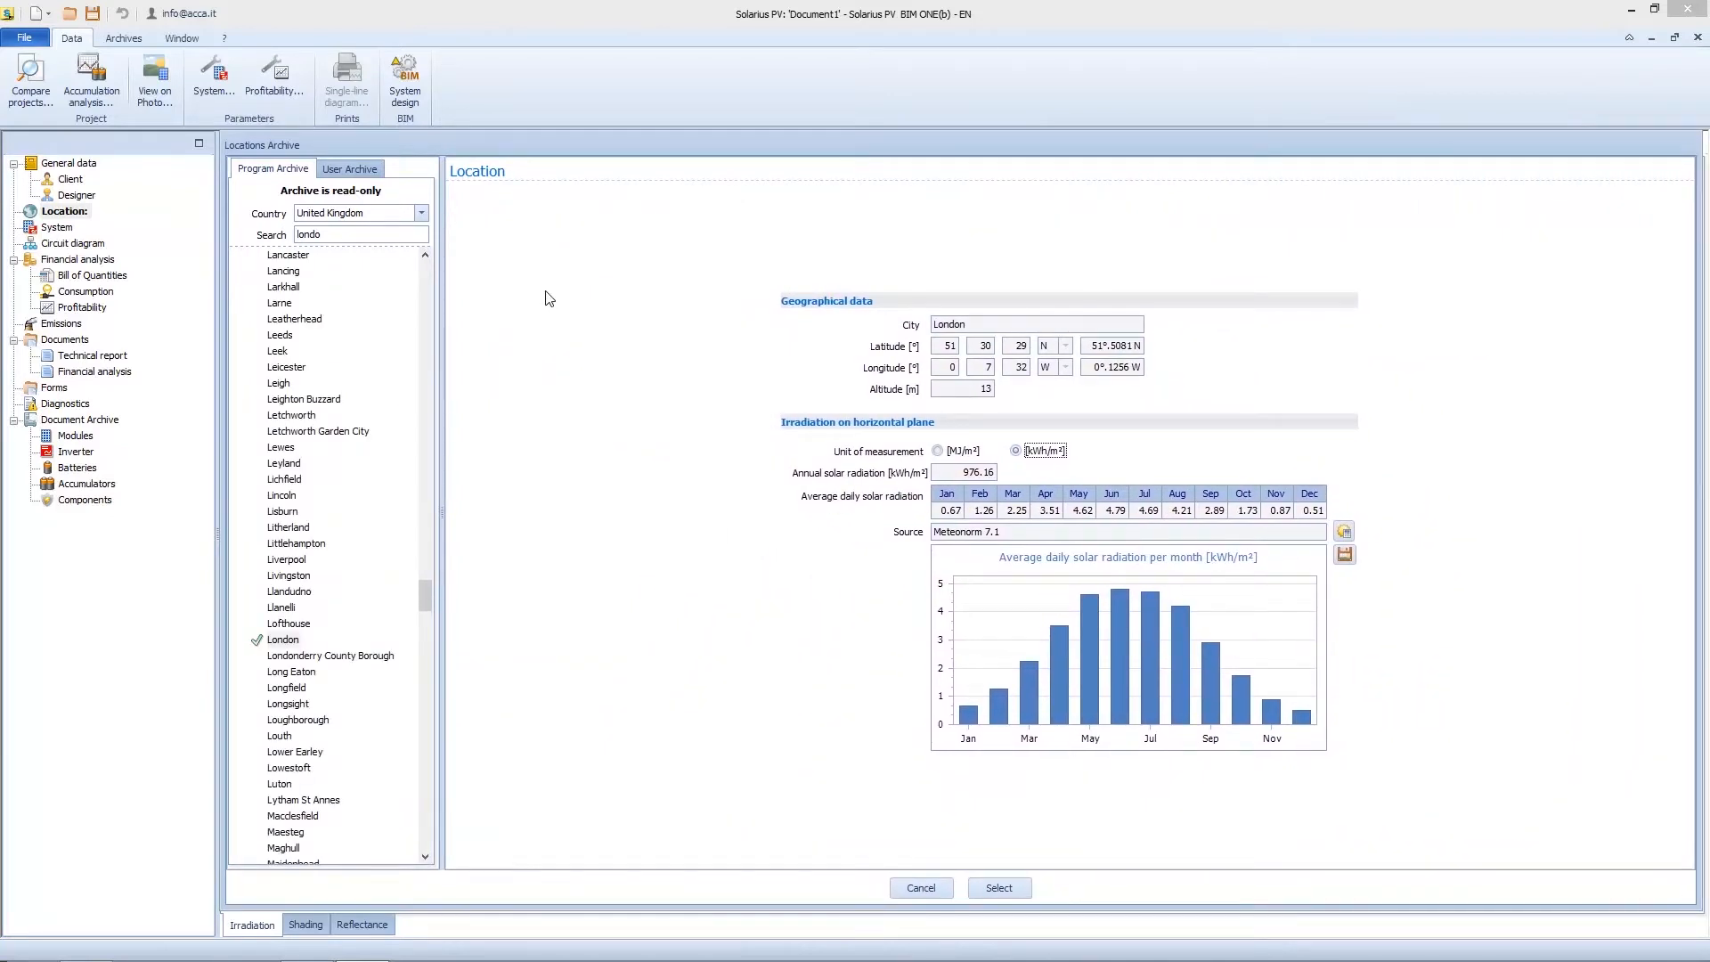
{"action": "mouse_move", "coordinate": [452, 205]}
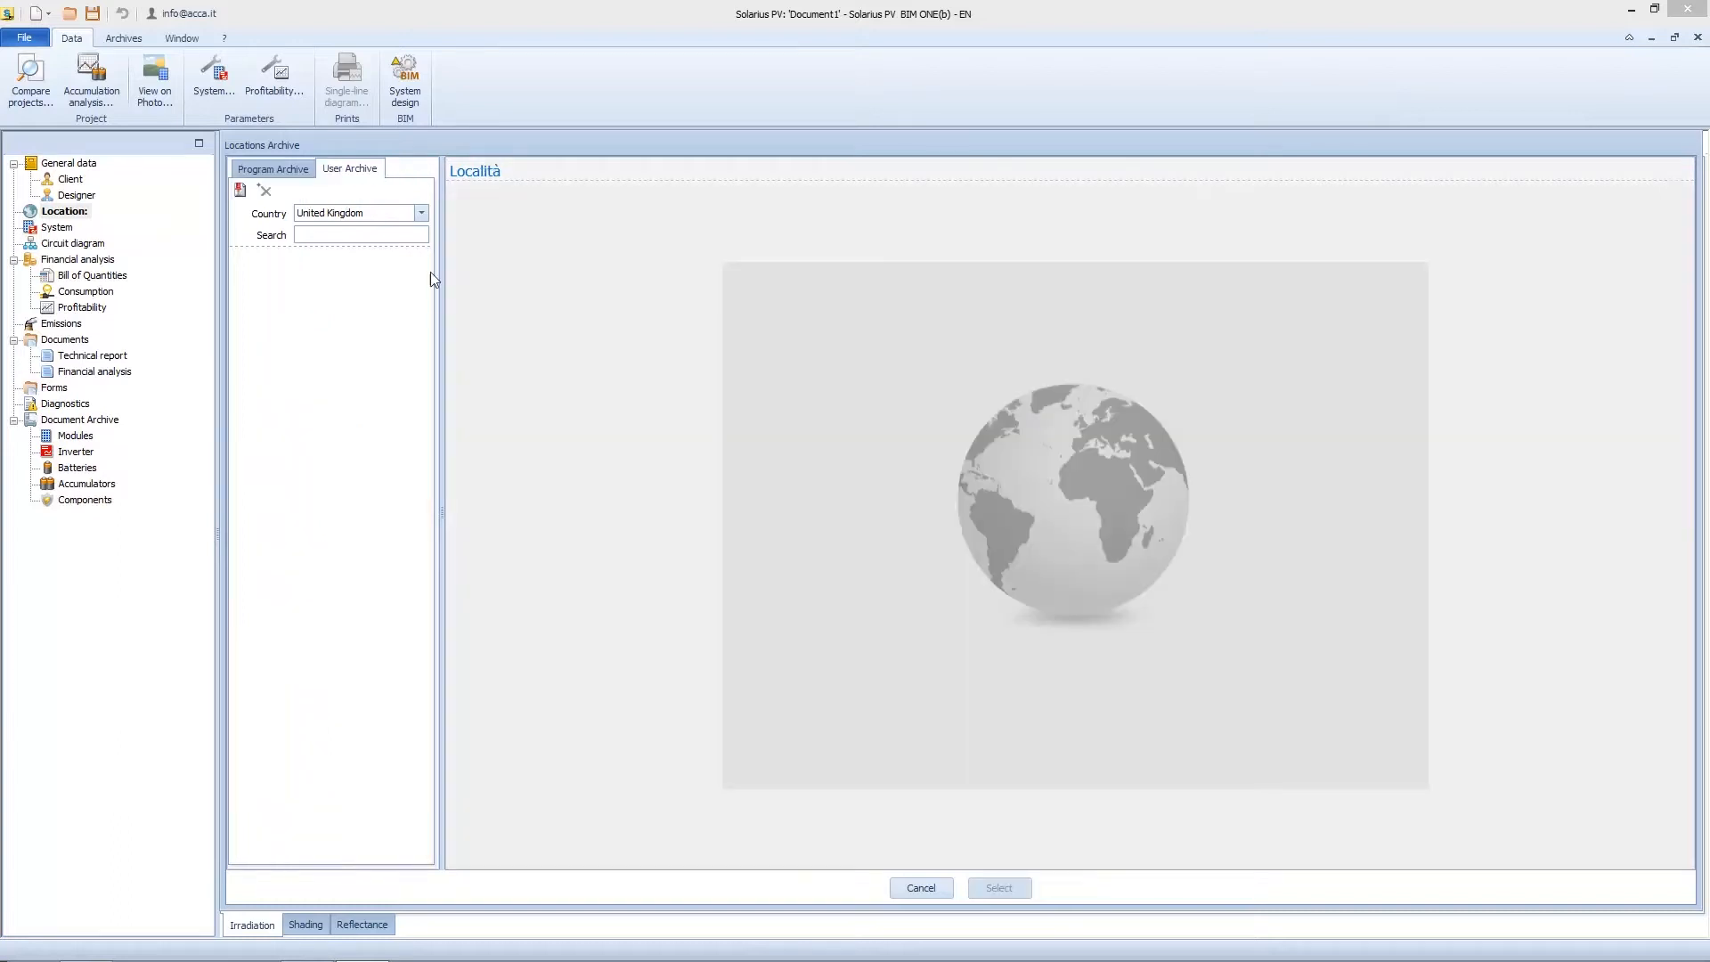
{"action": "mouse_move", "coordinate": [431, 322]}
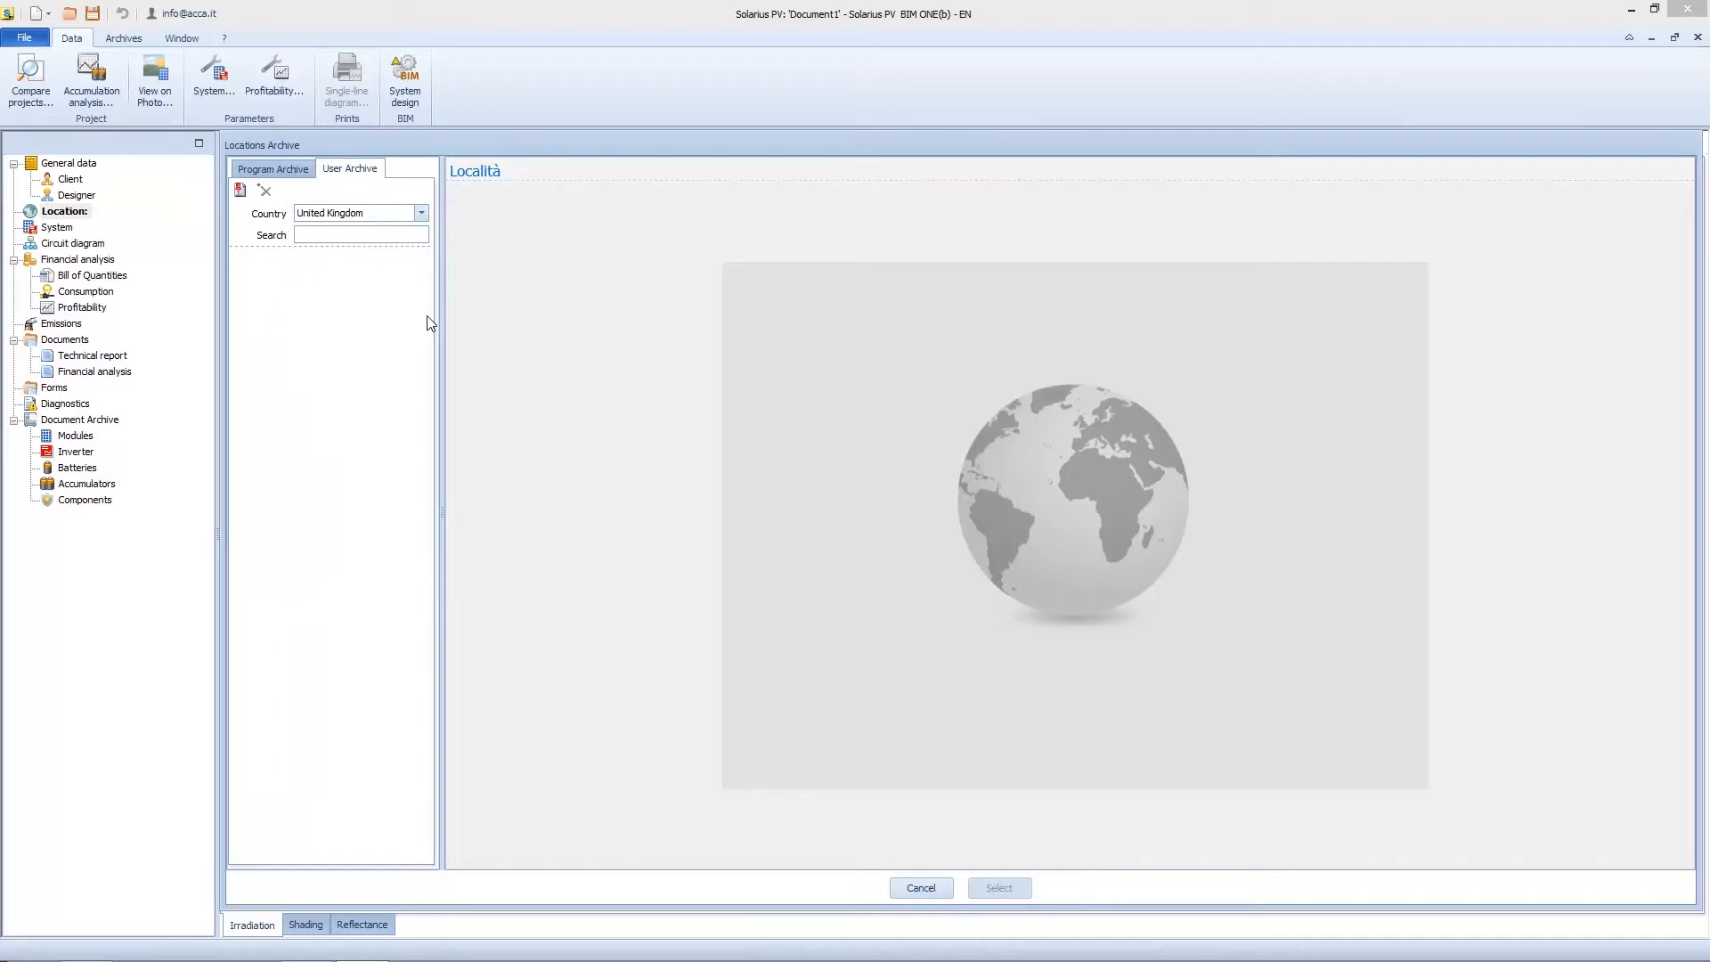
{"action": "mouse_move", "coordinate": [311, 253]}
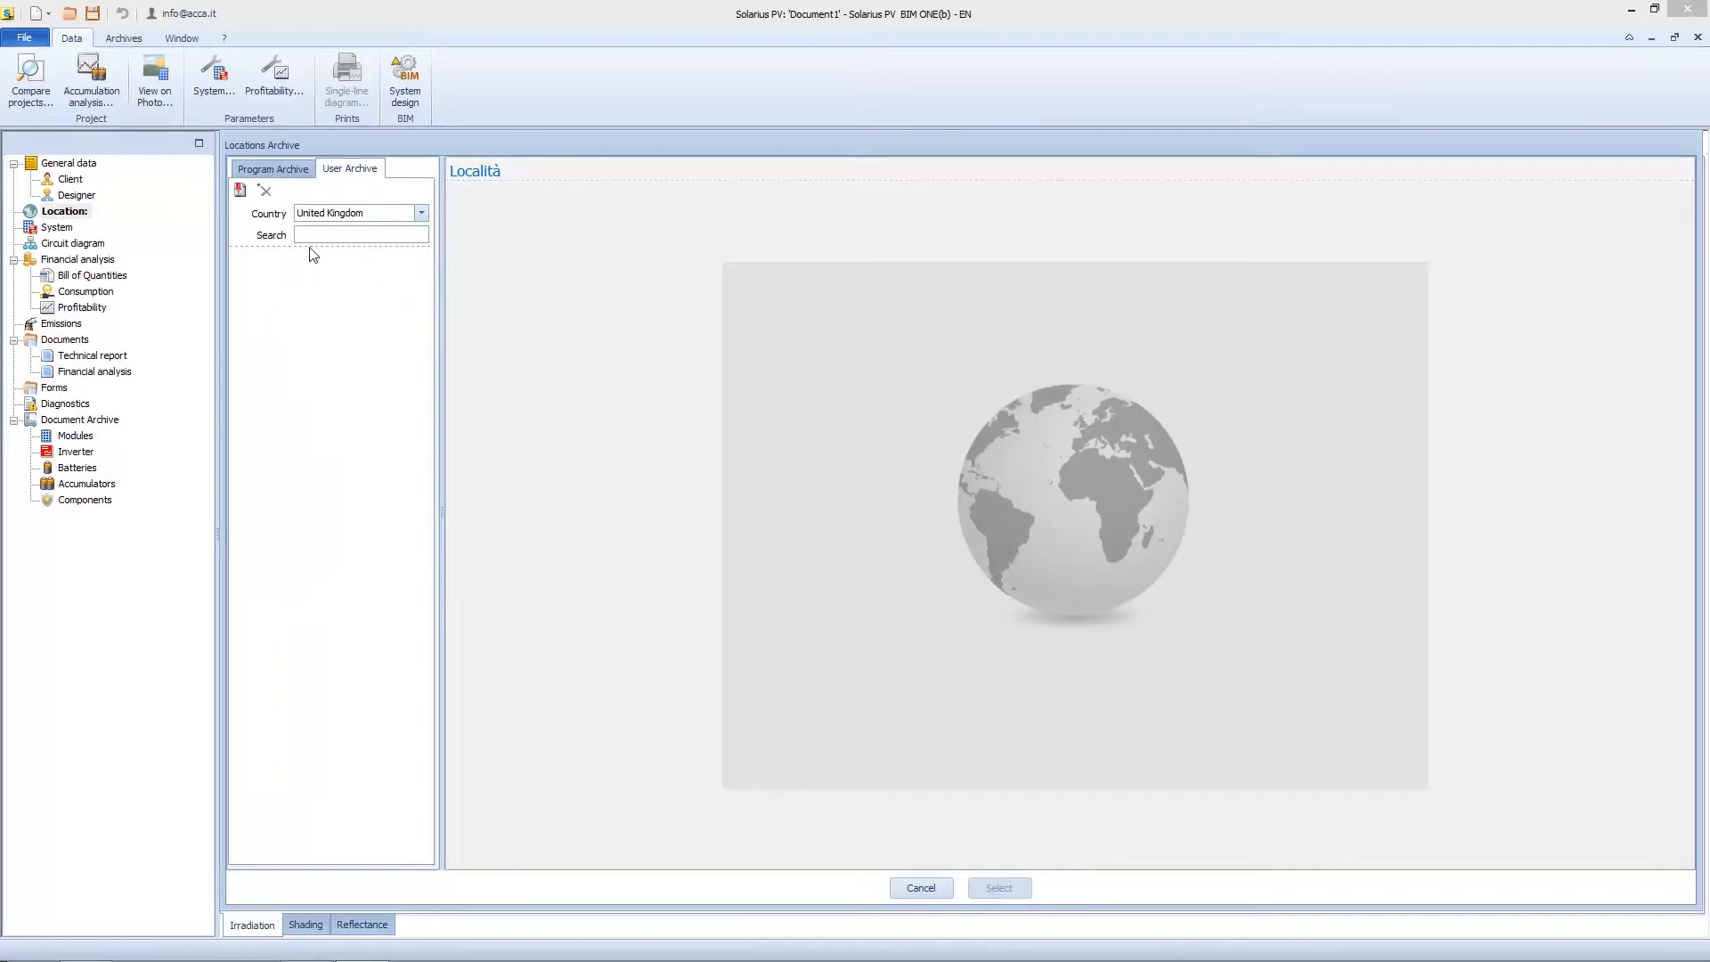
Create a blank new location entry in the User Archive.
{"action": "type", "text": "londo"}
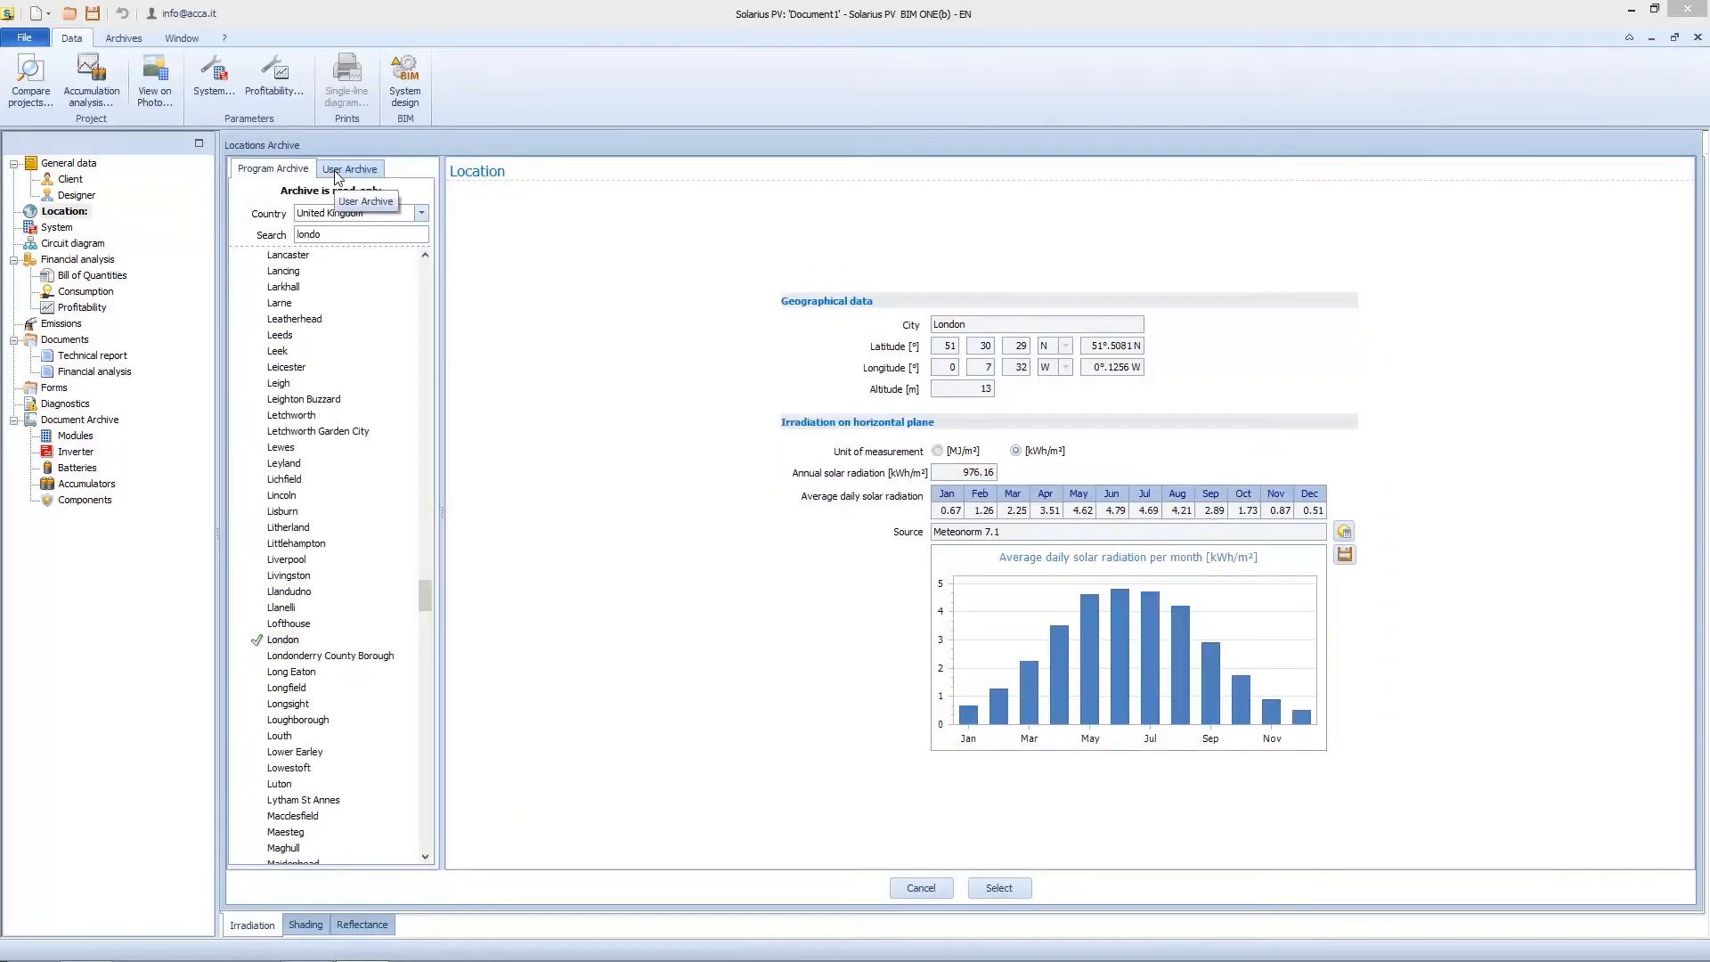
{"action": "left_click", "coordinate": [349, 169]}
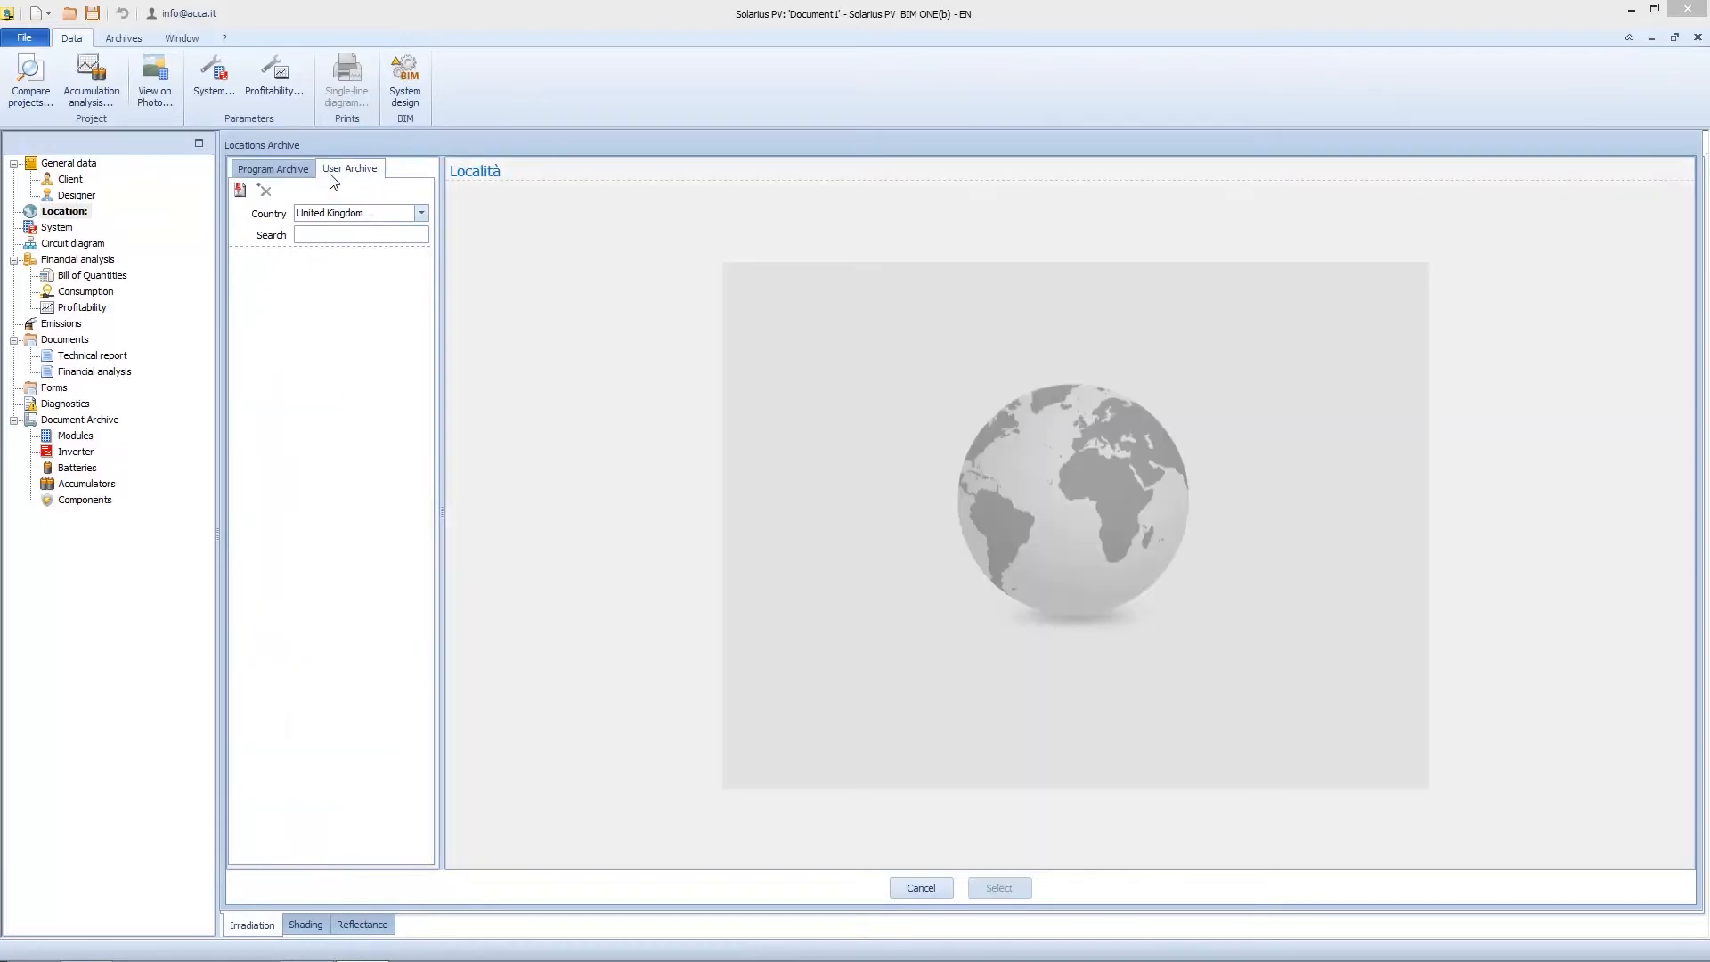
{"action": "left_click", "coordinate": [240, 190]}
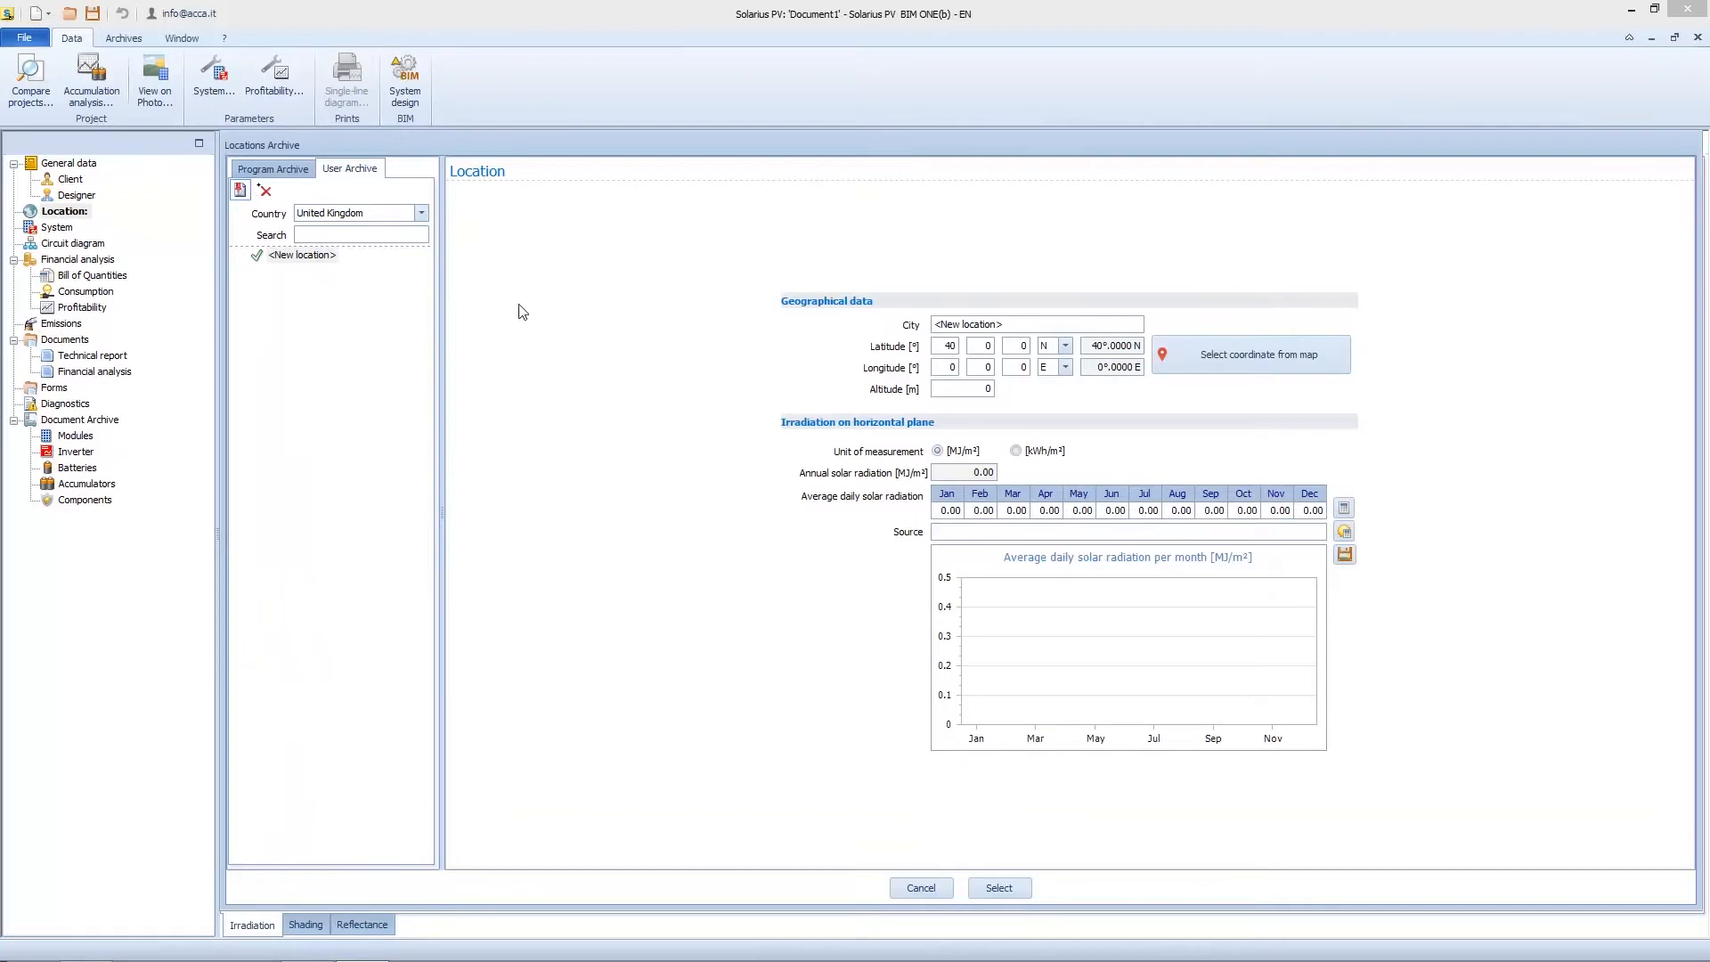
Replace the placeholder city name with London.
{"action": "triple_click", "coordinate": [1034, 324]}
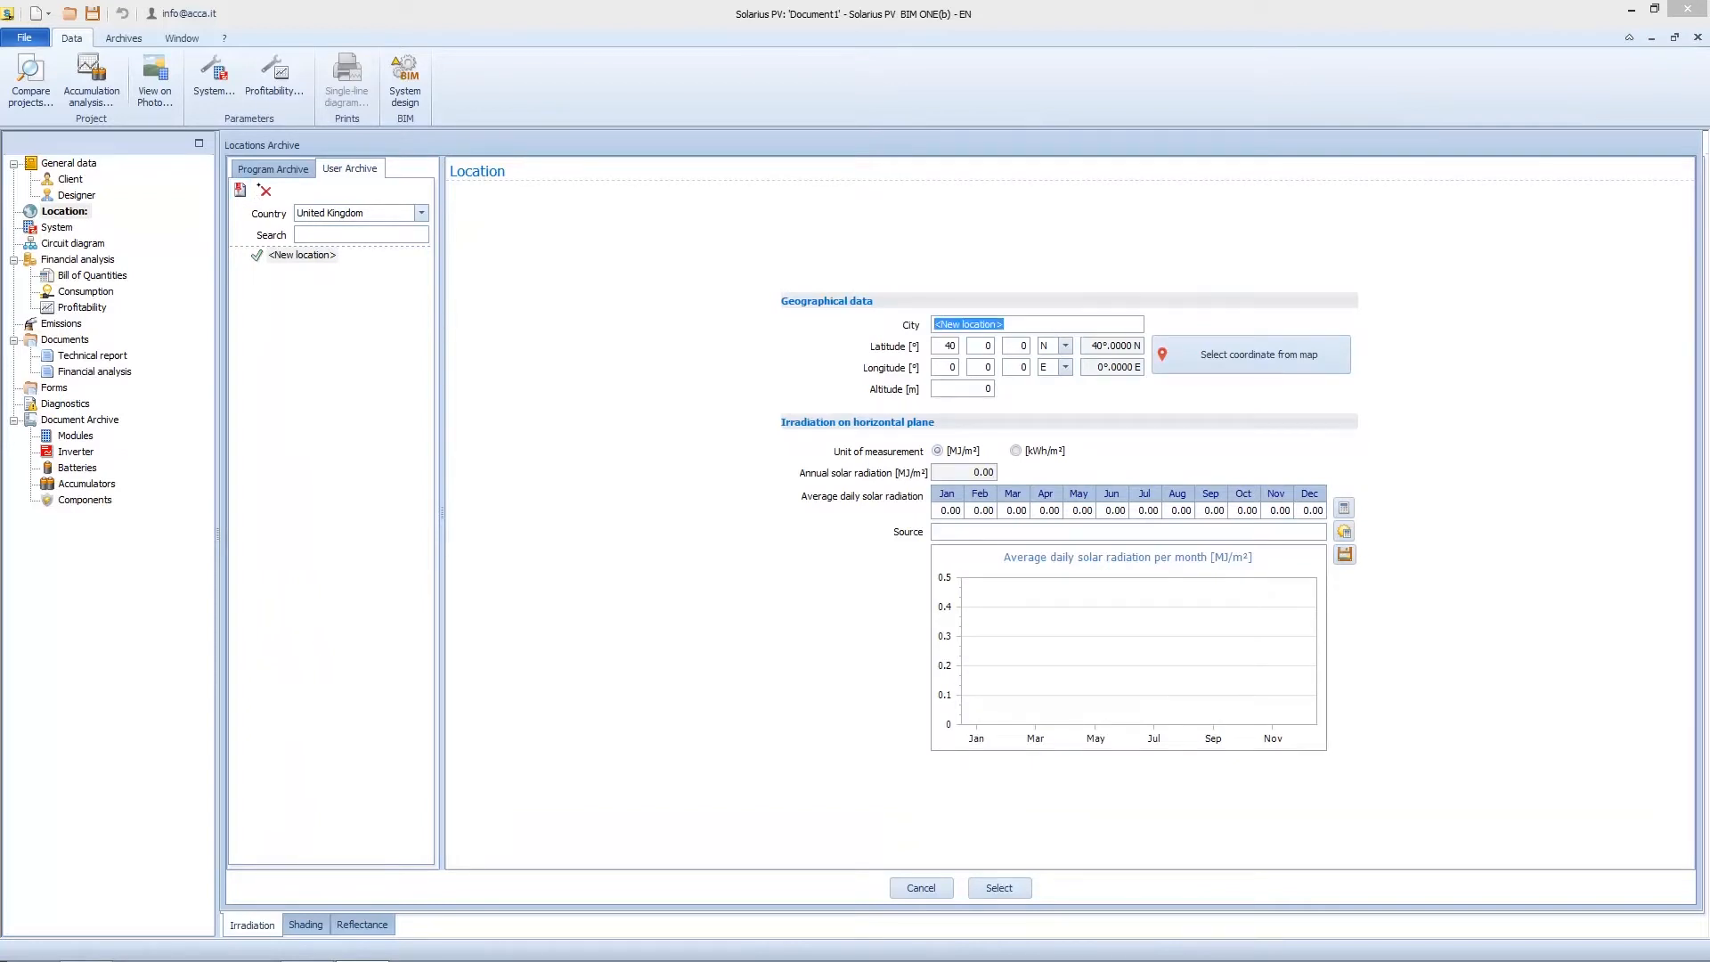
{"action": "type", "text": "London"}
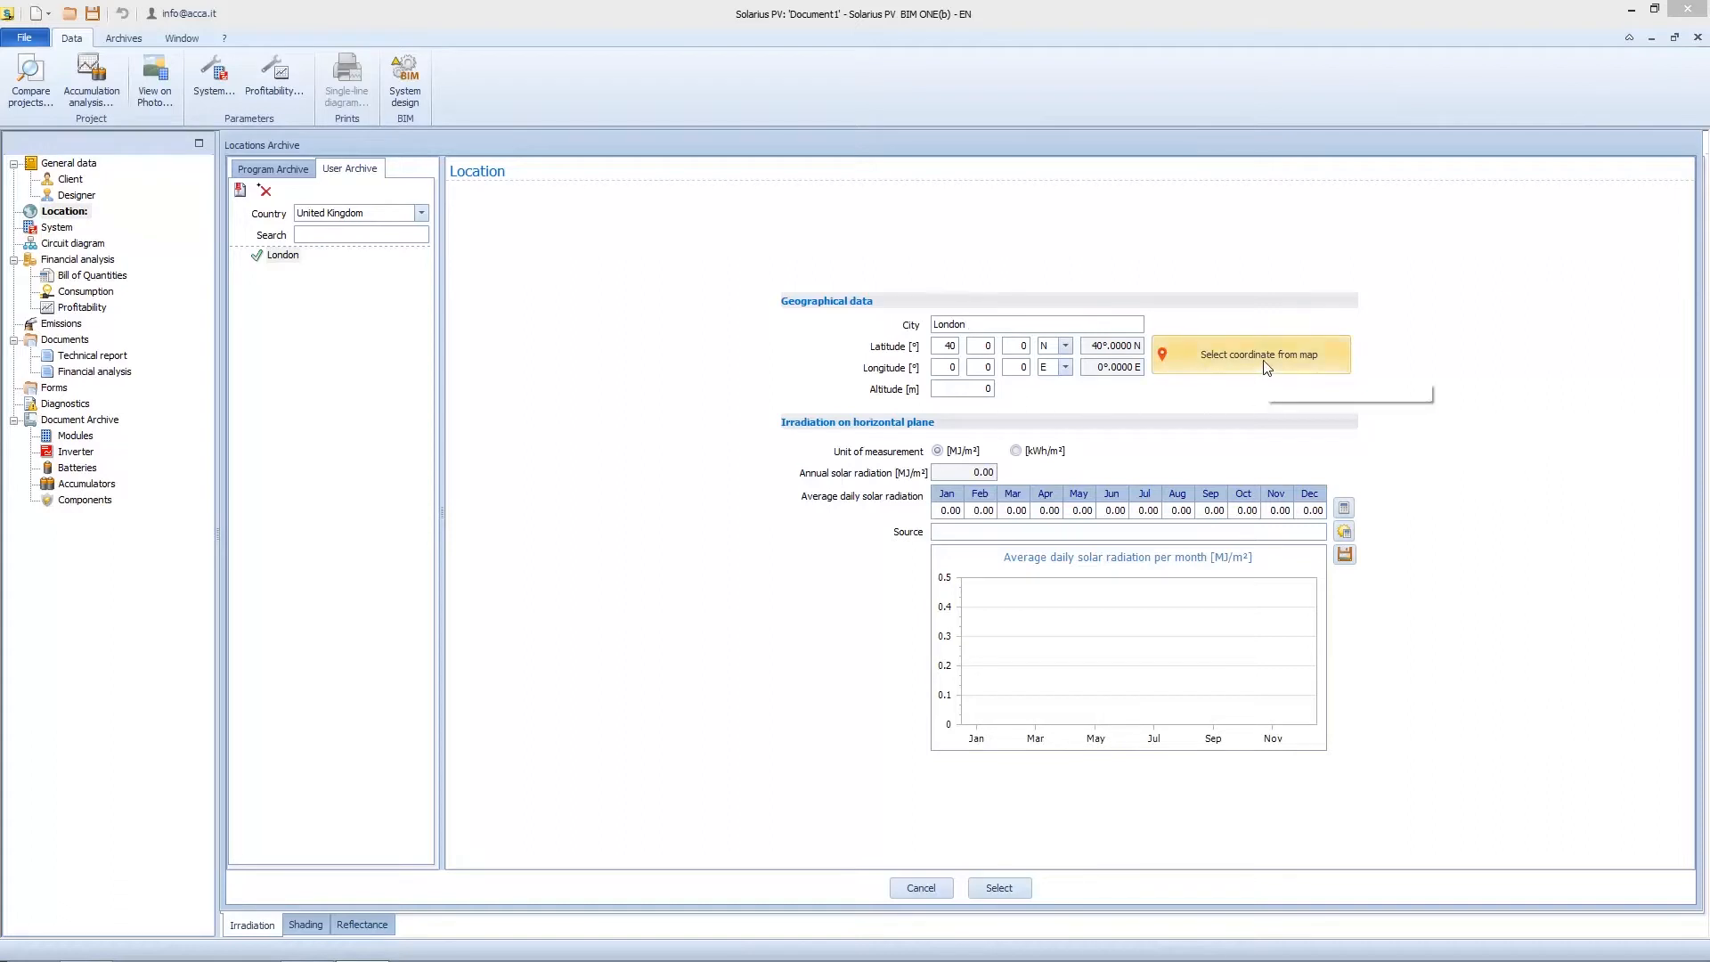
{"action": "mouse_move", "coordinate": [1263, 366]}
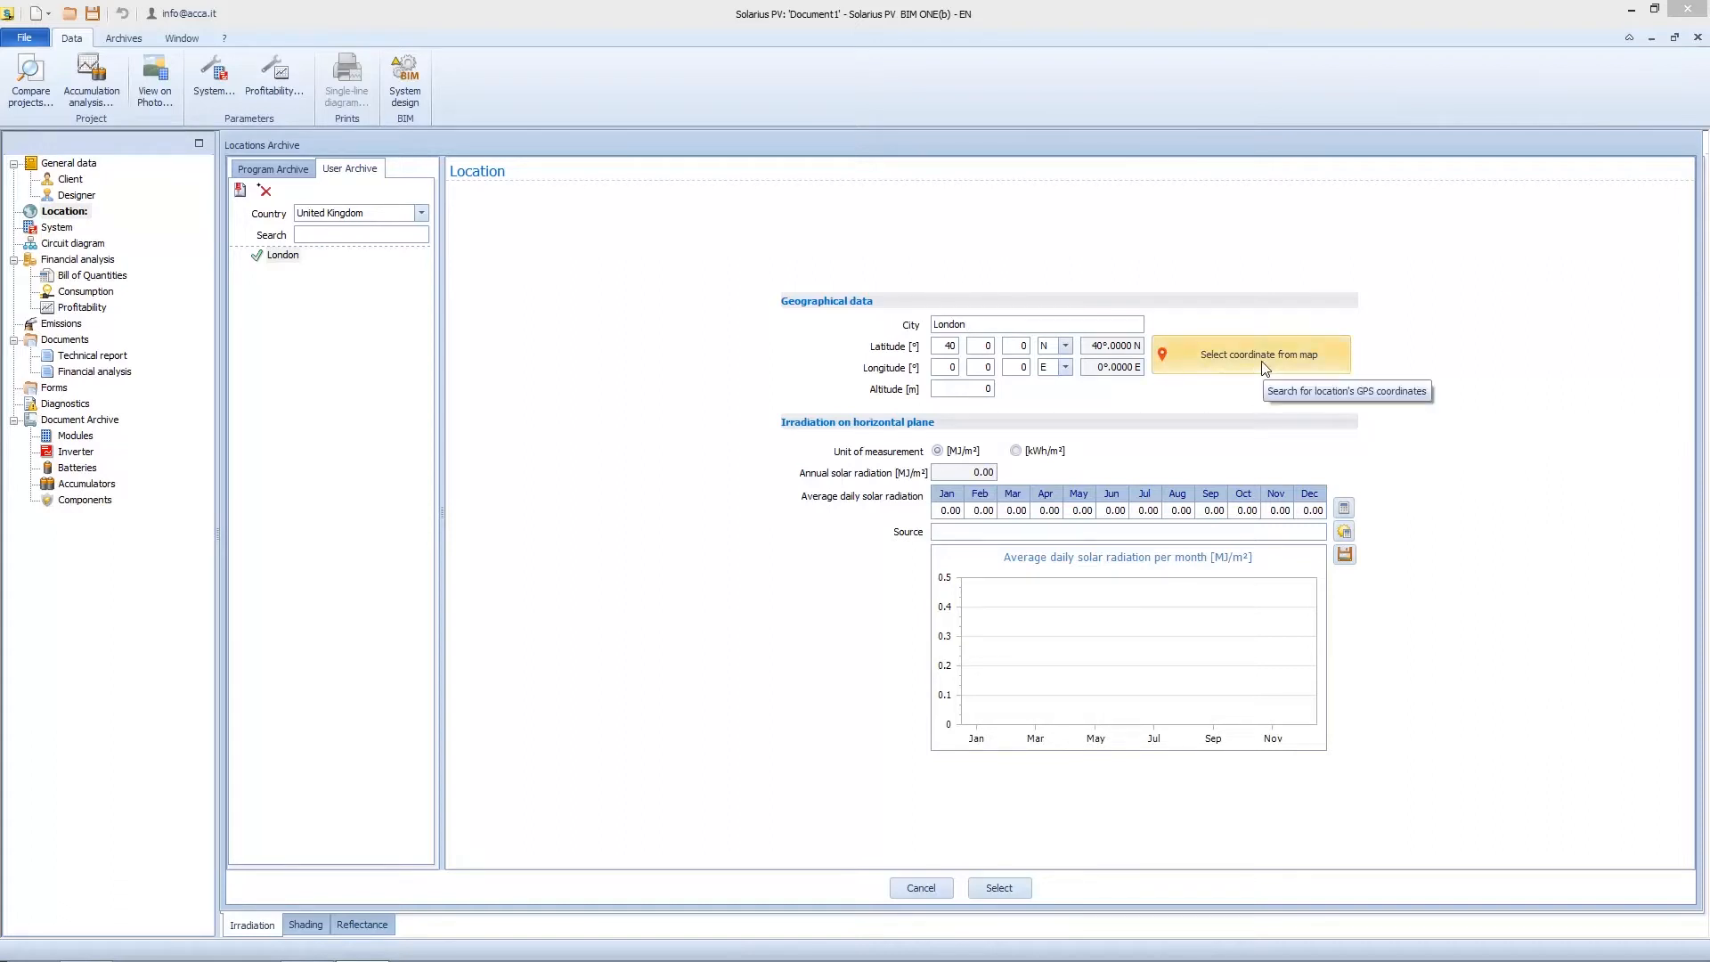
{"action": "left_click", "coordinate": [1249, 353]}
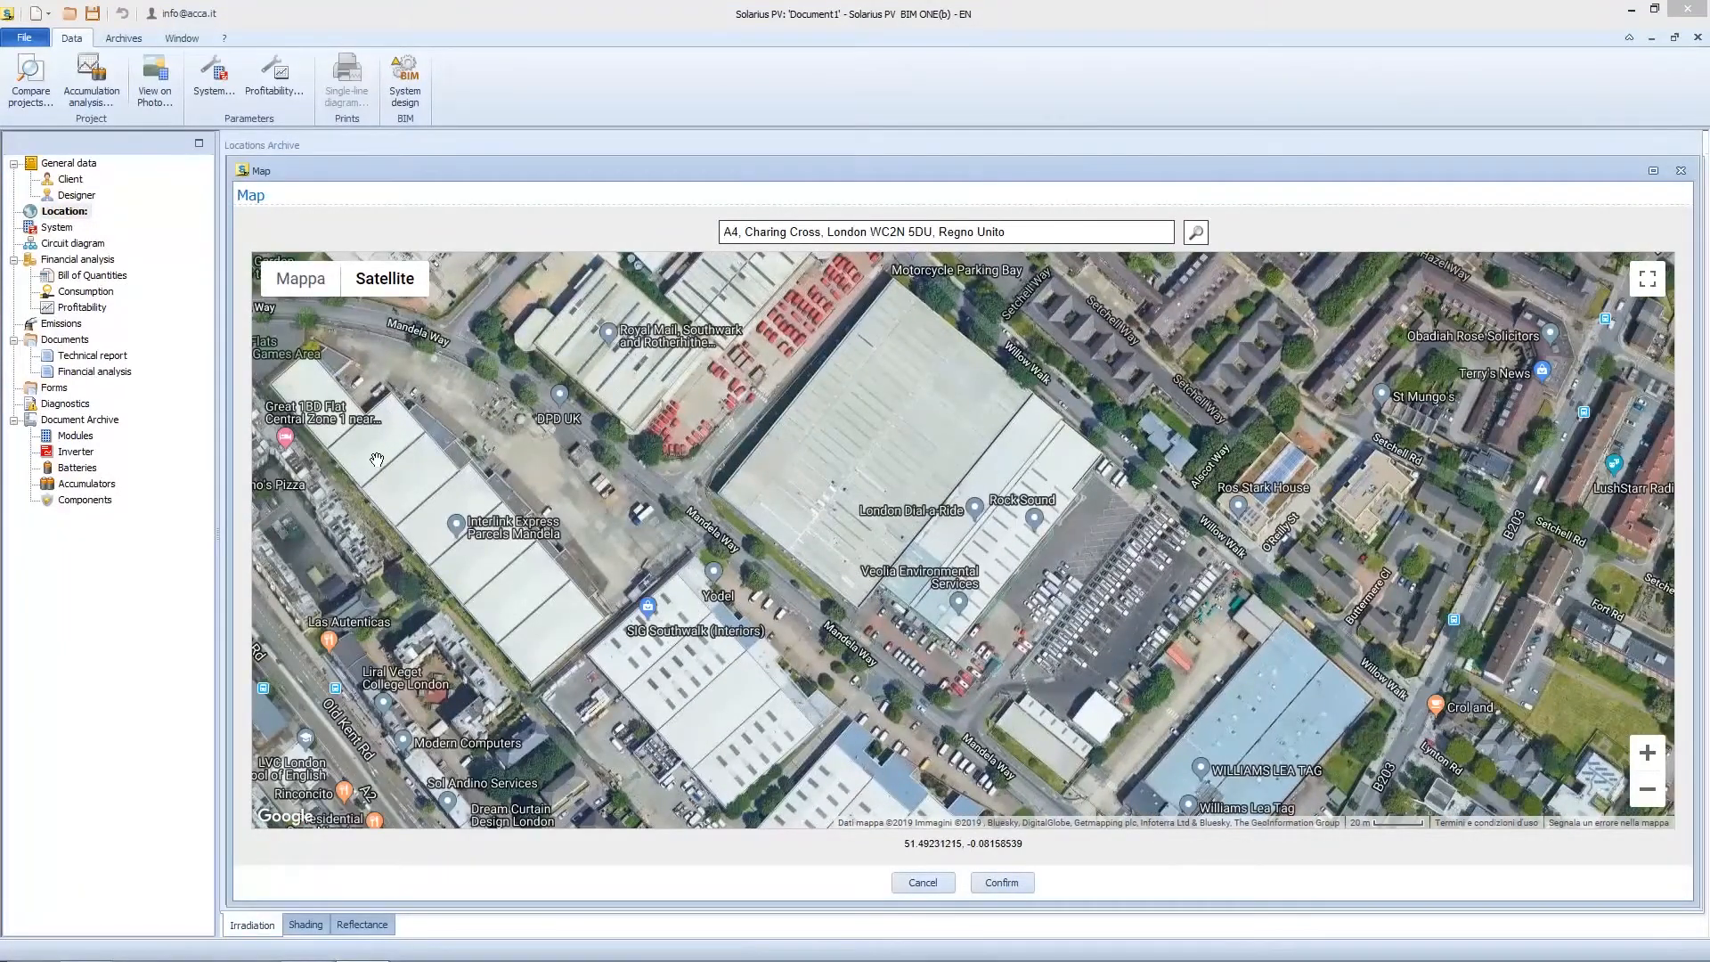
Pick the Mandela Way building on the map, giving 51°29'33" N, 0°4'52" W.
{"action": "left_click", "coordinate": [379, 433]}
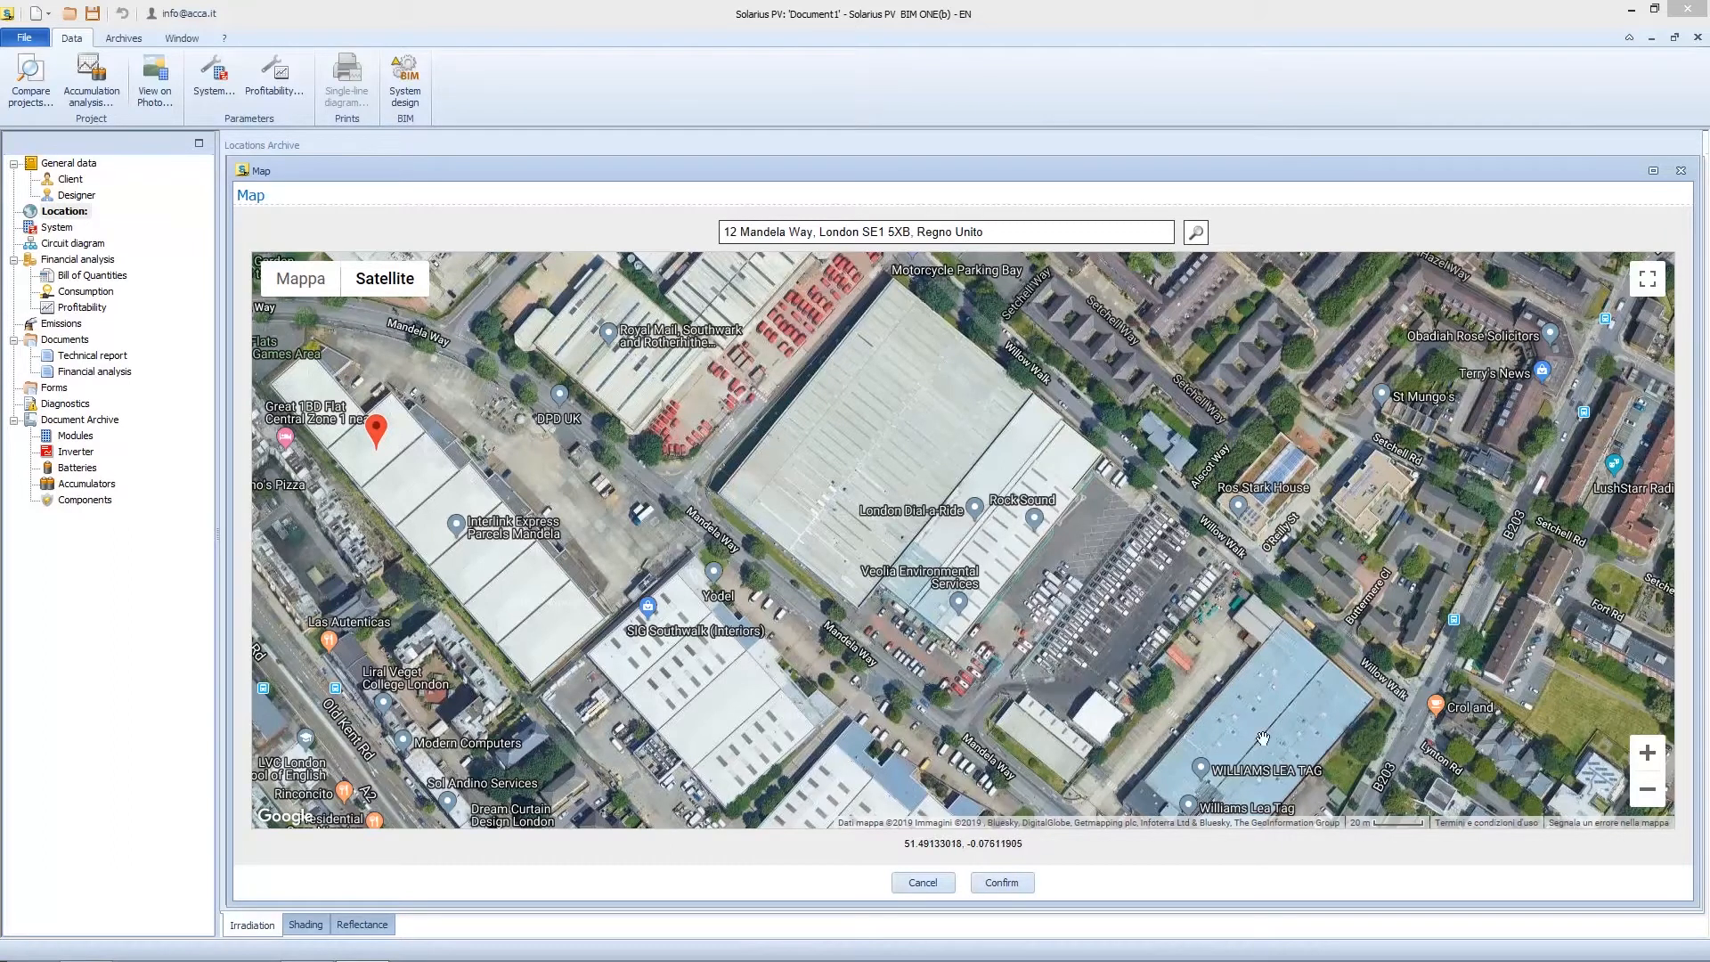
{"action": "left_click", "coordinate": [1001, 881]}
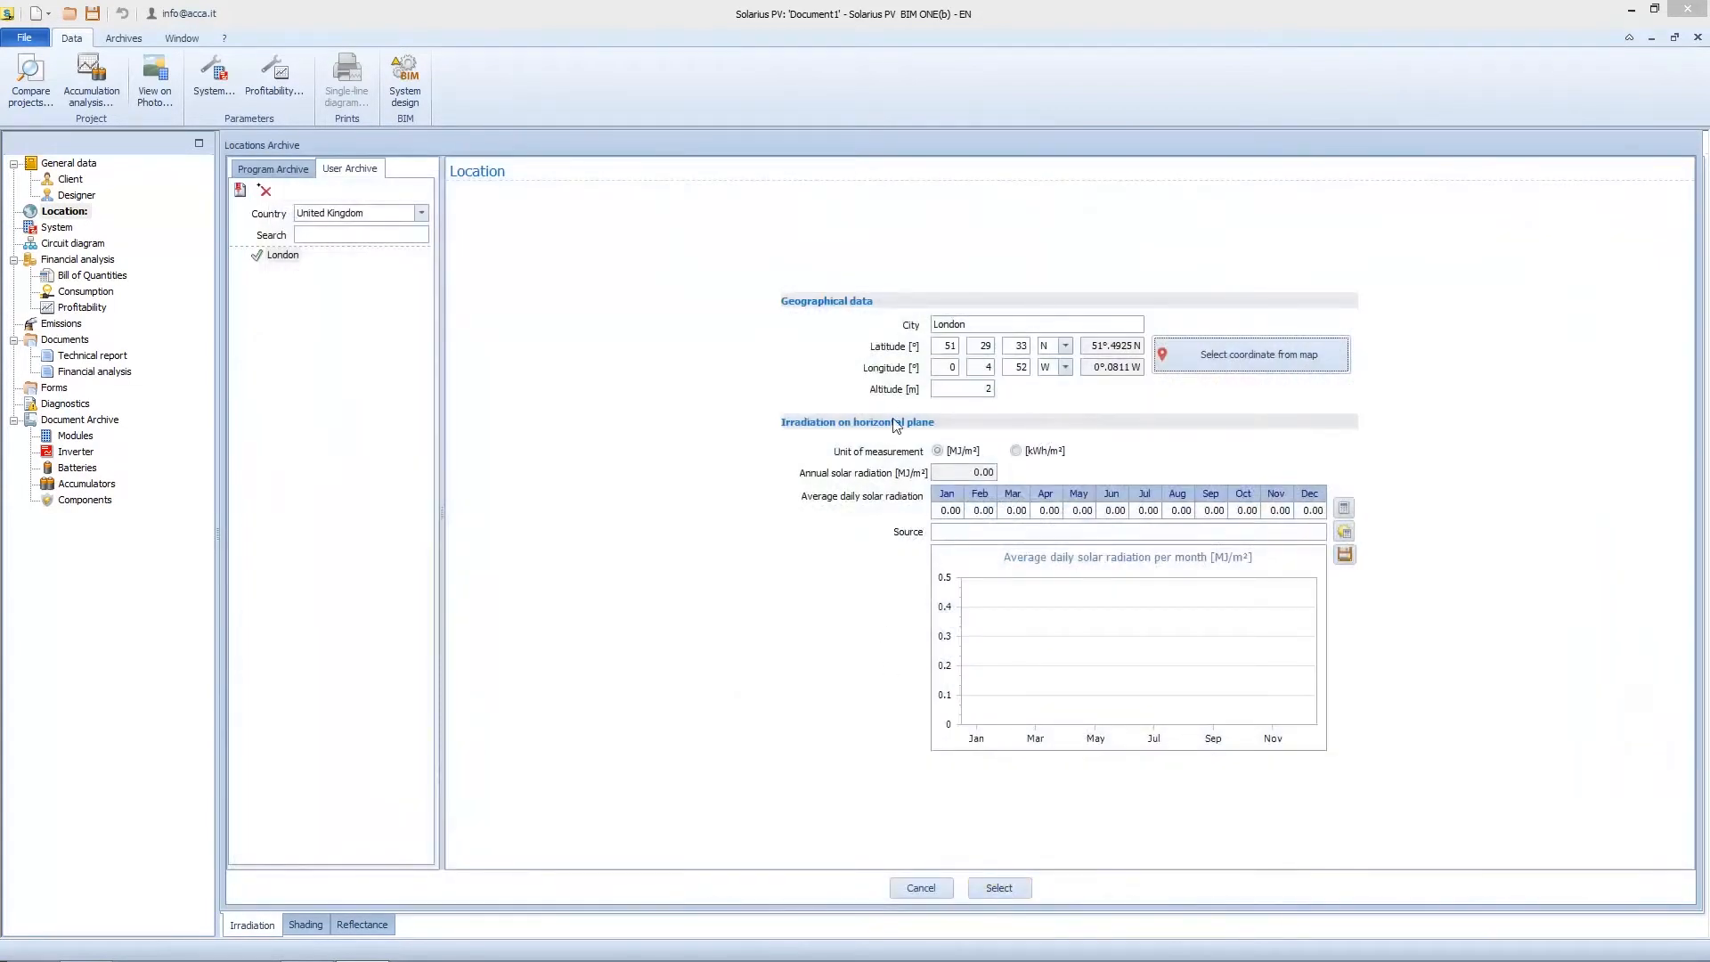
{"action": "mouse_move", "coordinate": [949, 365]}
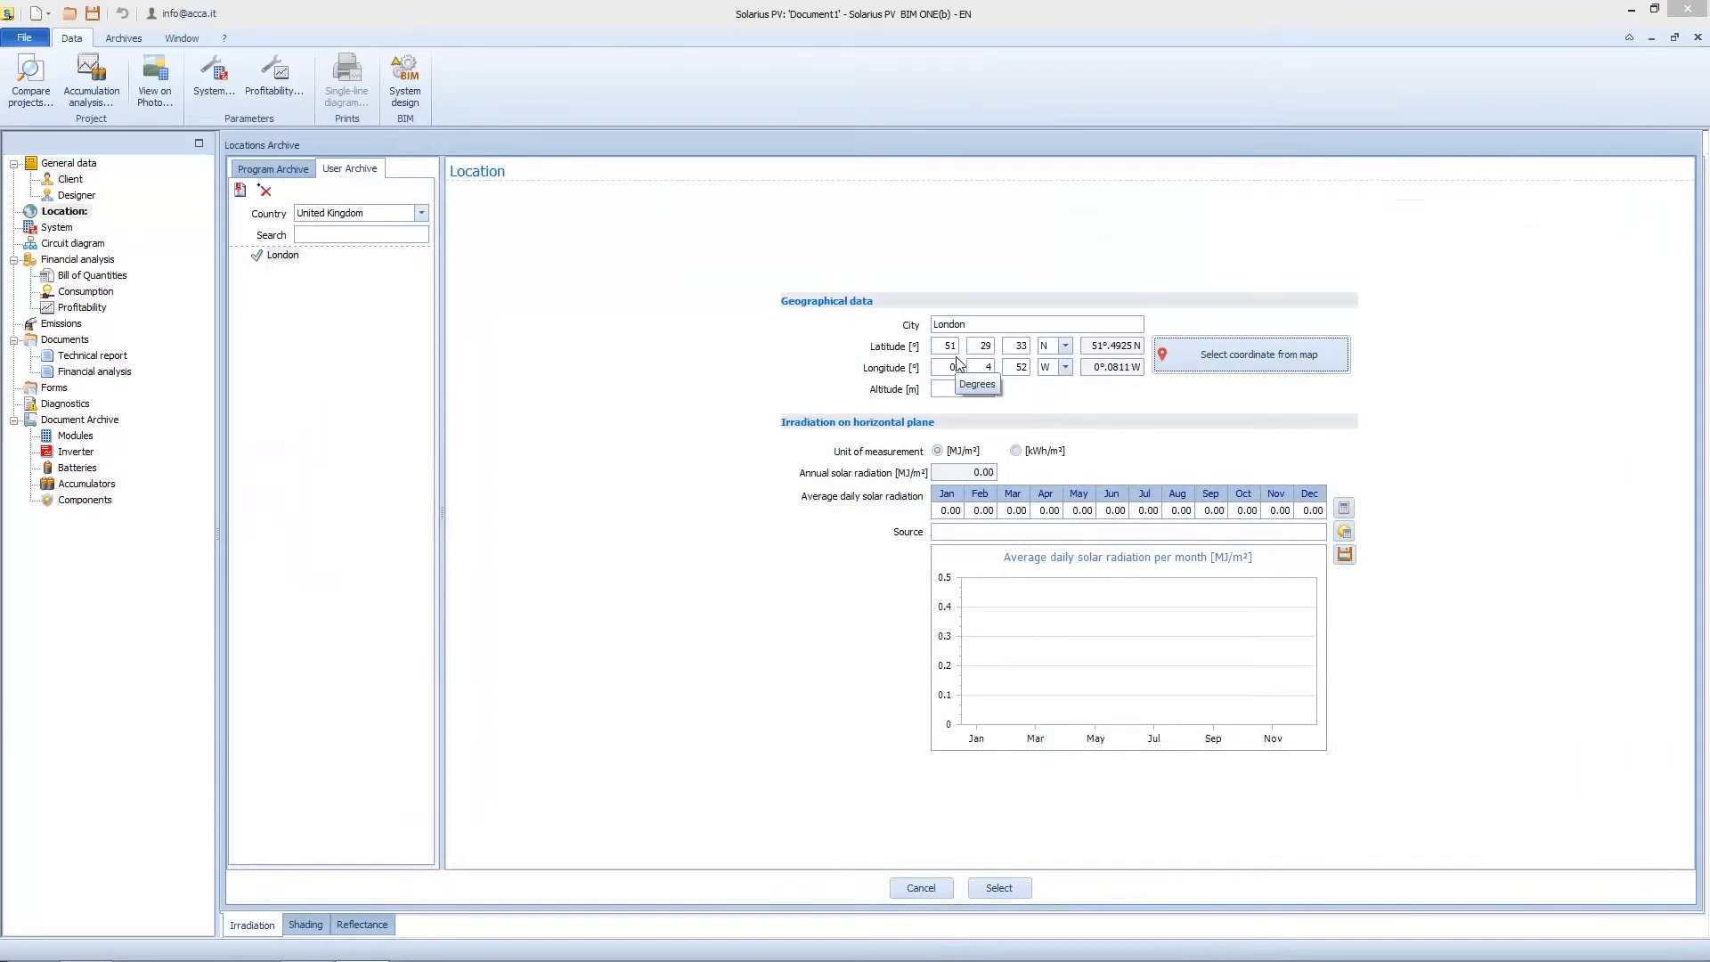
{"action": "mouse_move", "coordinate": [960, 389]}
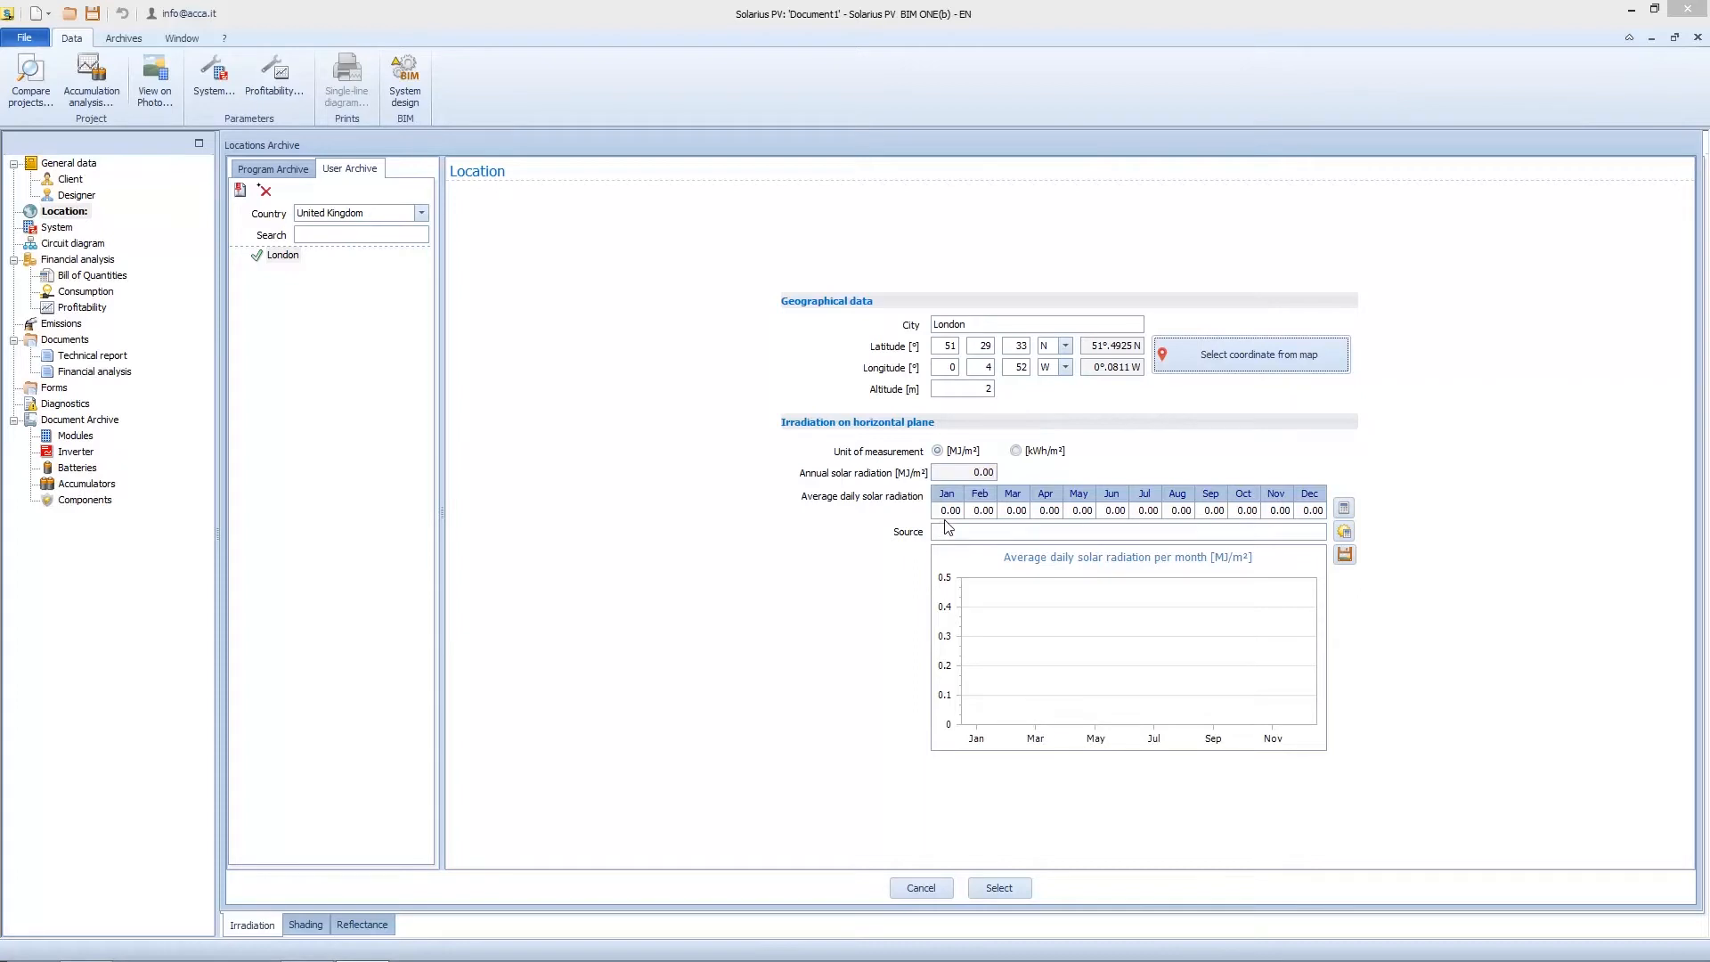
{"action": "mouse_move", "coordinate": [1034, 525]}
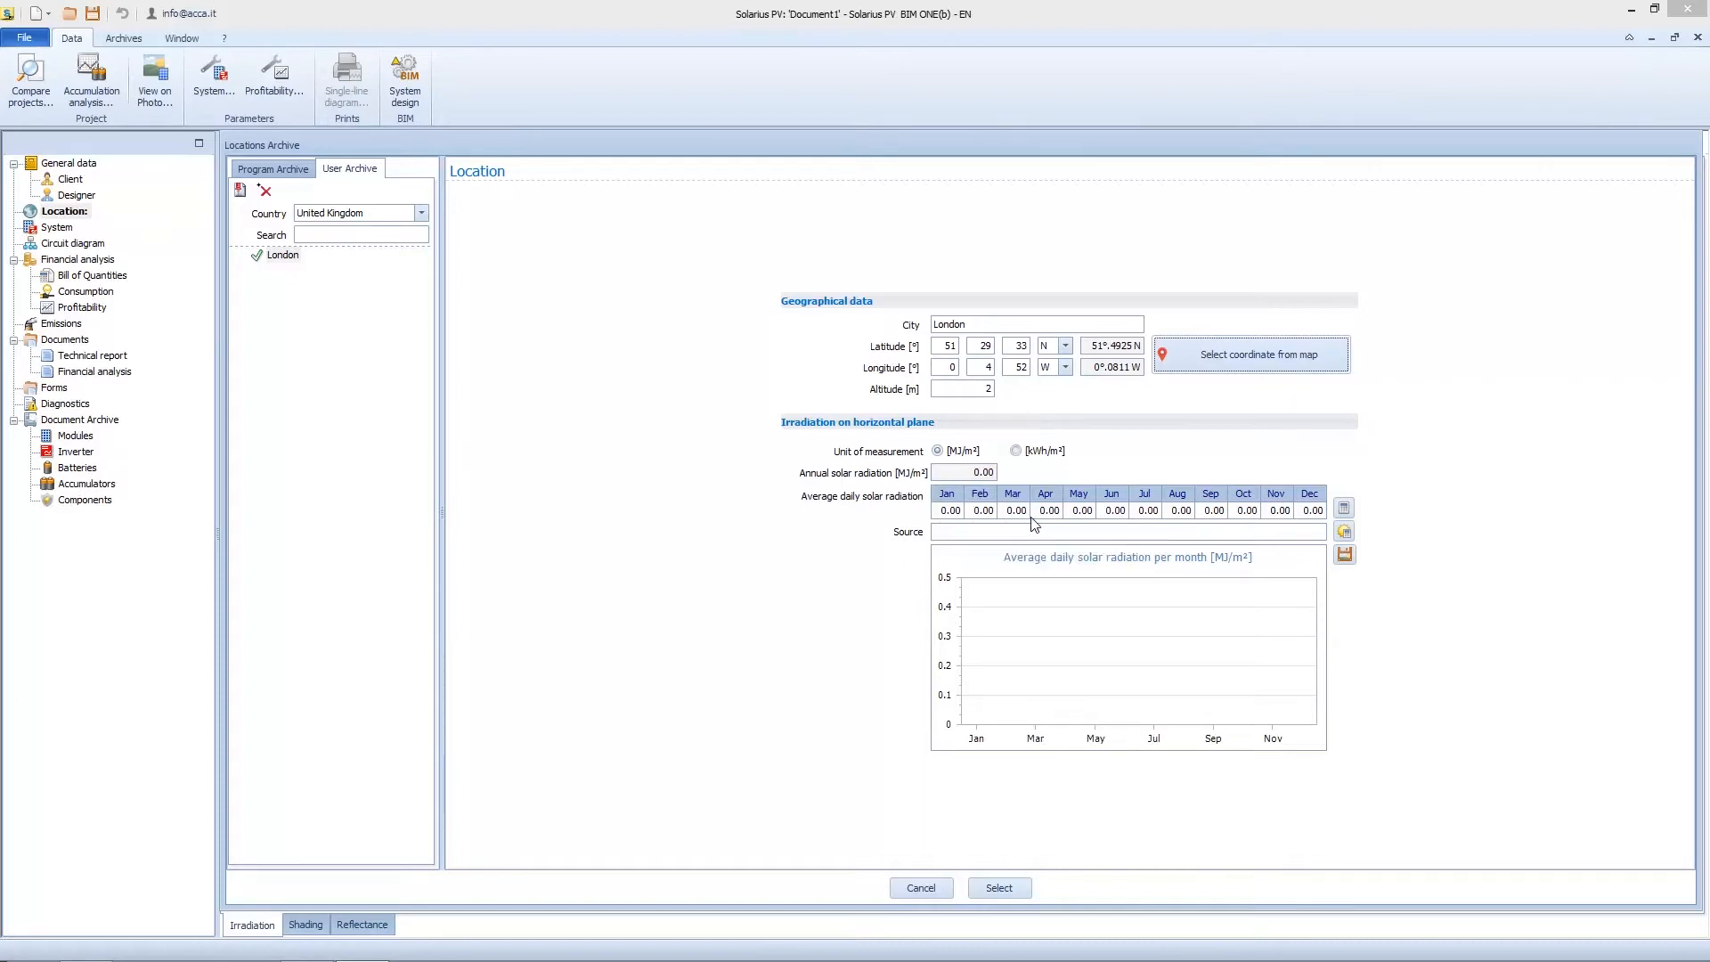
{"action": "mouse_move", "coordinate": [1049, 509]}
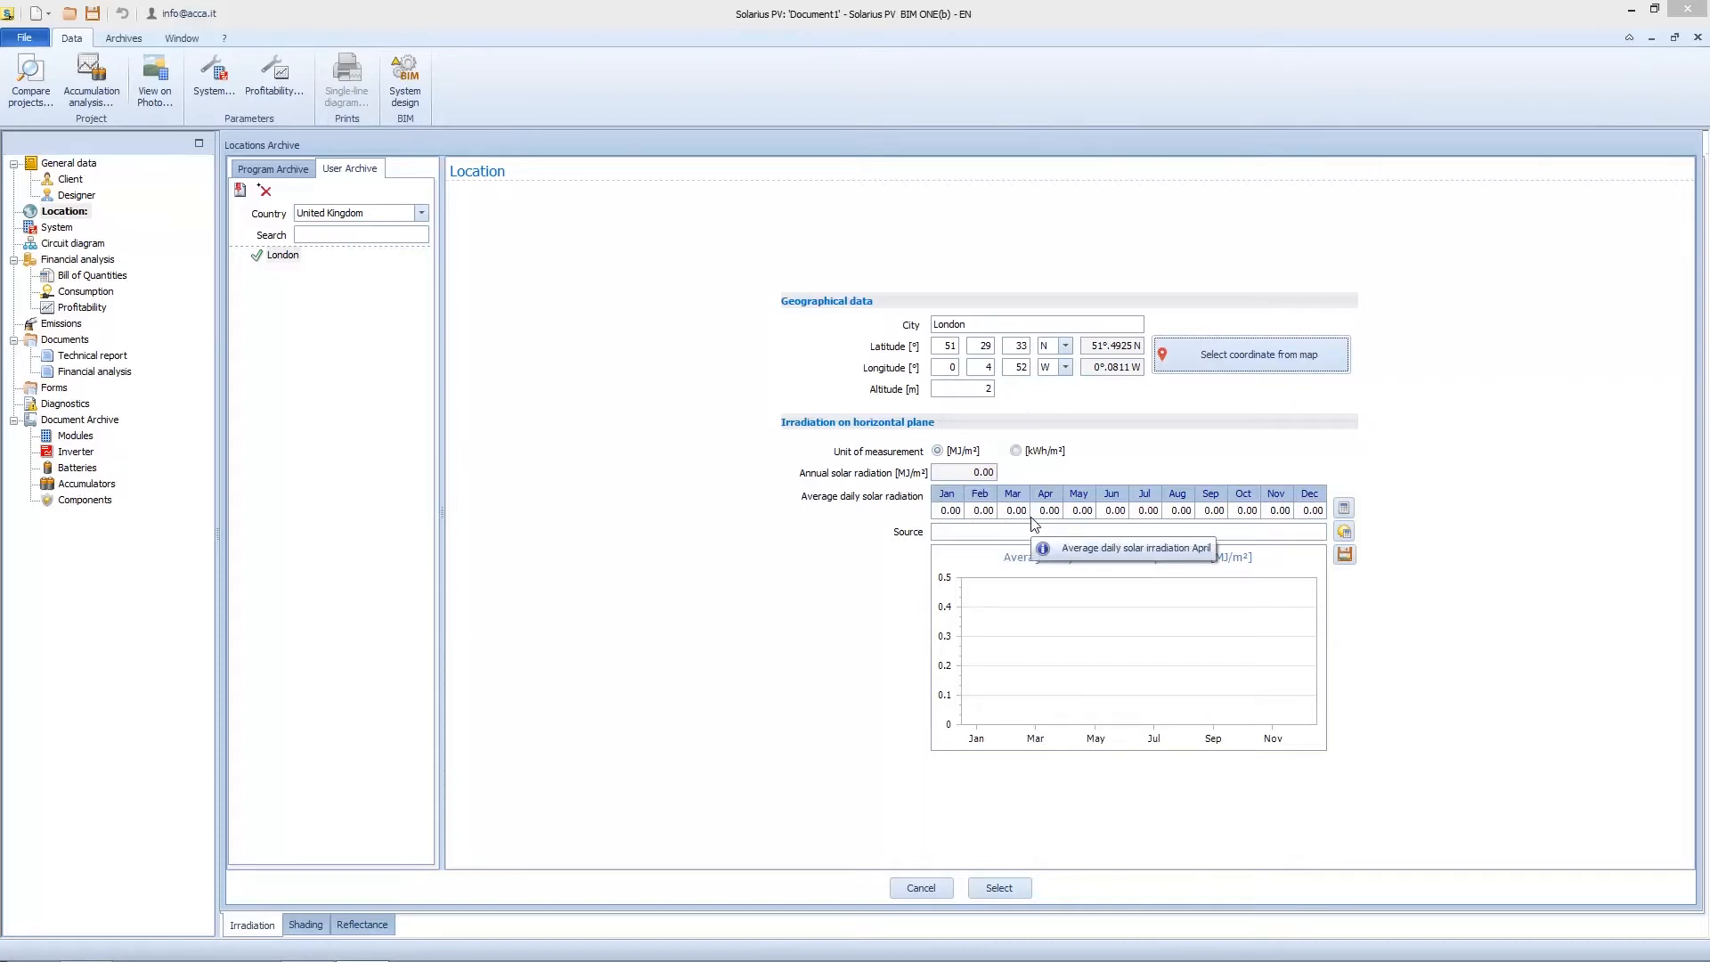
{"action": "mouse_move", "coordinate": [1356, 509]}
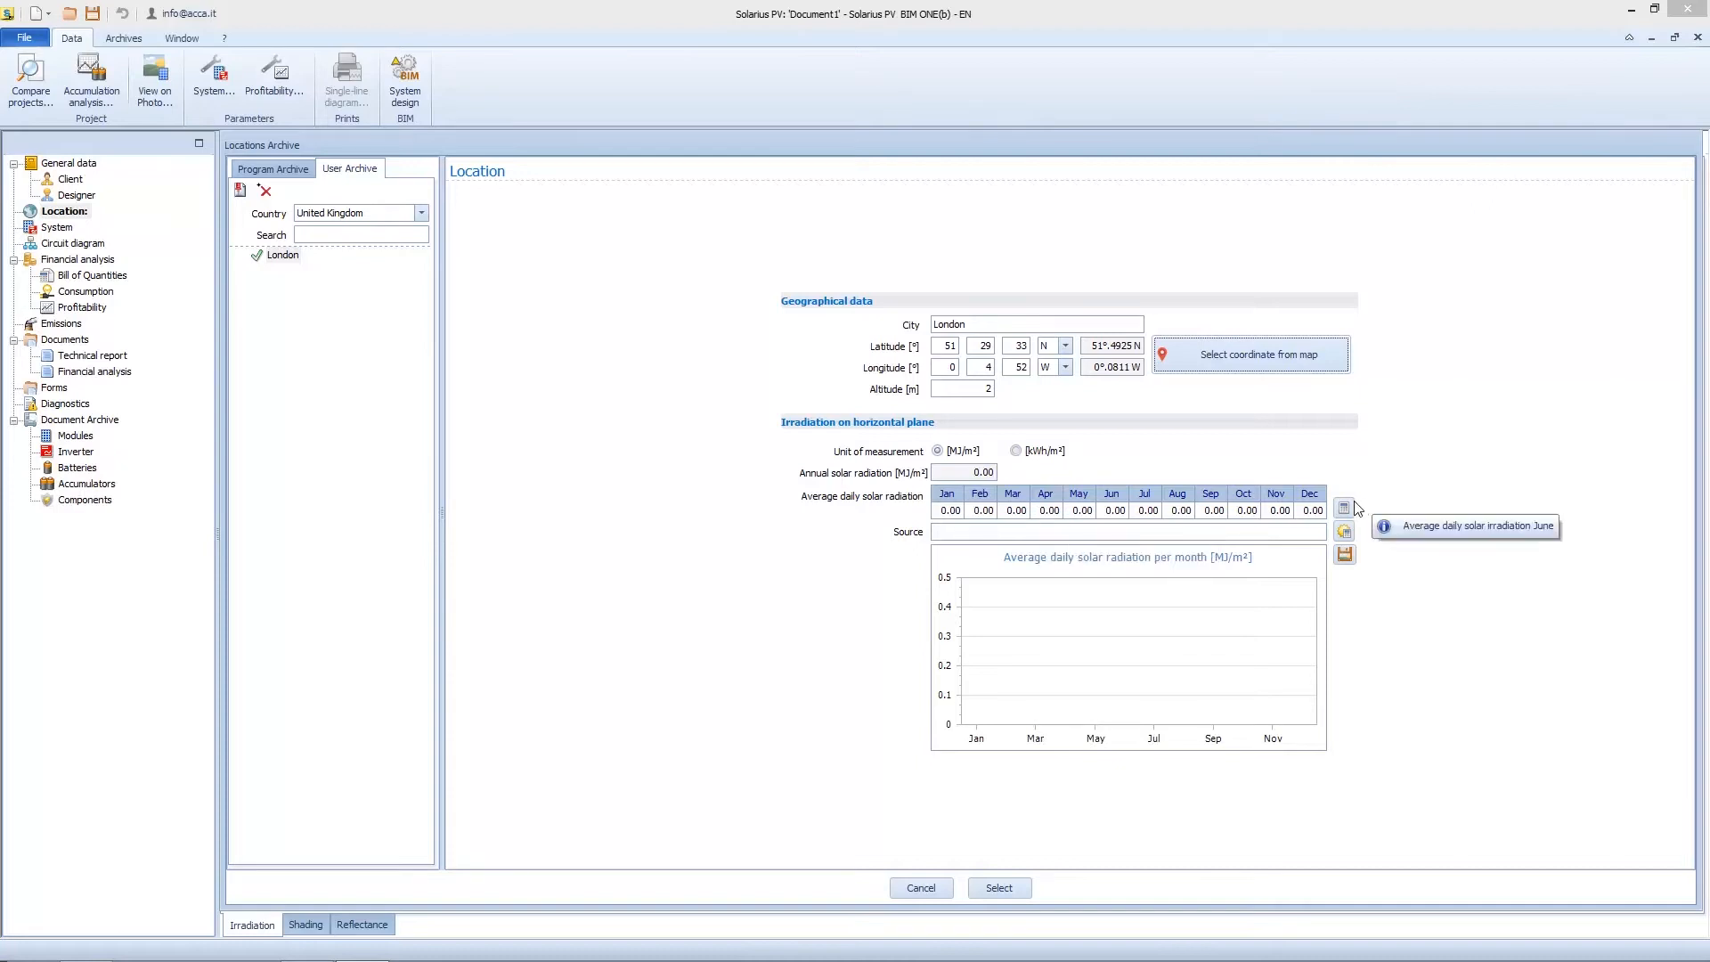
{"action": "mouse_move", "coordinate": [1344, 508]}
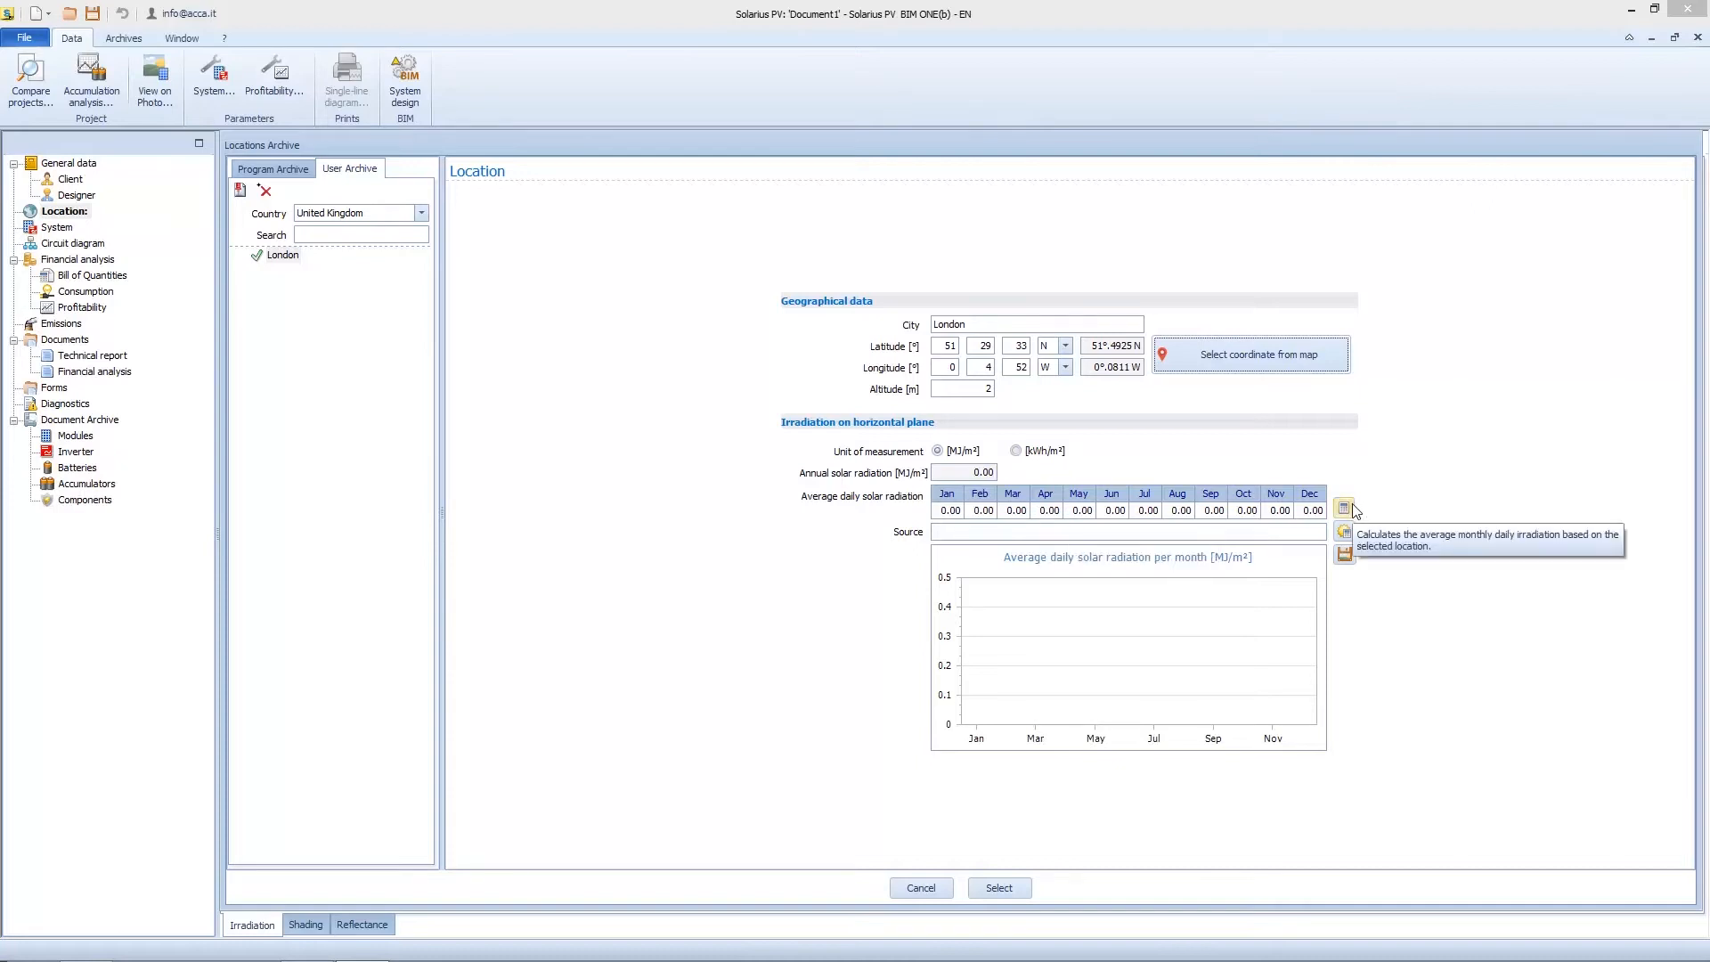
Import PVGIS irradiation data for London, totalling 4,259.52 MJ/m² annually.
{"action": "left_click", "coordinate": [1344, 508]}
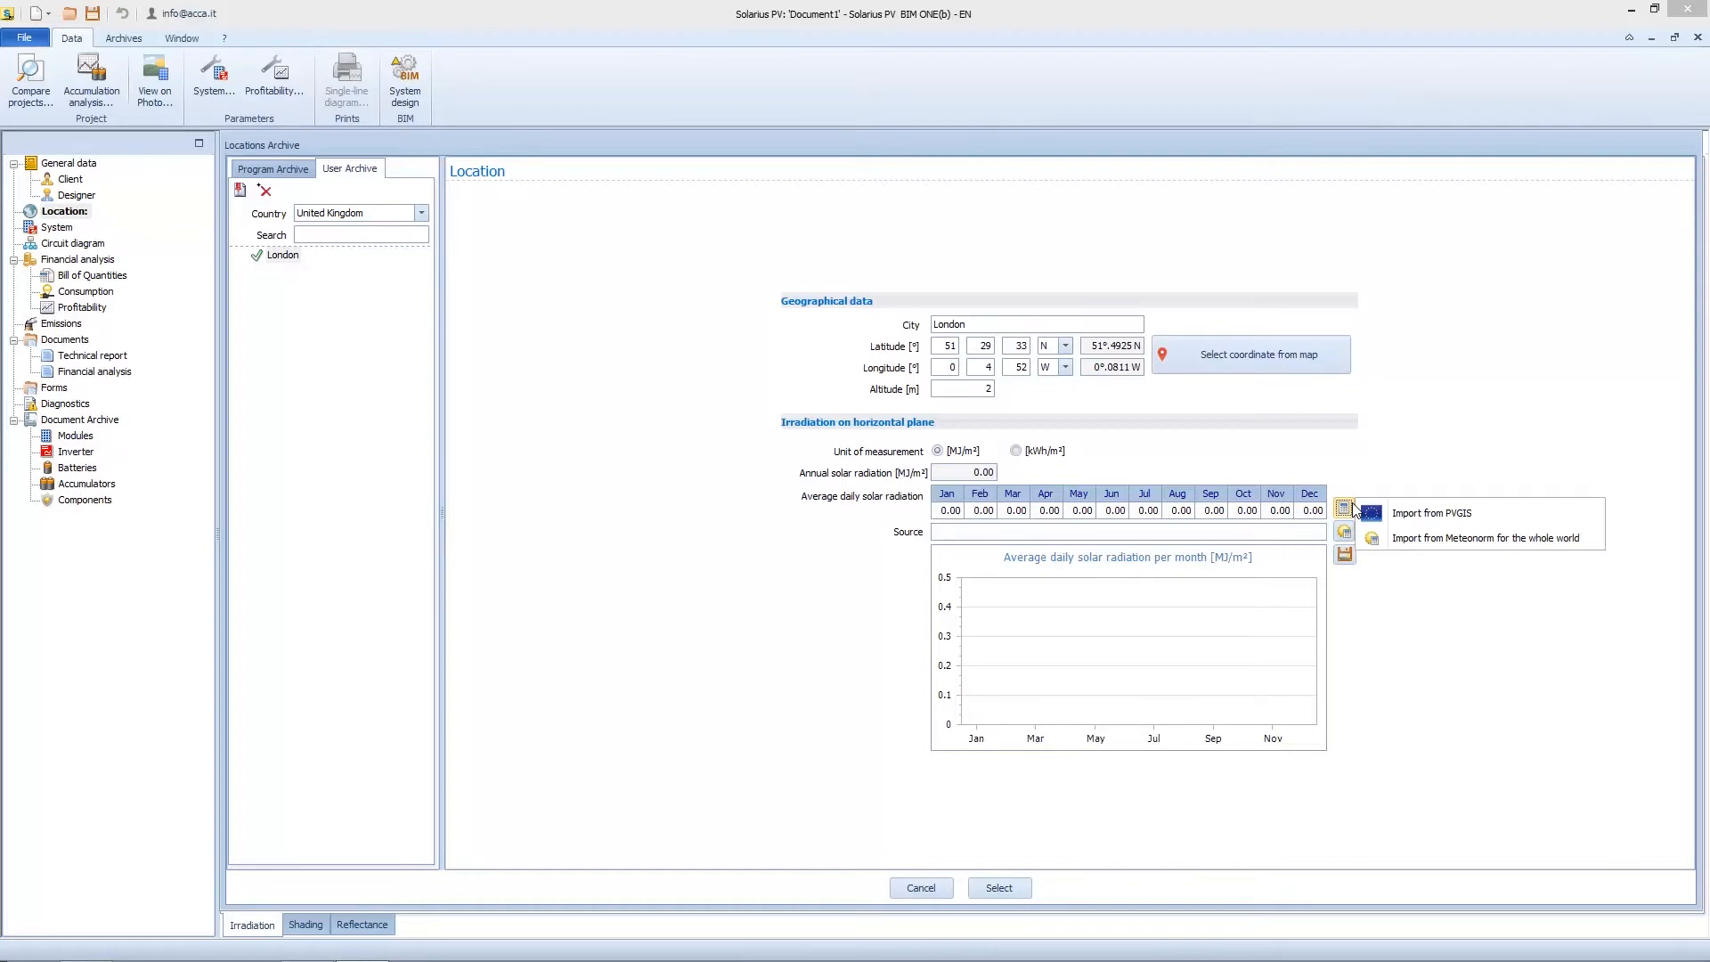
{"action": "mouse_move", "coordinate": [1432, 513]}
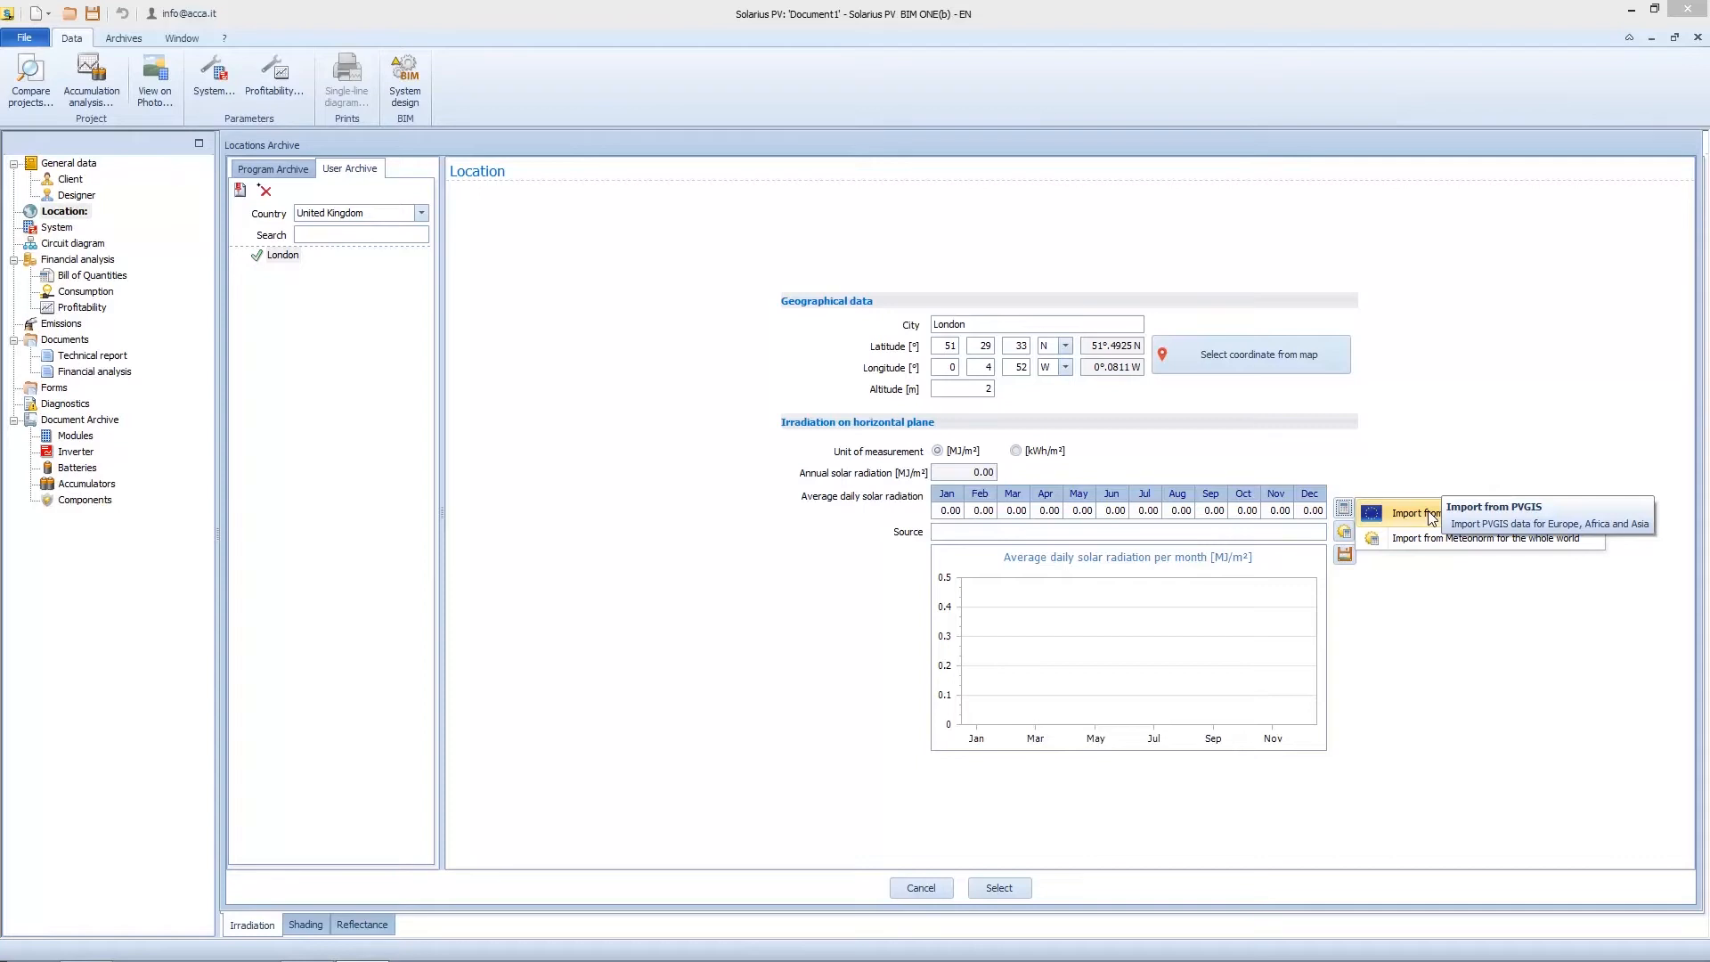
{"action": "mouse_move", "coordinate": [1403, 563]}
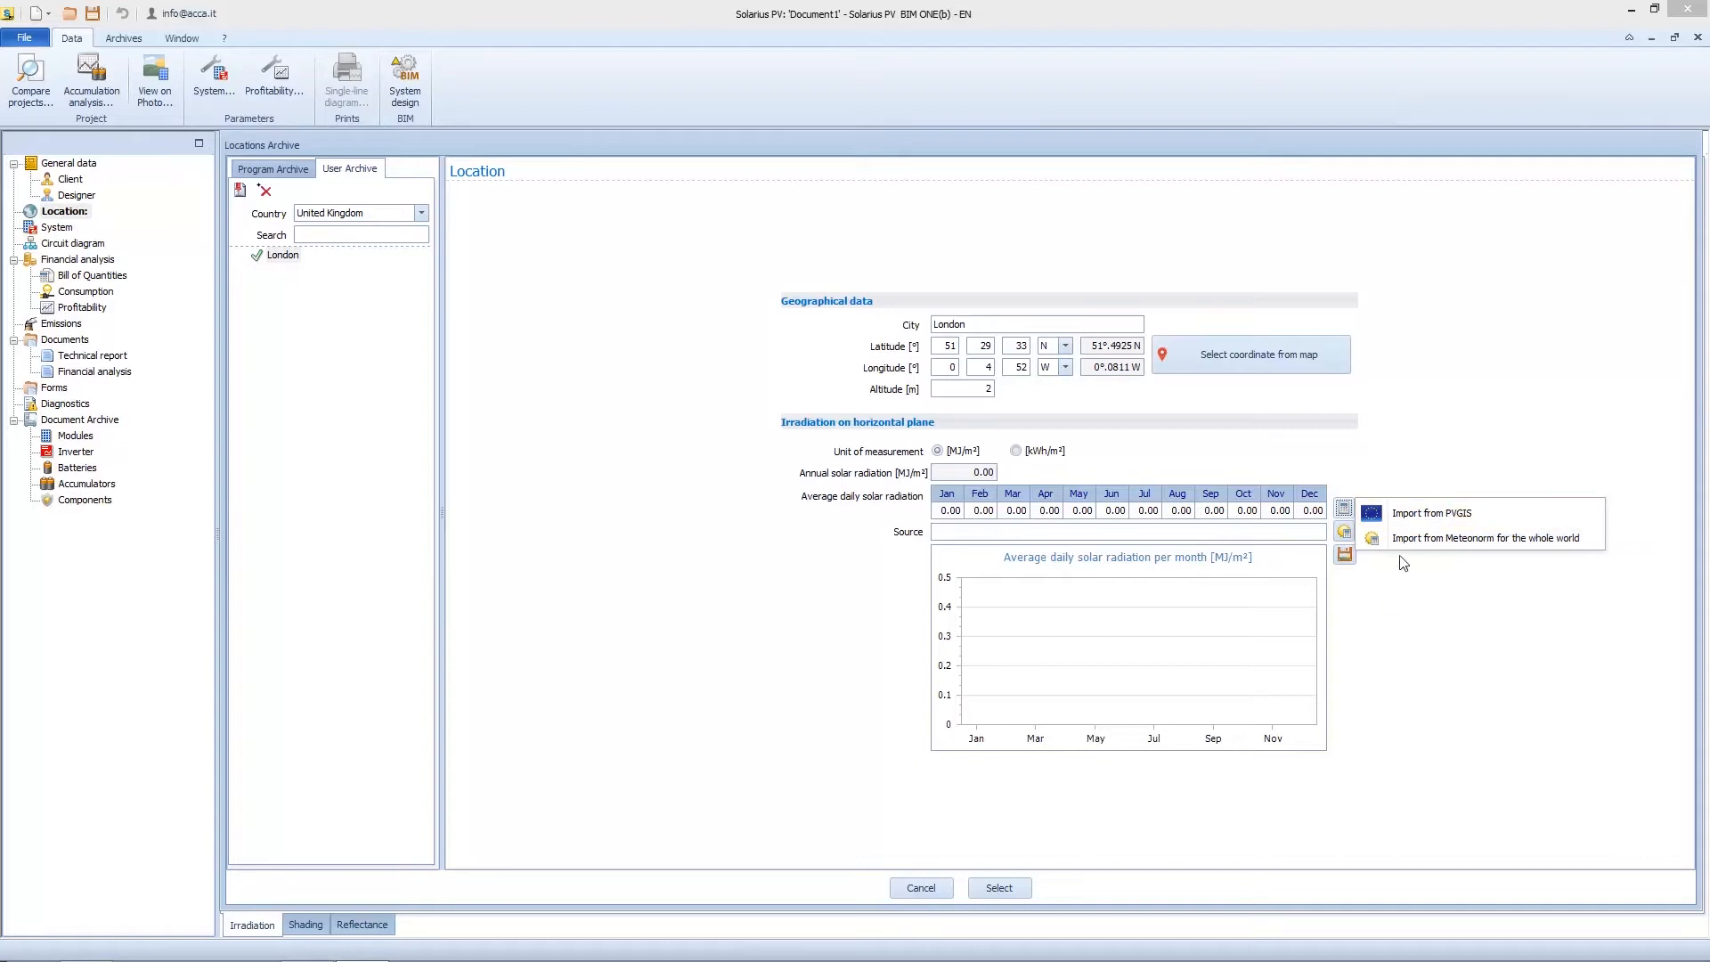
{"action": "mouse_move", "coordinate": [1418, 514]}
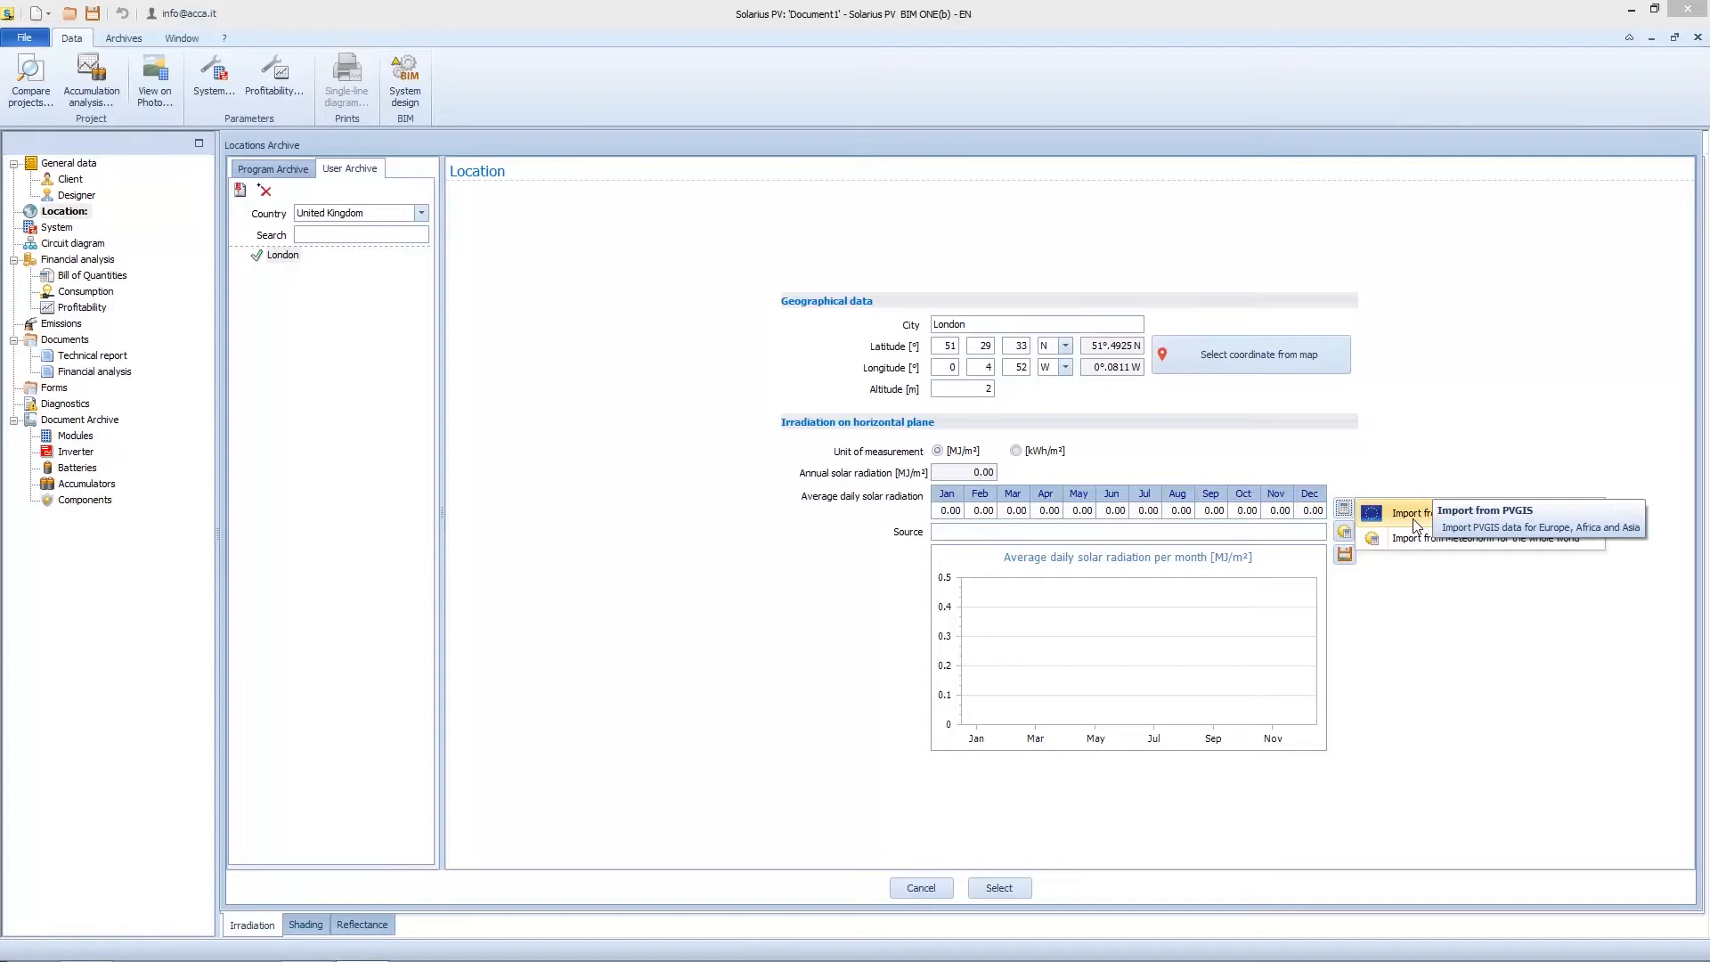
{"action": "mouse_move", "coordinate": [1432, 513]}
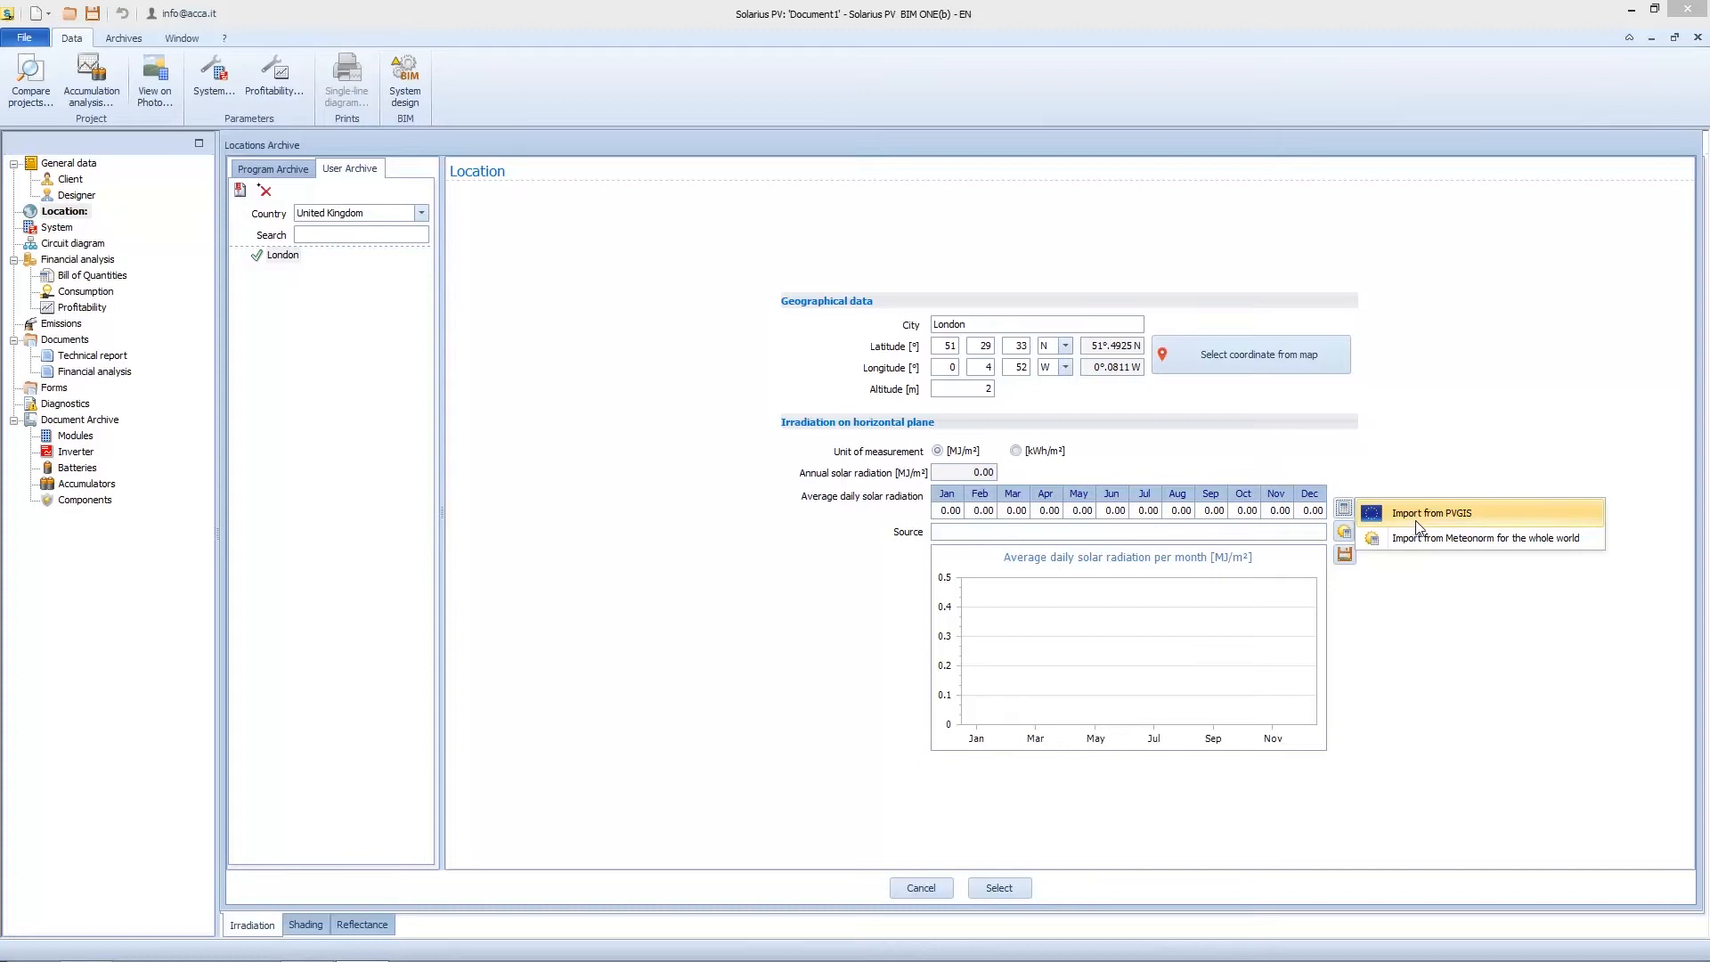
{"action": "left_click", "coordinate": [1432, 513]}
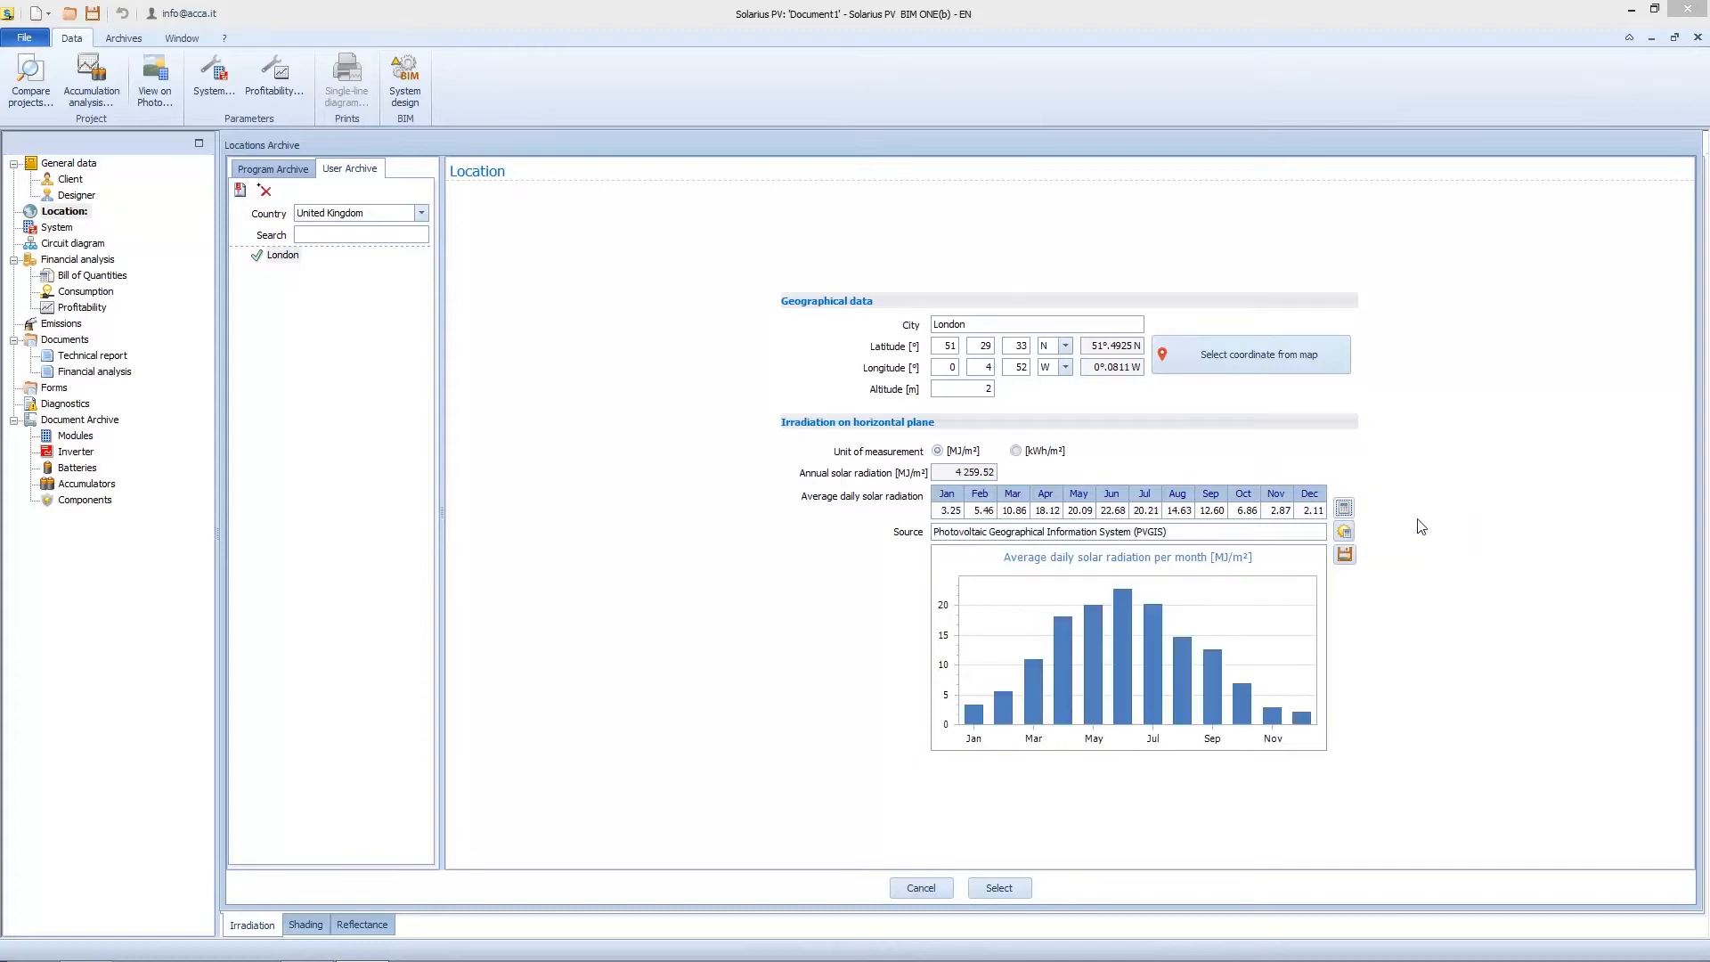
{"action": "mouse_move", "coordinate": [1026, 271]}
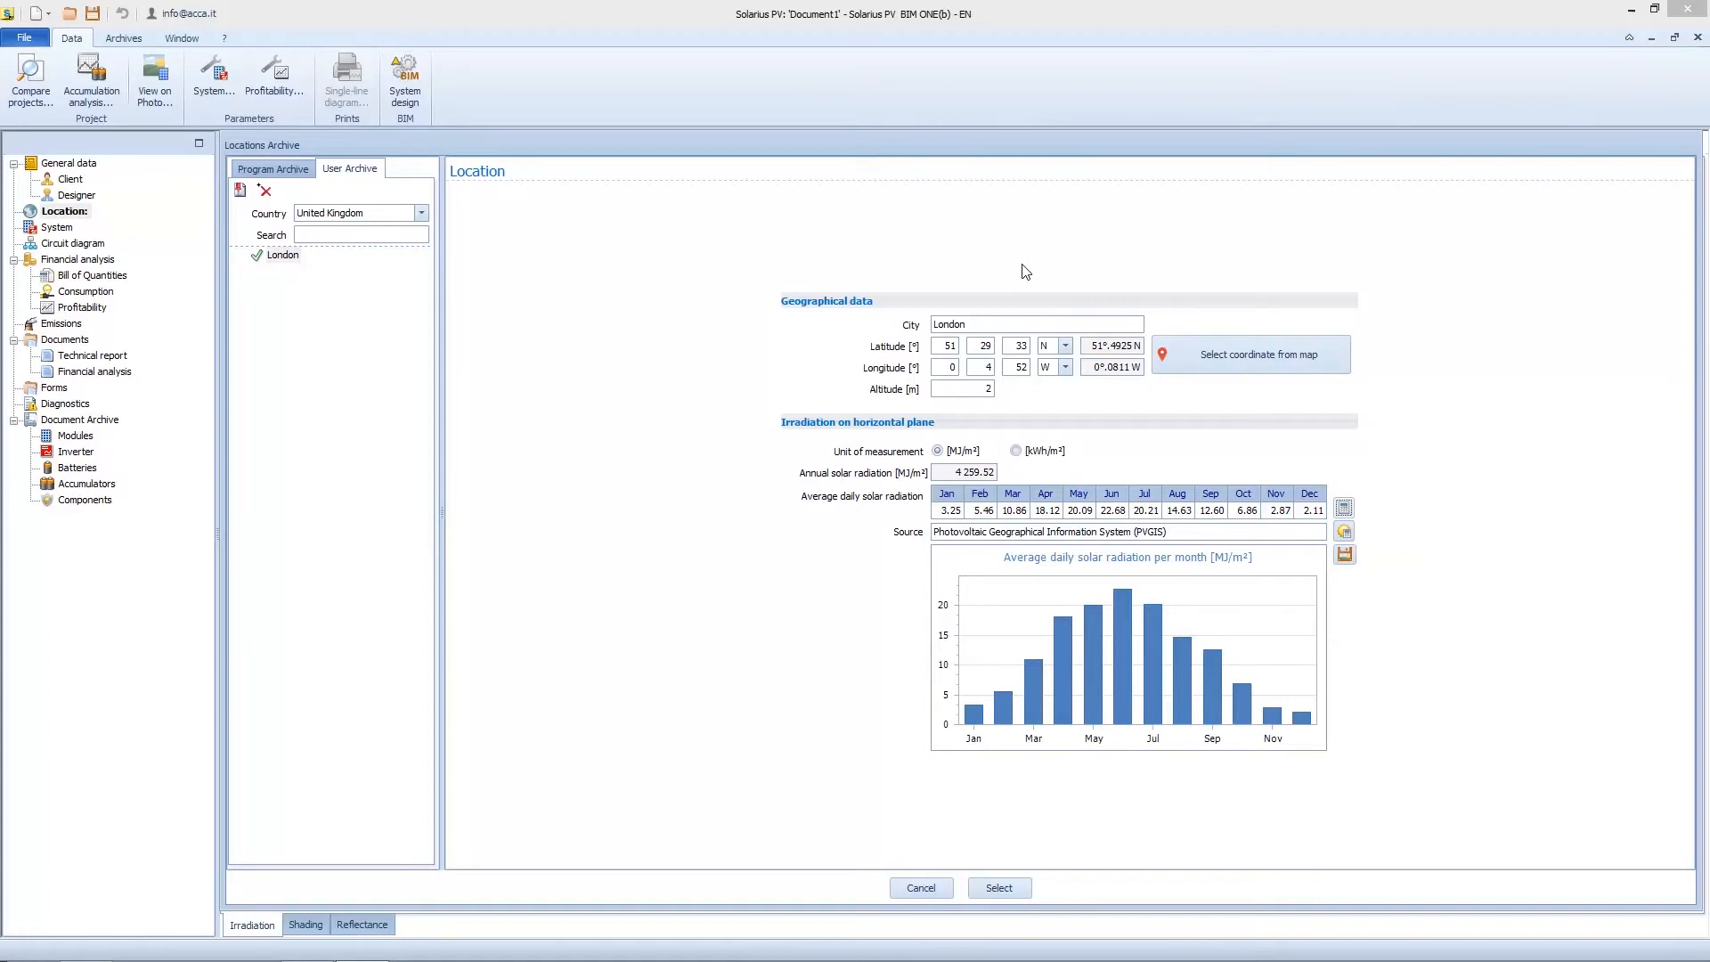
Import worldwide Meteonorm data for London, displayed in MJ/m² (about 3,508.6 annually).
{"action": "left_click", "coordinate": [1015, 450]}
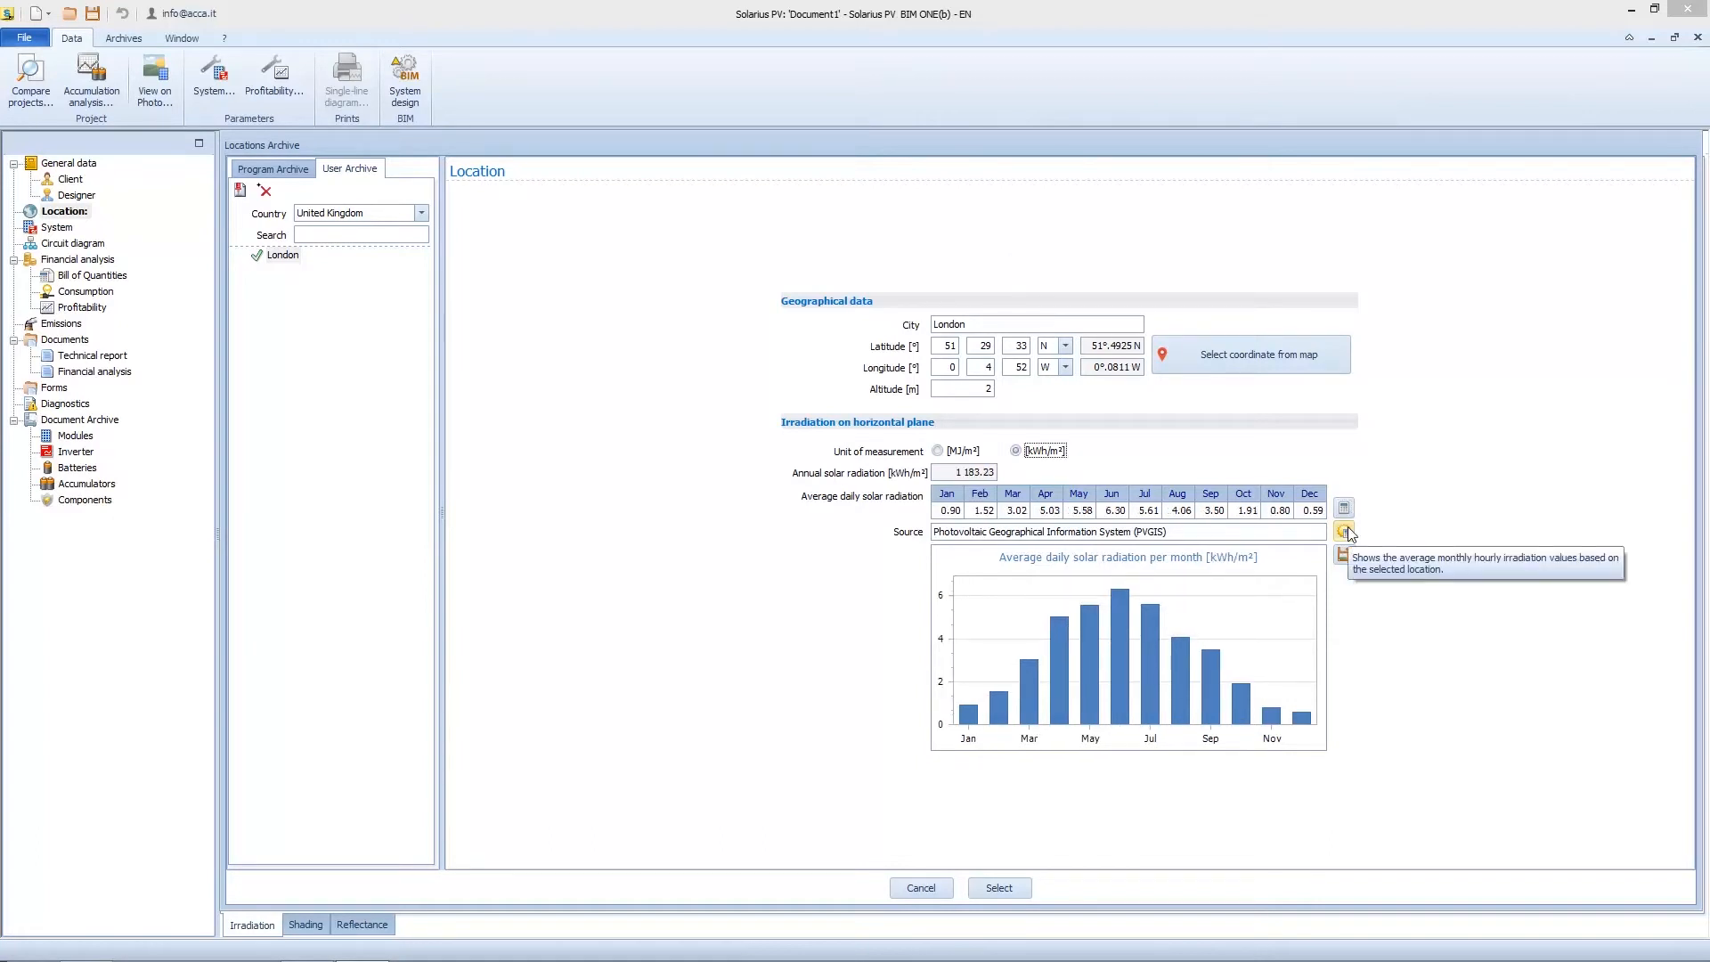
{"action": "left_click", "coordinate": [1344, 531]}
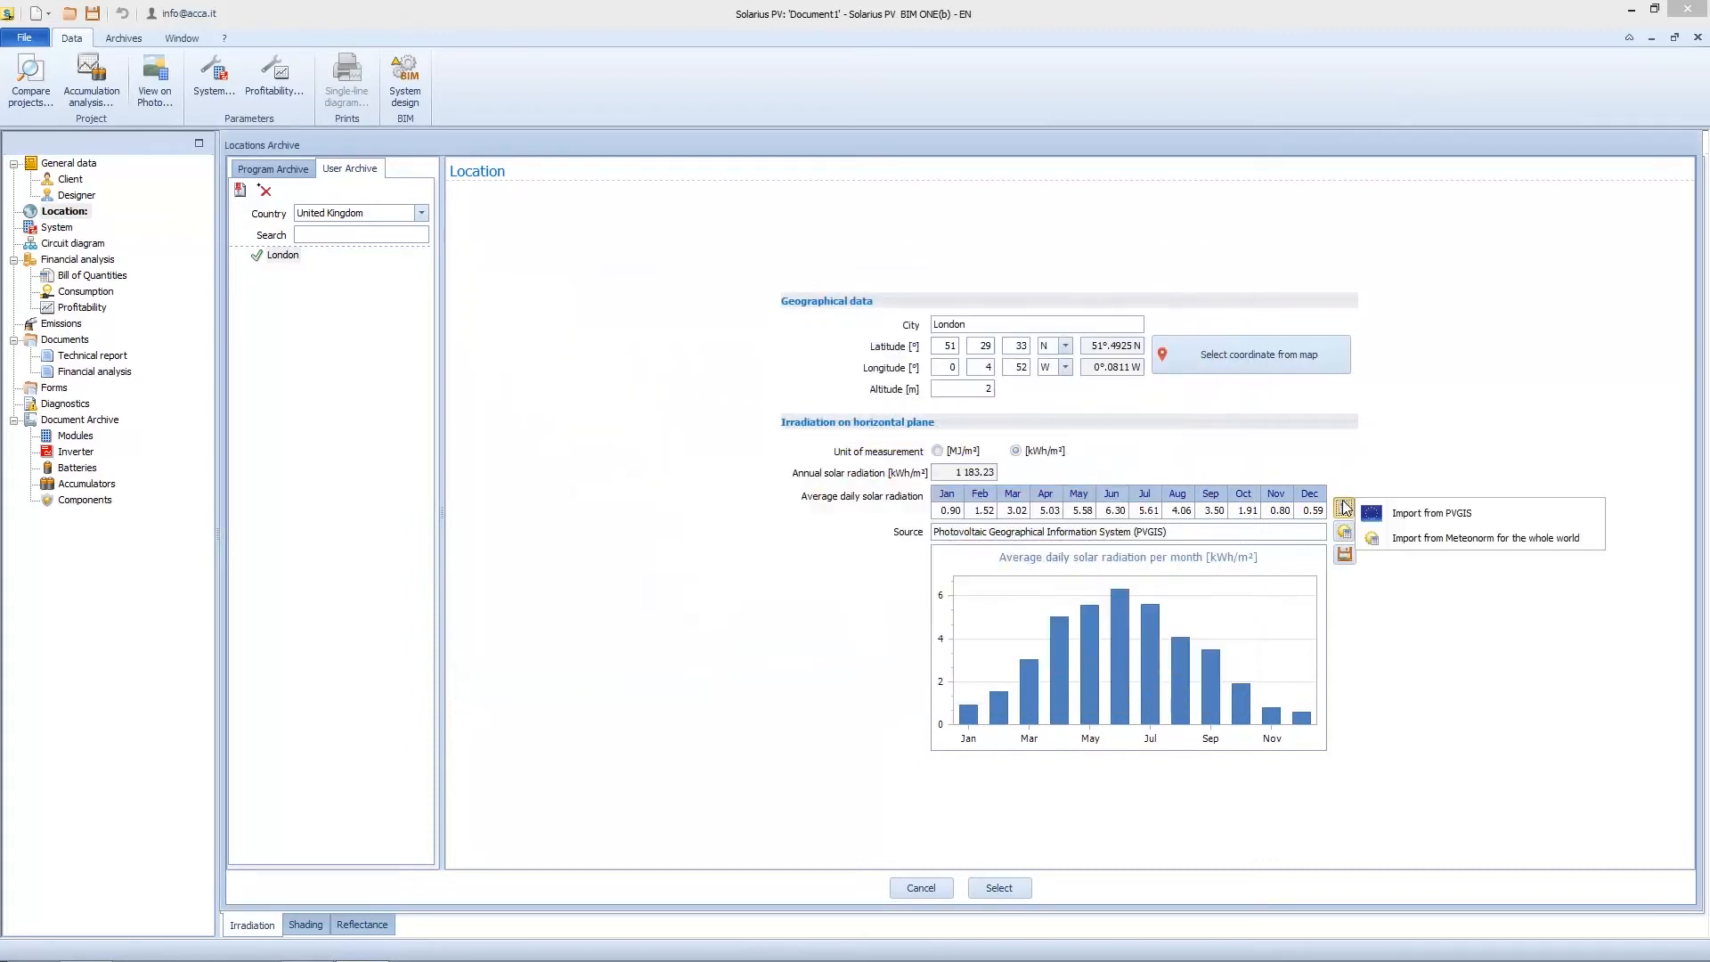
{"action": "mouse_move", "coordinate": [1462, 536]}
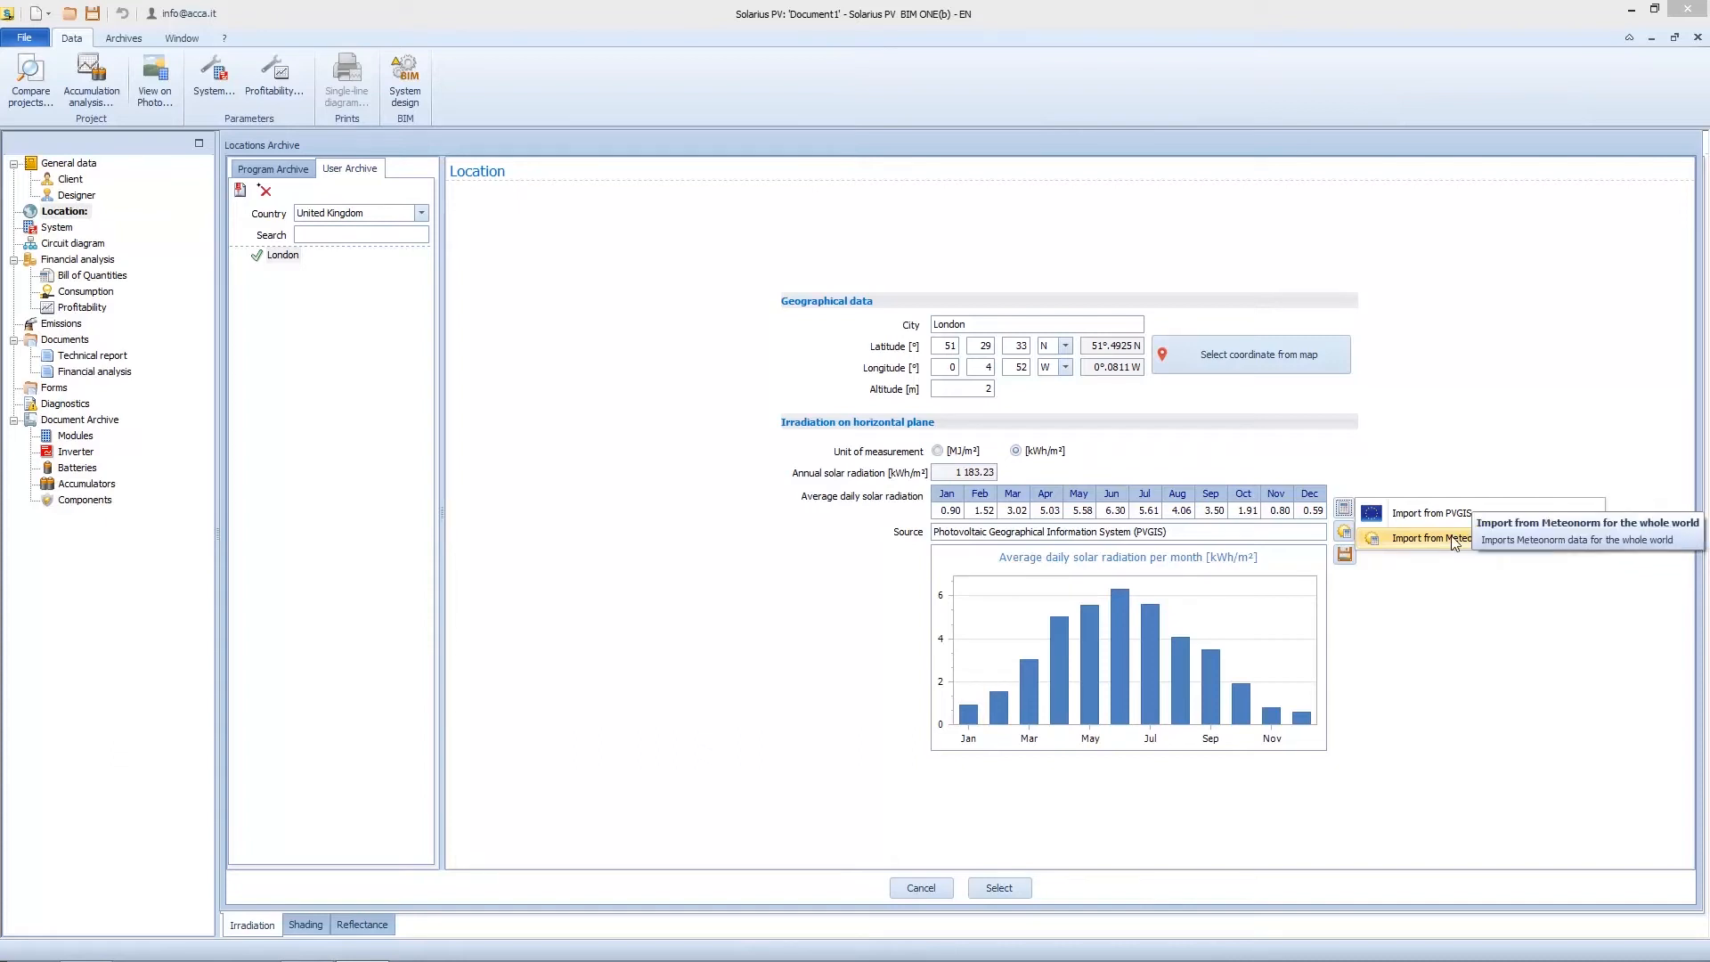
{"action": "mouse_move", "coordinate": [1453, 544]}
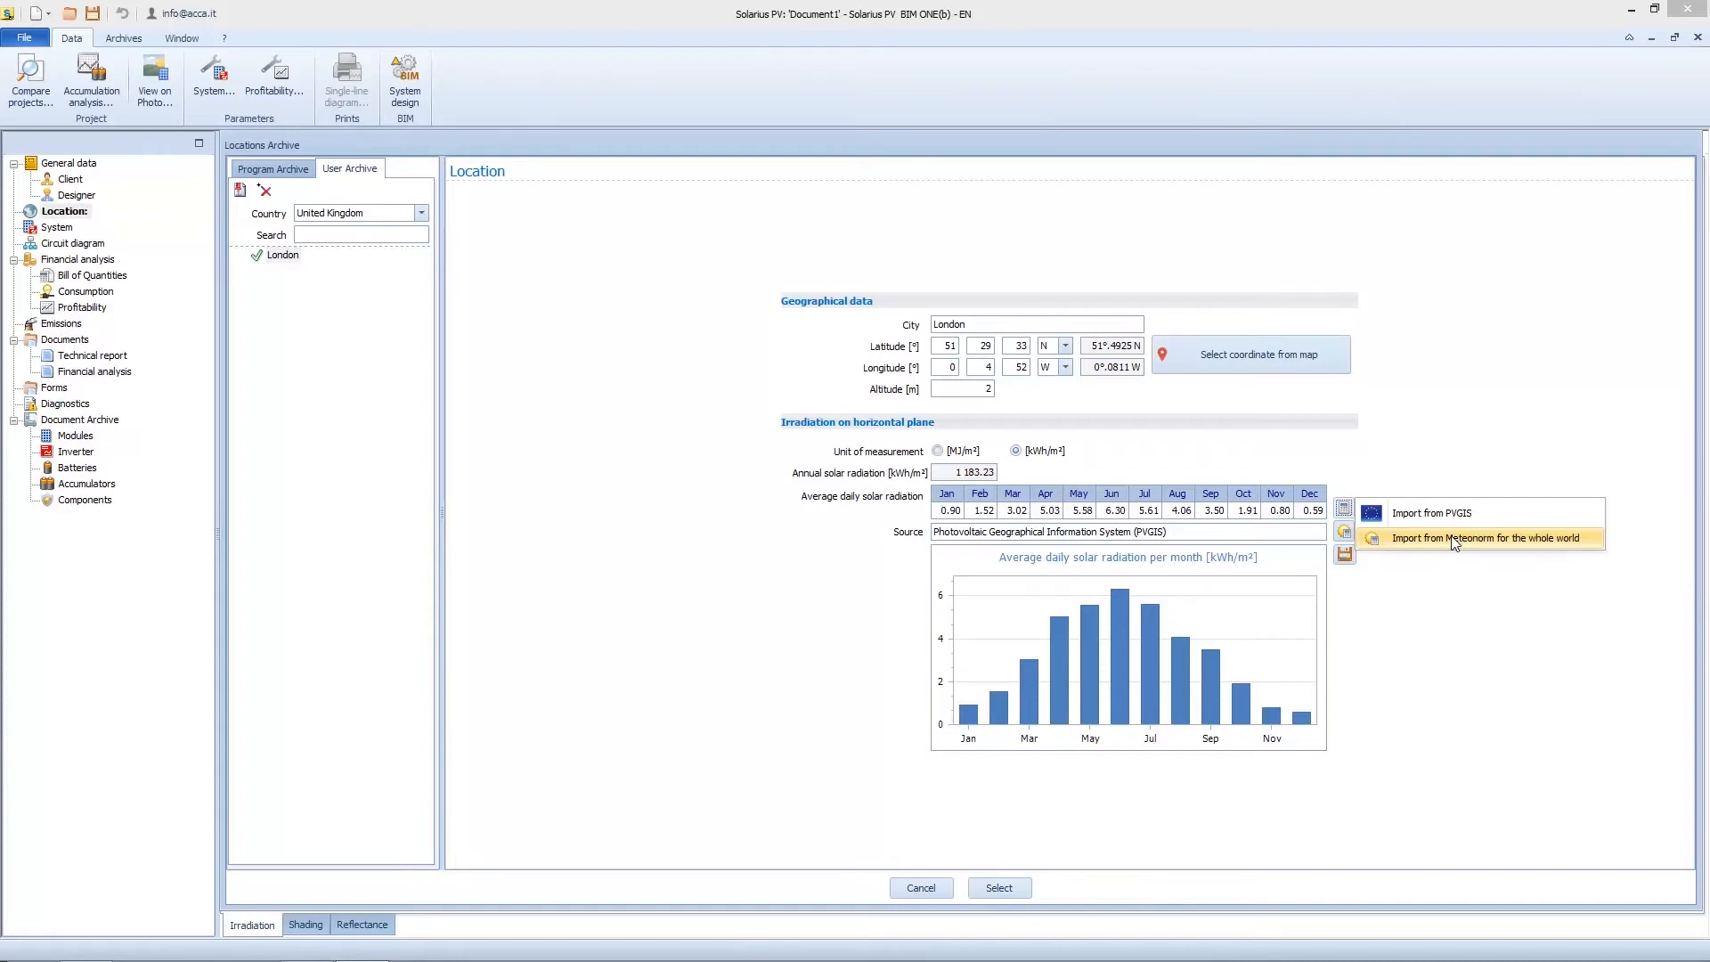
{"action": "left_click", "coordinate": [1464, 537]}
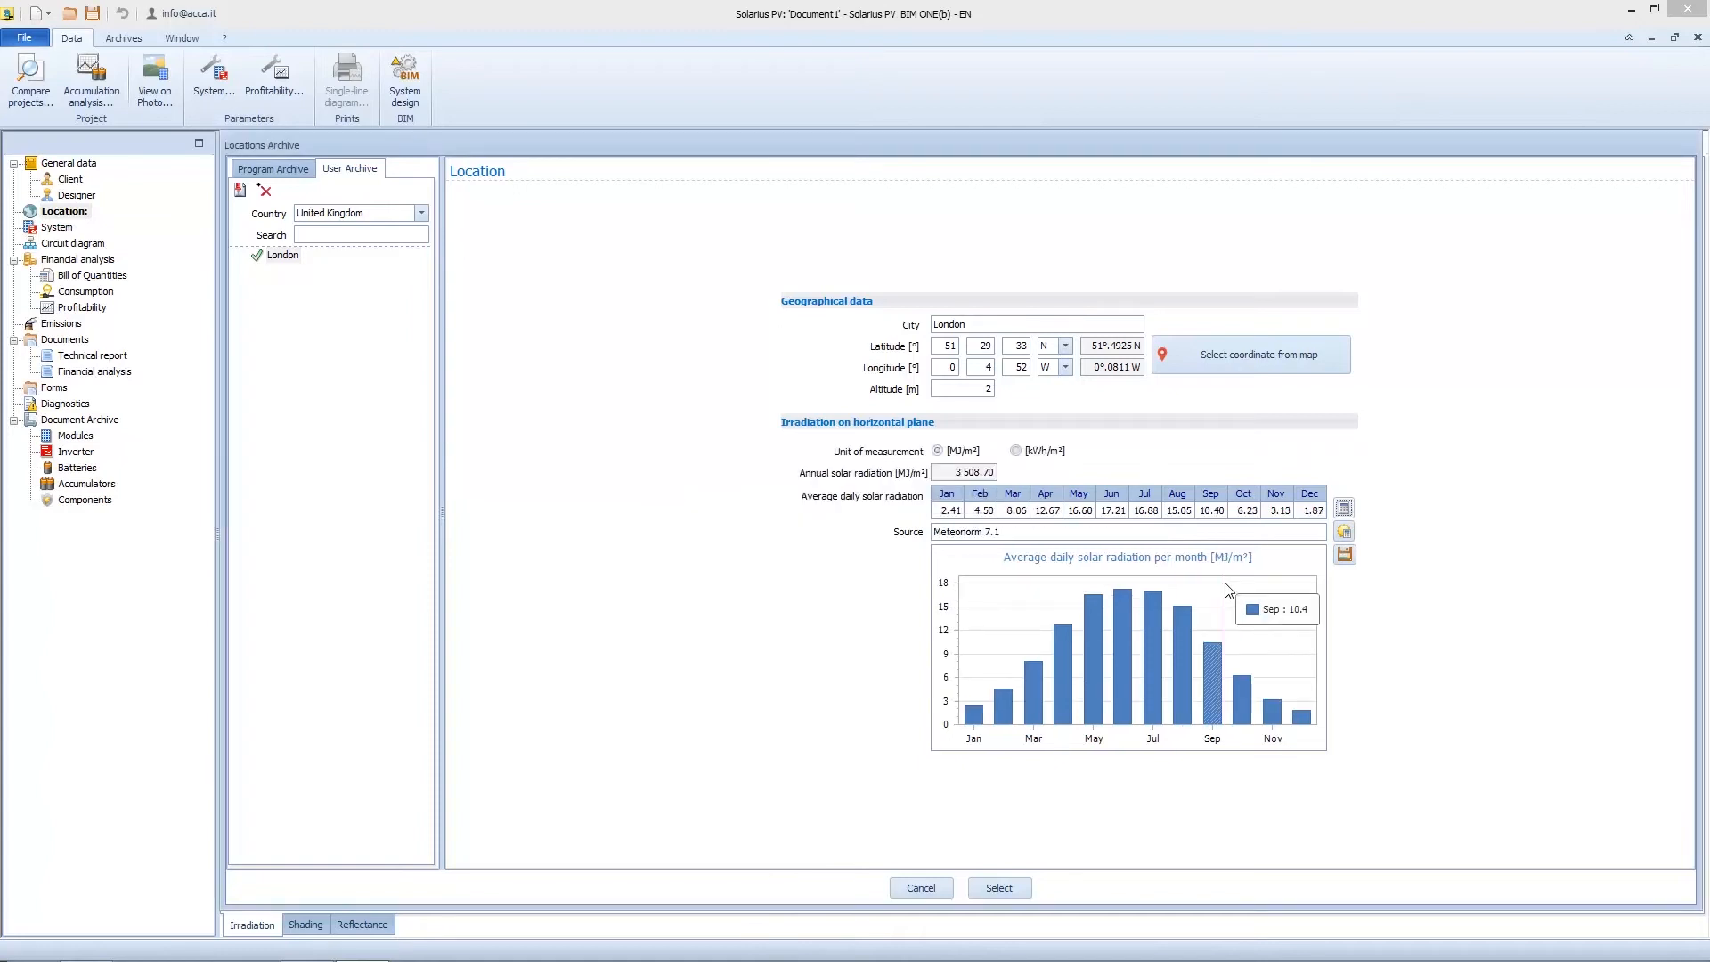
{"action": "mouse_move", "coordinate": [1233, 579]}
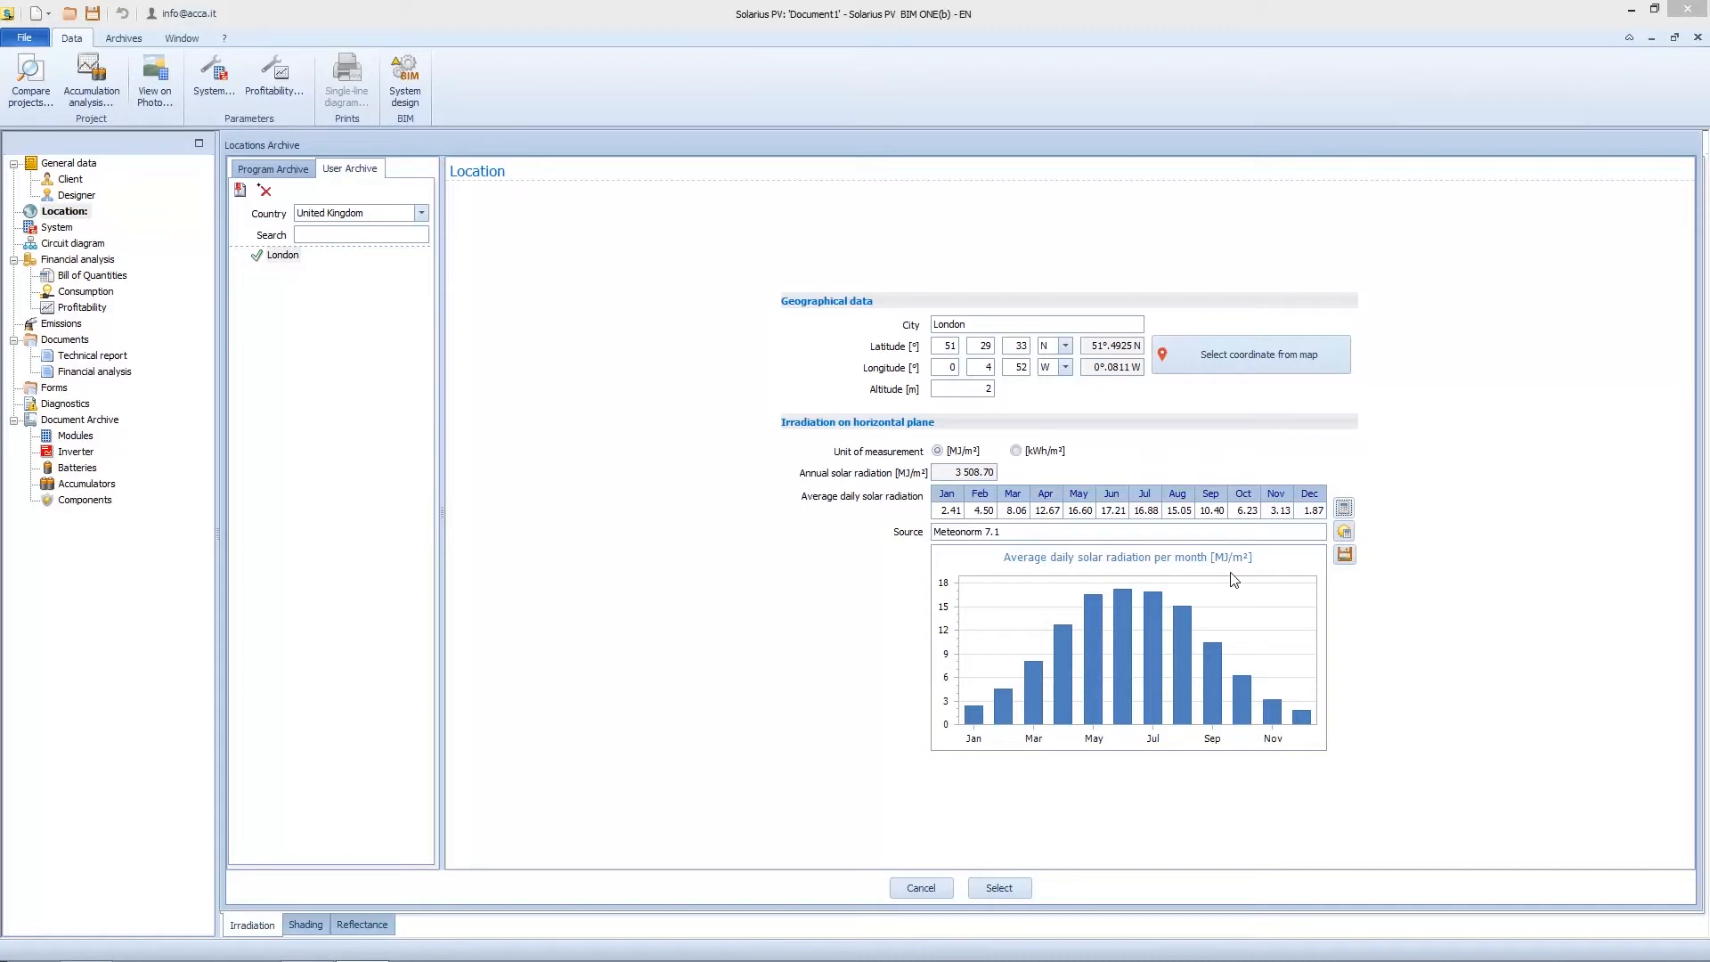
{"action": "mouse_move", "coordinate": [1146, 492]}
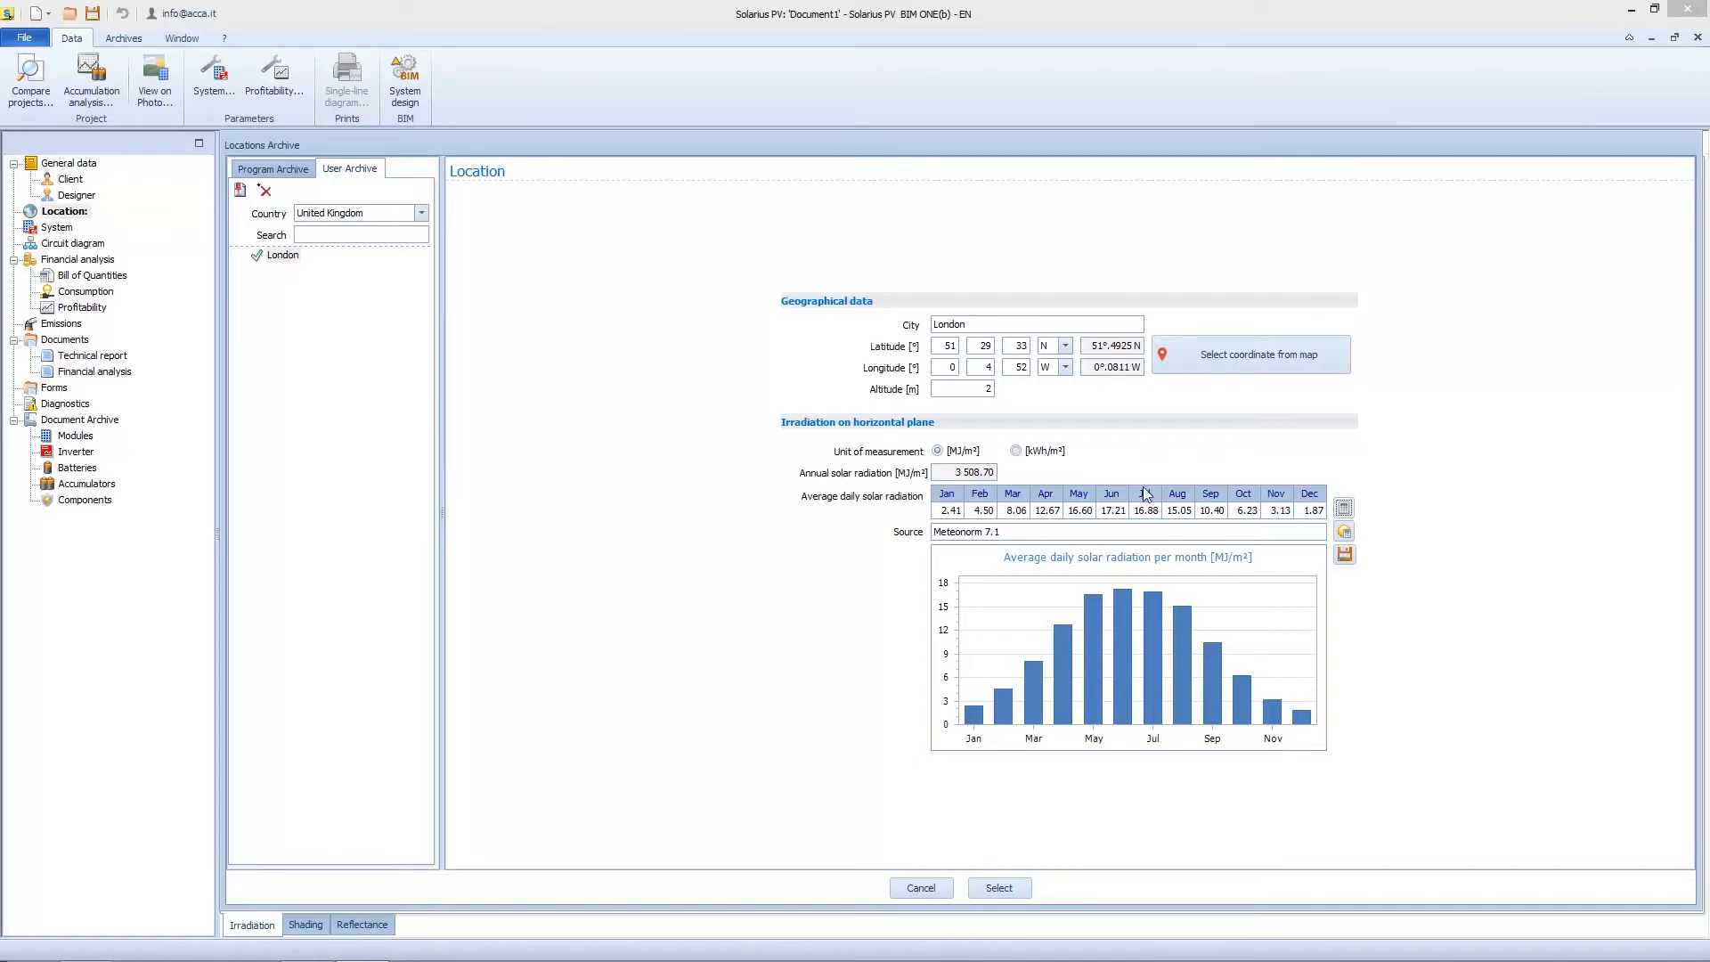
{"action": "left_click", "coordinate": [1016, 451]}
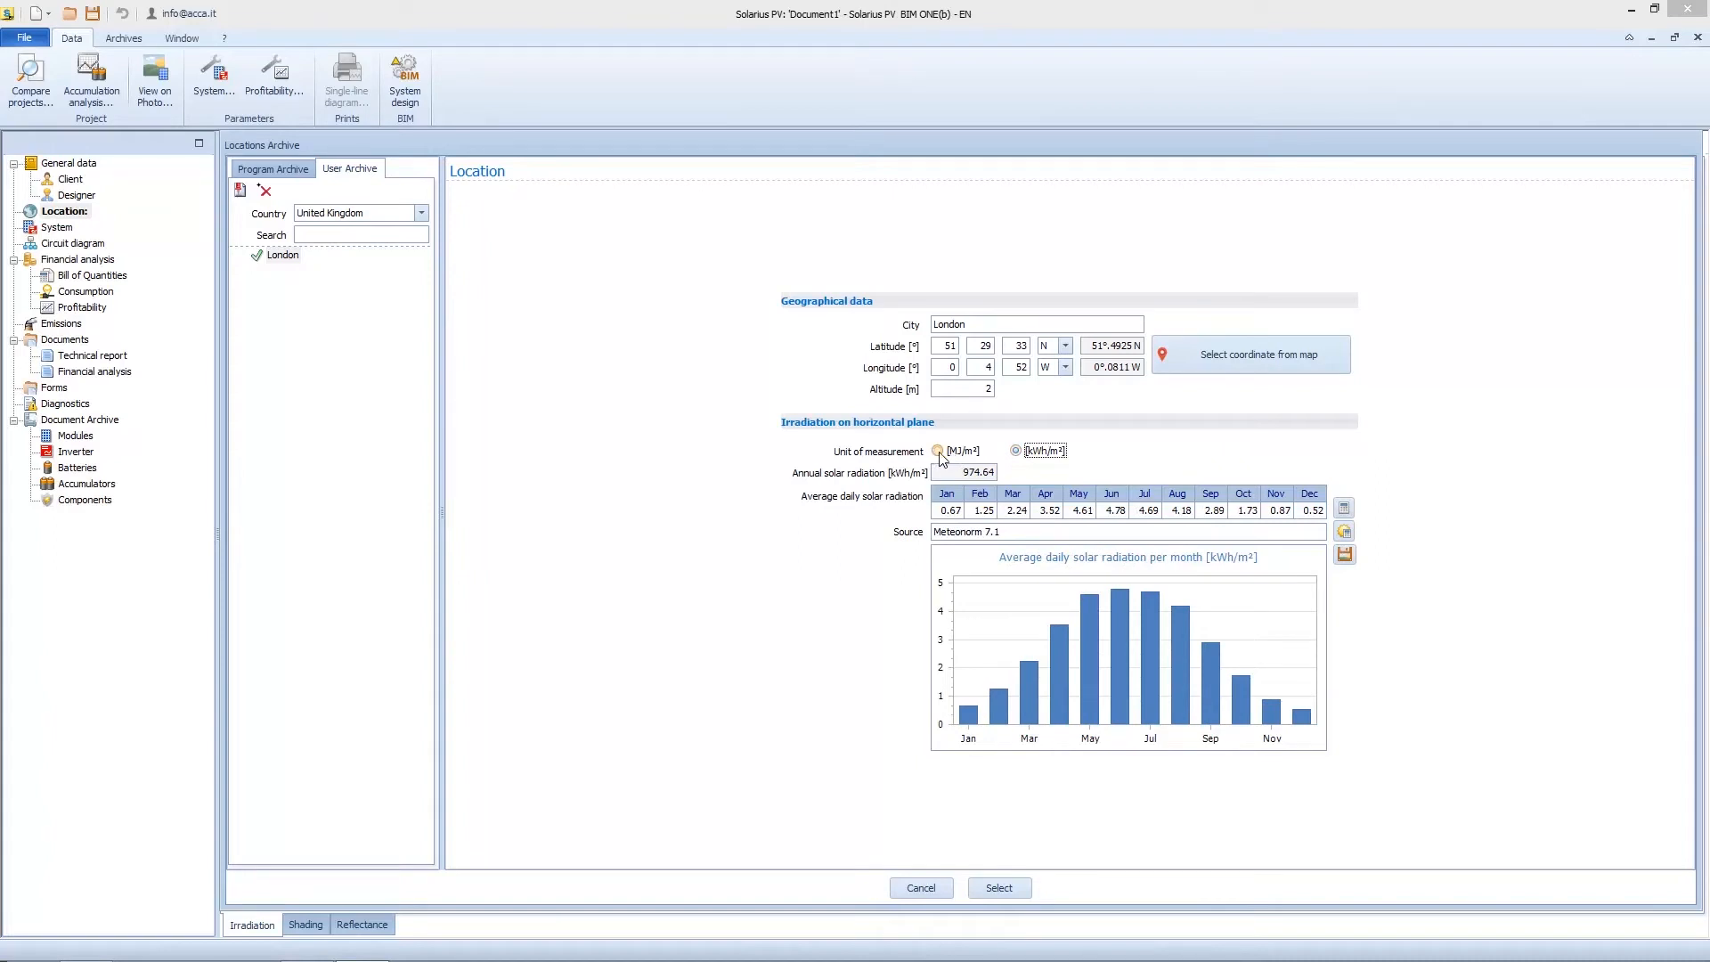
{"action": "left_click", "coordinate": [938, 451]}
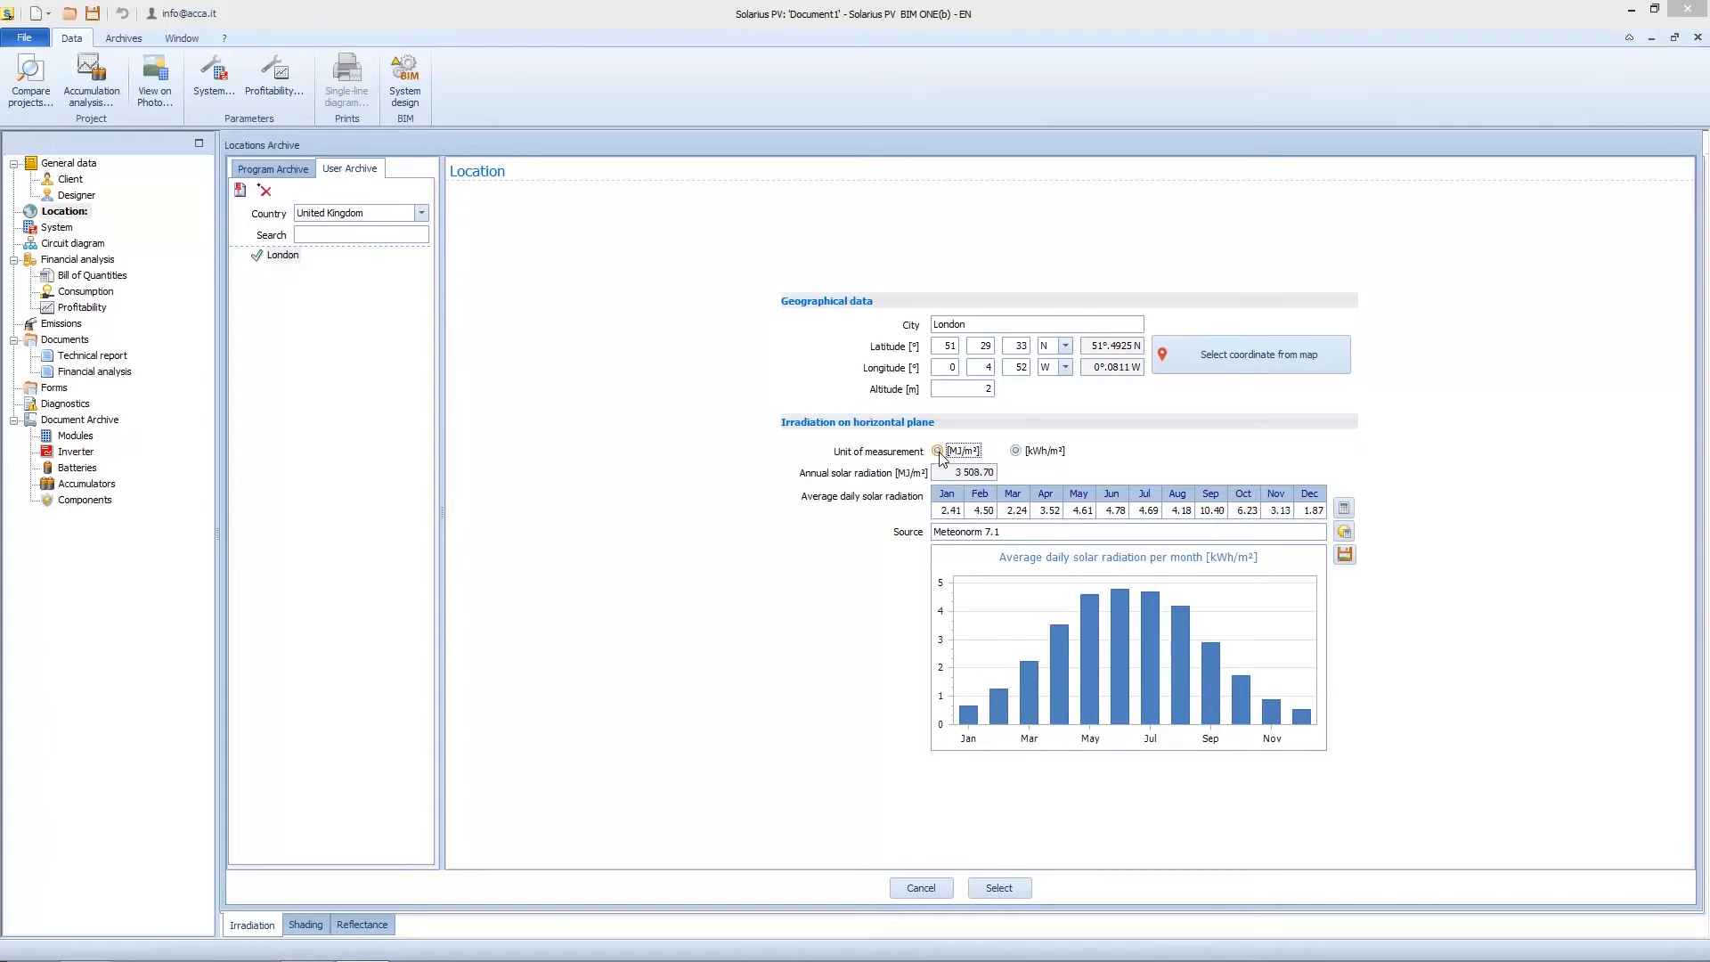
{"action": "left_click", "coordinate": [937, 450]}
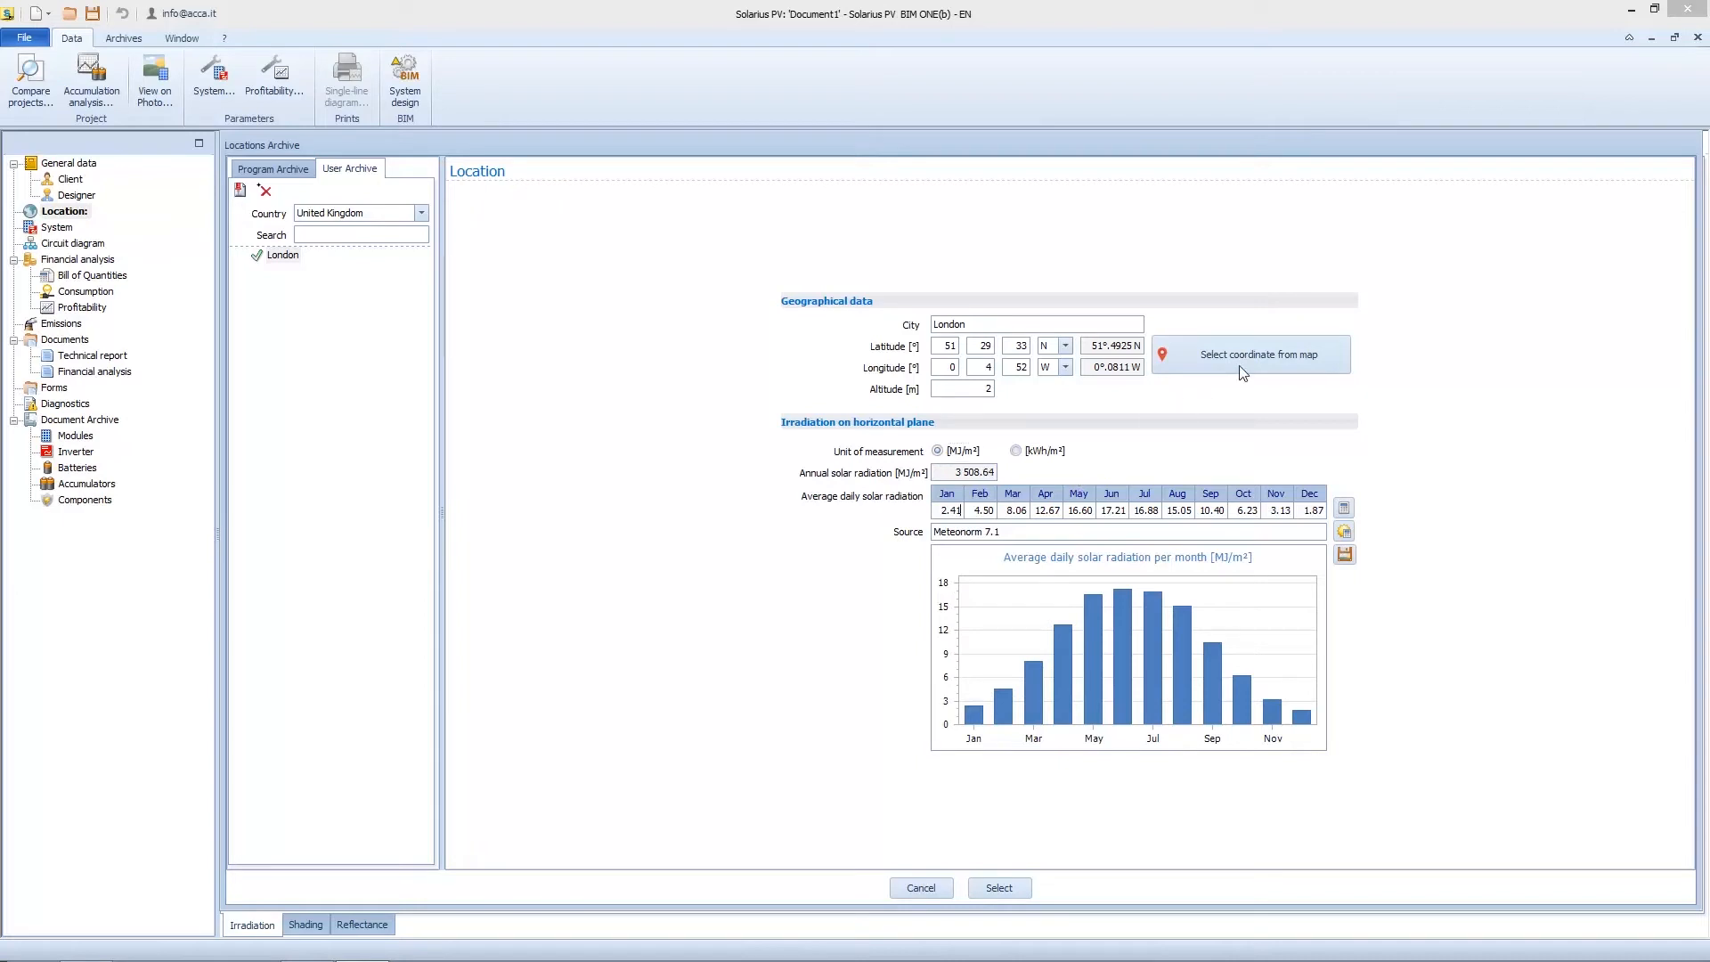
{"action": "mouse_move", "coordinate": [1345, 533]}
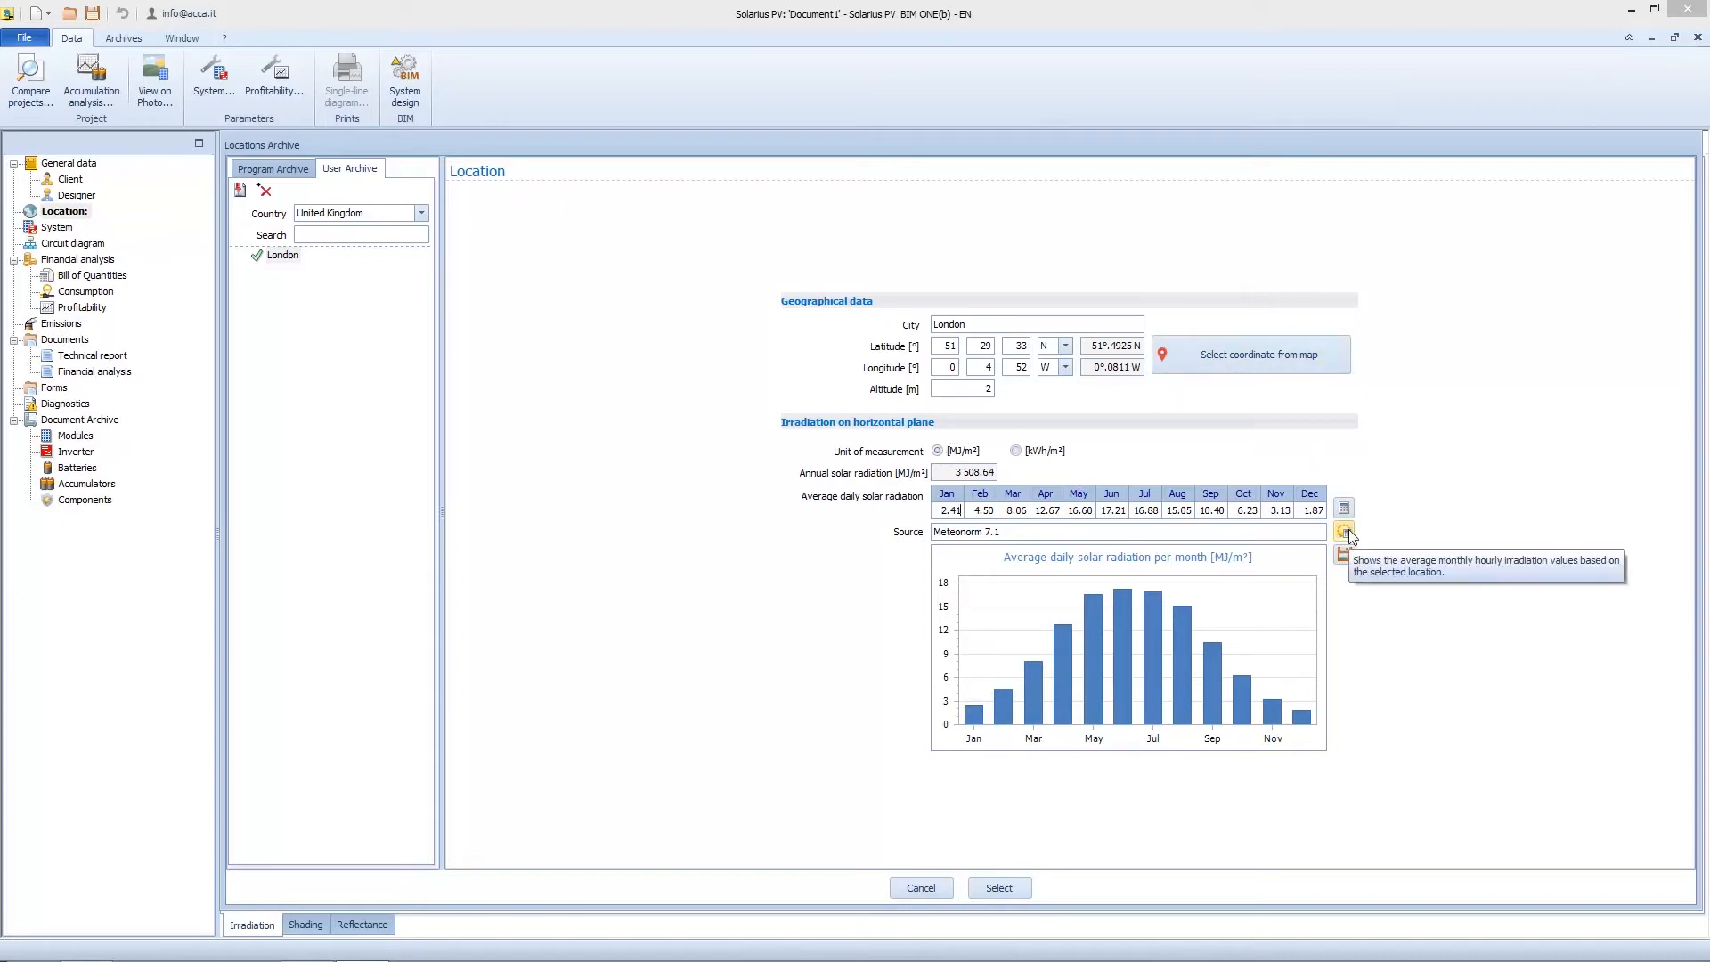
Open the hourly irradiation breakdown, chart October monthly, then return to the table.
{"action": "left_click", "coordinate": [1344, 531]}
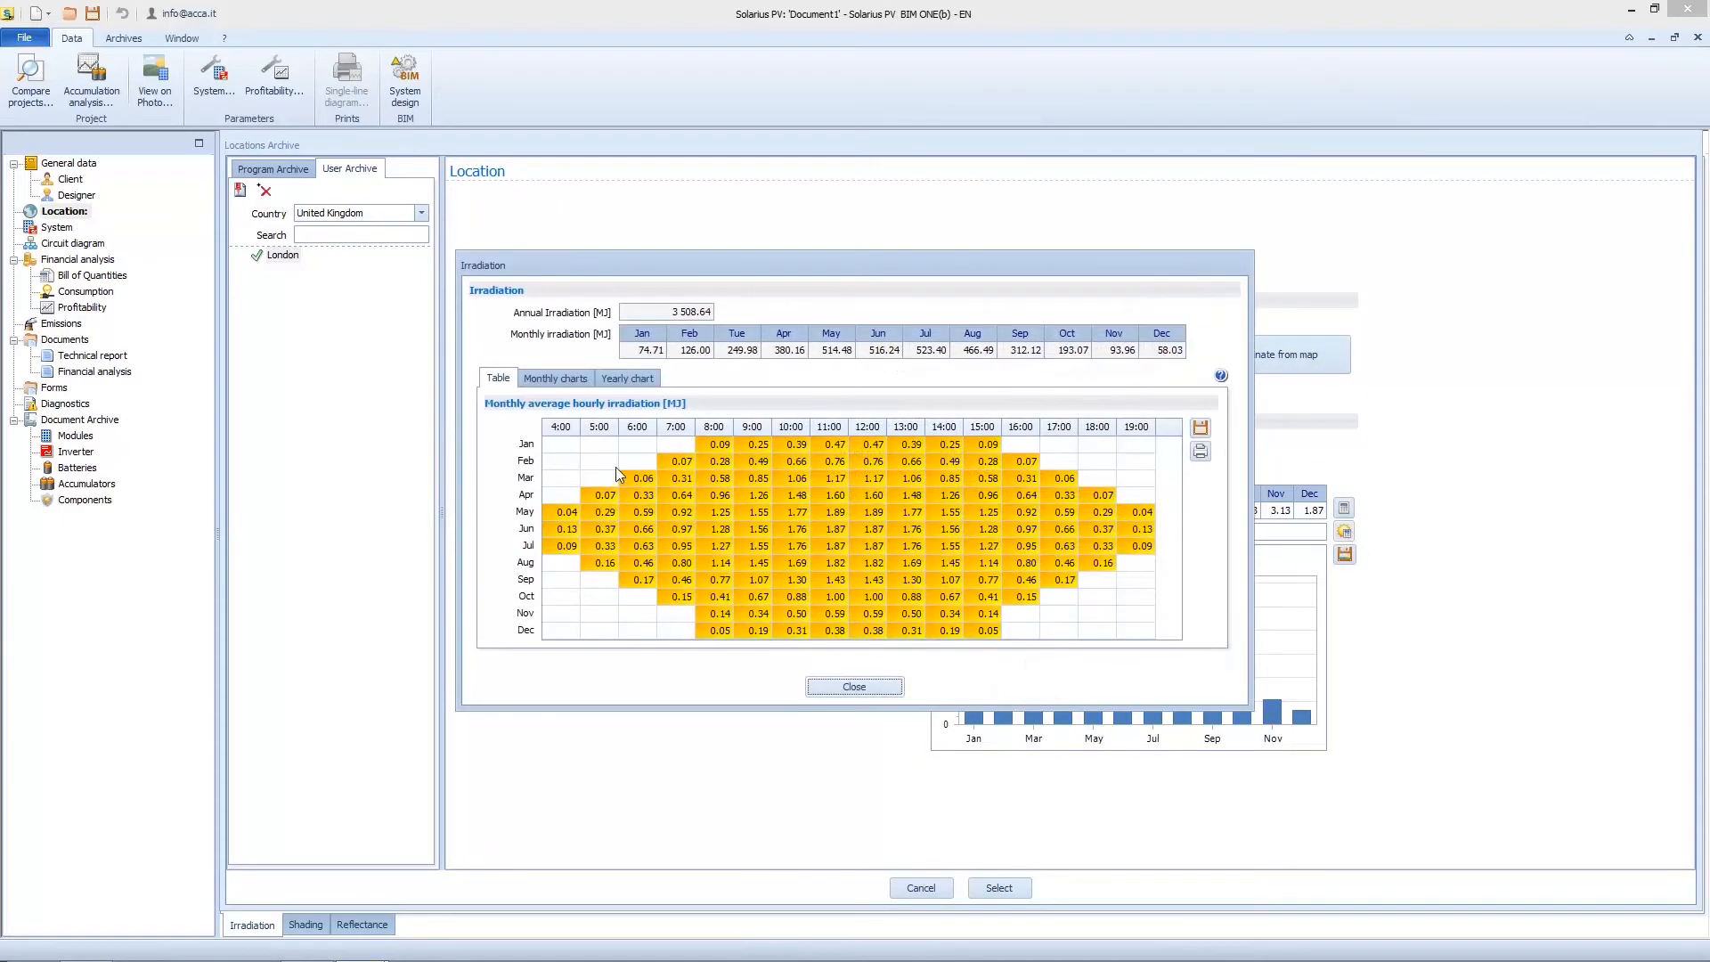
{"action": "mouse_move", "coordinate": [600, 443]}
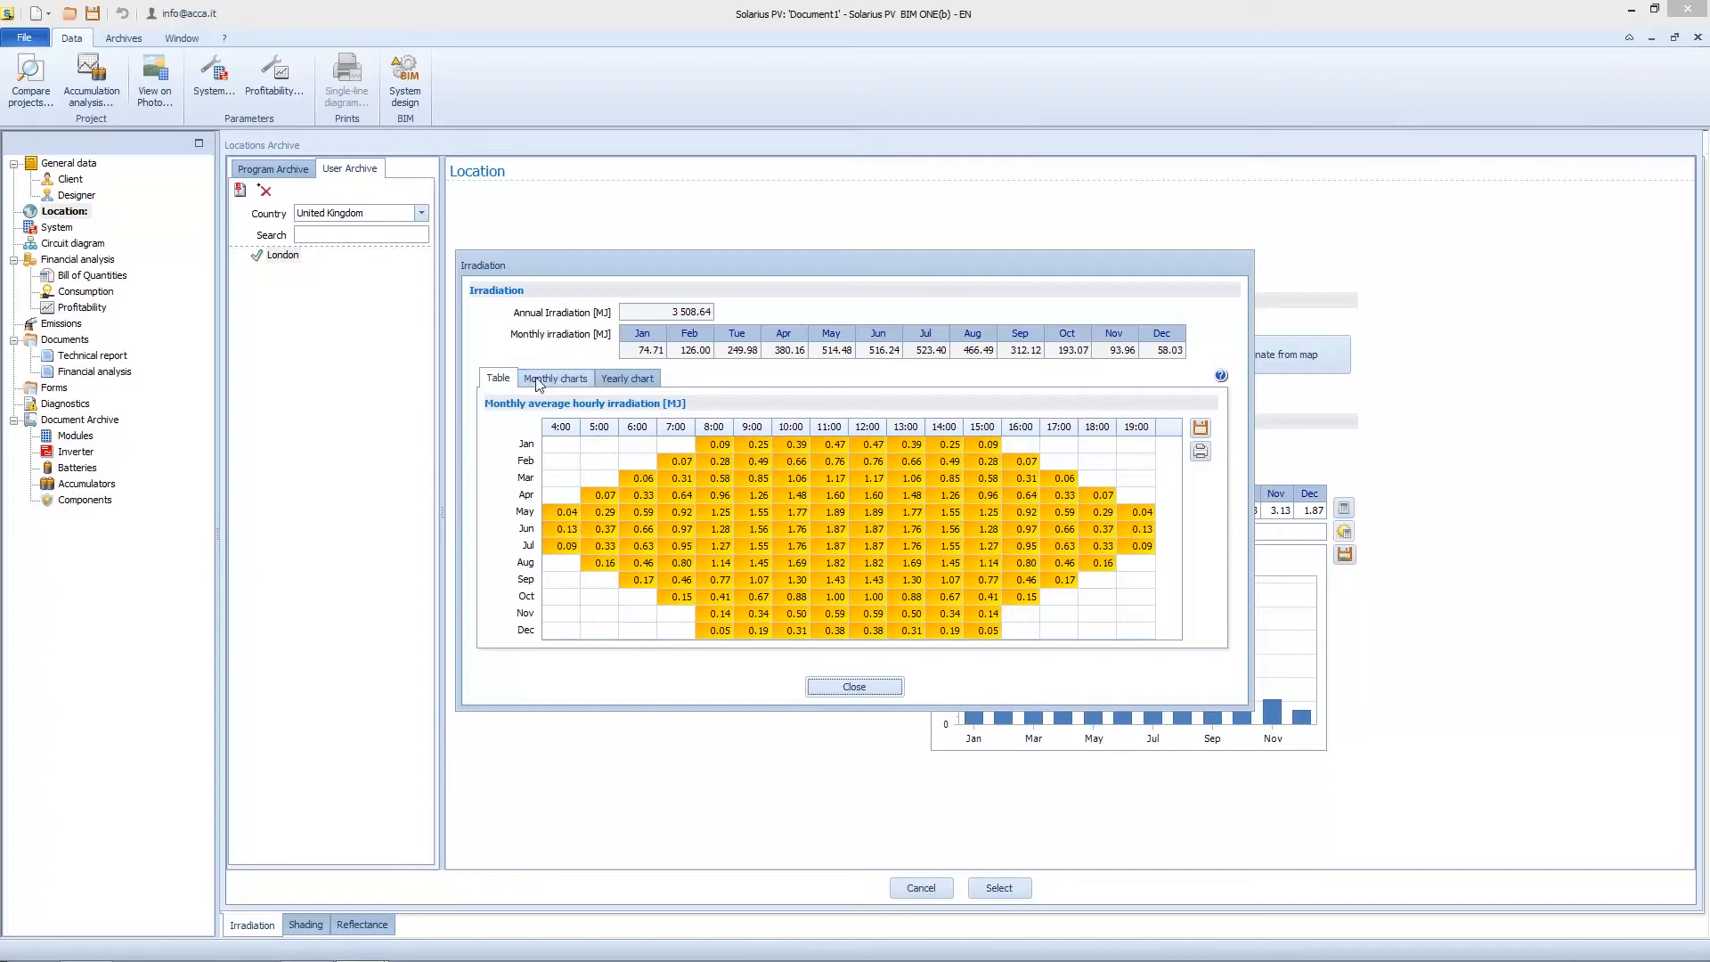
{"action": "left_click", "coordinate": [554, 378]}
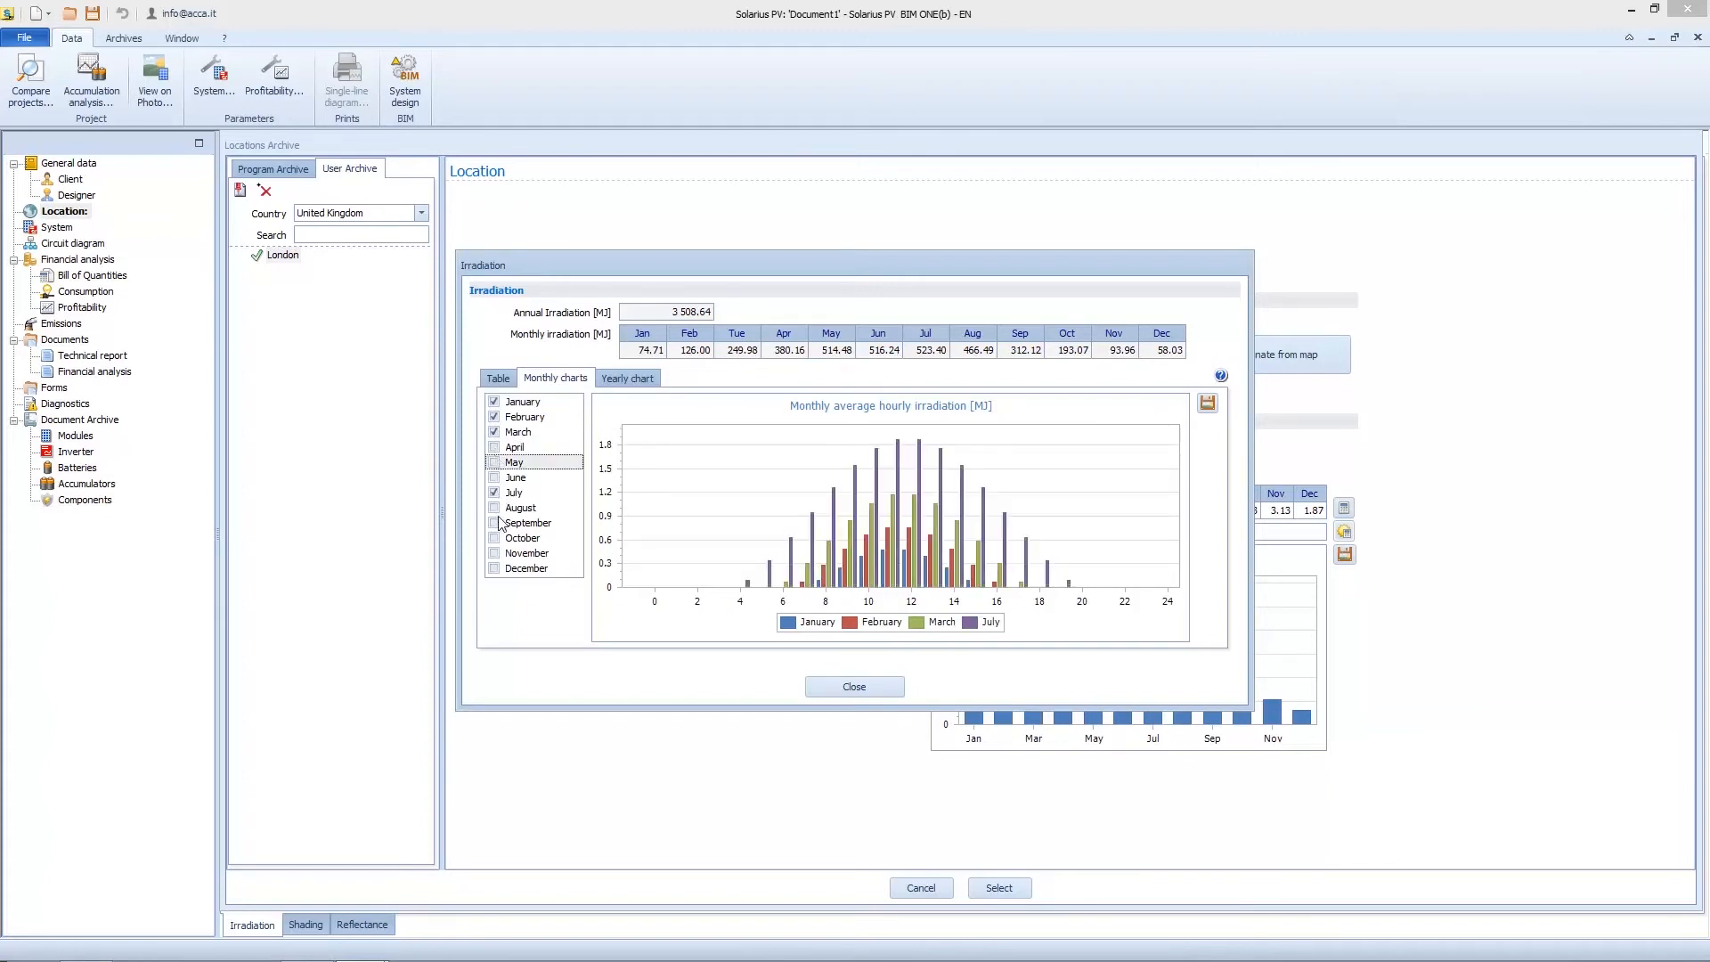
{"action": "left_click", "coordinate": [628, 377]}
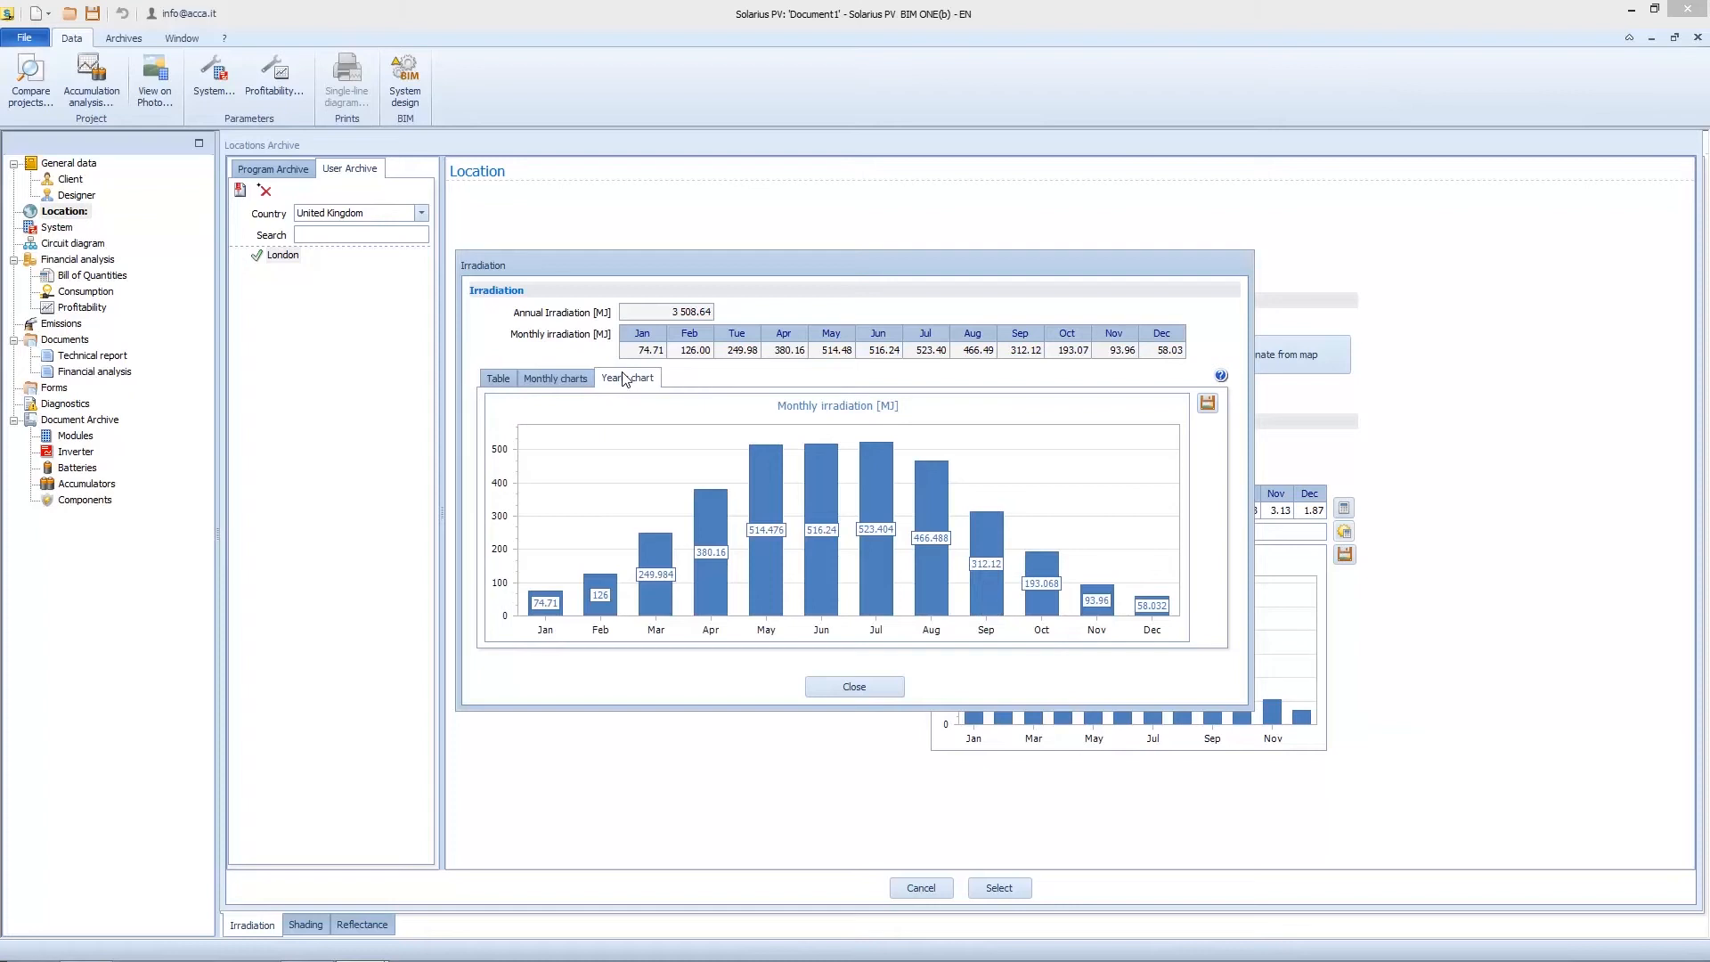
{"action": "left_click", "coordinate": [554, 378]}
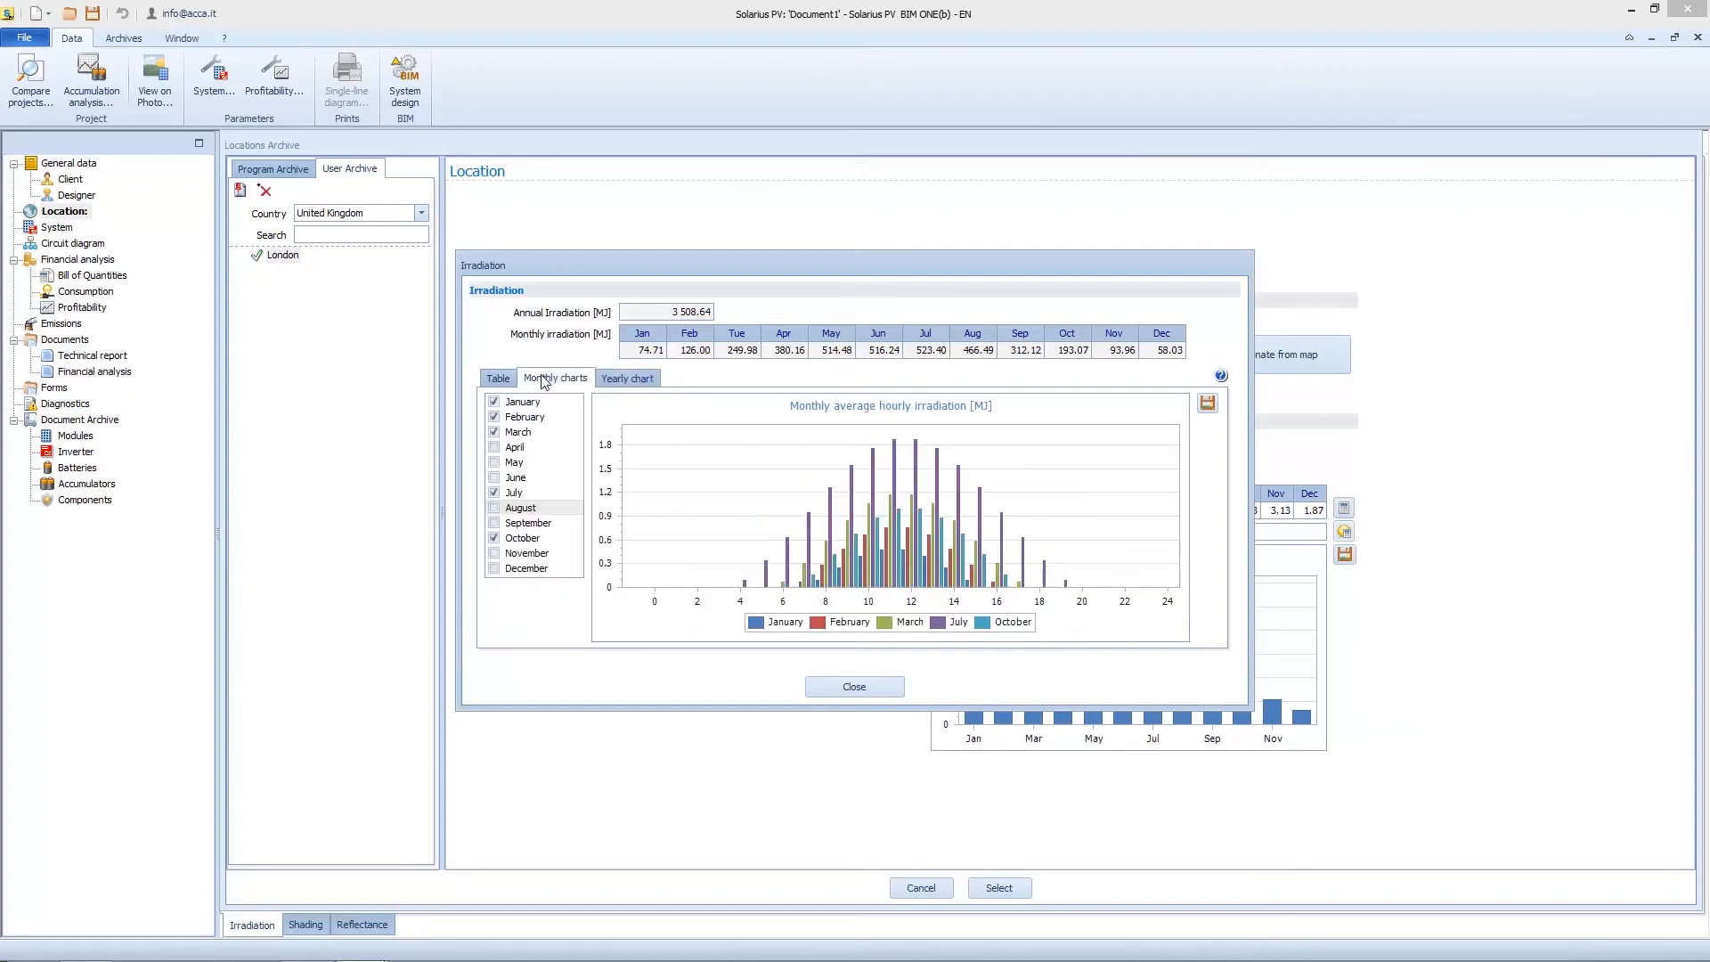
{"action": "left_click", "coordinate": [497, 379]}
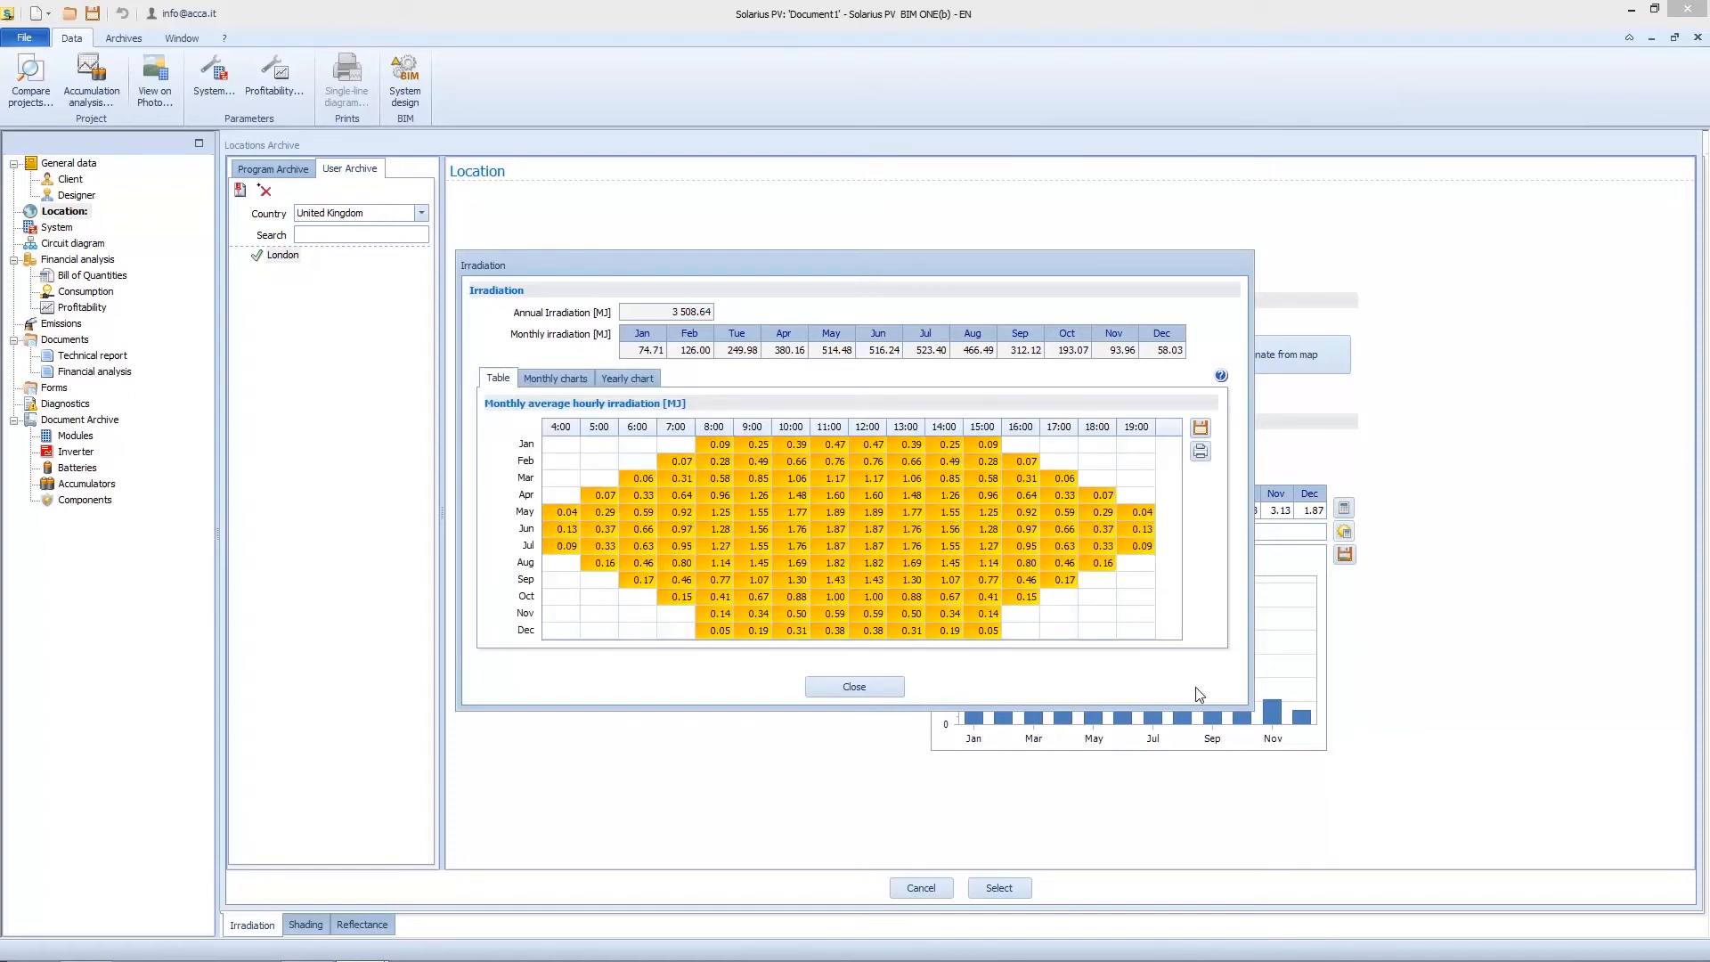
{"action": "mouse_move", "coordinate": [845, 526]}
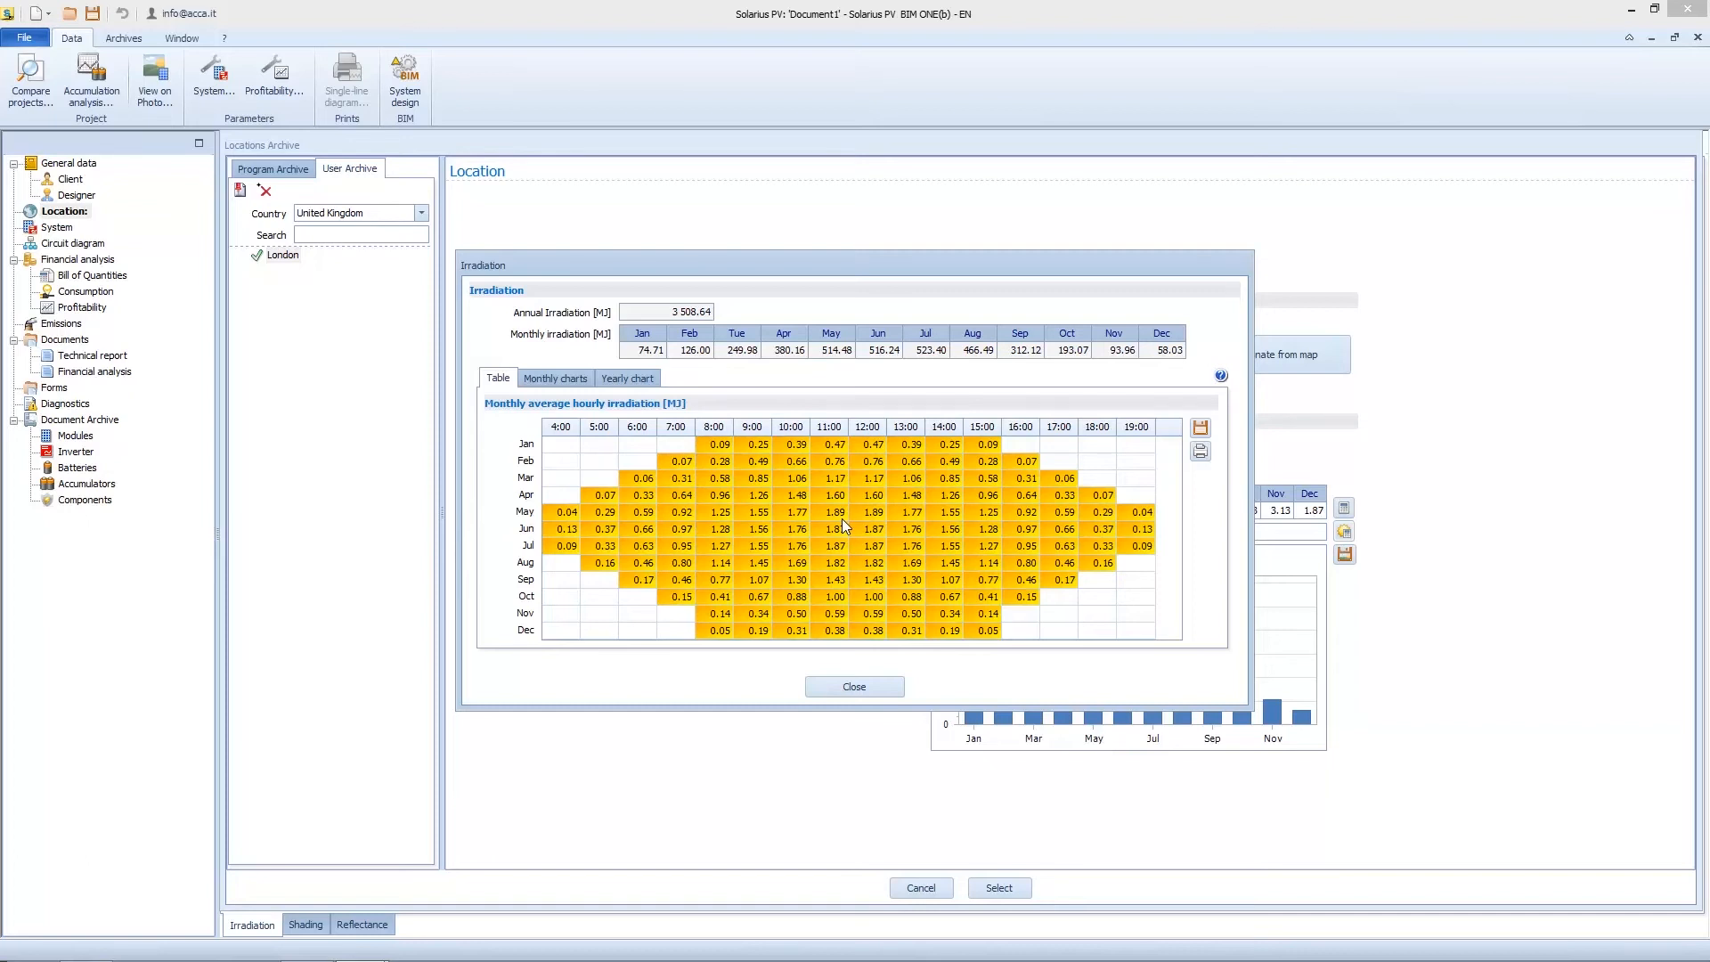
{"action": "mouse_move", "coordinate": [804, 446]}
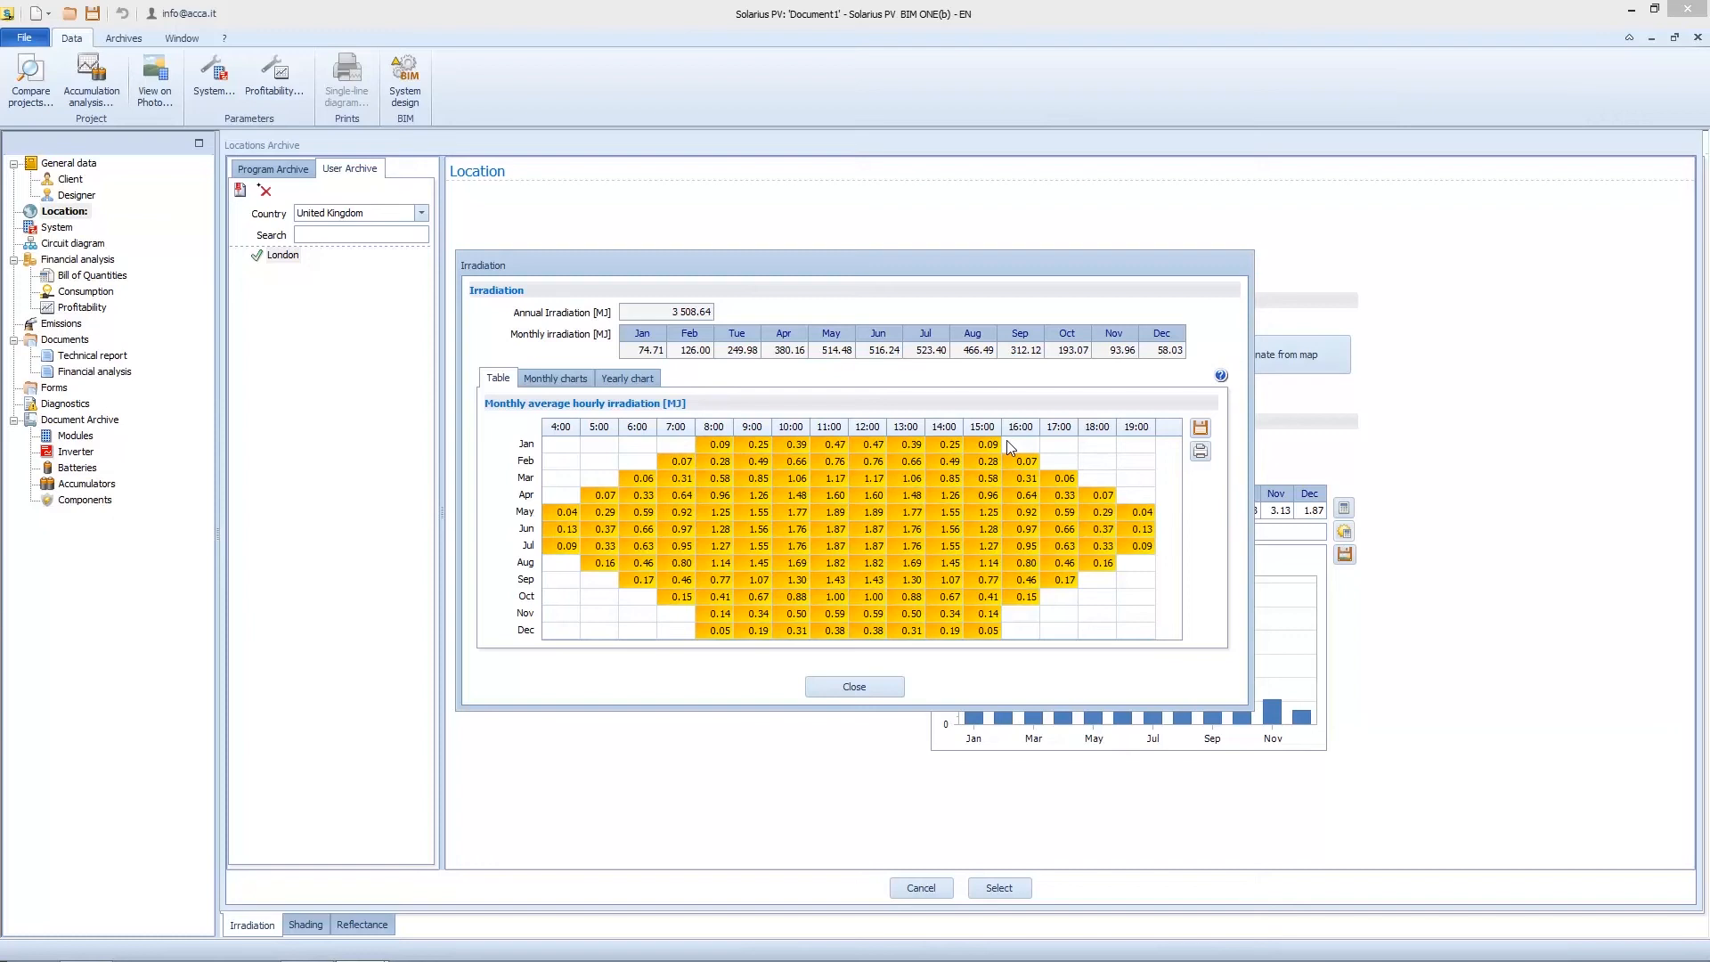
{"action": "mouse_move", "coordinate": [855, 686]}
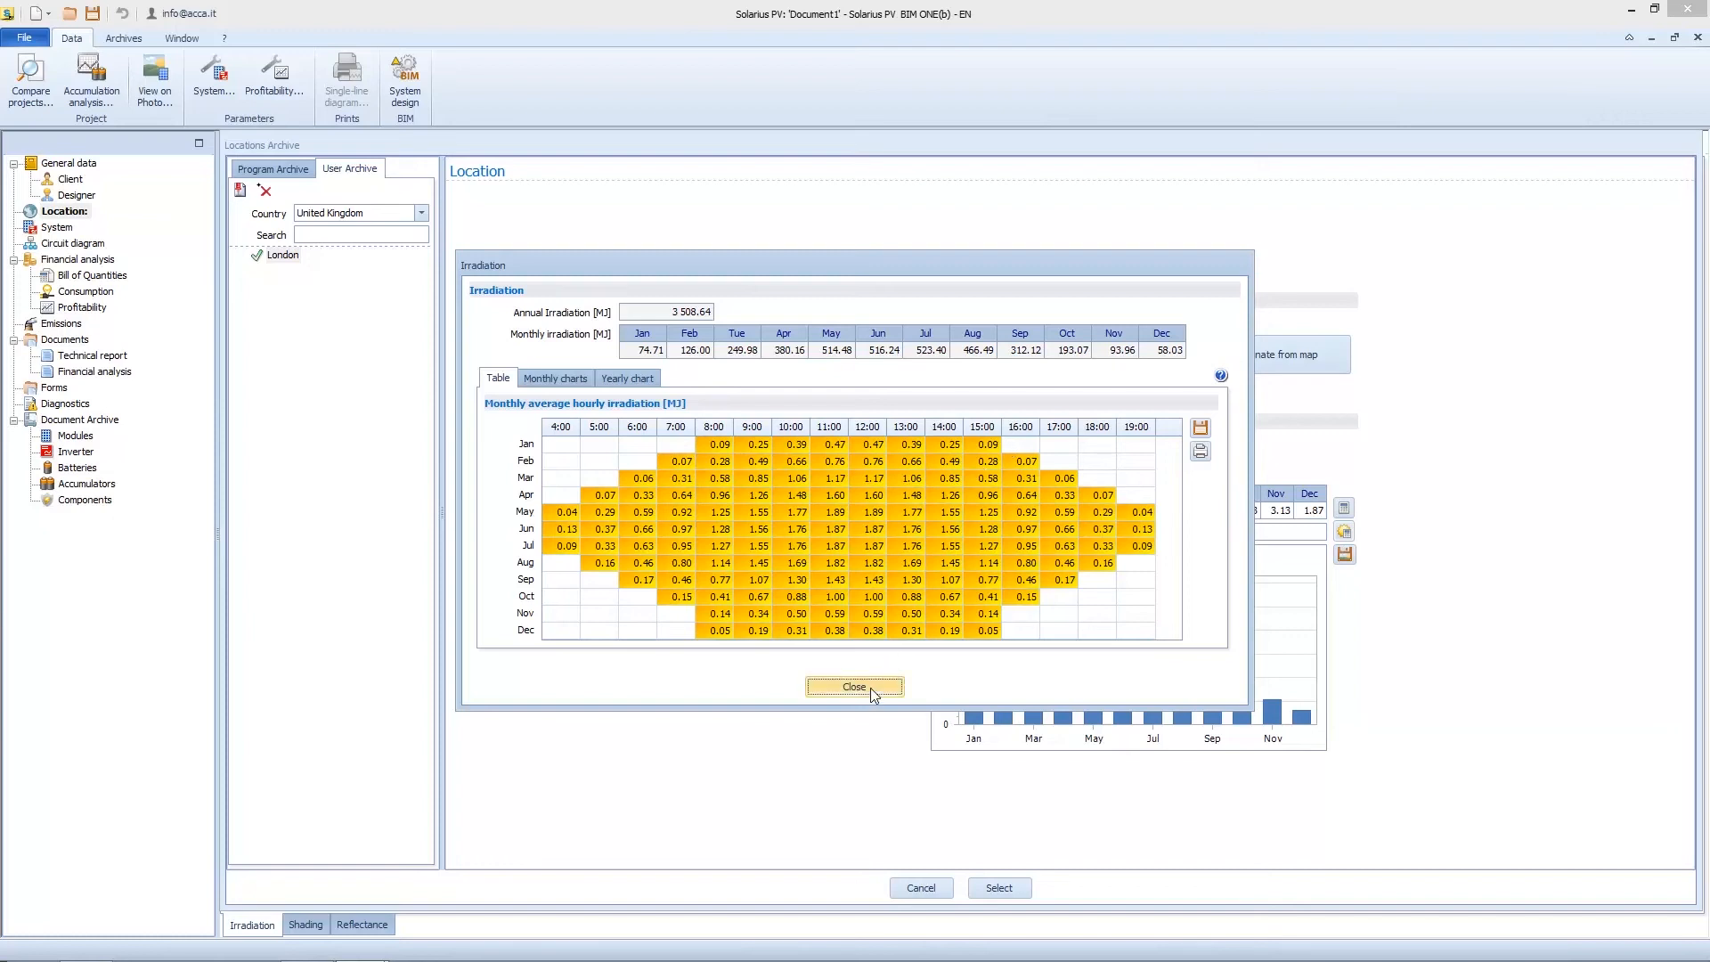
Close the Irradiation dialog.
{"action": "left_click", "coordinate": [854, 686]}
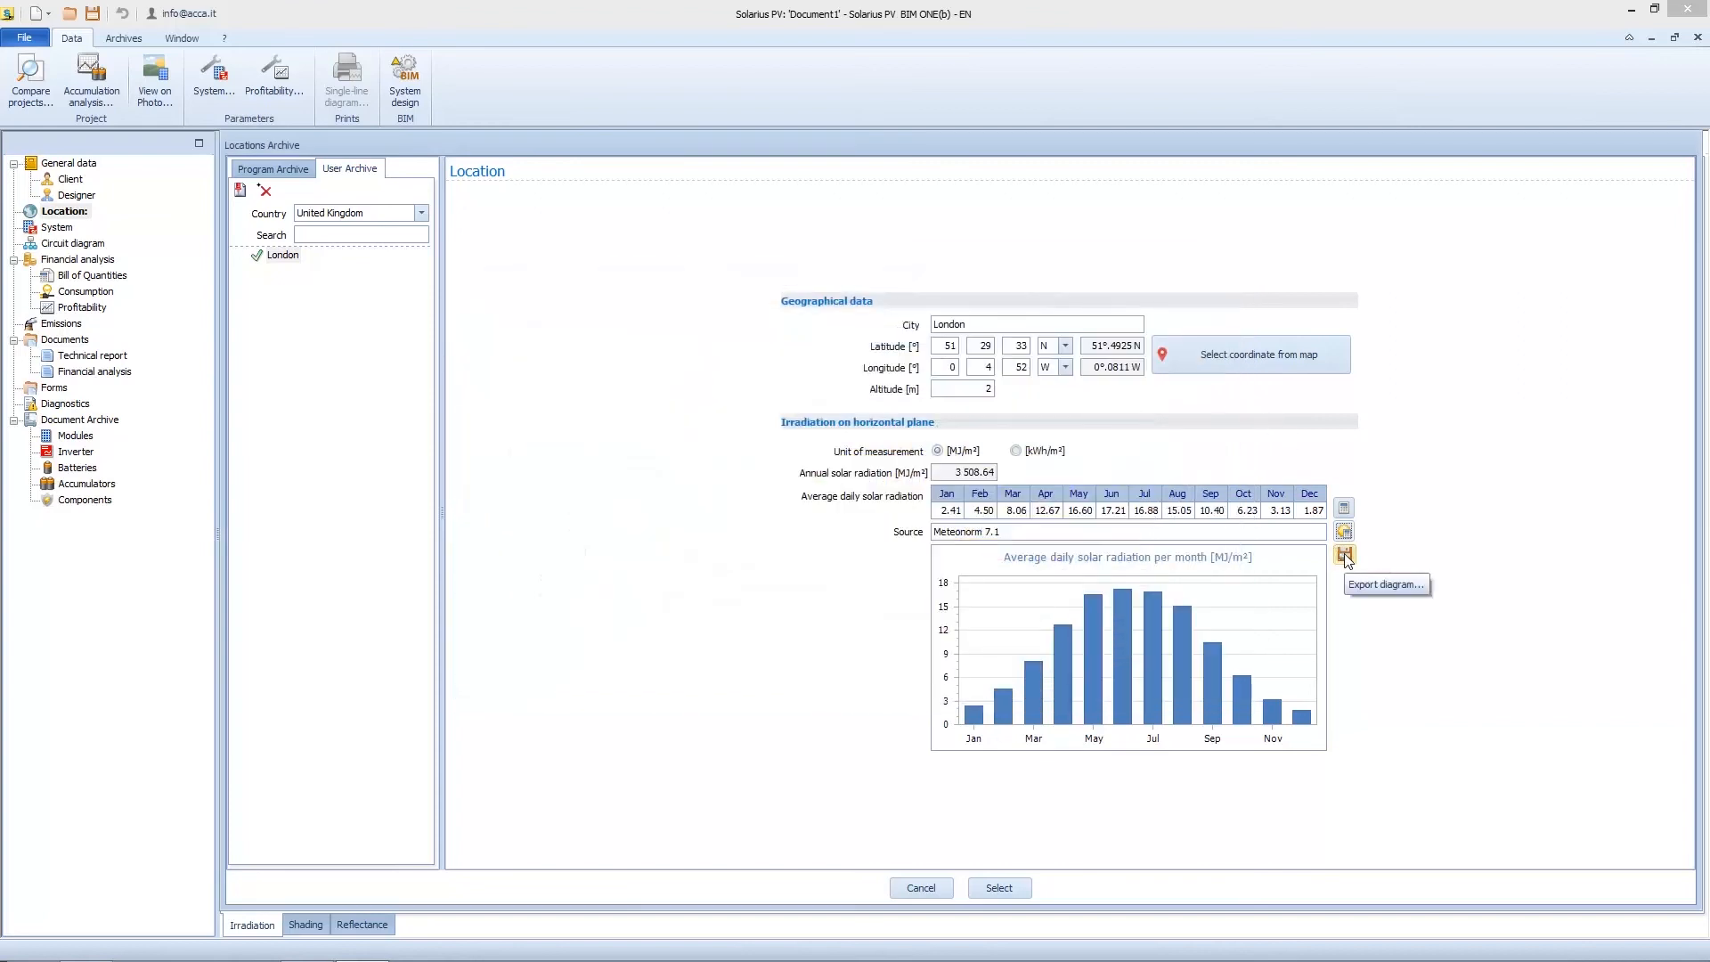
{"action": "mouse_move", "coordinate": [1402, 597]}
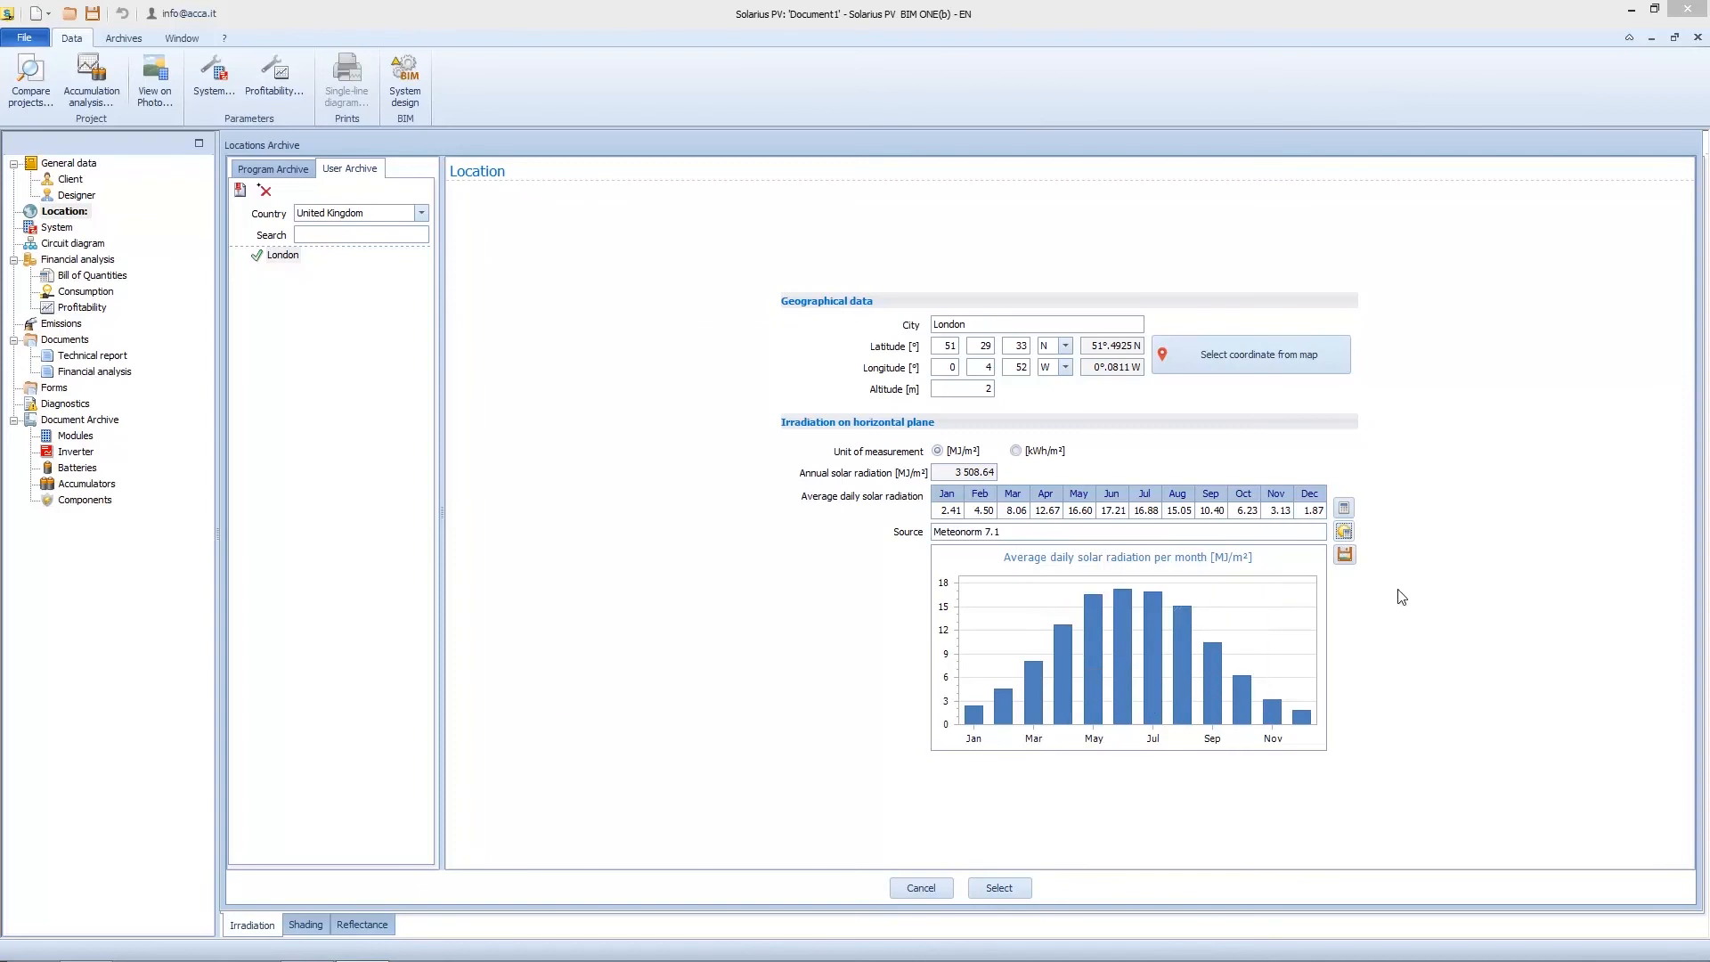
{"action": "mouse_move", "coordinate": [1378, 607]}
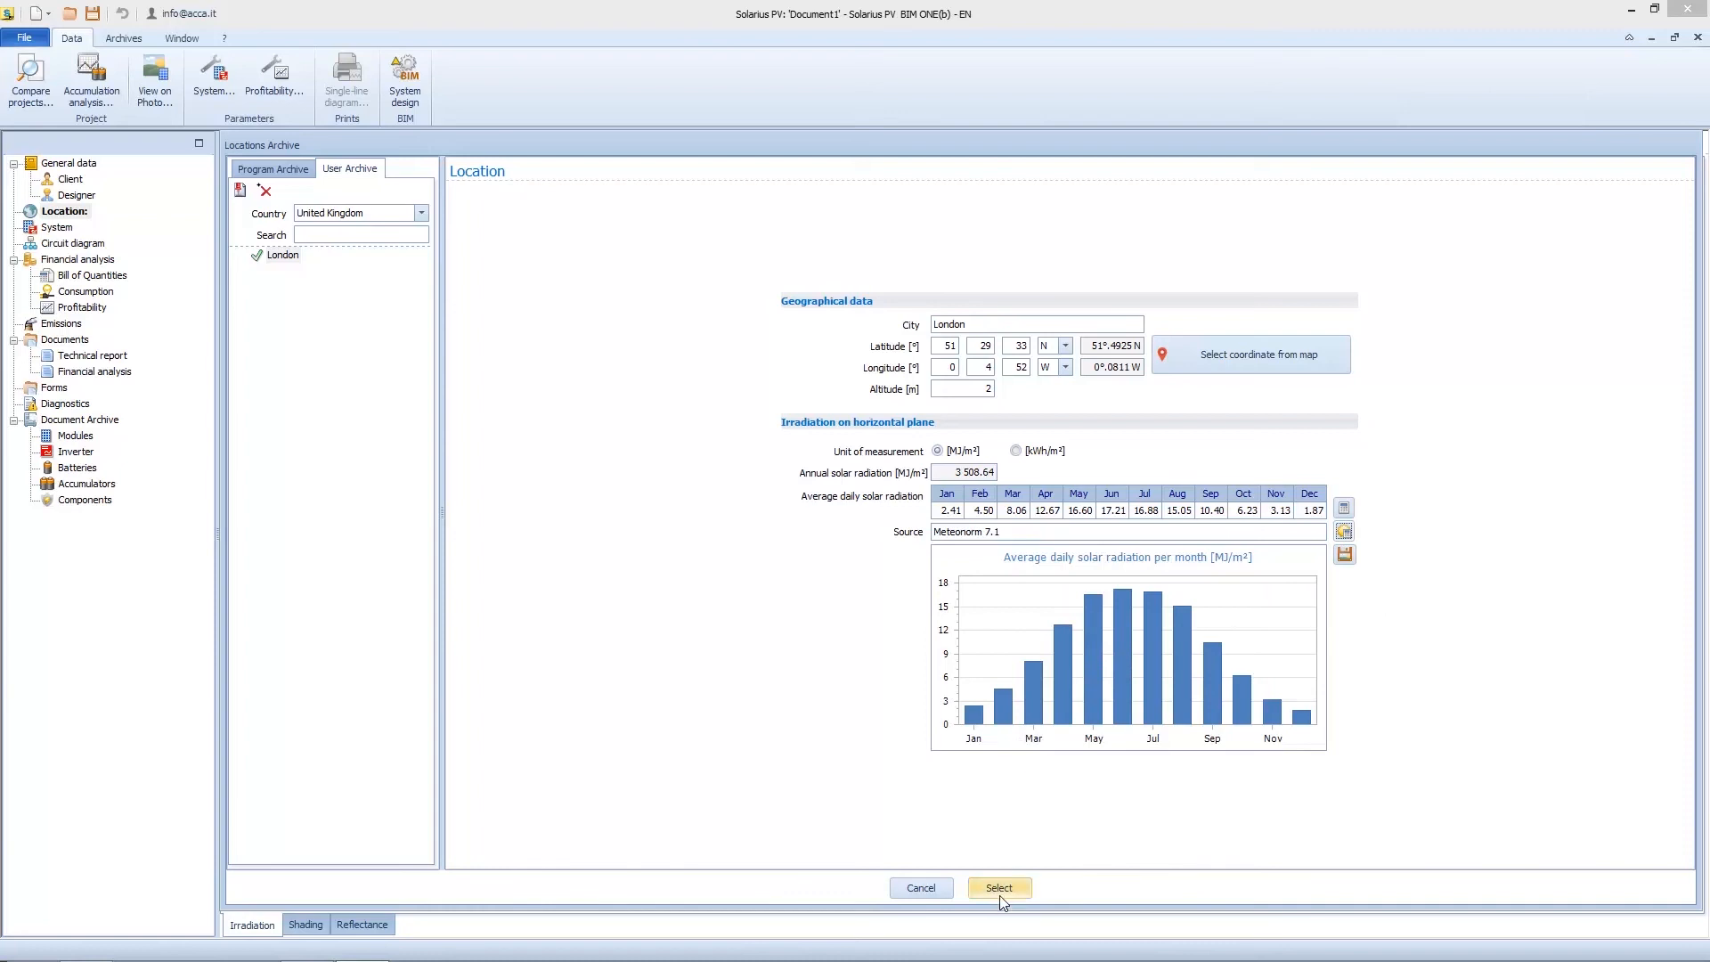
Apply London (GB) from the Locations Archive as the project location, bringing its Meteonorm data.
{"action": "left_click", "coordinate": [998, 887]}
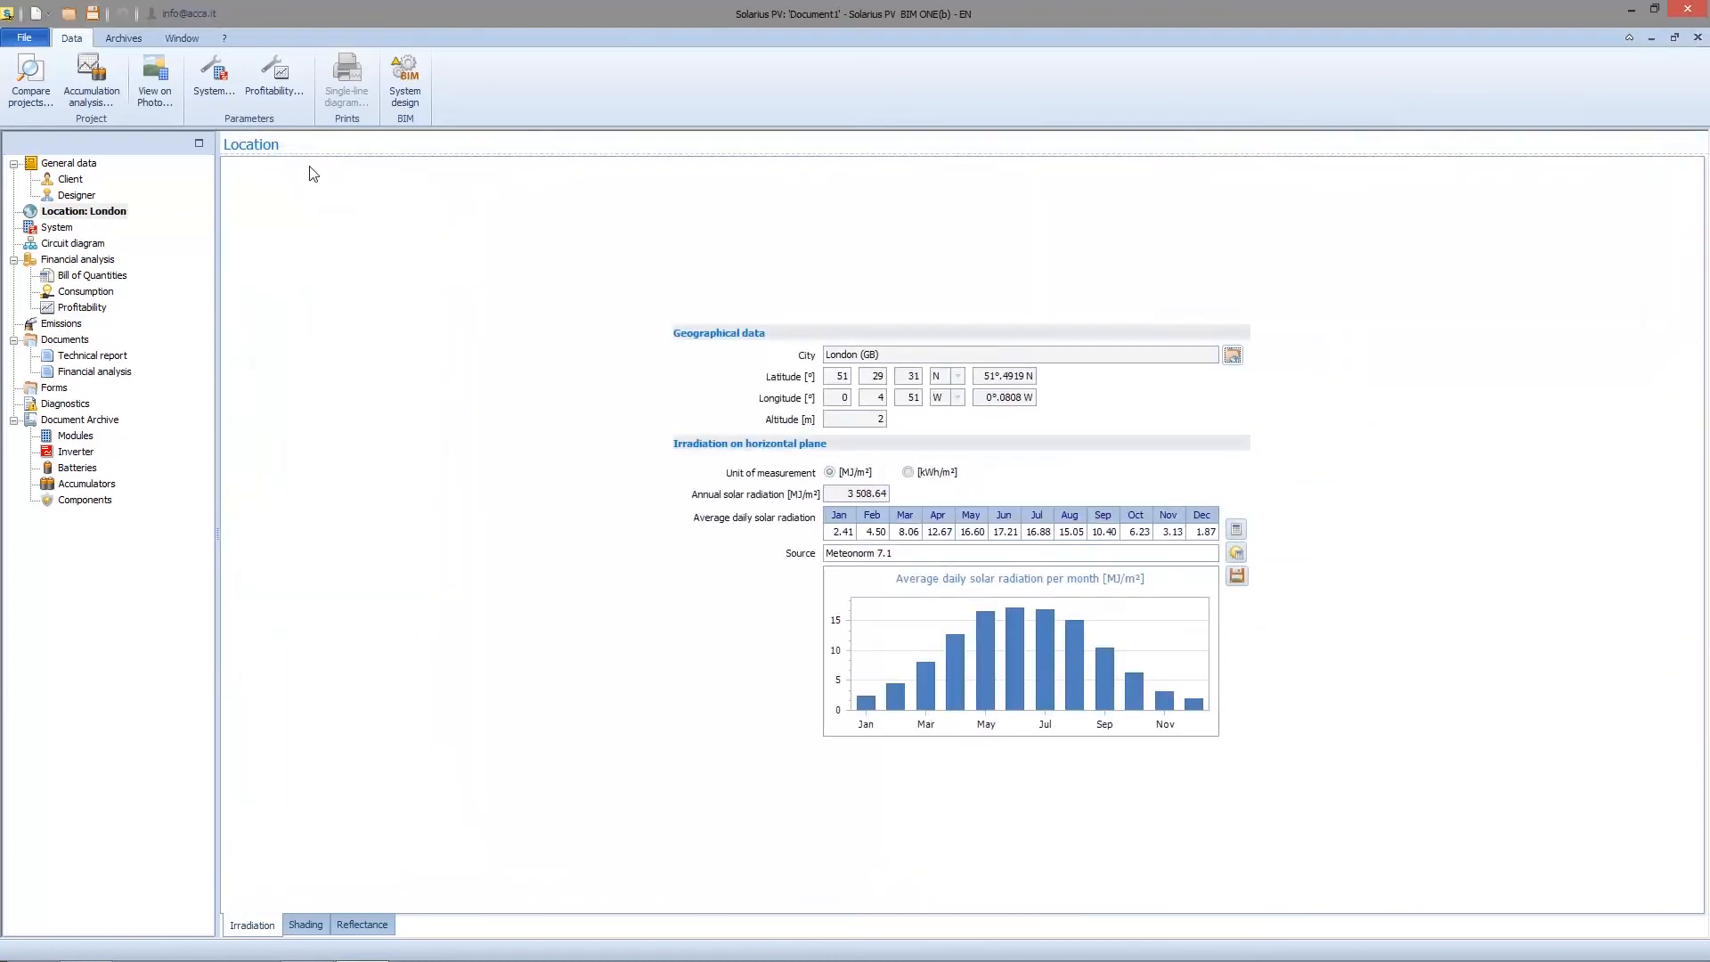
{"action": "mouse_move", "coordinate": [635, 339]}
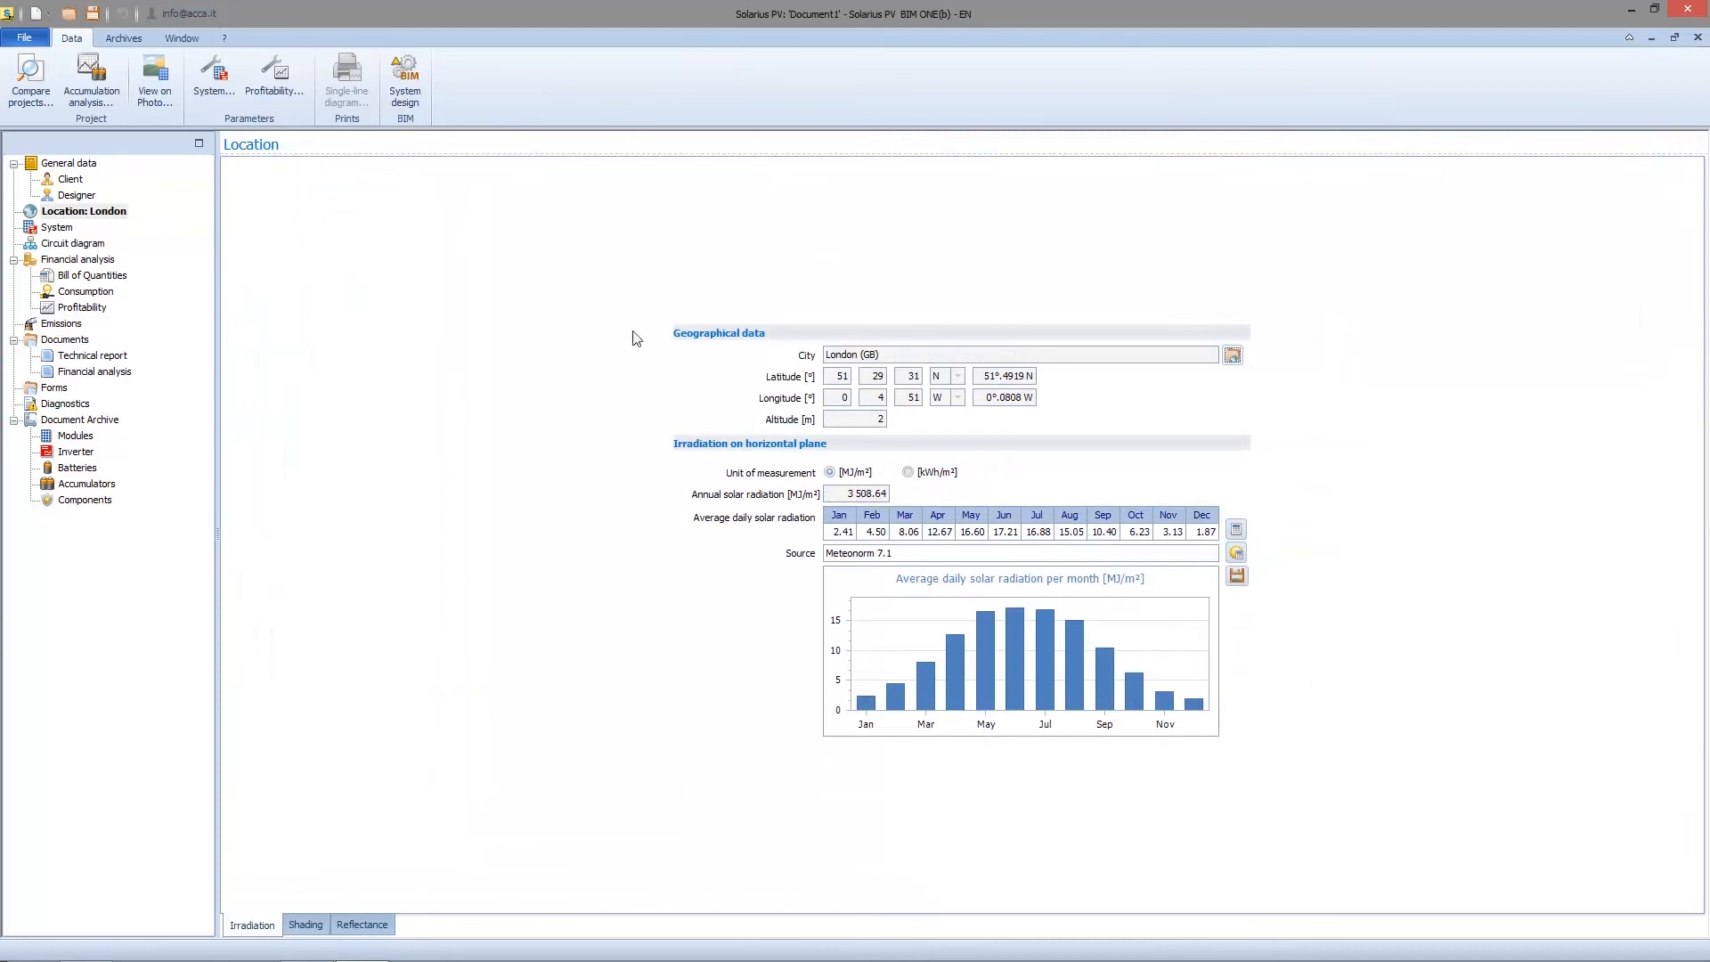
{"action": "mouse_move", "coordinate": [876, 552]}
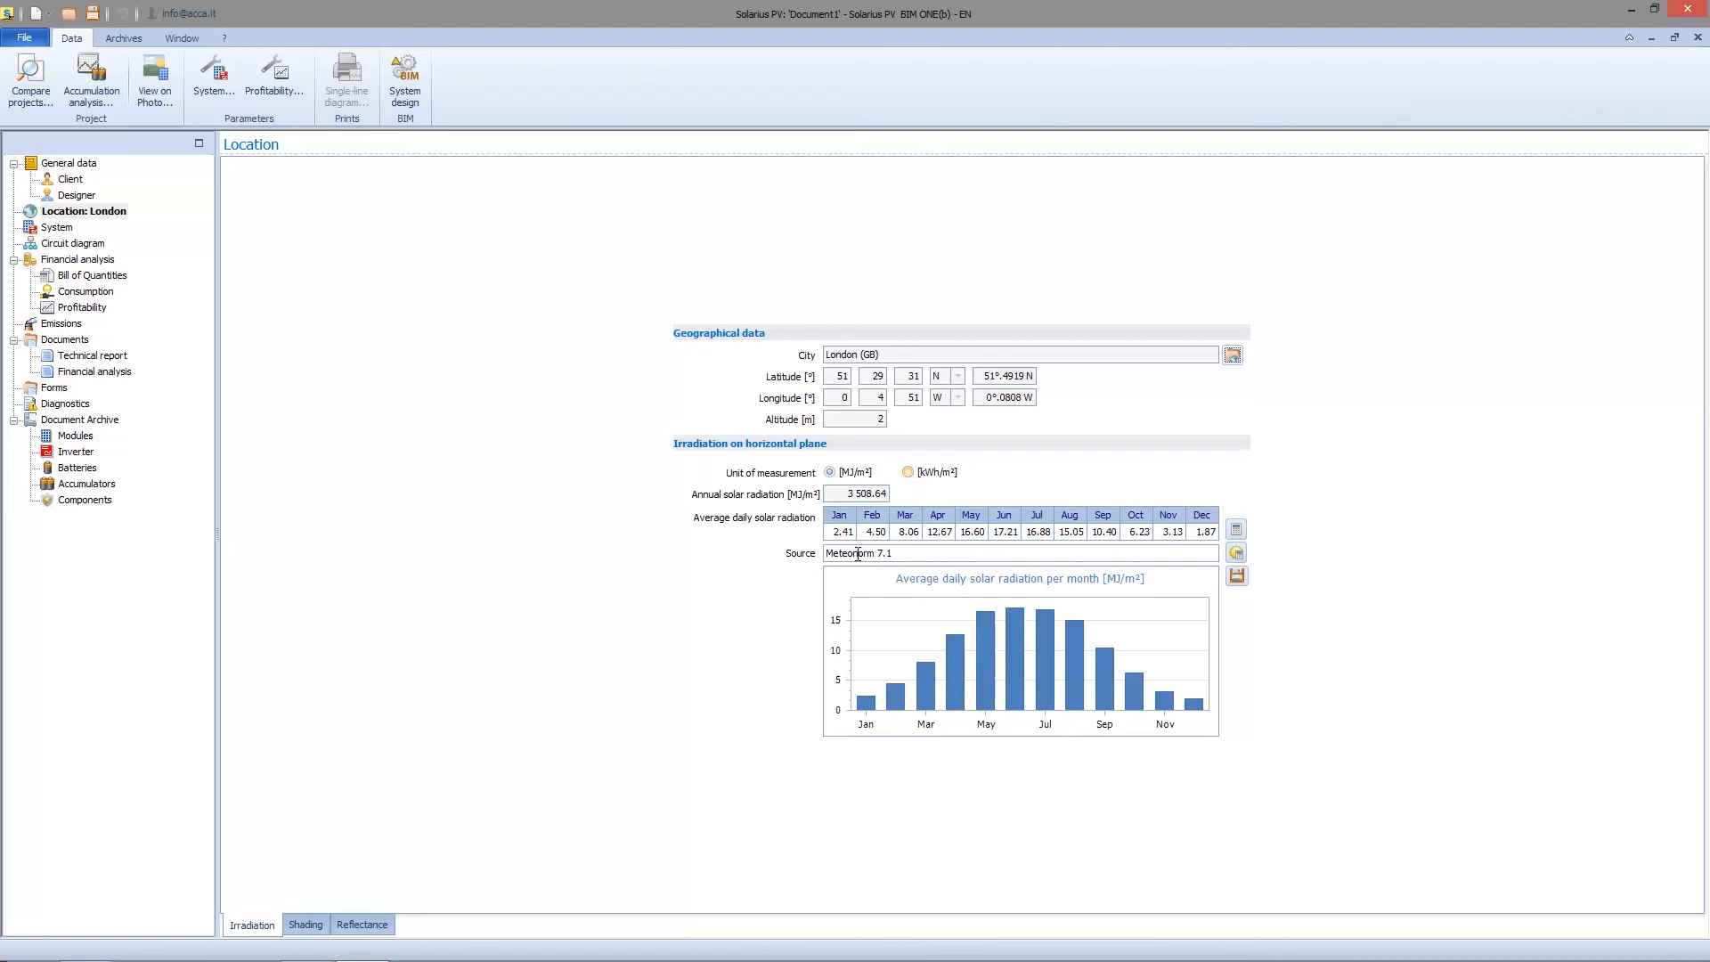
{"action": "mouse_move", "coordinate": [928, 587]}
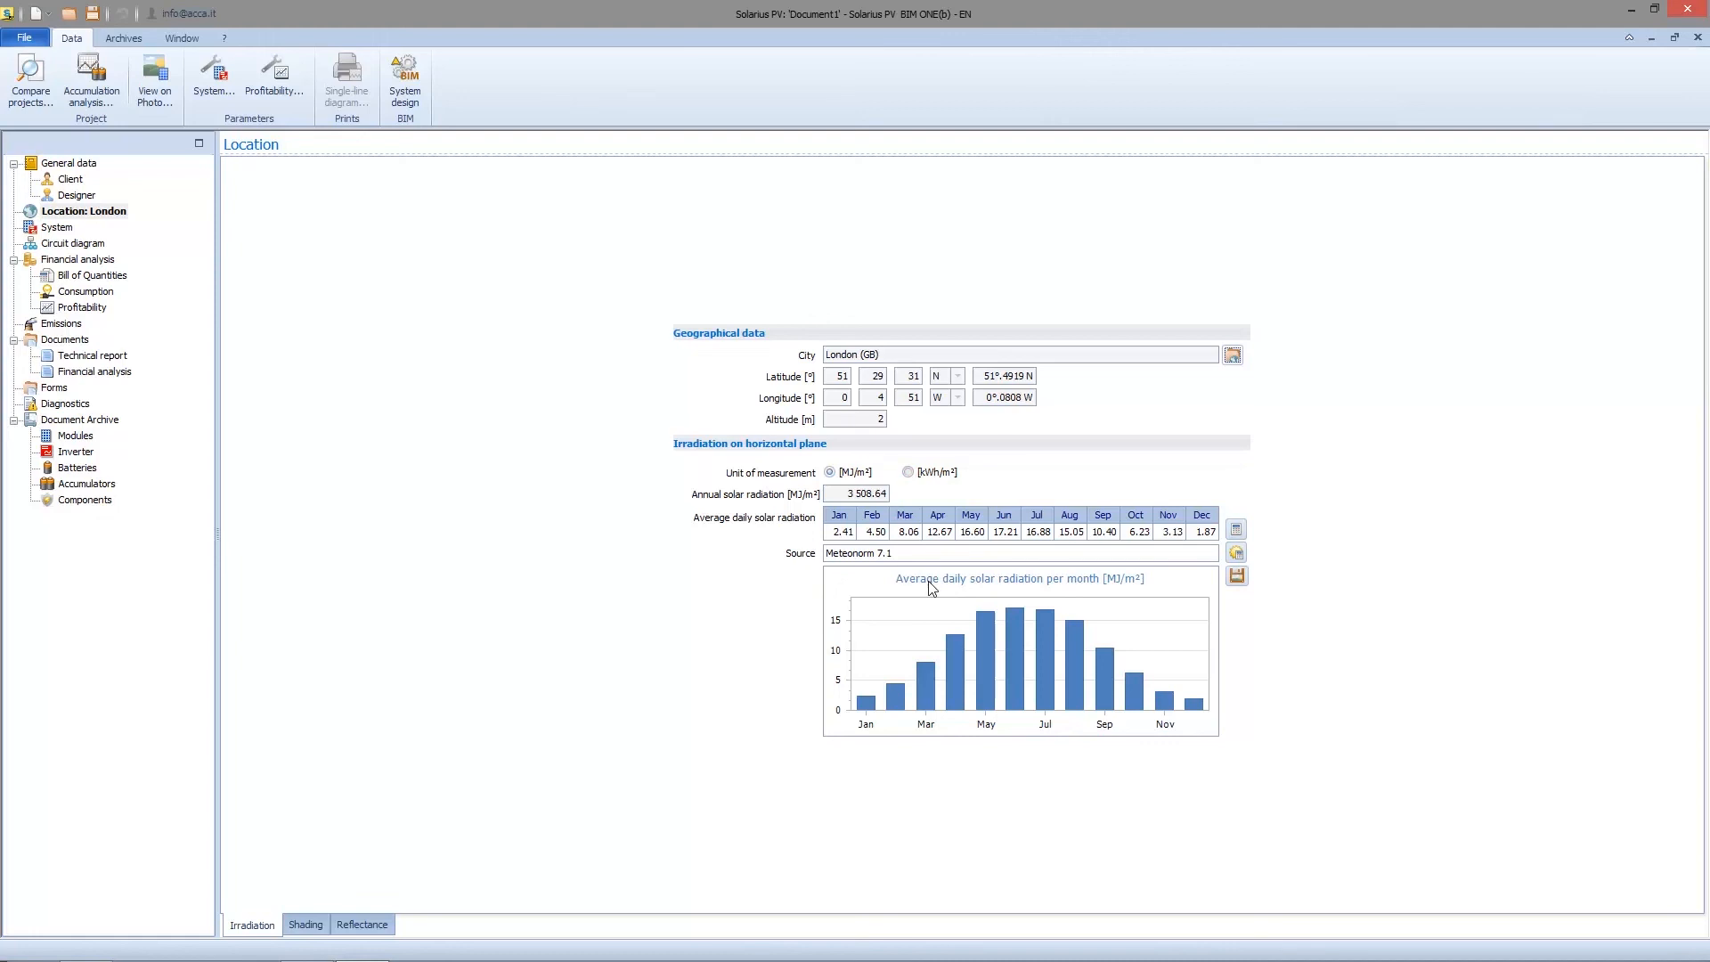